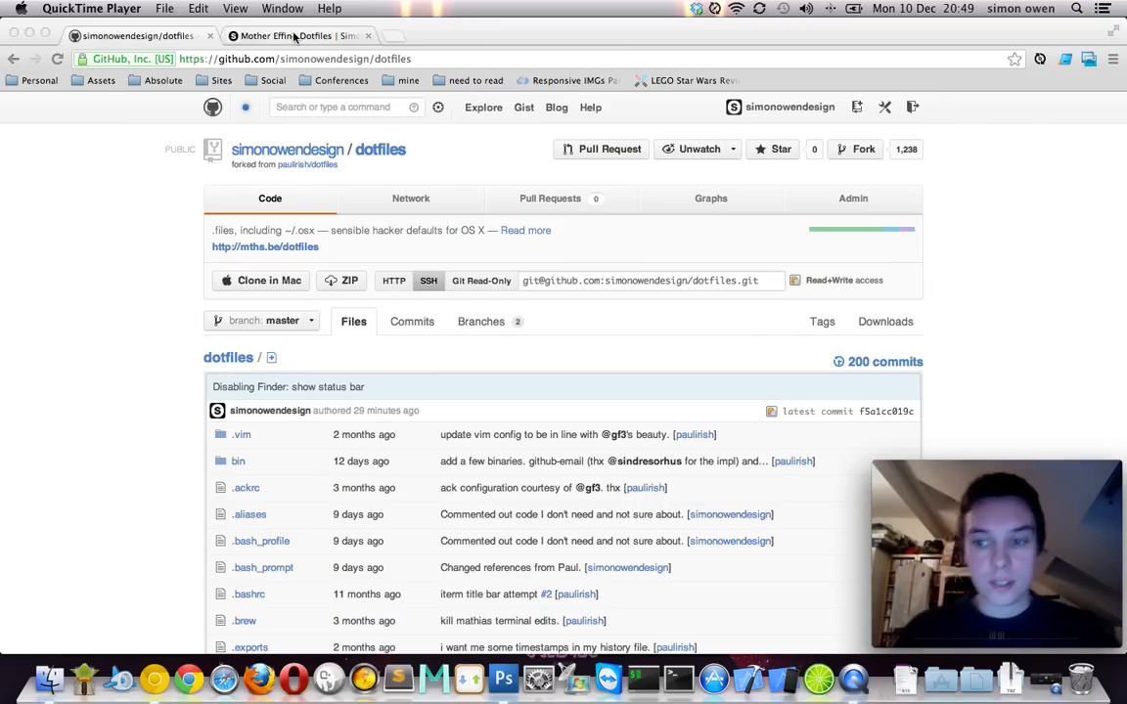
- Switch to the Mother Effing Dotfiles blog post and begin reading it
{"action": "left_click", "coordinate": [299, 36]}
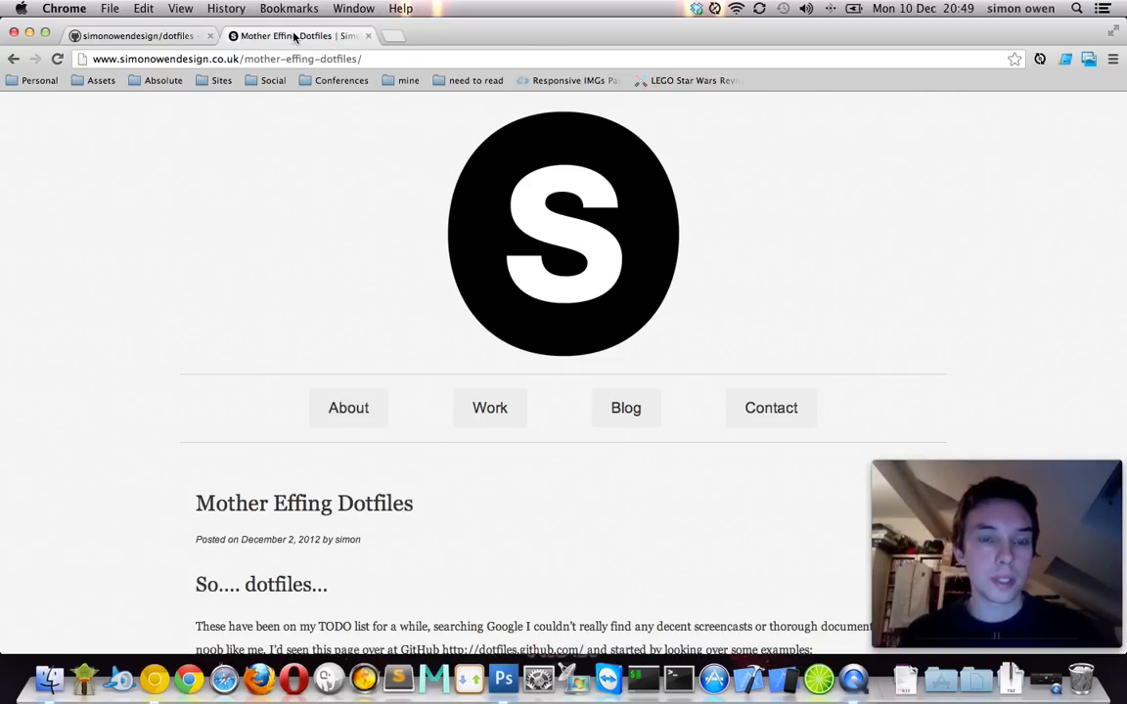
{"action": "scroll", "scroll_direction": "down", "scroll_amount": 3}
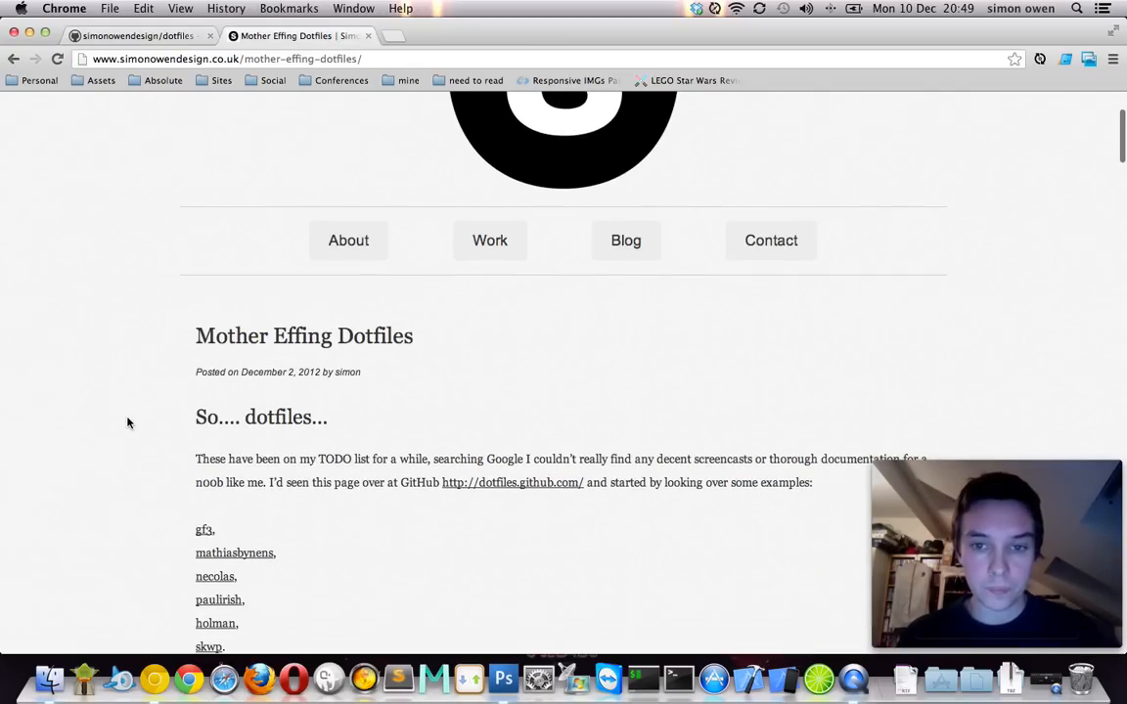
{"action": "scroll", "scroll_direction": "down", "scroll_amount": 3}
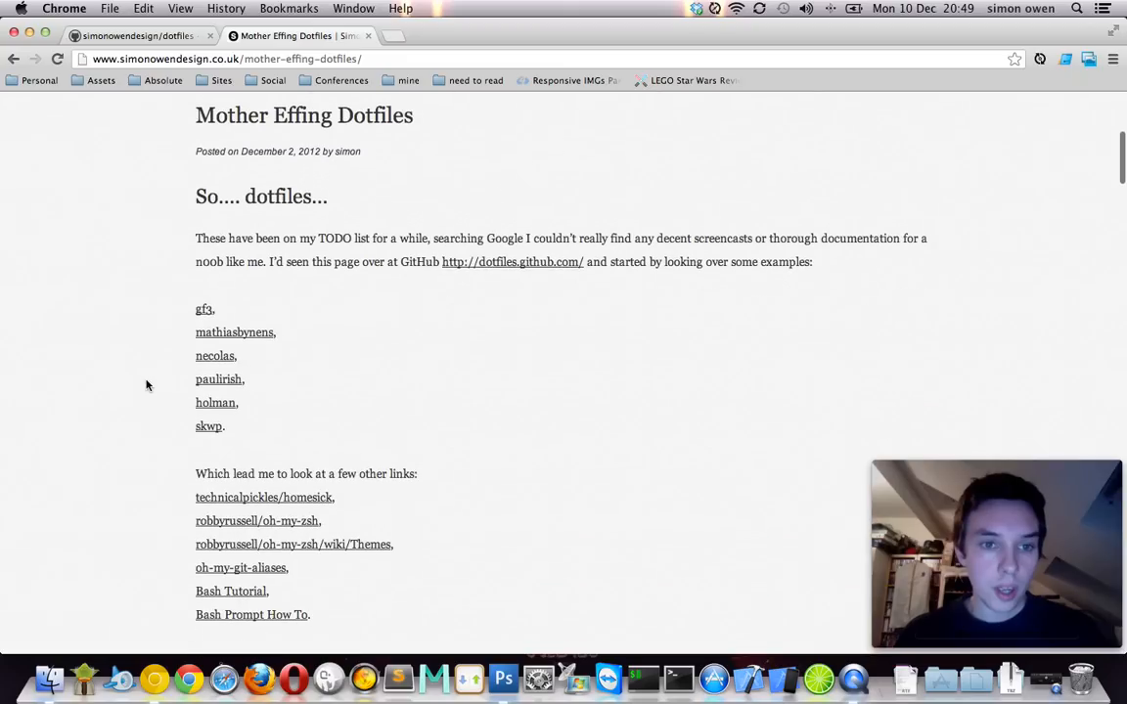
{"action": "scroll", "scroll_direction": "up", "scroll_amount": 3}
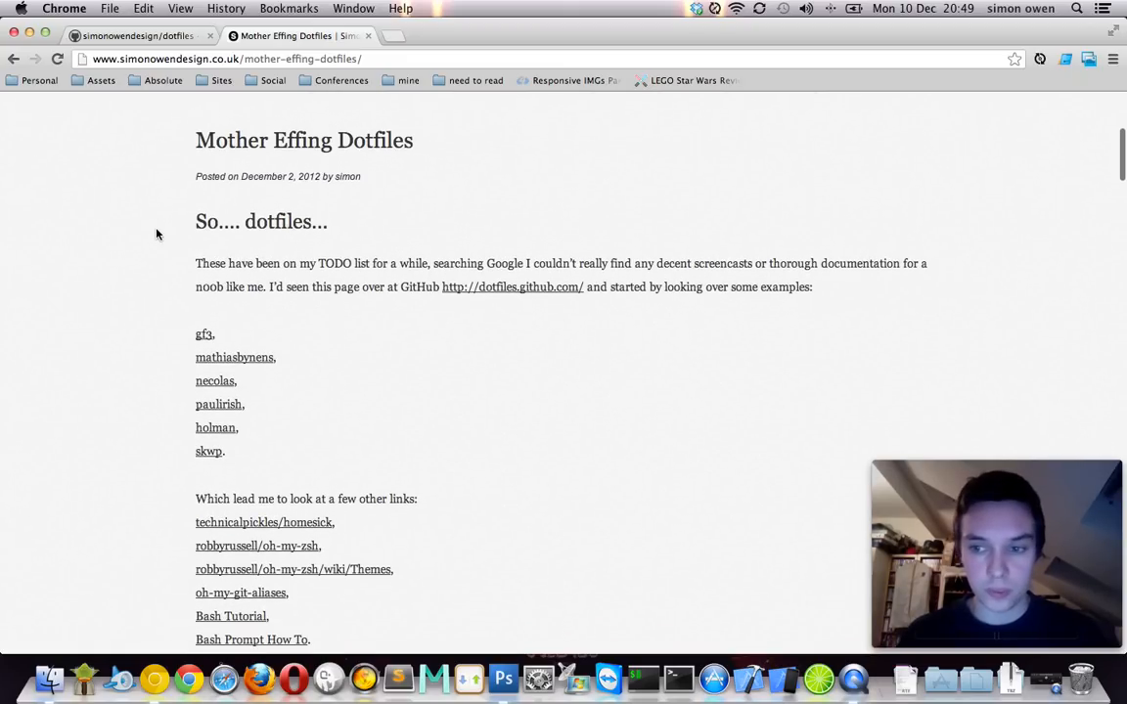
- Read the post to its closing line about .osx and open the GitHub dotfiles repository
{"action": "scroll", "scroll_direction": "down", "scroll_amount": 3}
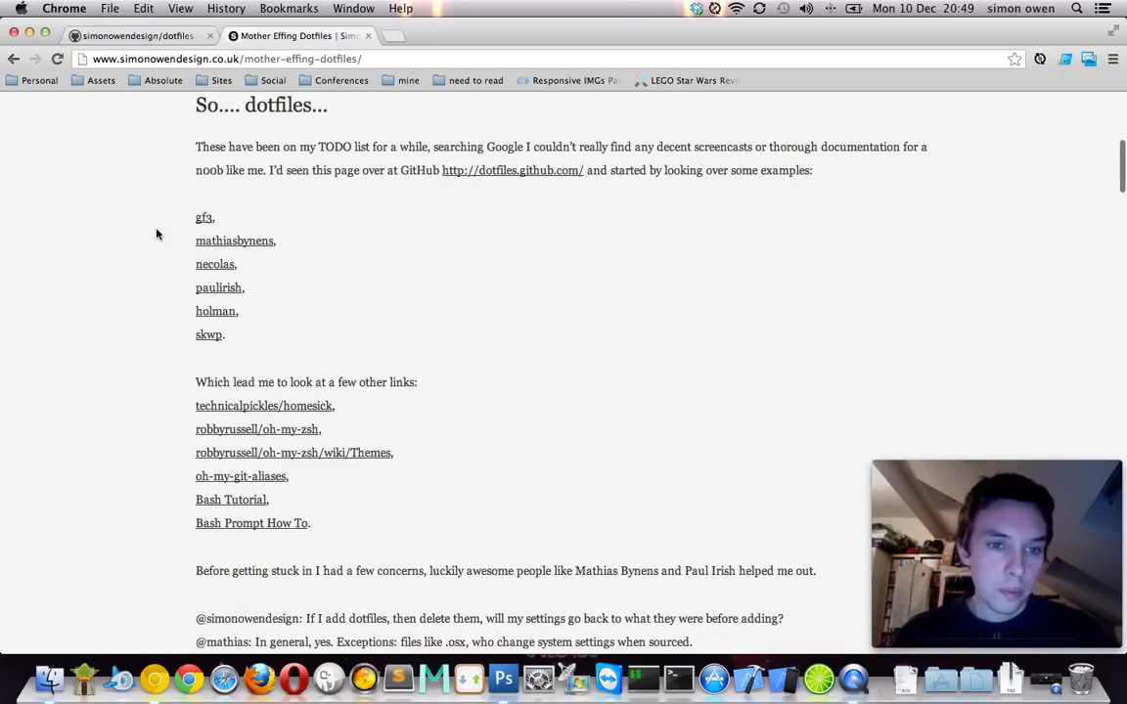
{"action": "scroll", "scroll_direction": "down", "scroll_amount": 3}
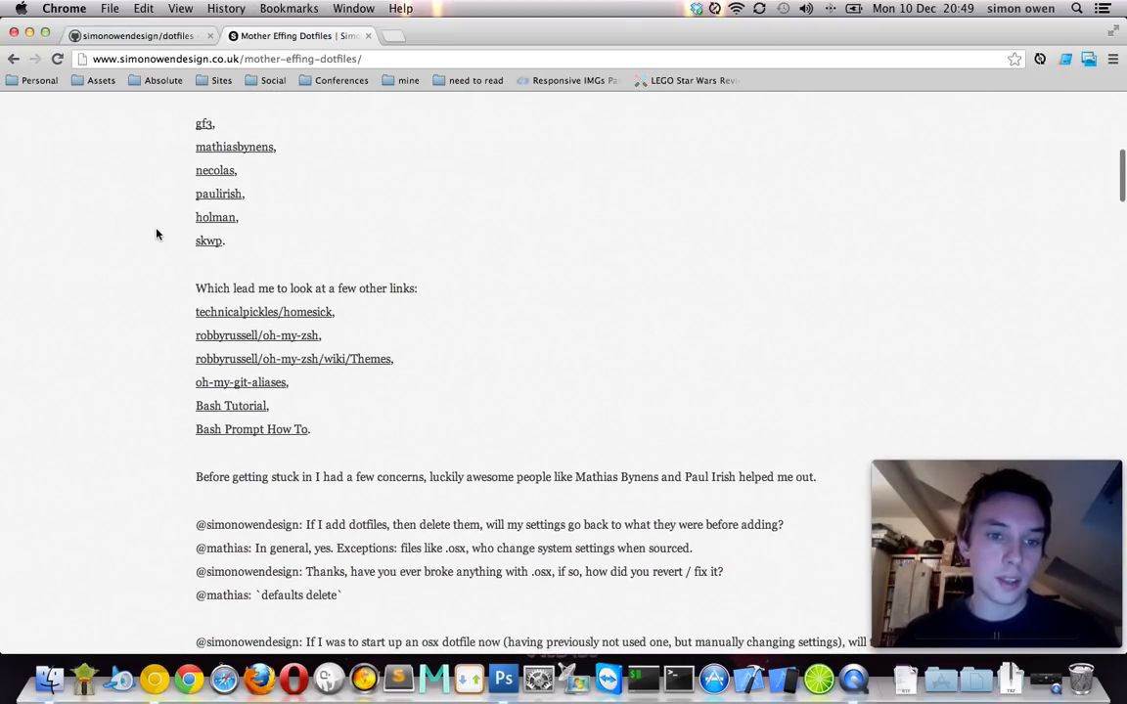
{"action": "scroll", "scroll_direction": "down", "scroll_amount": 3}
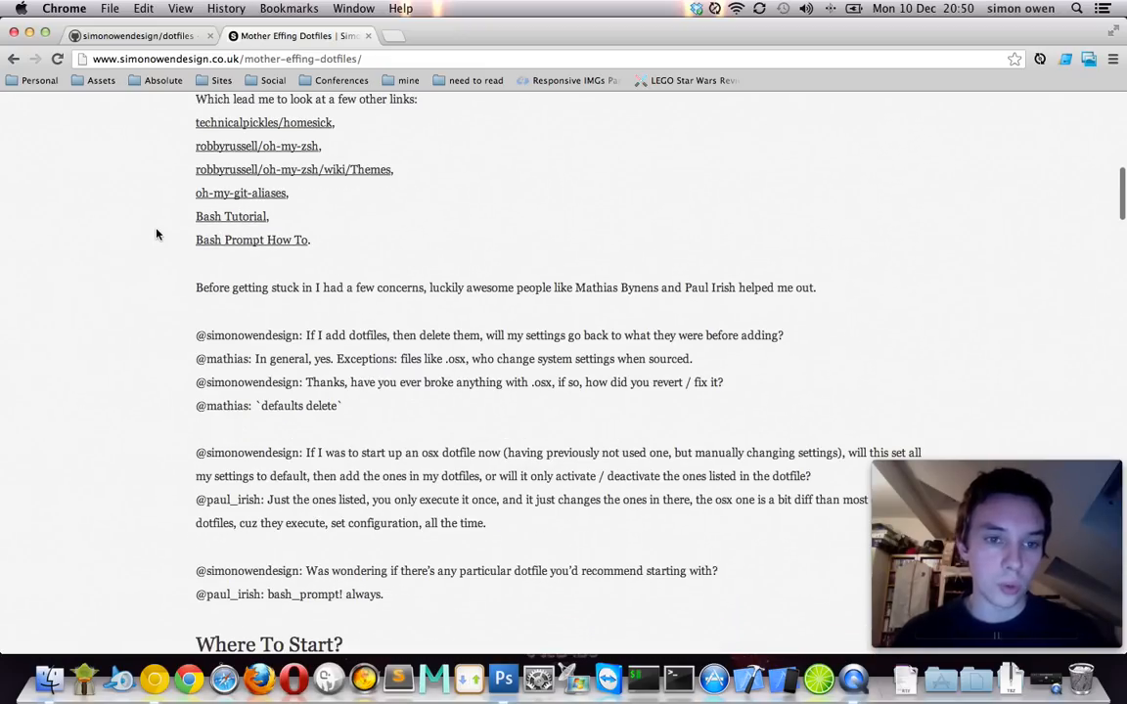
{"action": "scroll", "scroll_direction": "down", "scroll_amount": 3}
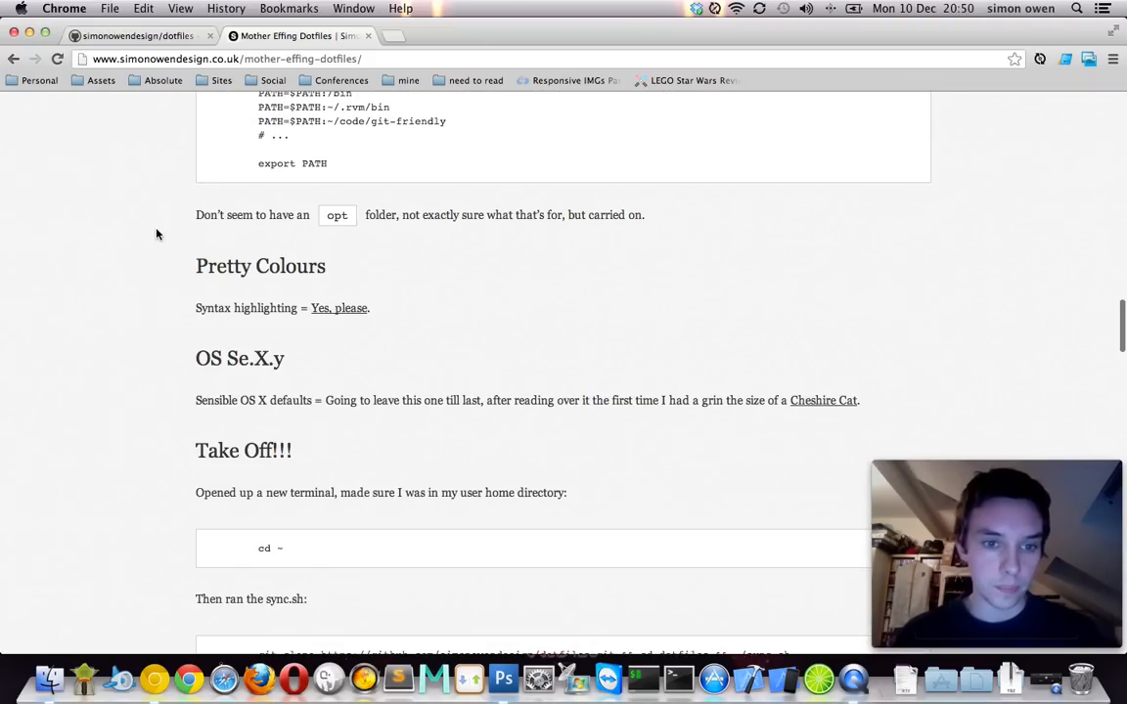
{"action": "scroll", "scroll_direction": "down", "scroll_amount": 3}
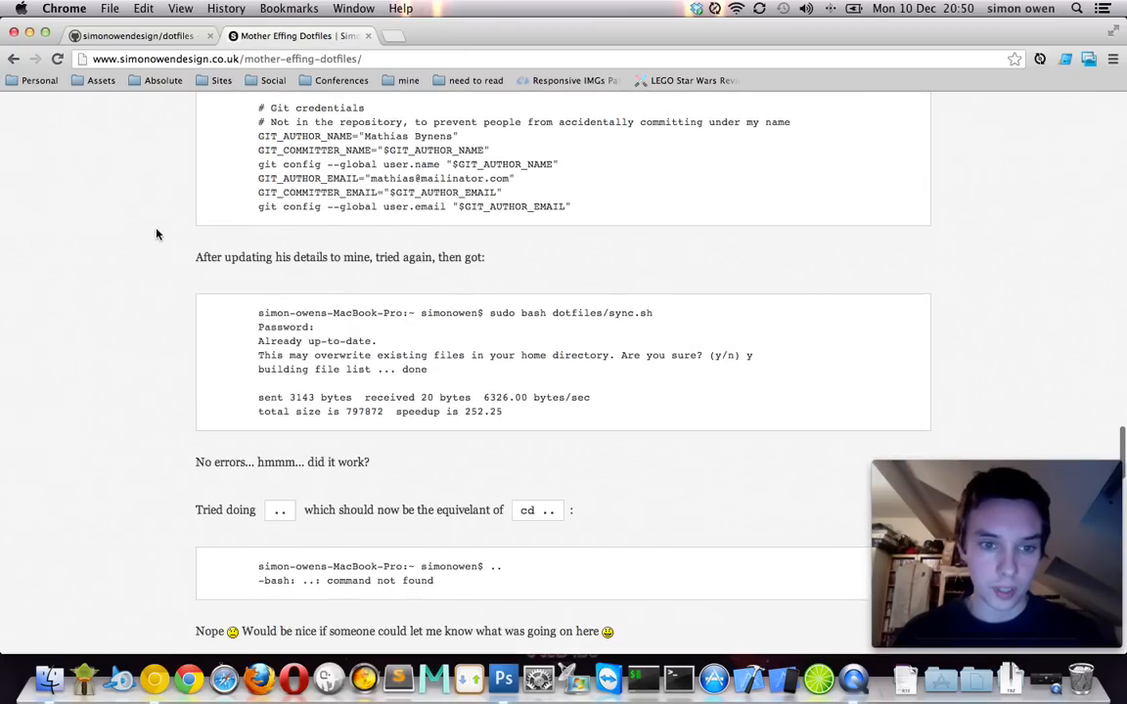
{"action": "scroll", "scroll_direction": "down", "scroll_amount": 3}
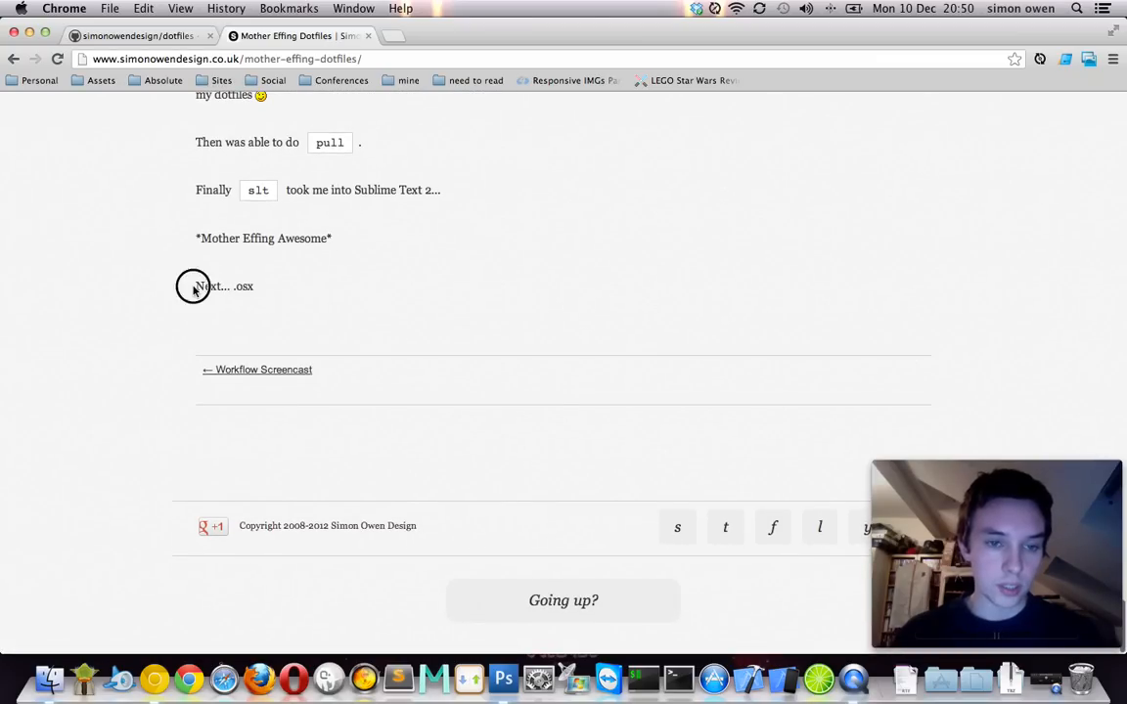
{"action": "double_click", "coordinate": [241, 285]}
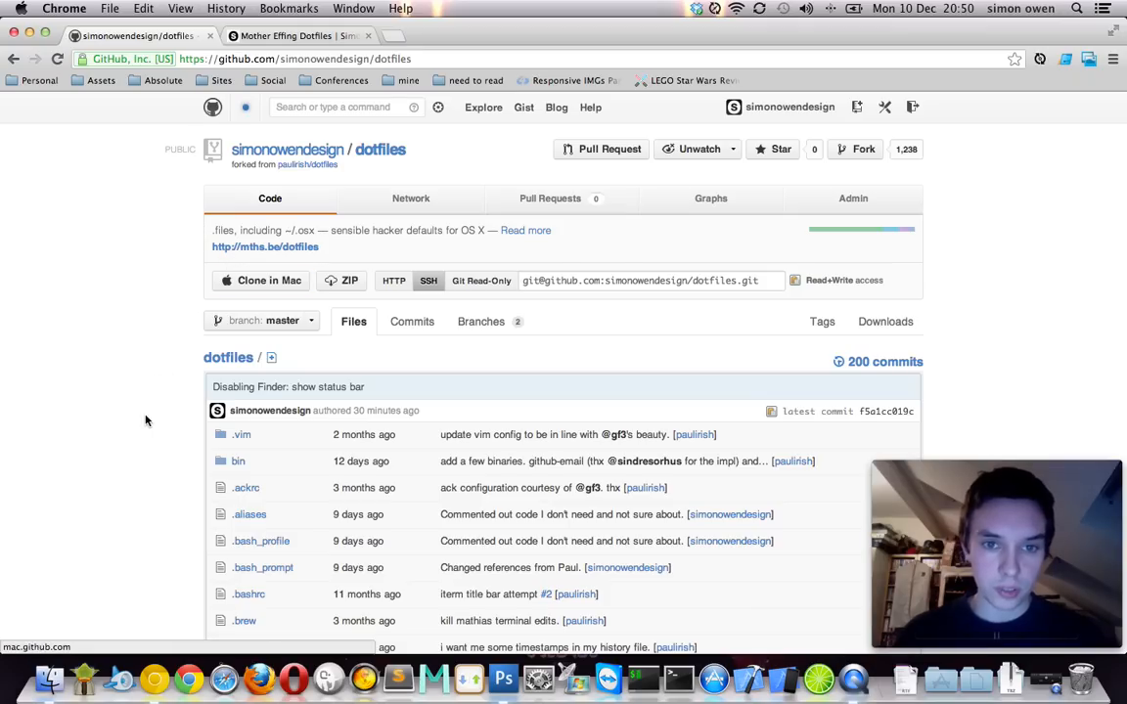
- Open the .osx file from the dotfiles repository list and scroll into its defaults commands
{"action": "scroll", "scroll_direction": "down", "scroll_amount": 3}
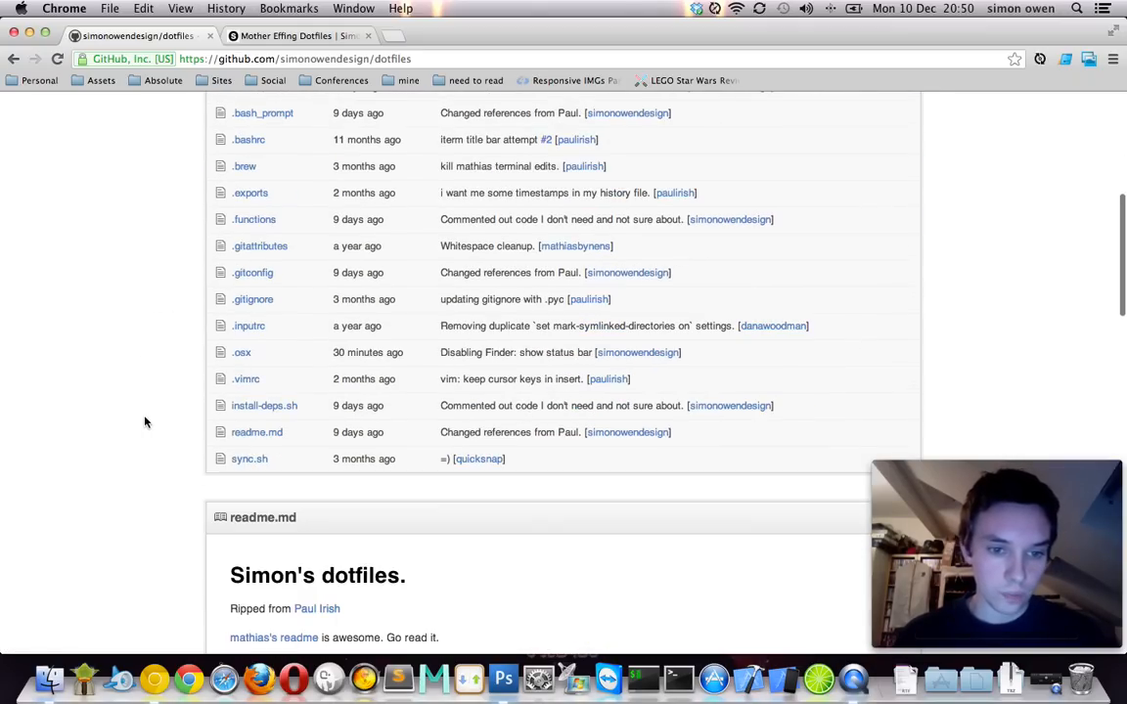
{"action": "left_click", "coordinate": [242, 352]}
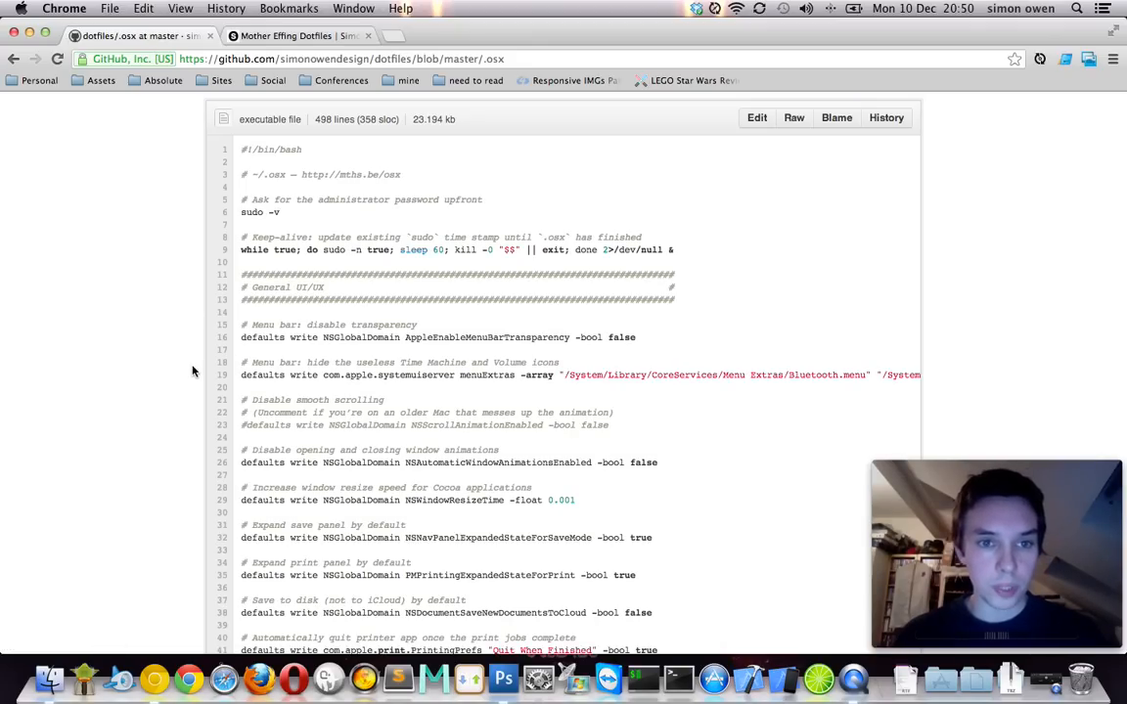
{"action": "scroll", "scroll_direction": "down", "scroll_amount": 3}
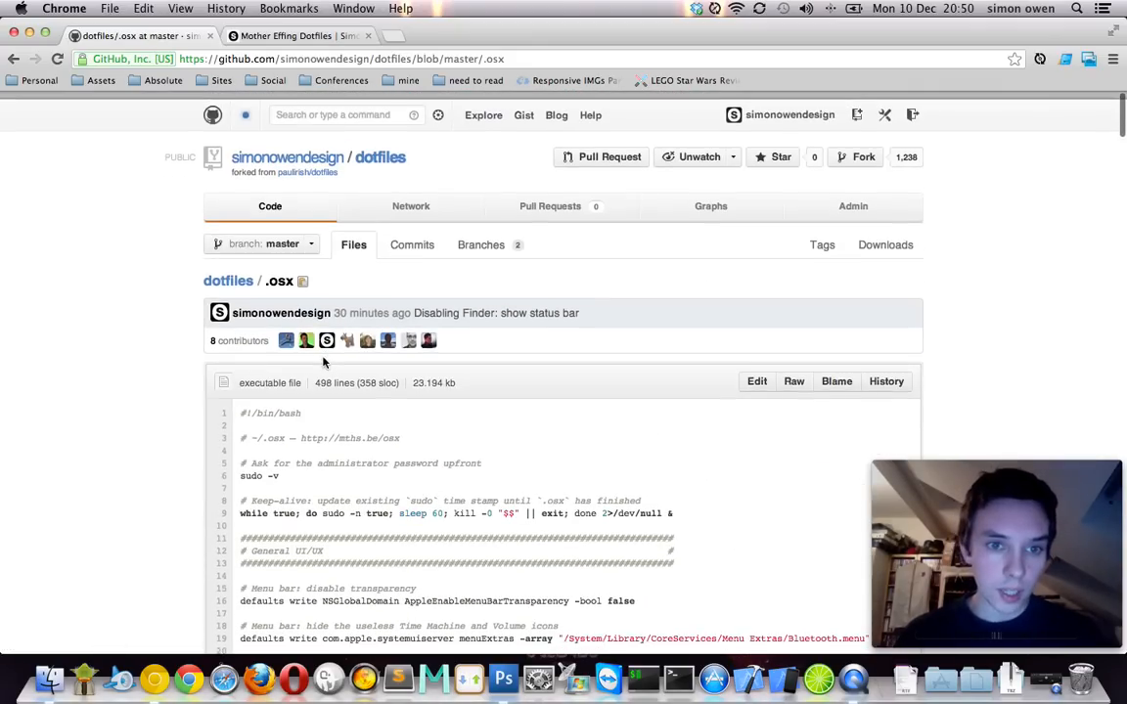
{"action": "scroll", "scroll_direction": "down", "scroll_amount": 3}
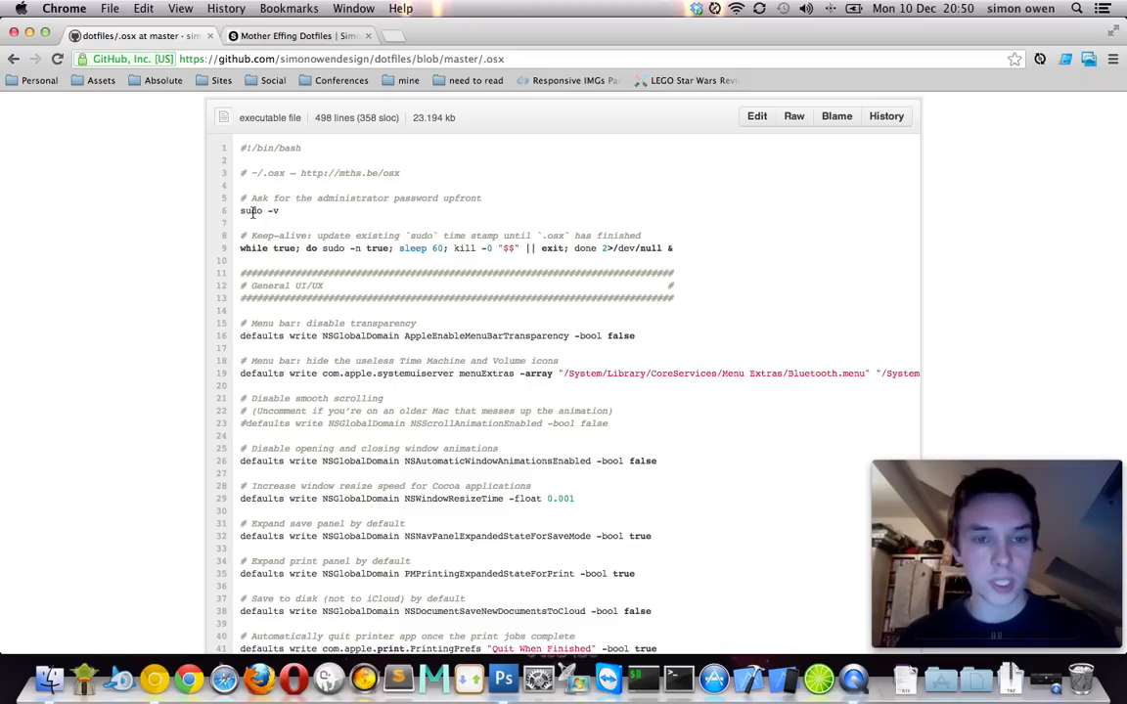
{"action": "mouse_move", "coordinate": [280, 250]}
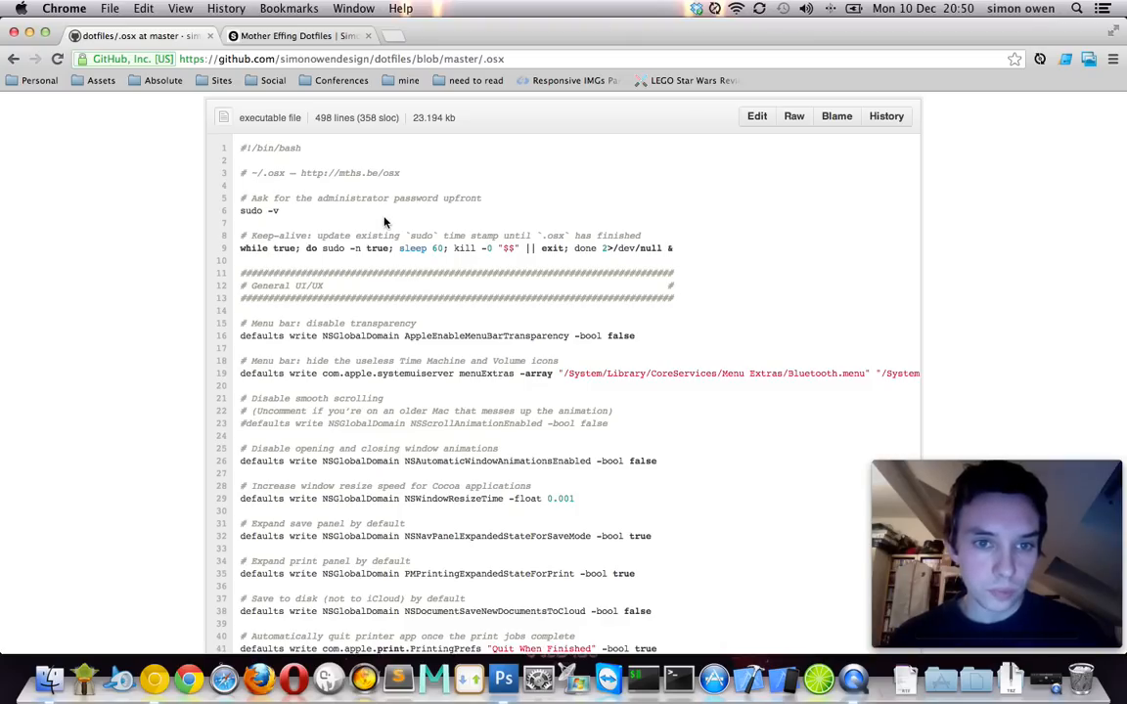
{"action": "scroll", "scroll_direction": "down", "scroll_amount": 3}
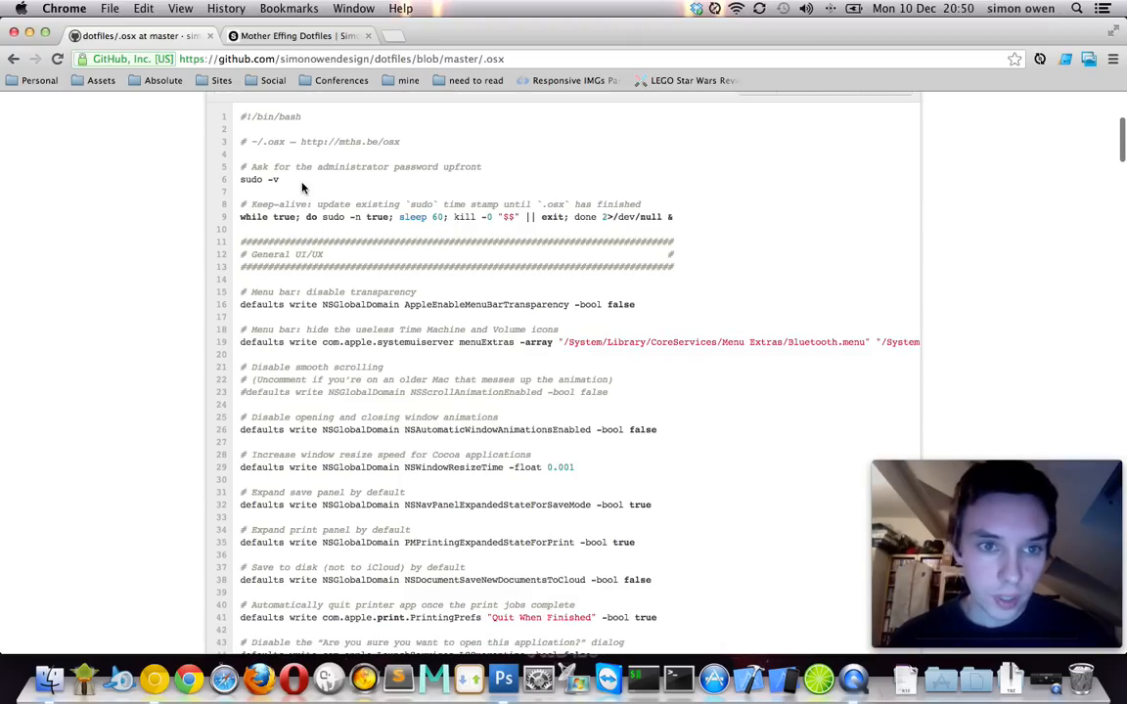
{"action": "double_click", "coordinate": [250, 179]}
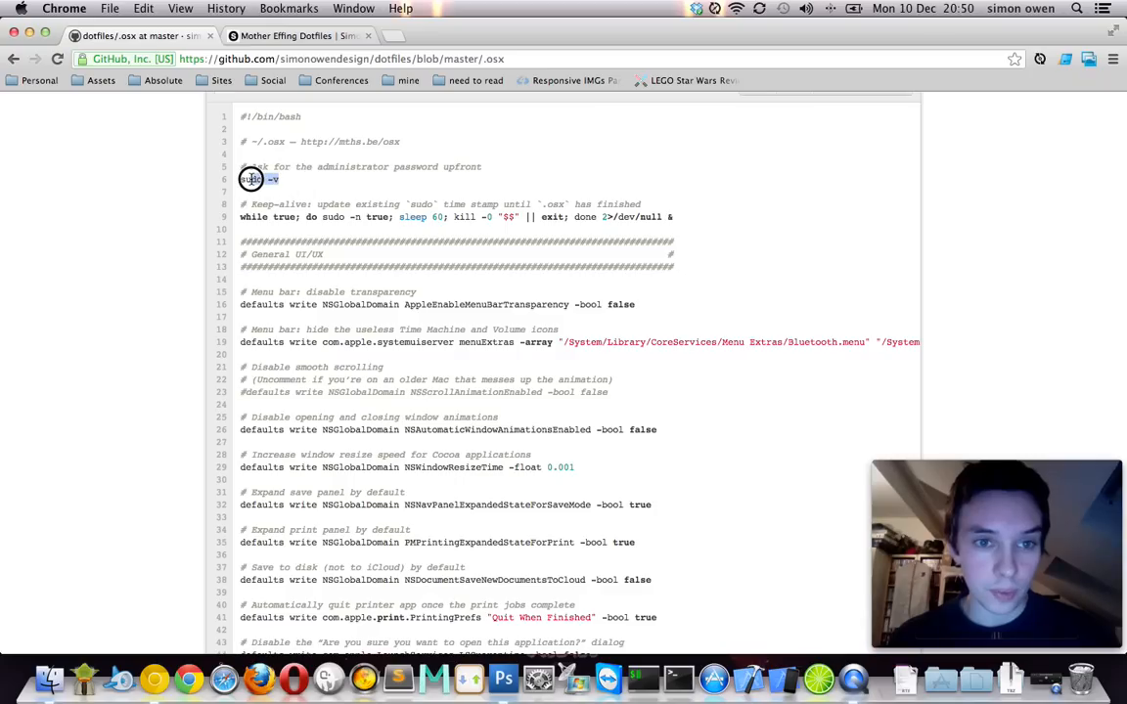
{"action": "double_click", "coordinate": [249, 179]}
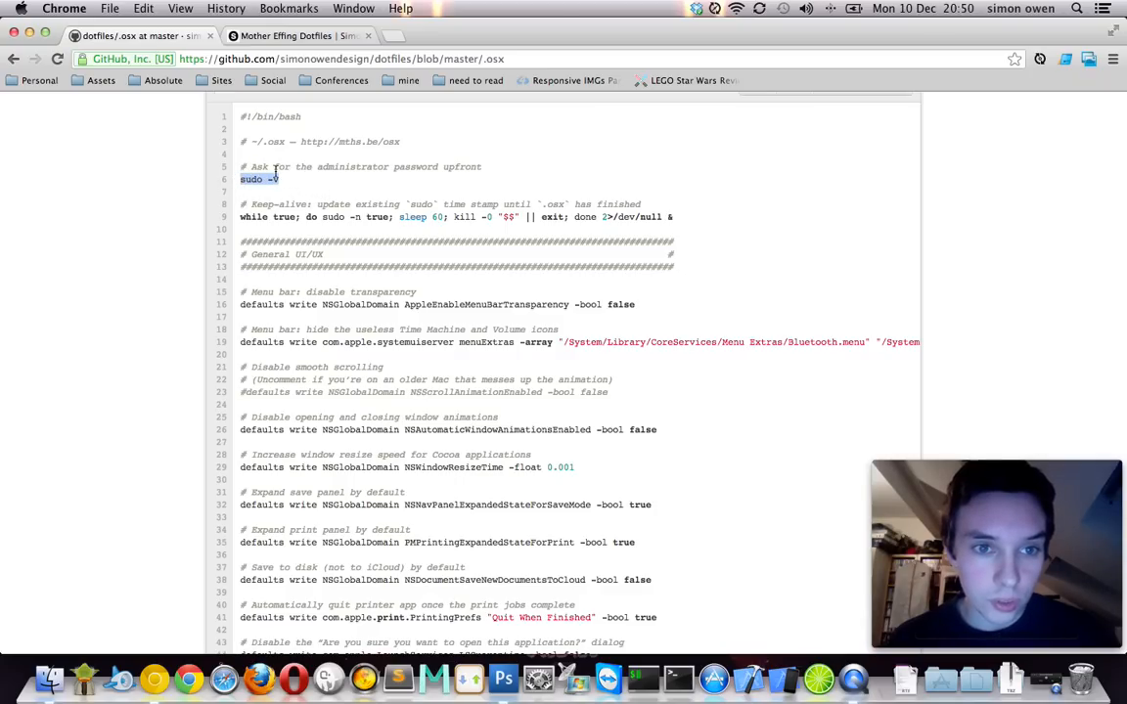
{"action": "mouse_move", "coordinate": [288, 185]}
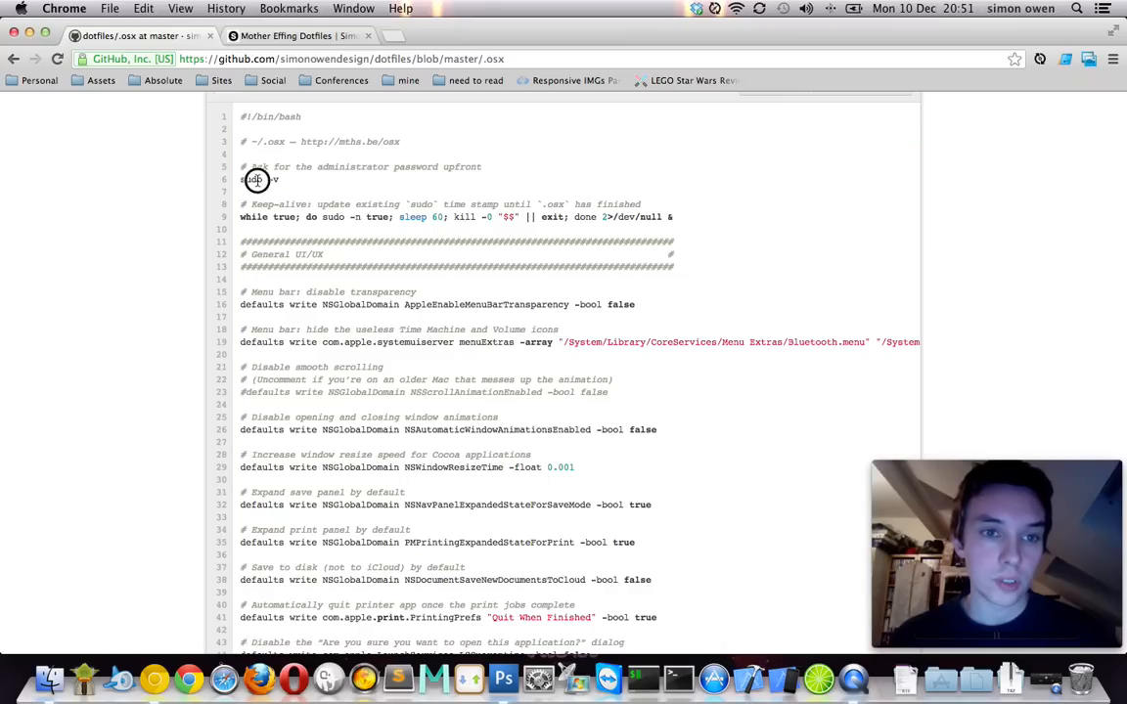
{"action": "double_click", "coordinate": [250, 180]}
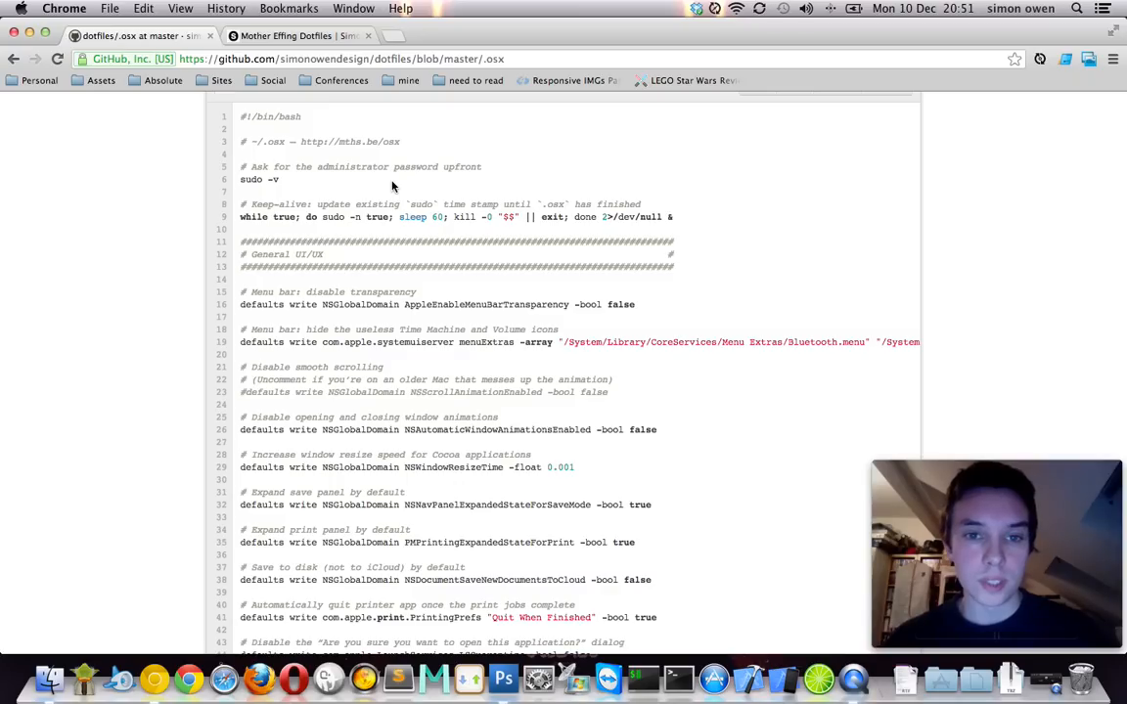
{"action": "mouse_move", "coordinate": [409, 216]}
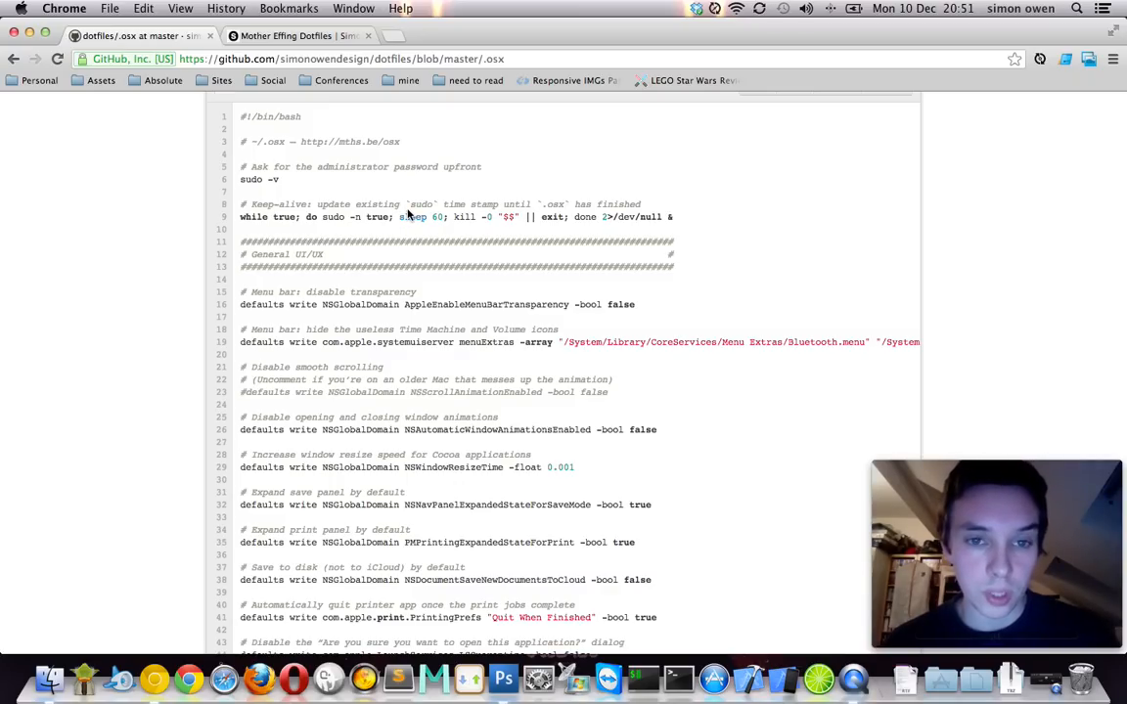
{"action": "scroll", "scroll_direction": "down", "scroll_amount": 3}
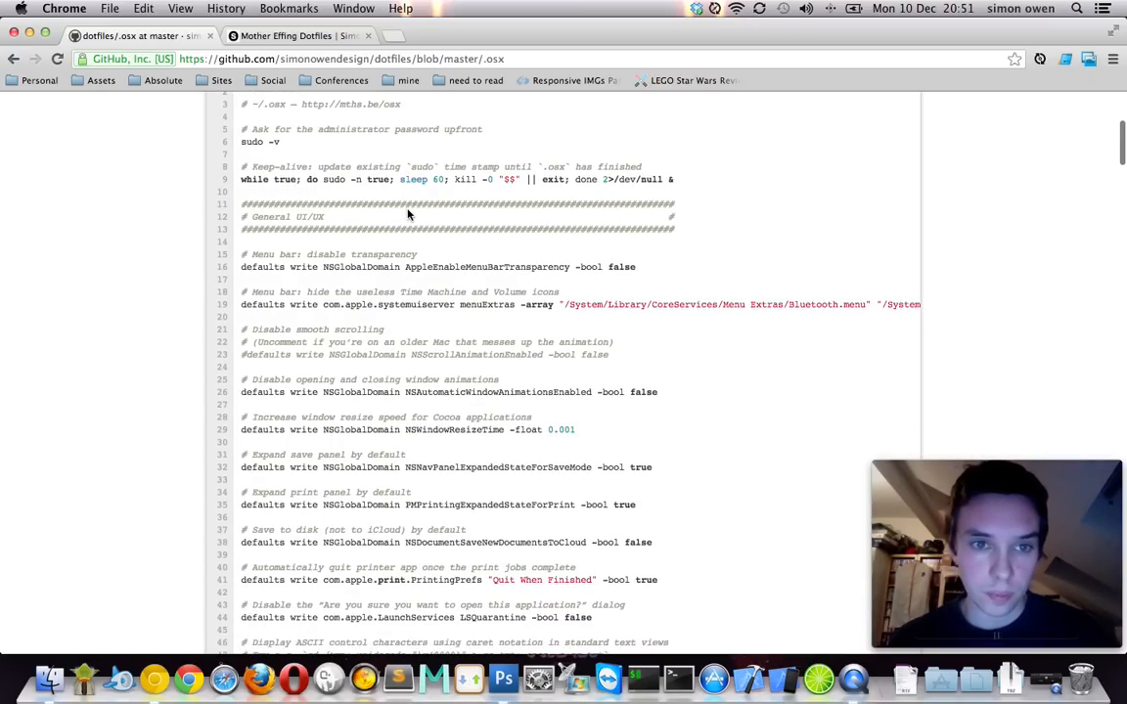
{"action": "mouse_move", "coordinate": [422, 179]}
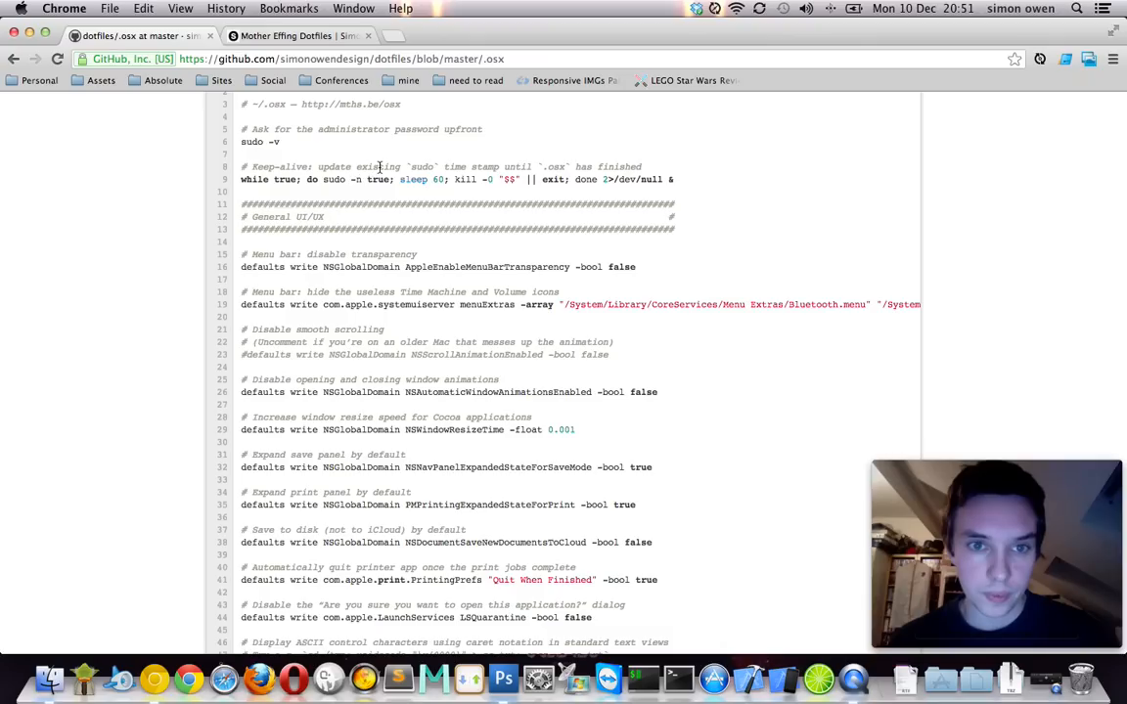
{"action": "double_click", "coordinate": [420, 166]}
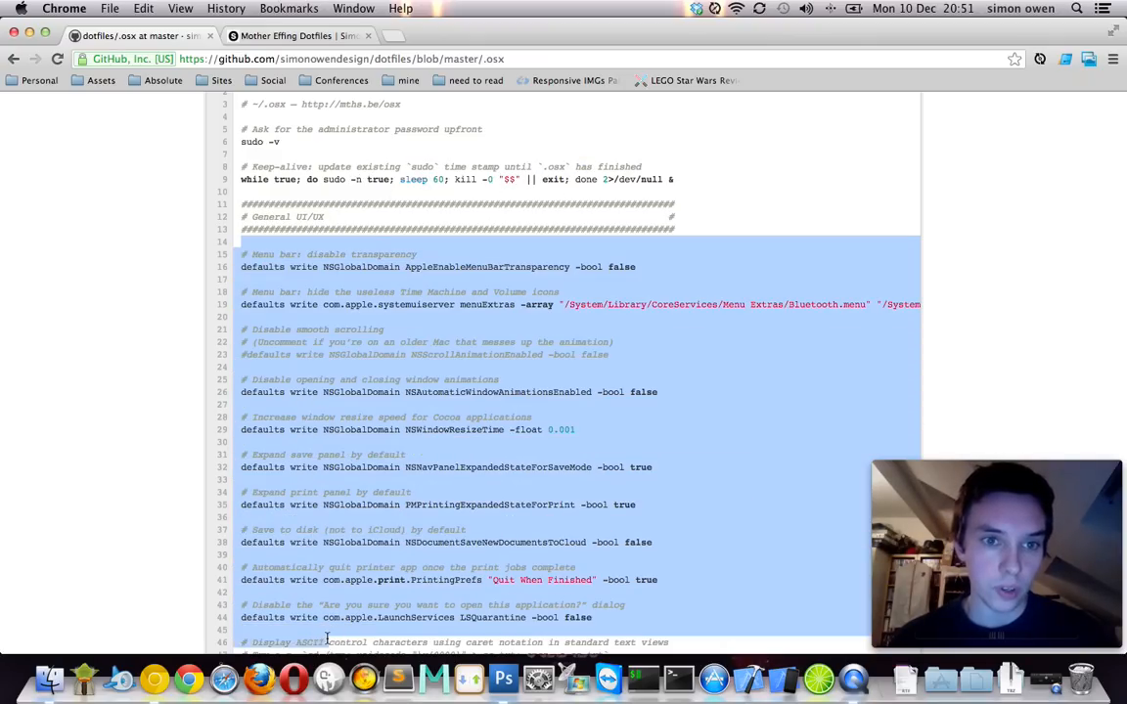
{"action": "left_click", "coordinate": [259, 129]}
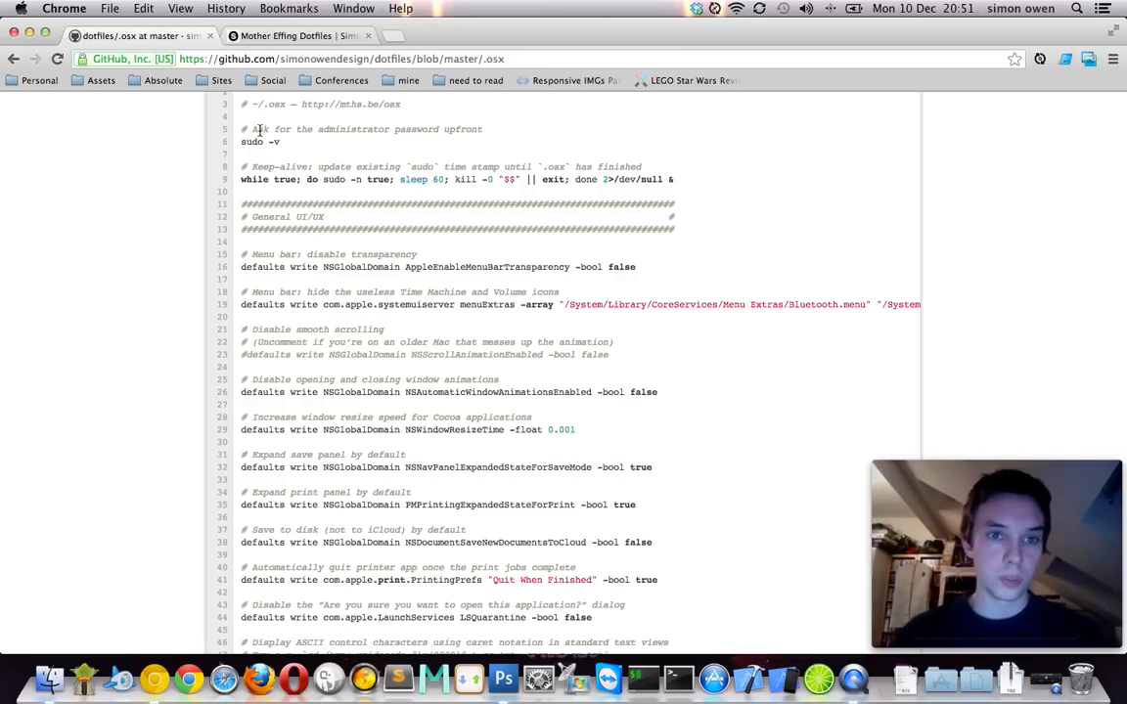
{"action": "scroll", "scroll_direction": "down", "scroll_amount": 3}
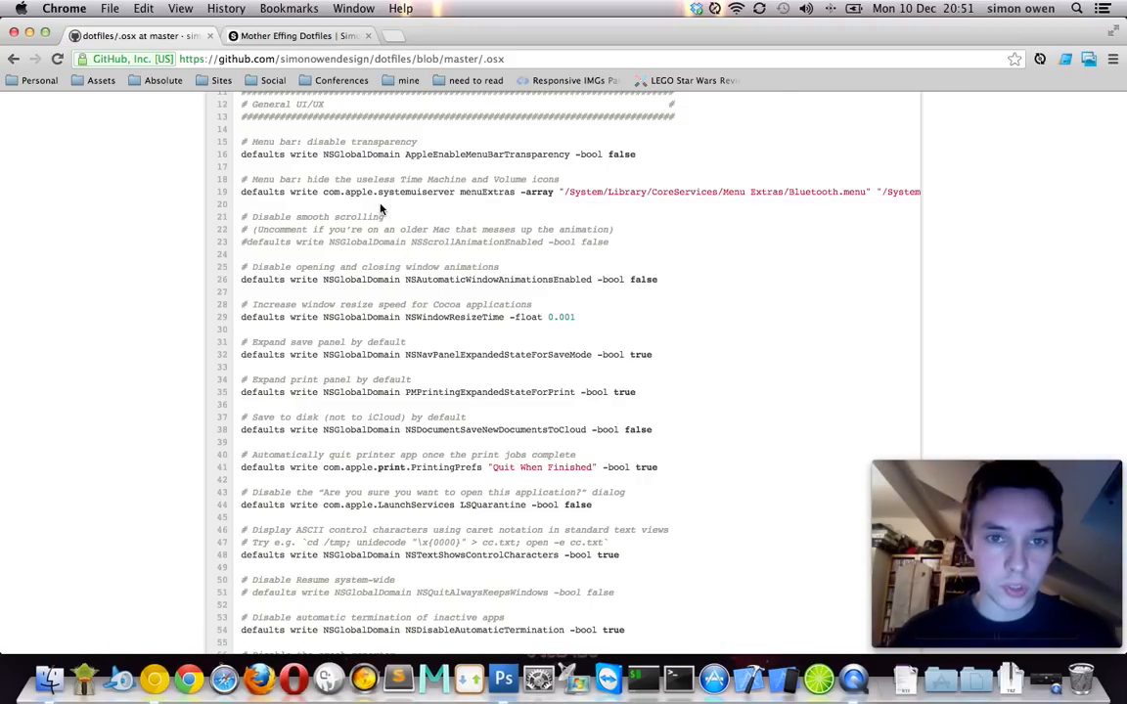
{"action": "mouse_move", "coordinate": [389, 259]}
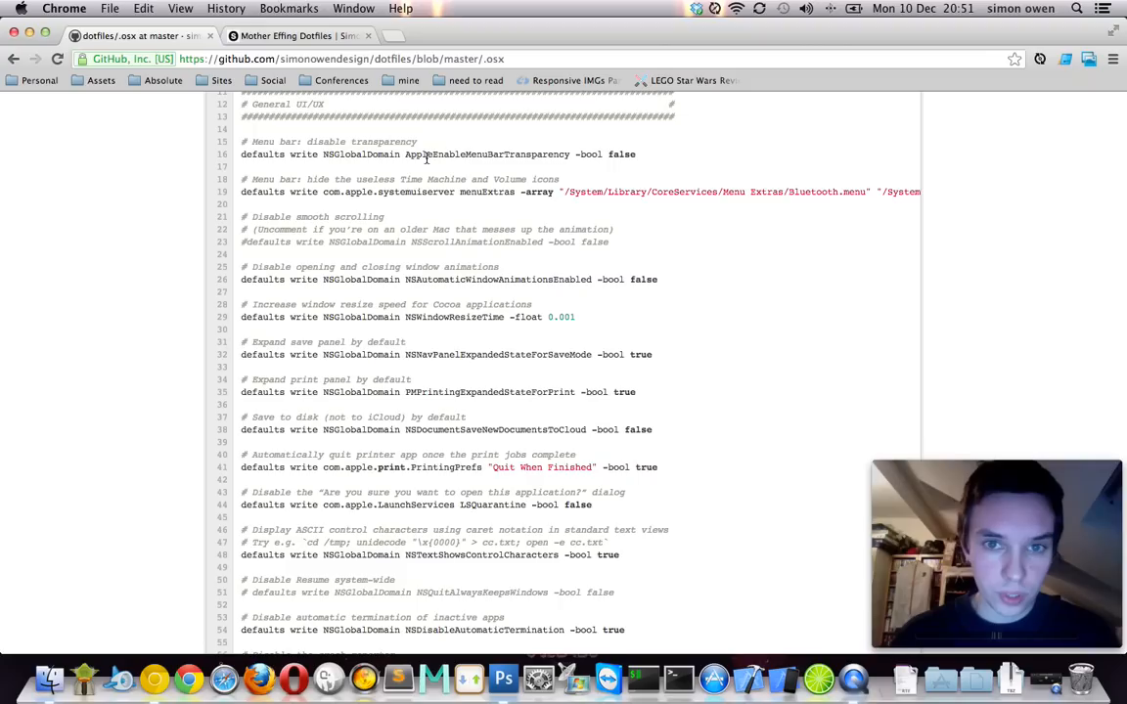
{"action": "left_click_drag", "start_coordinate": [306, 179], "coordinate": [452, 182]}
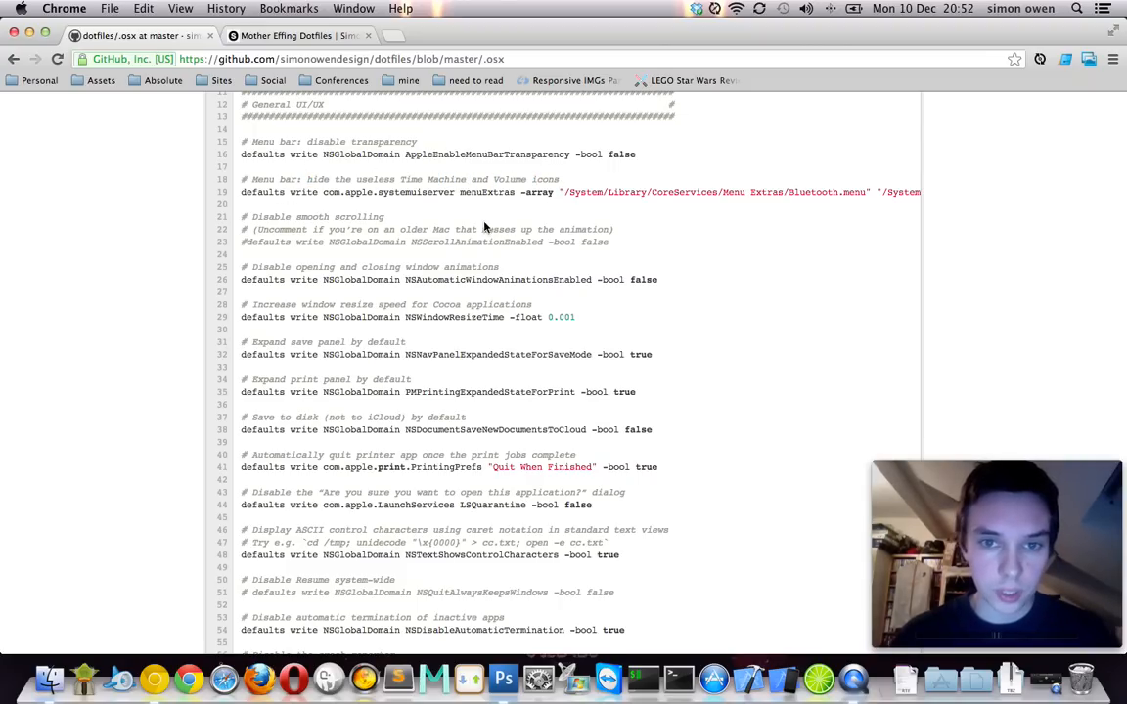
{"action": "mouse_move", "coordinate": [153, 678]}
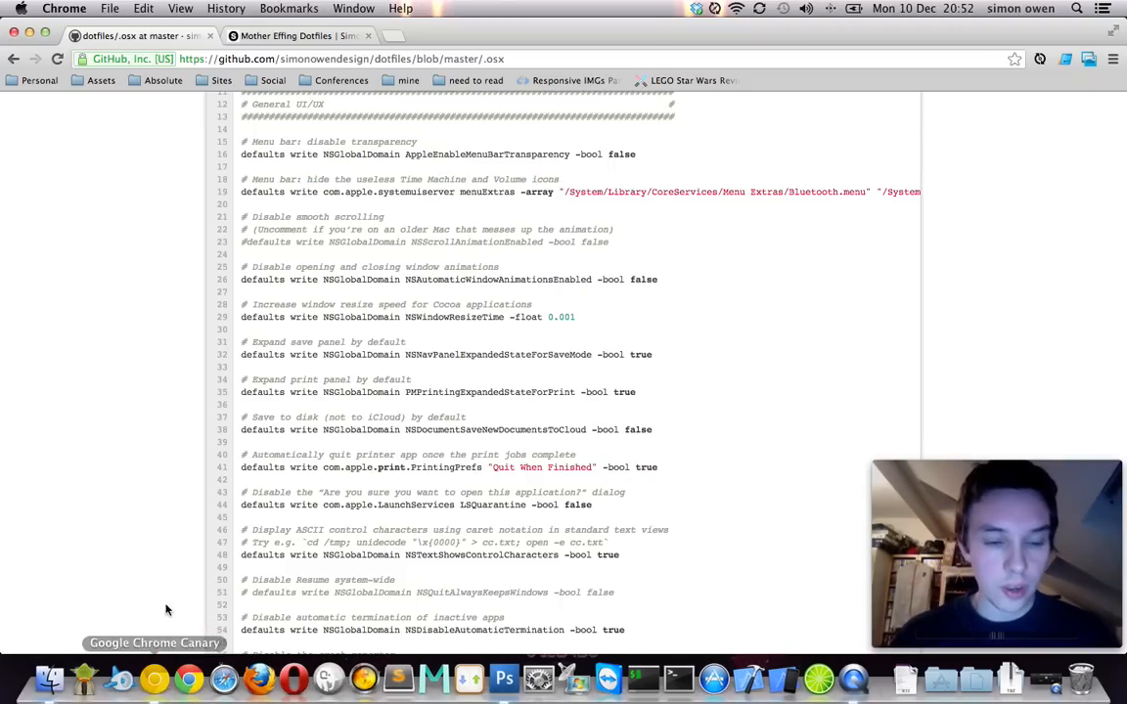
{"action": "mouse_move", "coordinate": [642, 226]}
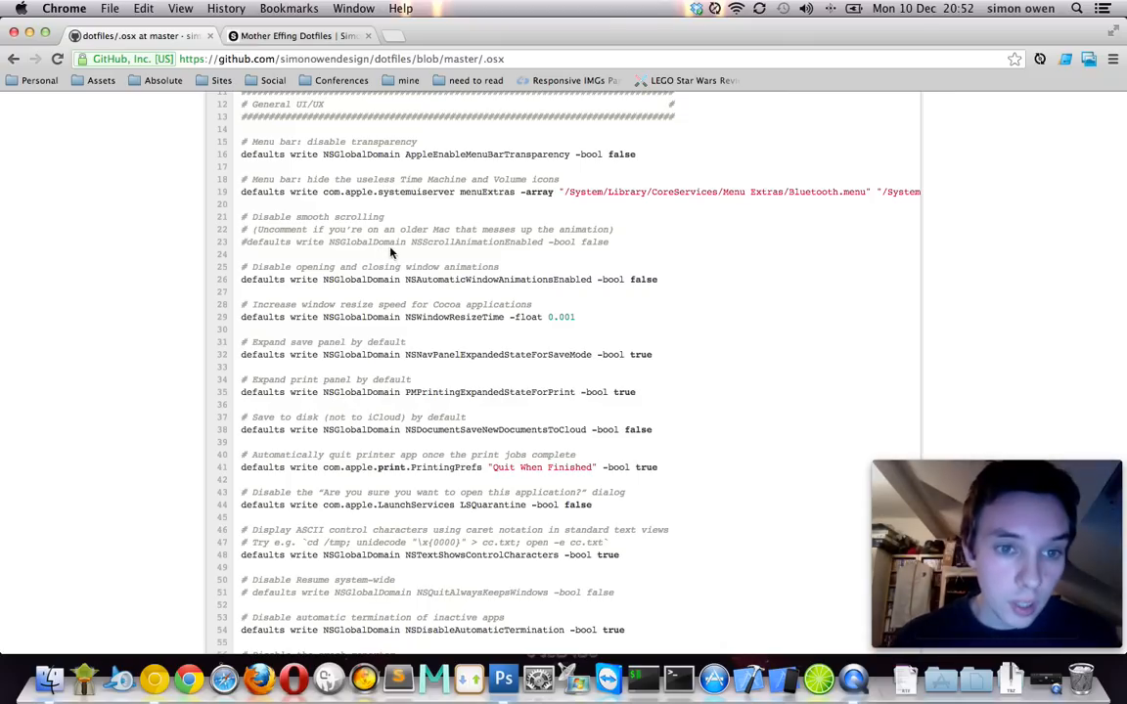
{"action": "scroll", "scroll_direction": "down", "scroll_amount": 3}
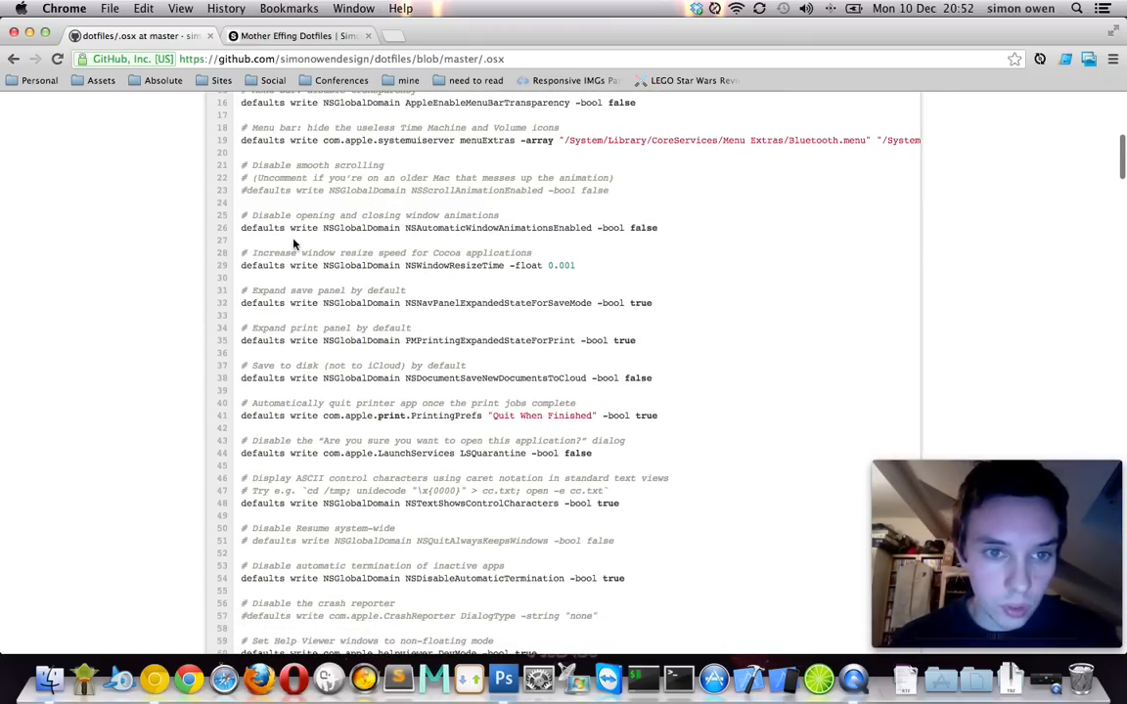
{"action": "scroll", "scroll_direction": "down", "scroll_amount": 3}
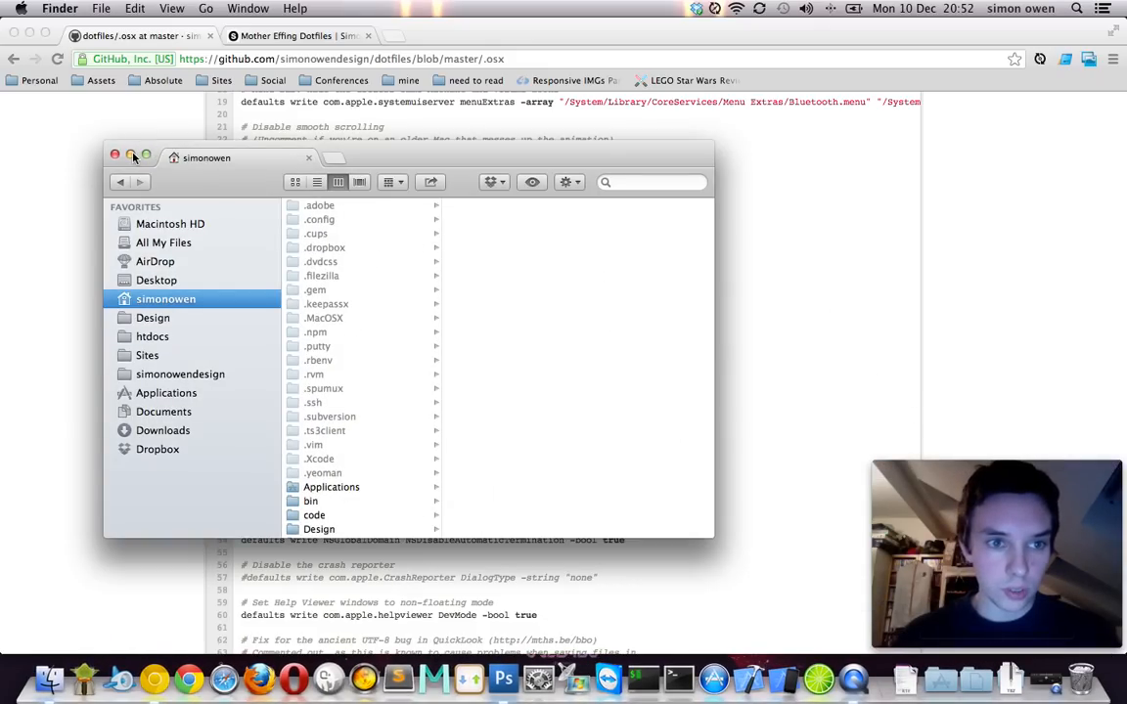
{"action": "left_click", "coordinate": [115, 157]}
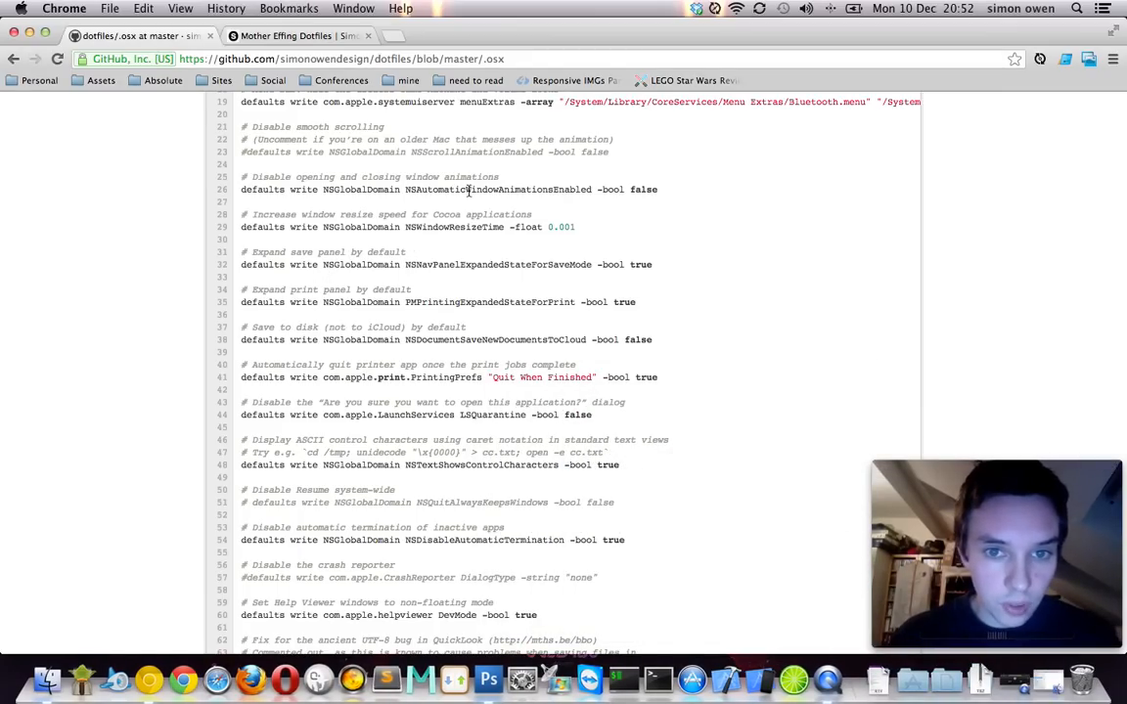
- Review the save-panel, print-panel and save-to-disk defaults, highlighting 'save panel' in the comment
{"action": "scroll", "scroll_direction": "down", "scroll_amount": 3}
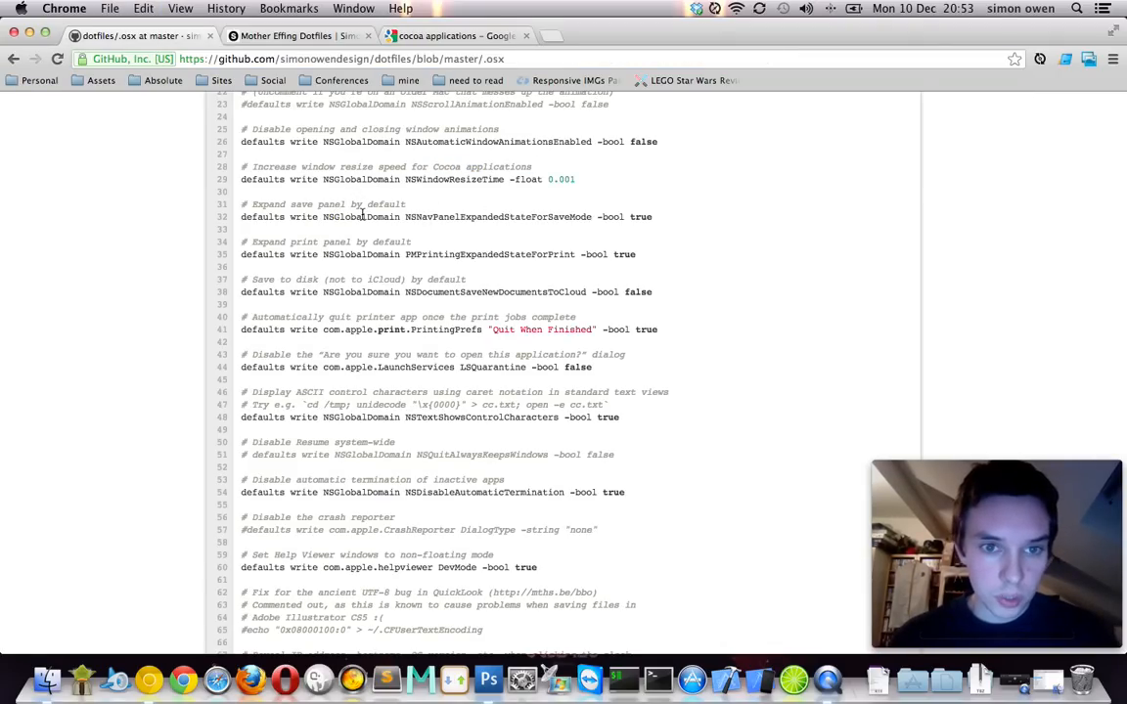
{"action": "scroll", "scroll_direction": "down", "scroll_amount": 3}
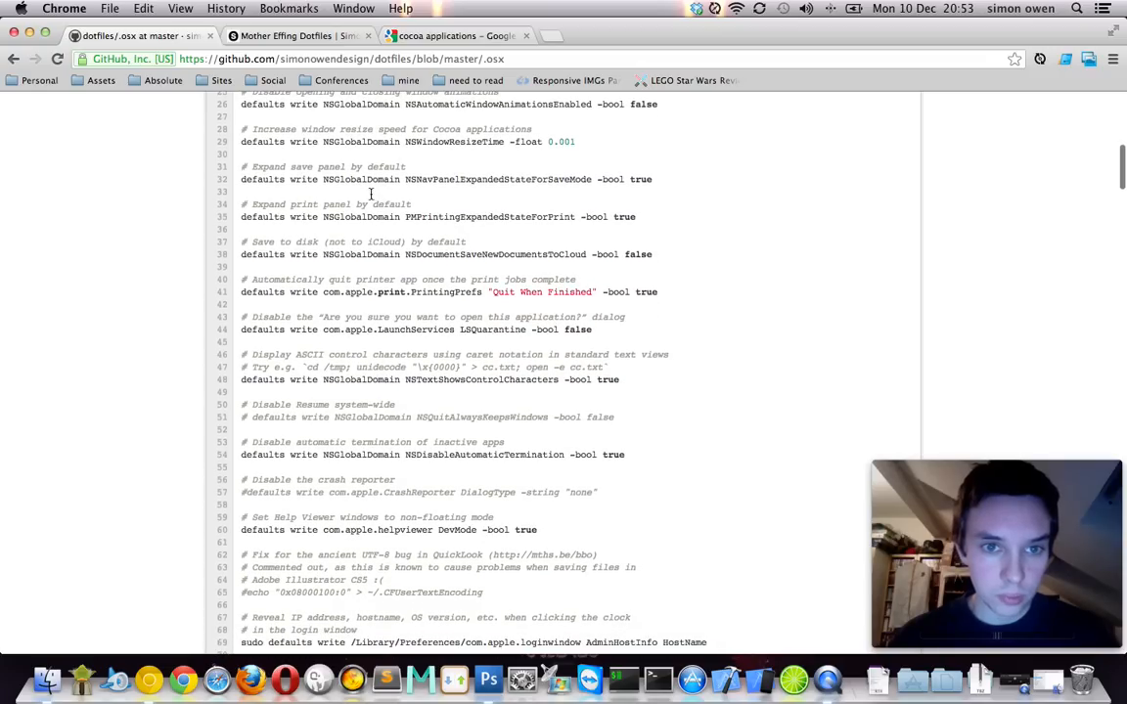
{"action": "double_click", "coordinate": [318, 166]}
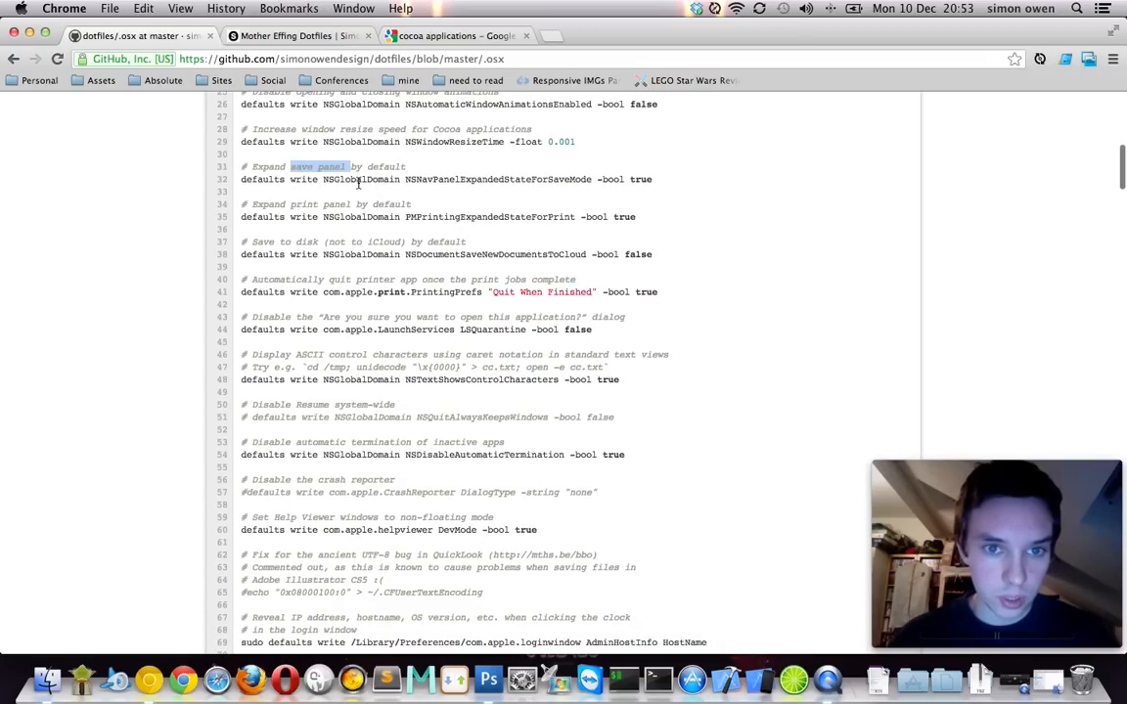
{"action": "scroll", "scroll_direction": "down", "scroll_amount": 3}
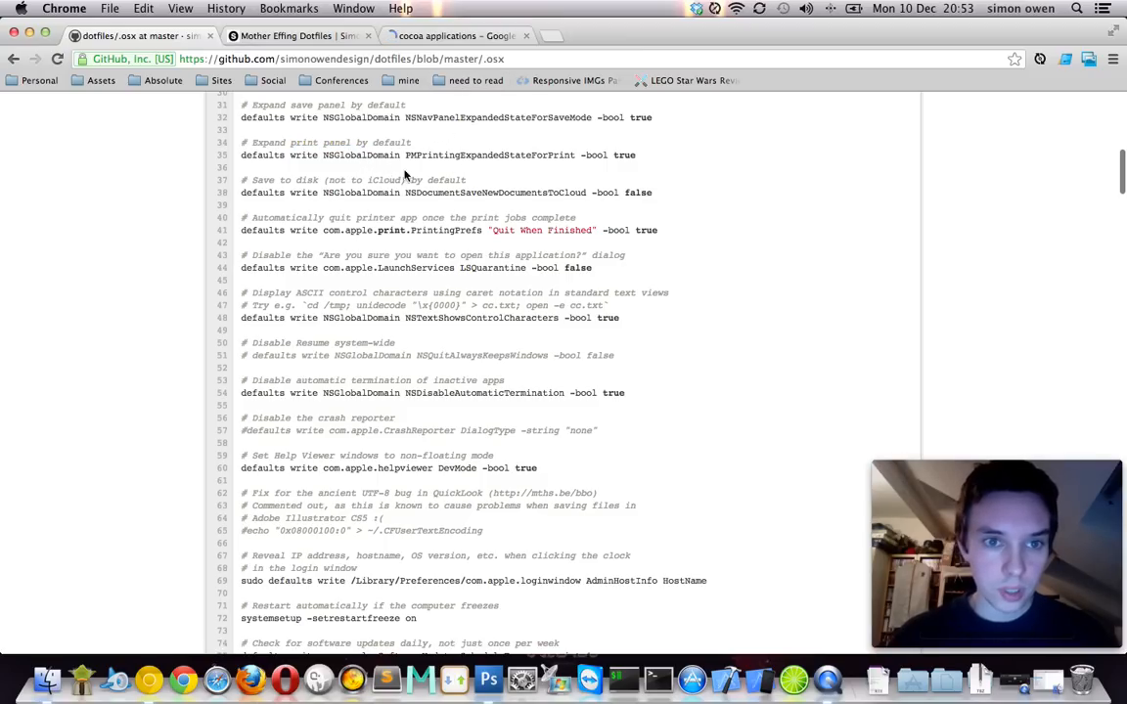
{"action": "scroll", "scroll_direction": "down", "scroll_amount": 3}
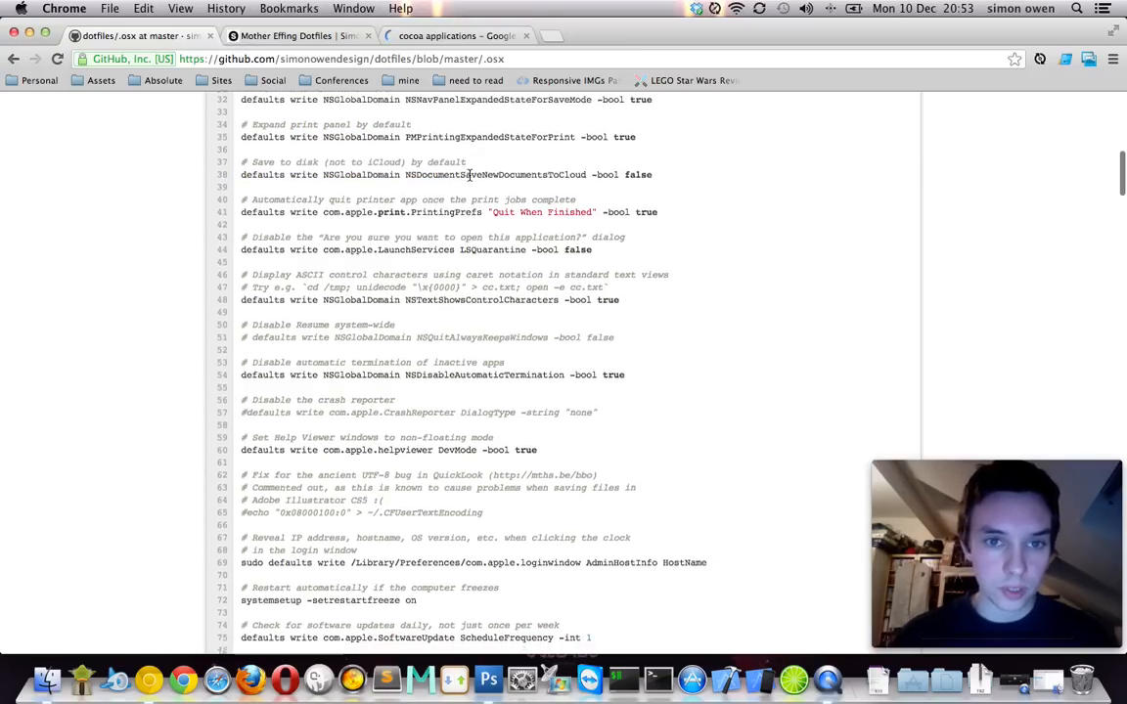
{"action": "scroll", "scroll_direction": "down", "scroll_amount": 3}
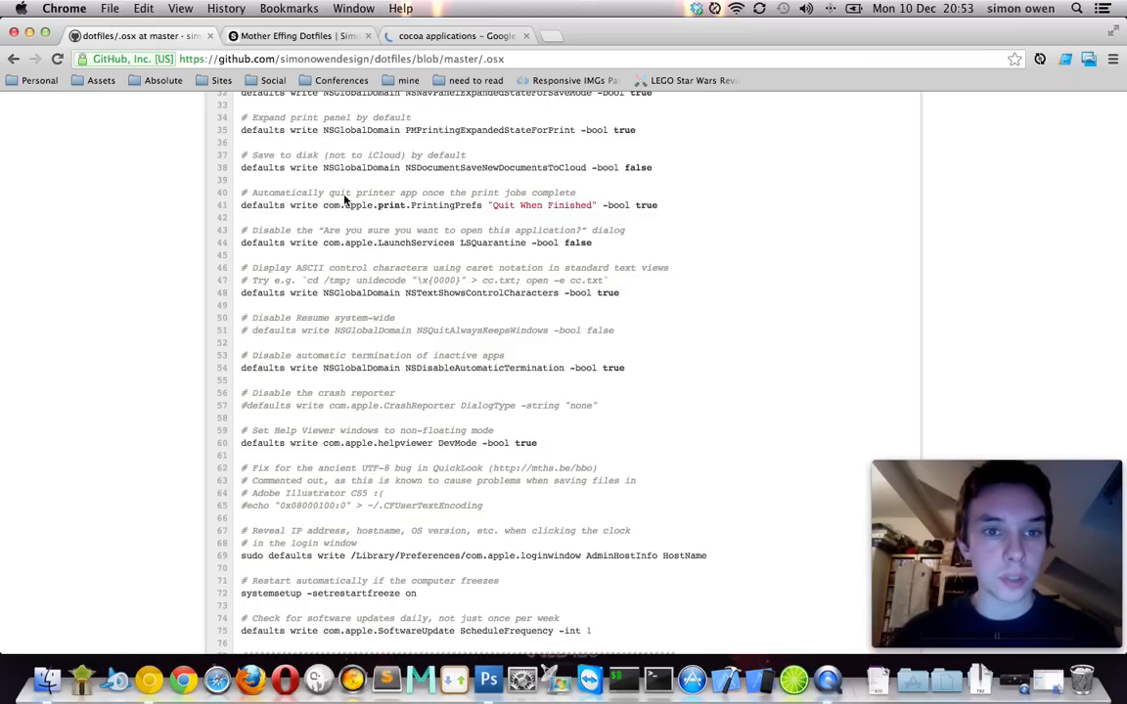
{"action": "mouse_move", "coordinate": [330, 155]}
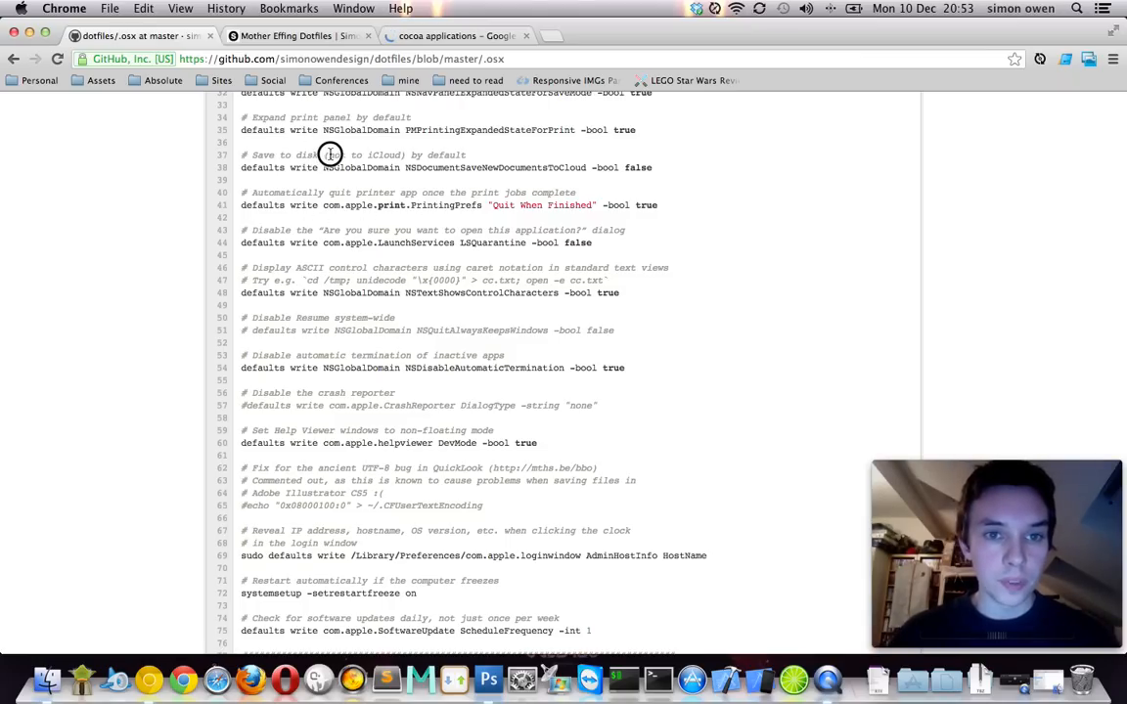
{"action": "left_click", "coordinate": [455, 37]}
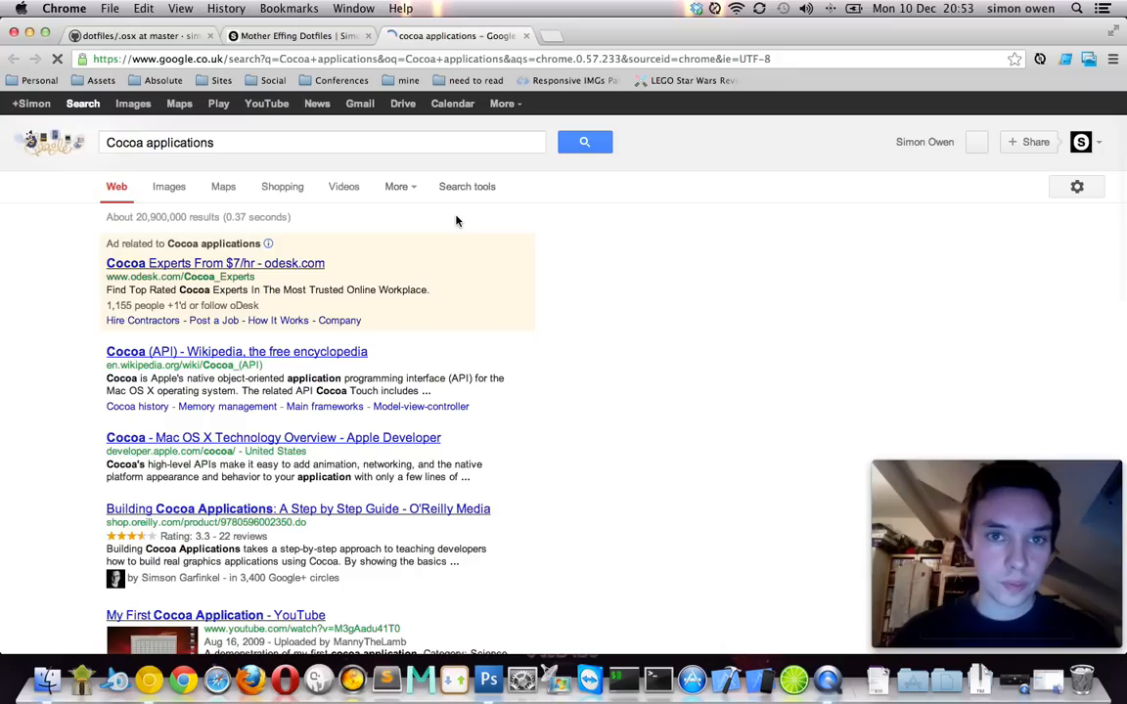
{"action": "scroll", "scroll_direction": "down", "scroll_amount": 3}
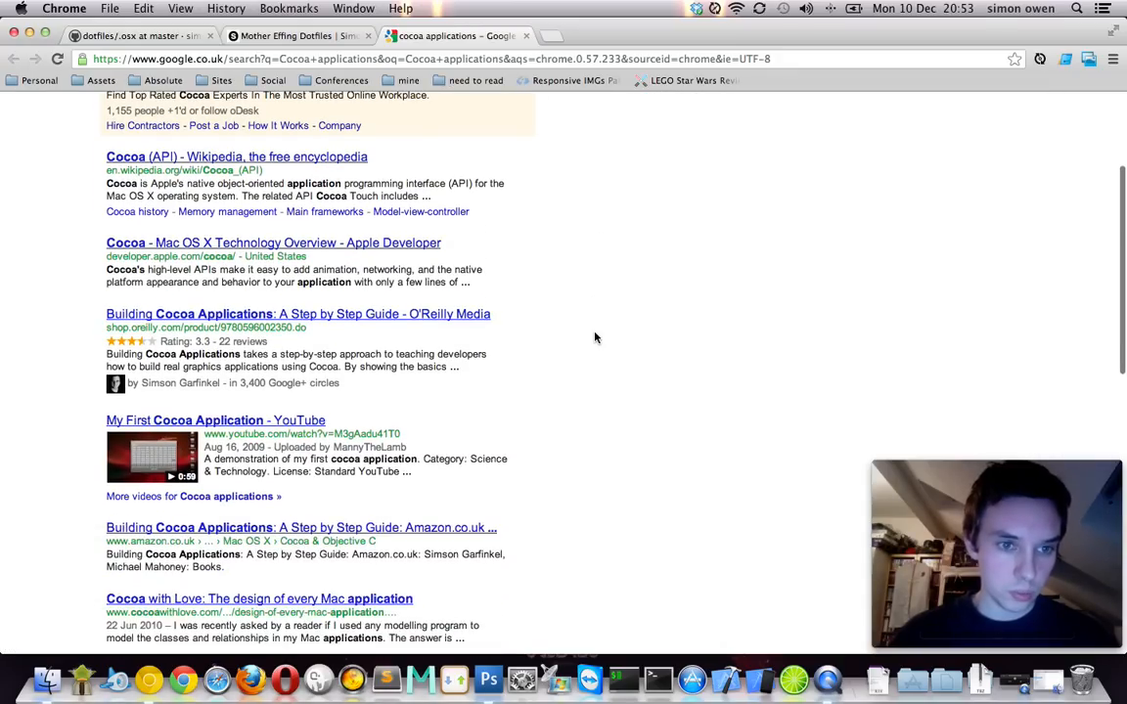
{"action": "scroll", "scroll_direction": "down", "scroll_amount": 3}
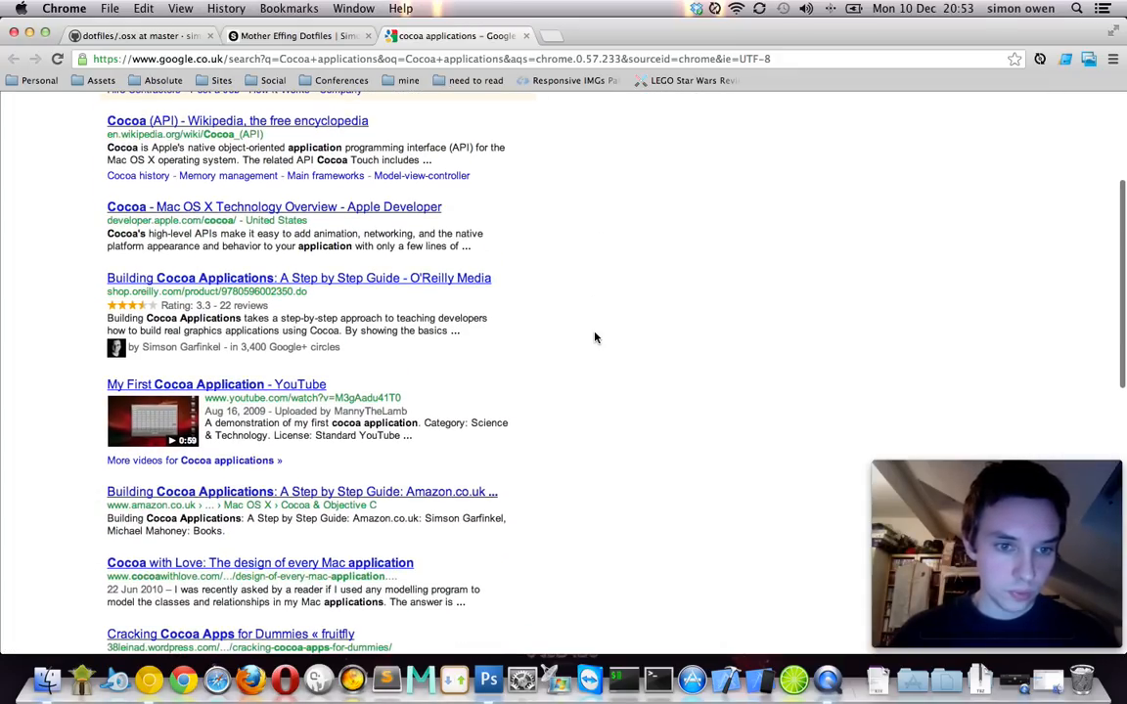
{"action": "scroll", "scroll_direction": "down", "scroll_amount": 3}
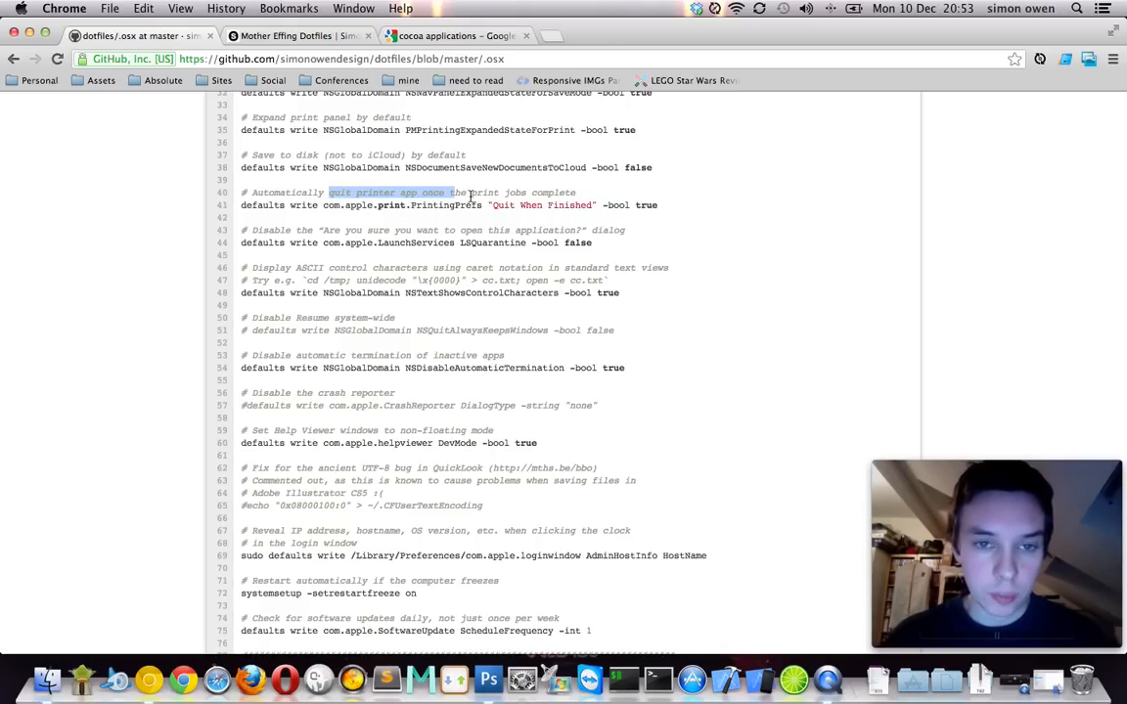
- Move past restart-on-freeze and software-update settings into trackpad settings, highlighting the \x{0000} example
{"action": "scroll", "scroll_direction": "down", "scroll_amount": 3}
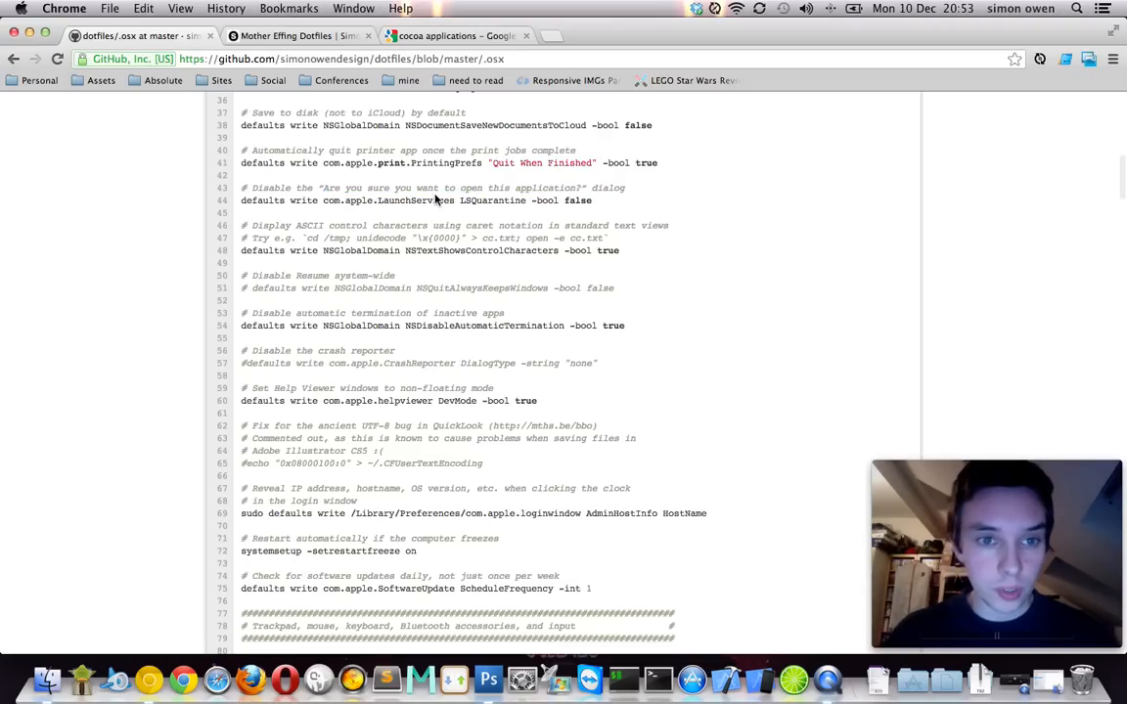
{"action": "scroll", "scroll_direction": "down", "scroll_amount": 3}
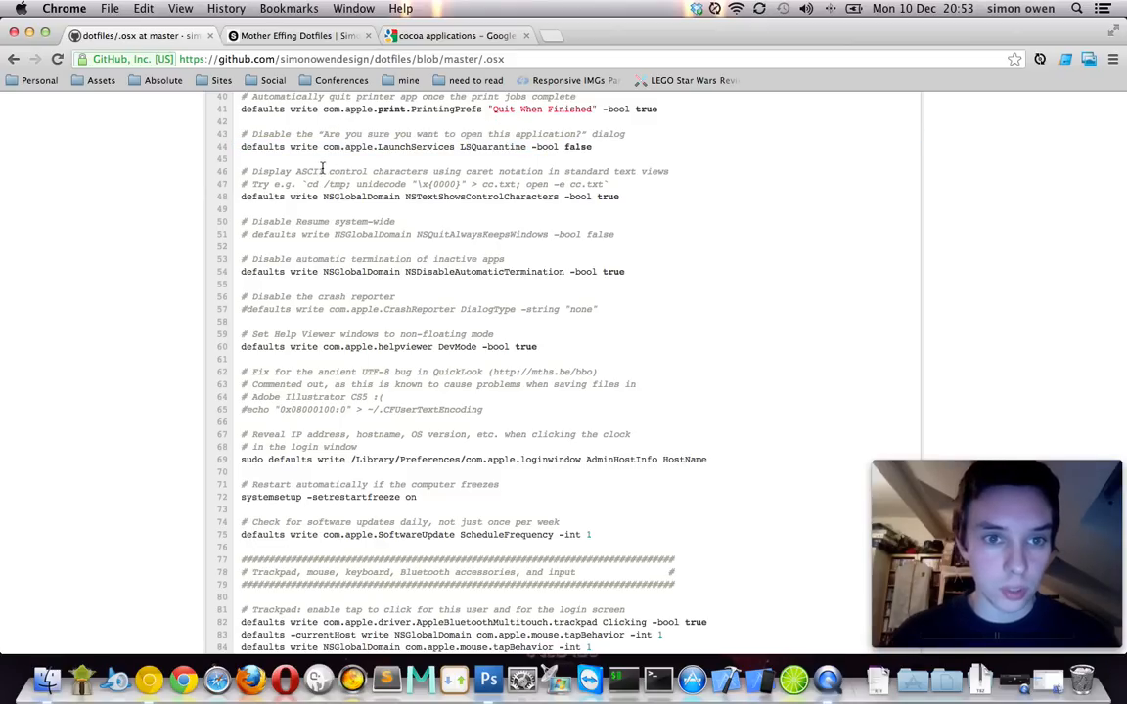
{"action": "scroll", "scroll_direction": "down", "scroll_amount": 3}
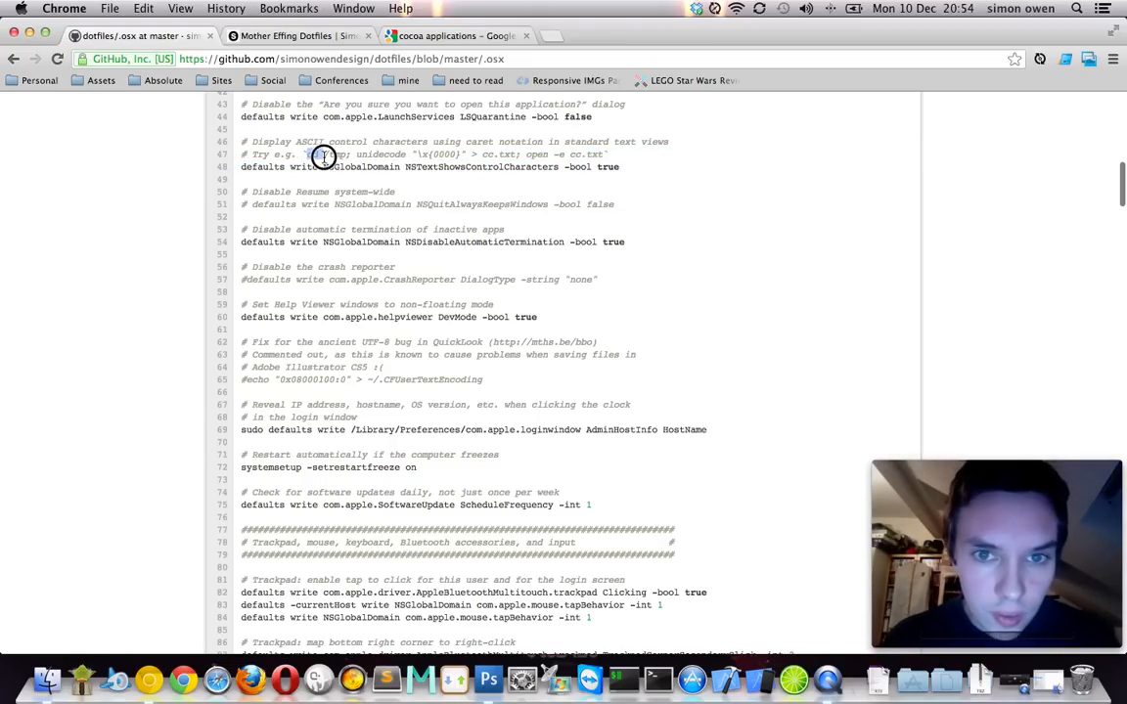
{"action": "double_click", "coordinate": [337, 155]}
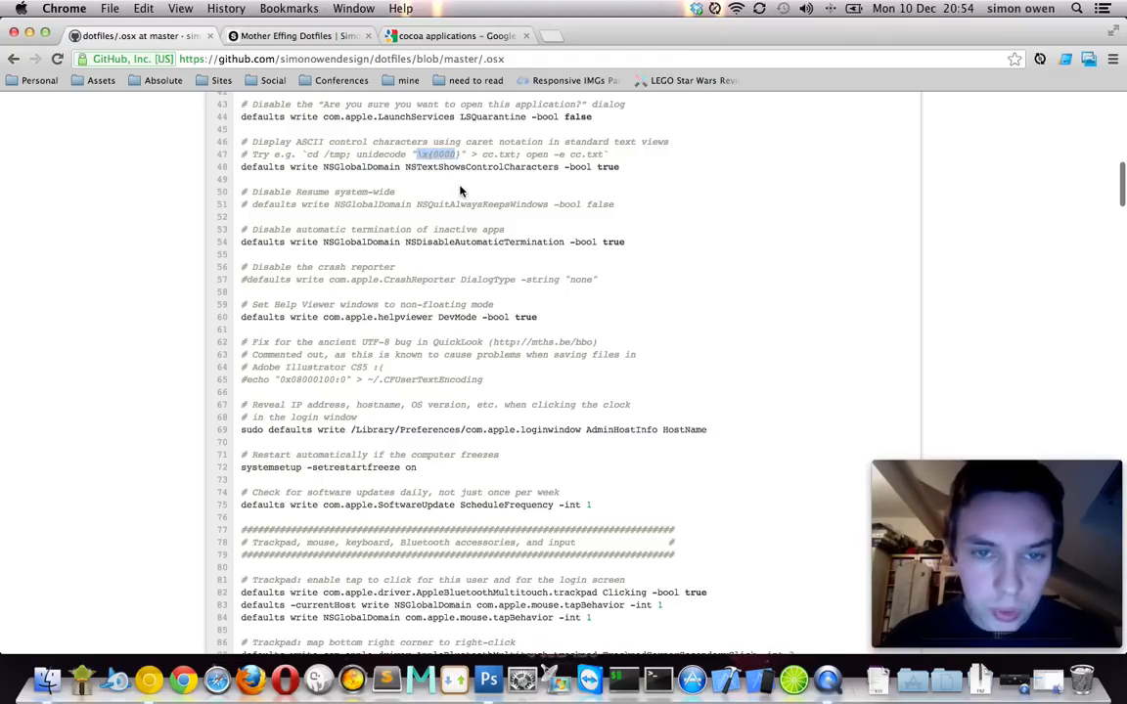
{"action": "scroll", "scroll_direction": "down", "scroll_amount": 3}
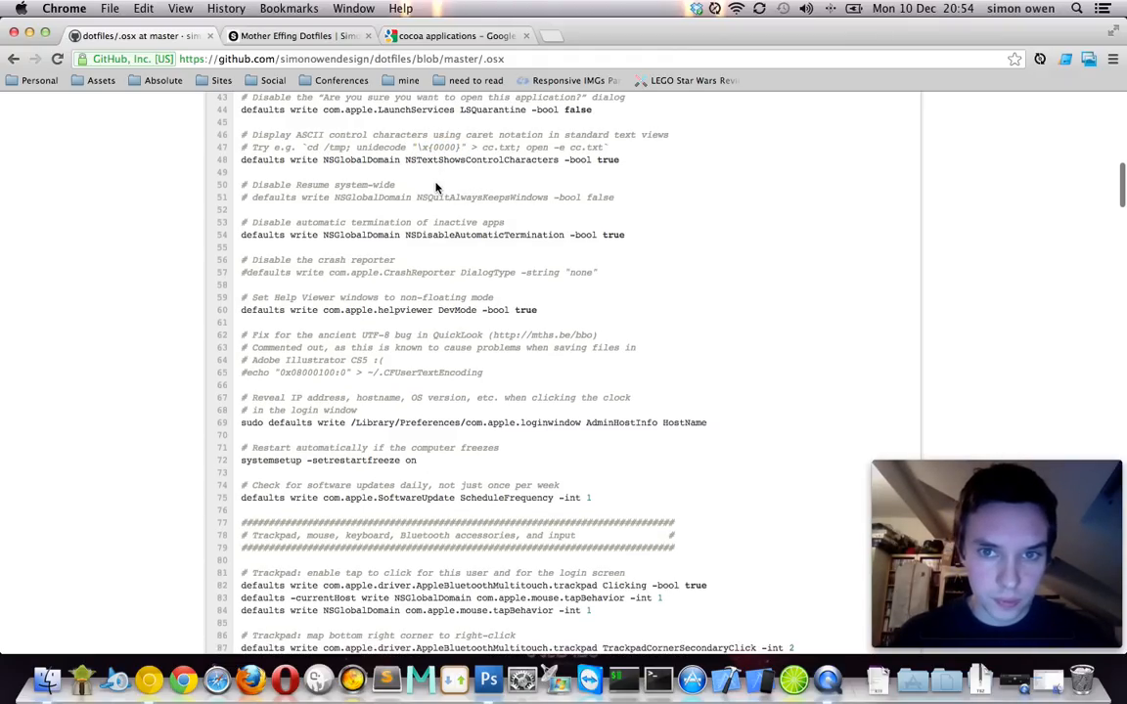
{"action": "scroll", "scroll_direction": "down", "scroll_amount": 3}
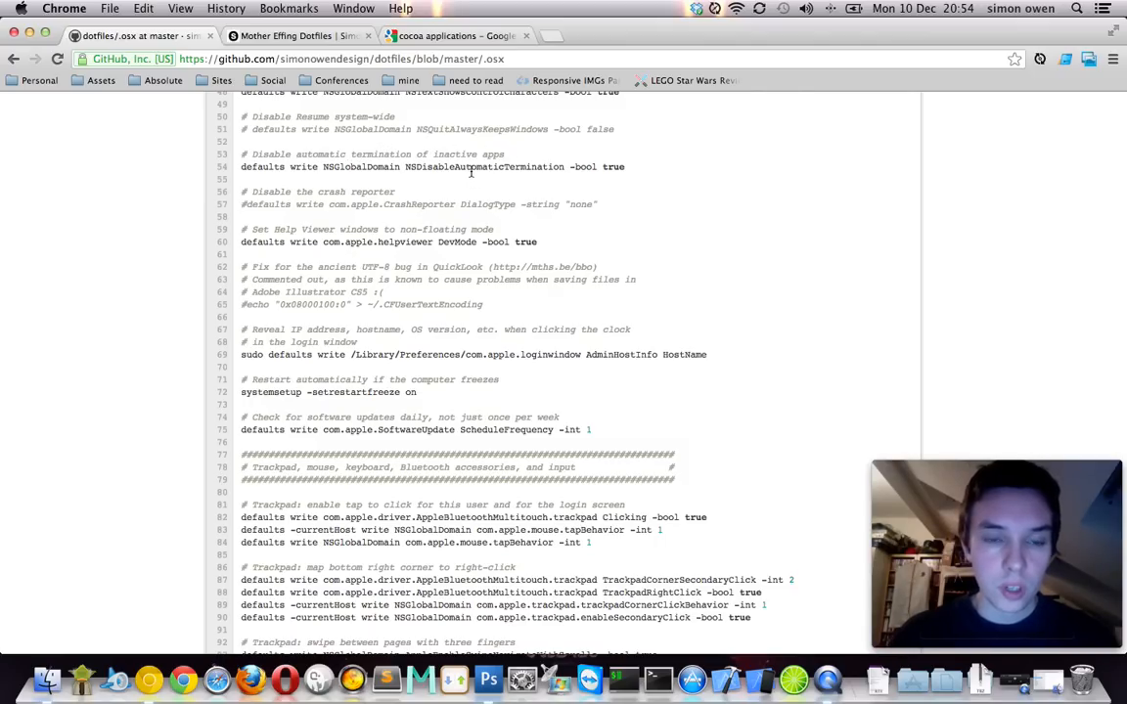
{"action": "scroll", "scroll_direction": "down", "scroll_amount": 3}
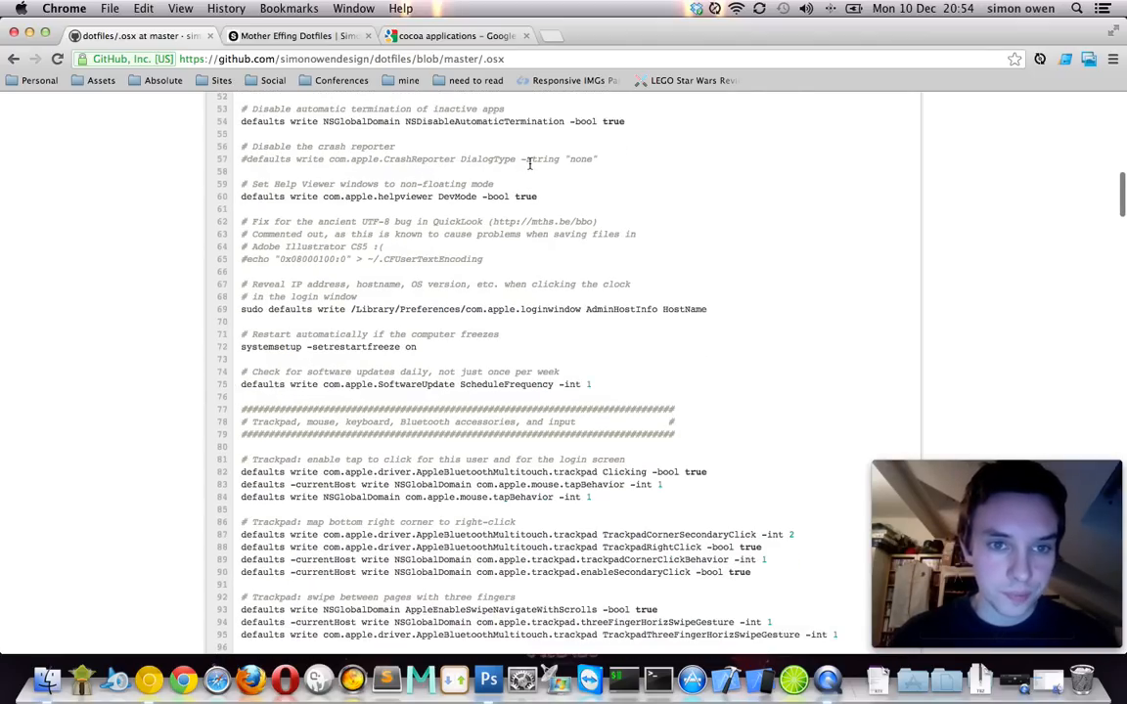
{"action": "scroll", "scroll_direction": "down", "scroll_amount": 3}
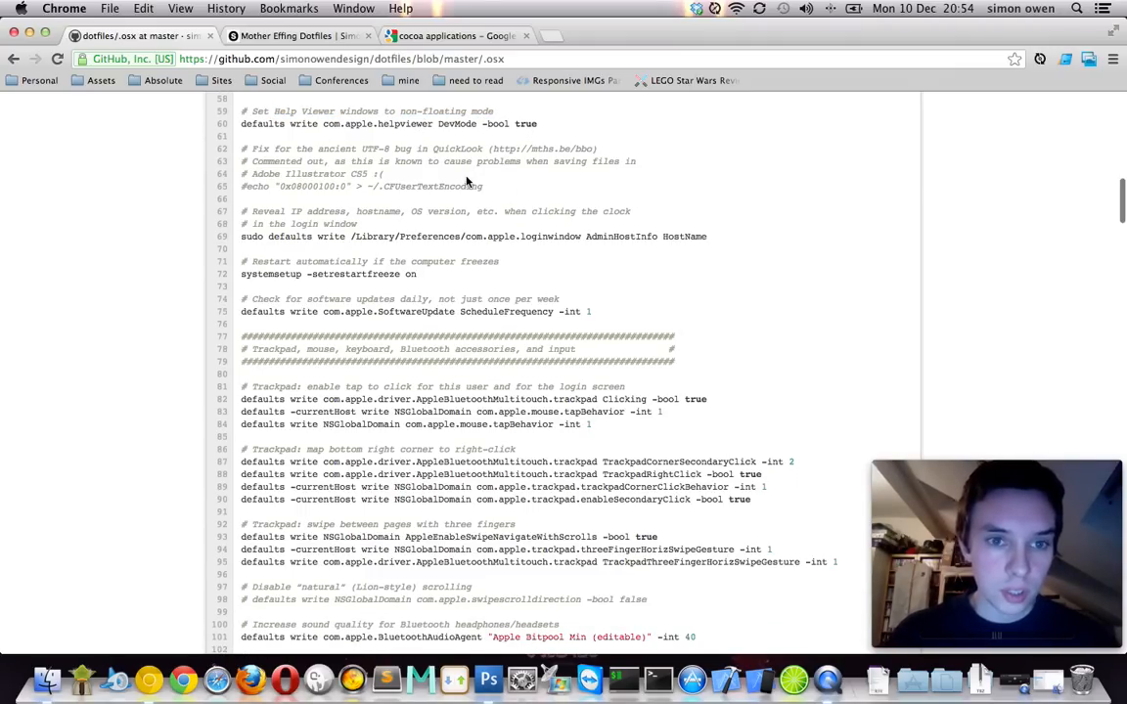
{"action": "scroll", "scroll_direction": "down", "scroll_amount": 3}
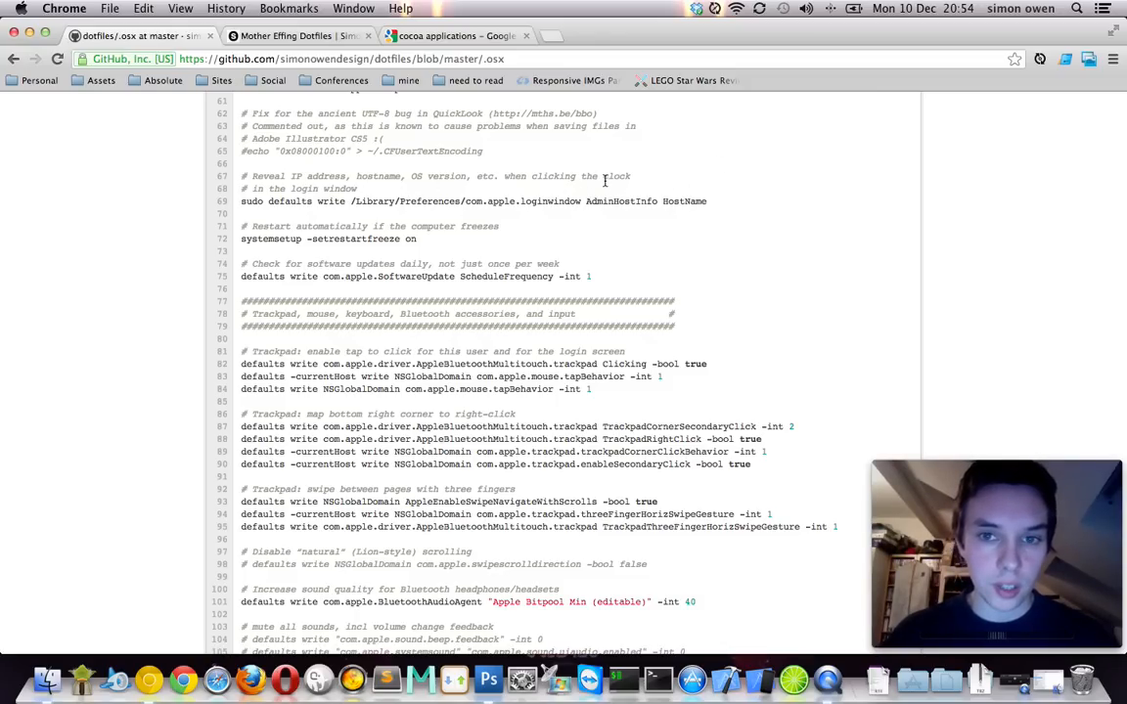
{"action": "double_click", "coordinate": [616, 176]}
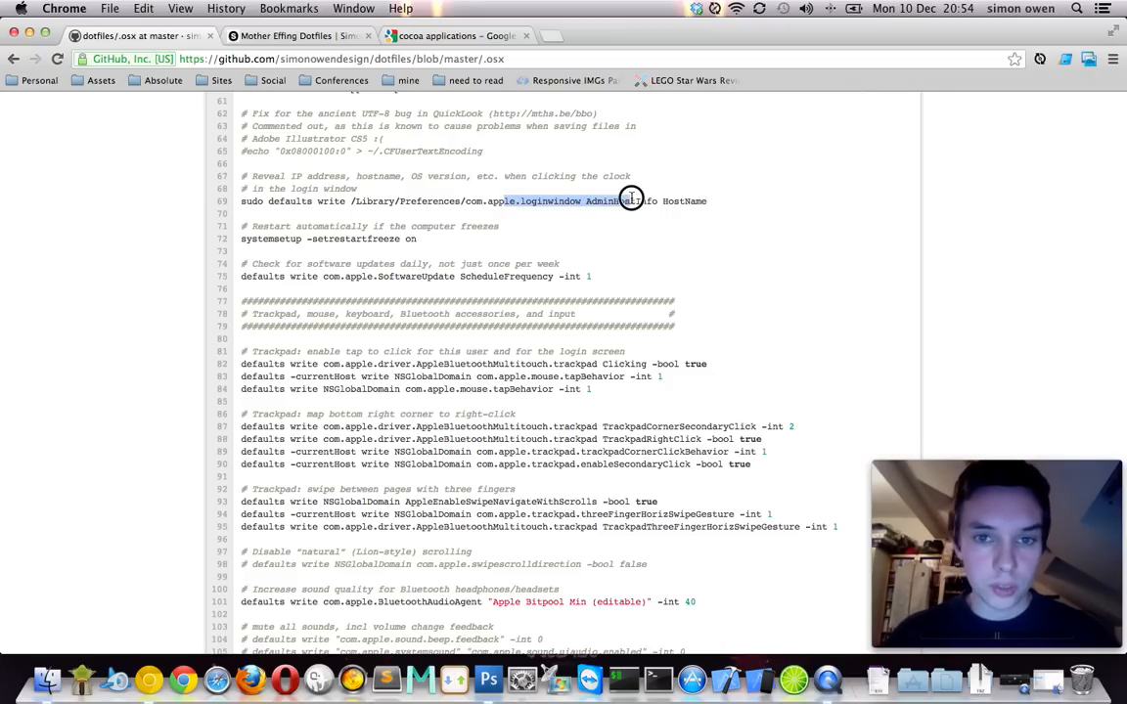
{"action": "left_click", "coordinate": [920, 8]}
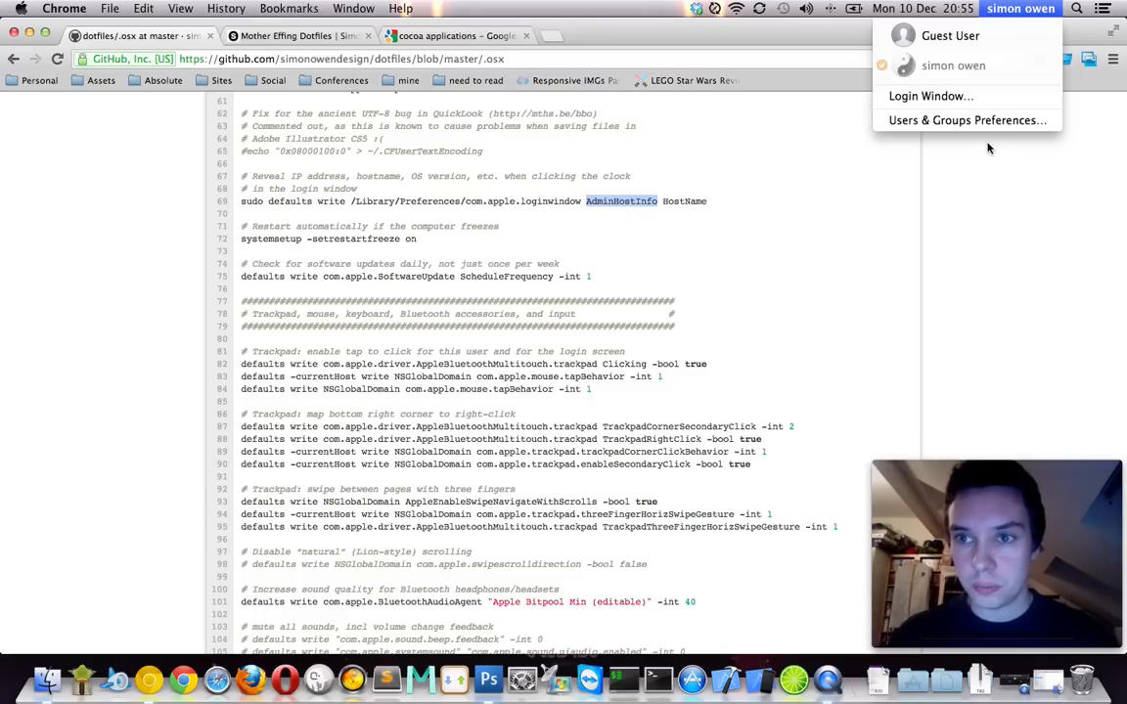
{"action": "left_click", "coordinate": [288, 179]}
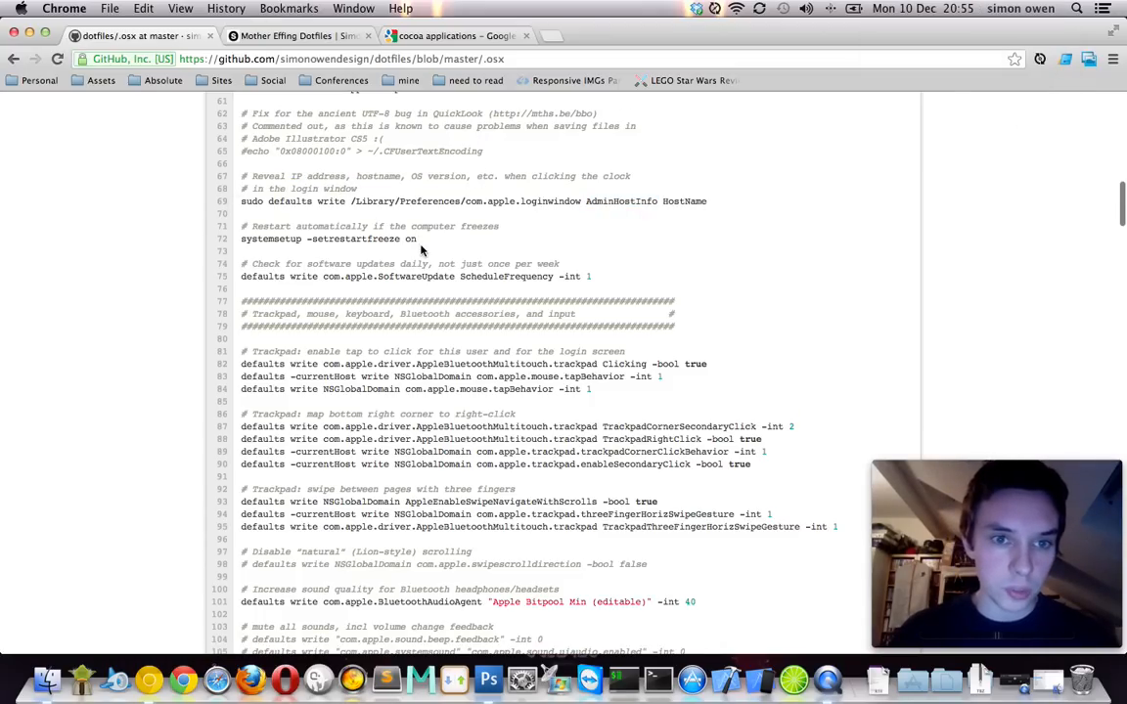
- Review the trackpad right-click and three-finger swipe settings
{"action": "scroll", "scroll_direction": "down", "scroll_amount": 3}
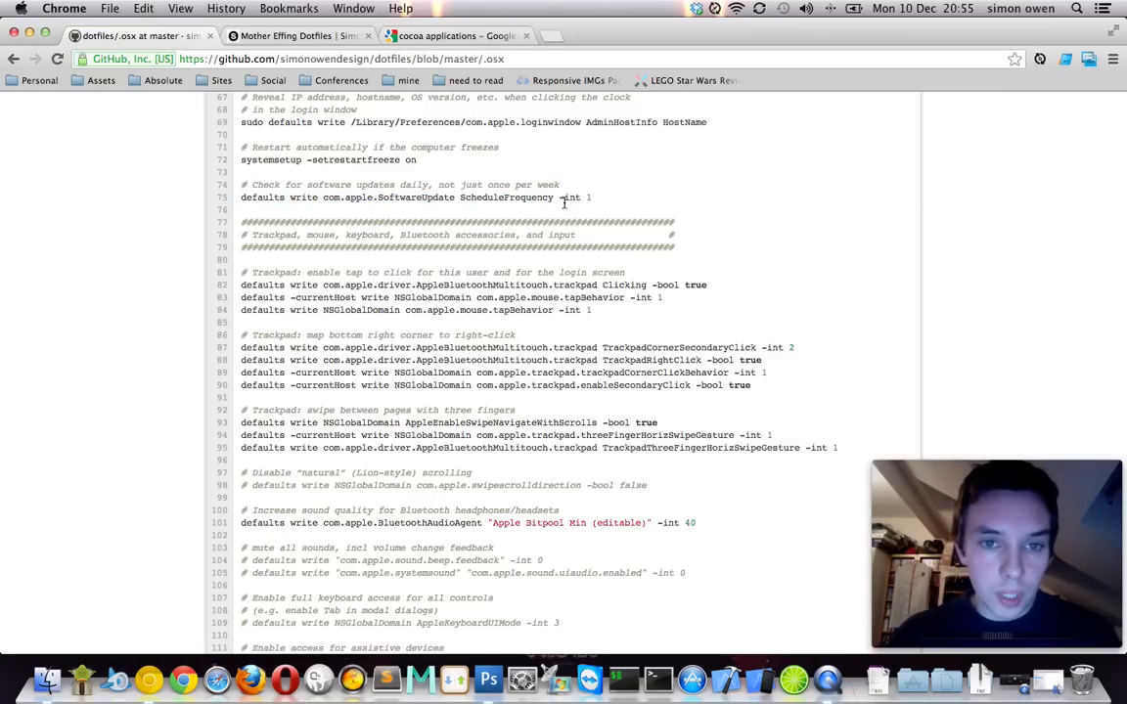
{"action": "scroll", "scroll_direction": "down", "scroll_amount": 3}
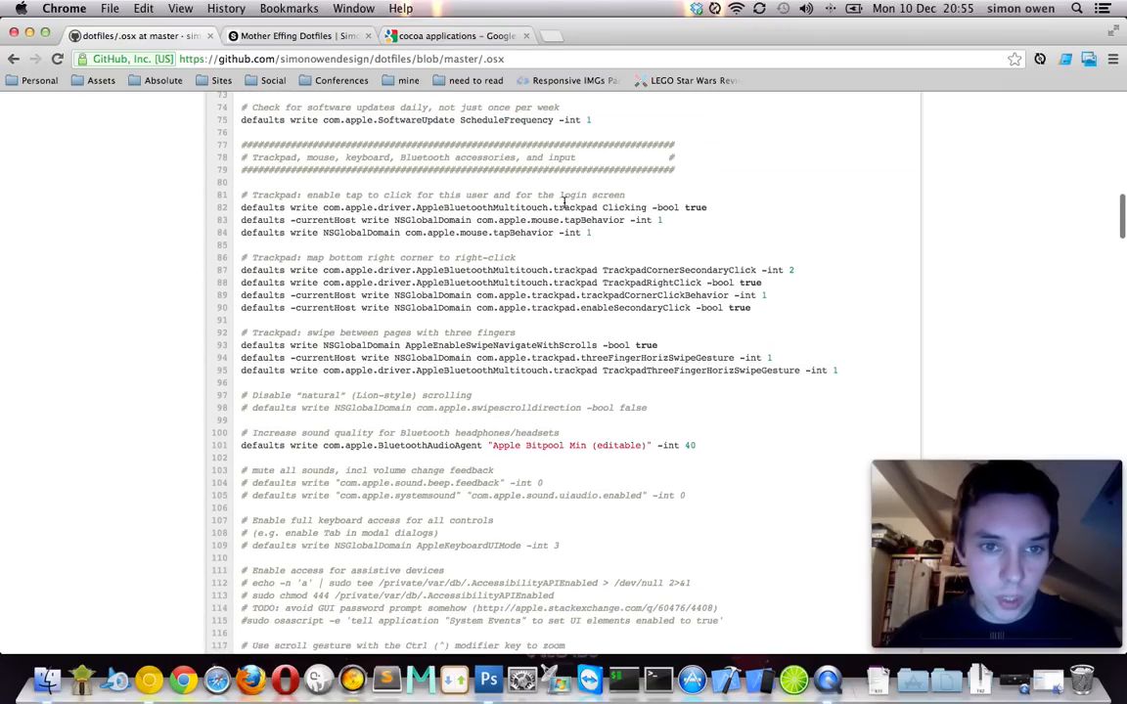
{"action": "scroll", "scroll_direction": "down", "scroll_amount": 3}
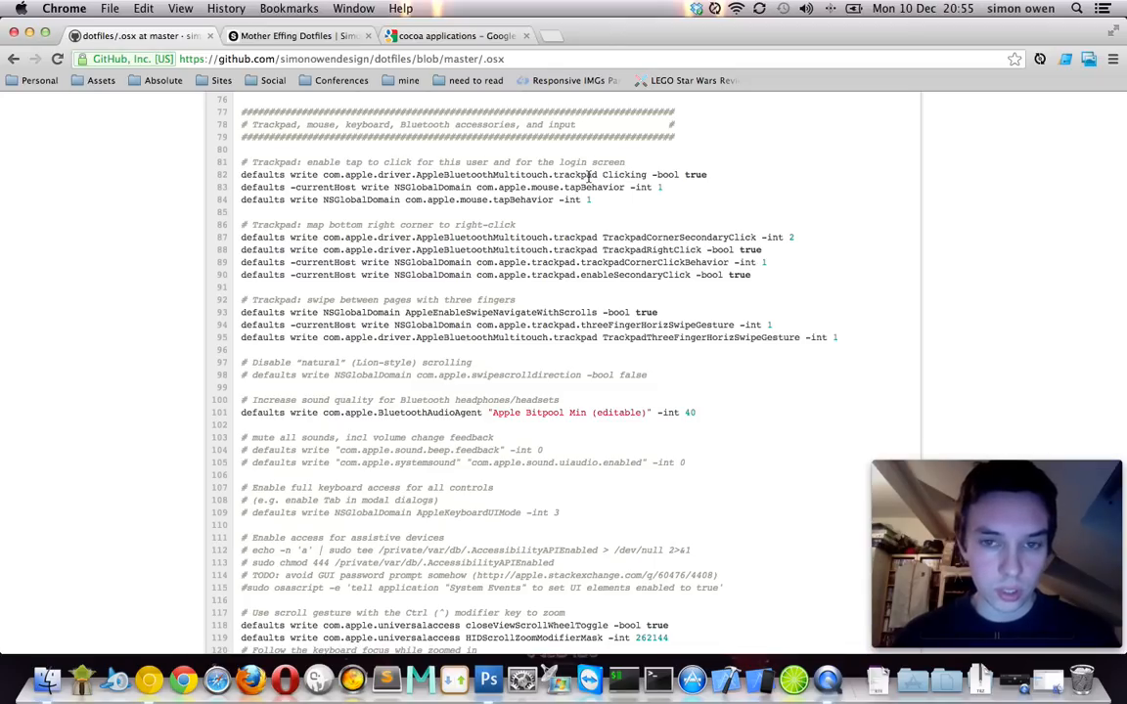
{"action": "scroll", "scroll_direction": "down", "scroll_amount": 3}
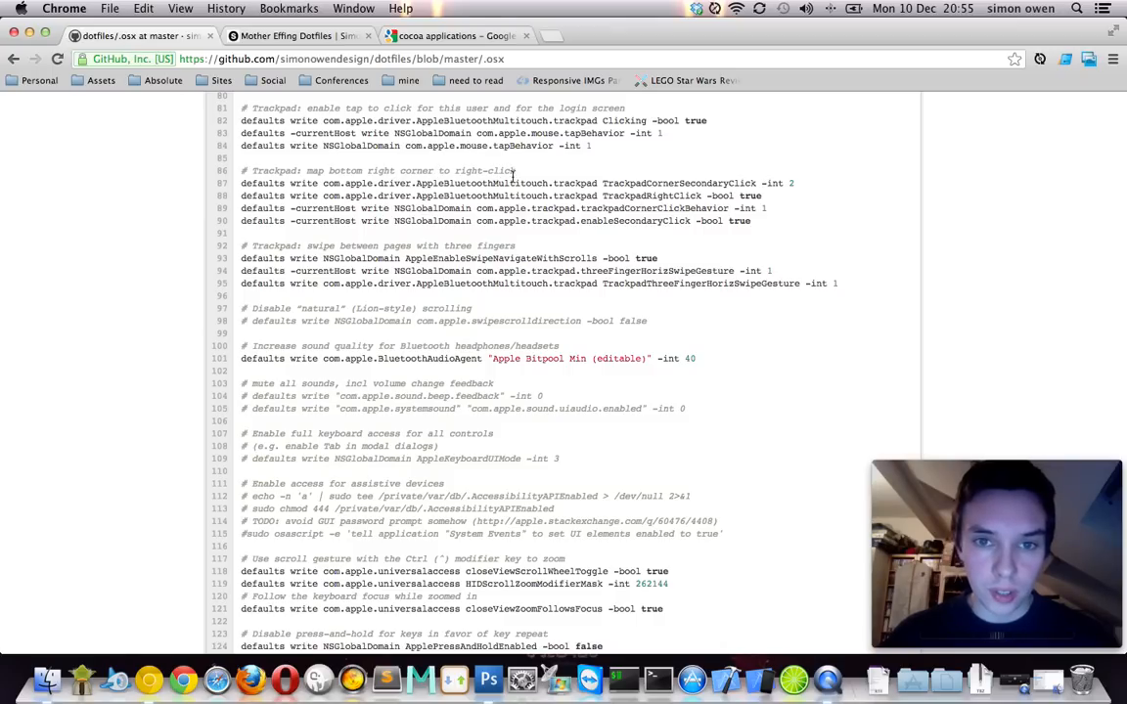
{"action": "mouse_move", "coordinate": [514, 205]}
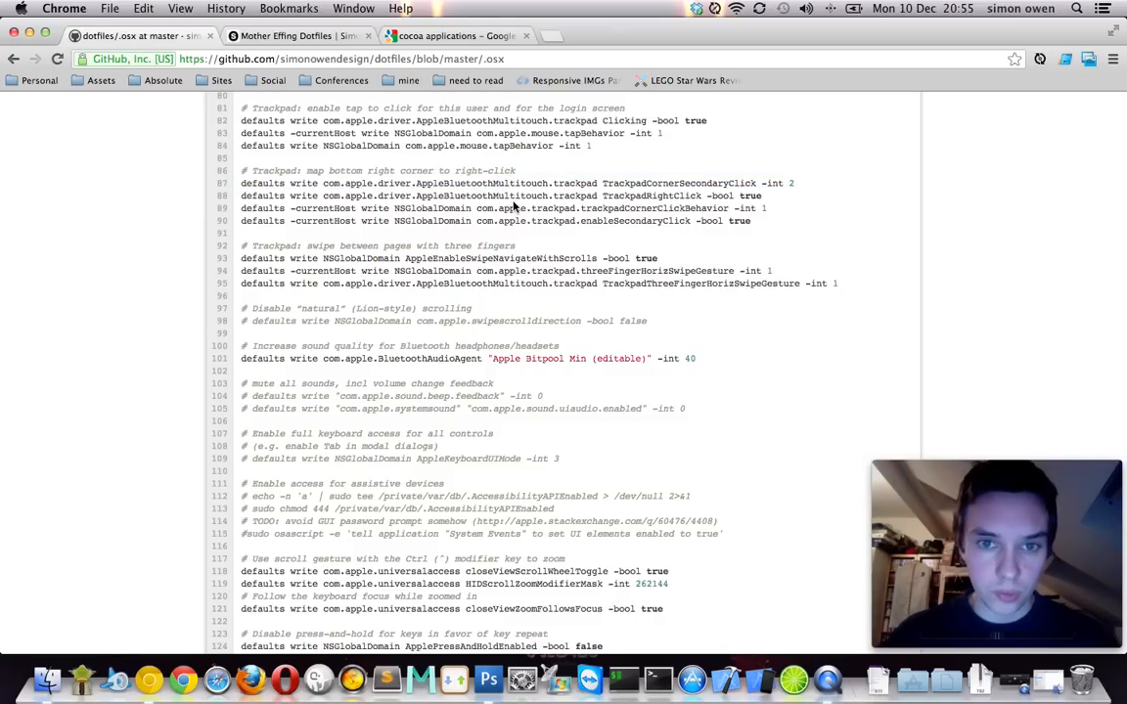
{"action": "scroll", "scroll_direction": "down", "scroll_amount": 3}
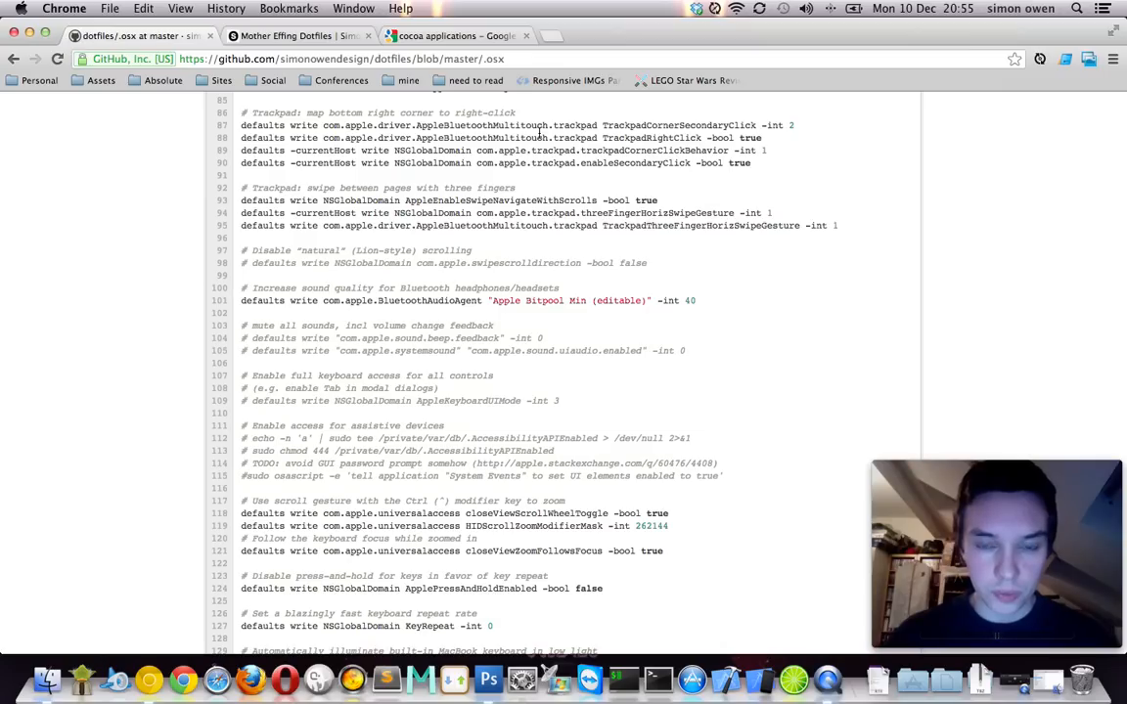
- Right-click AppleBluetoothMultitouch, dismiss the menu, and continue into keyboard and auto-correct defaults
{"action": "right_click", "coordinate": [476, 137]}
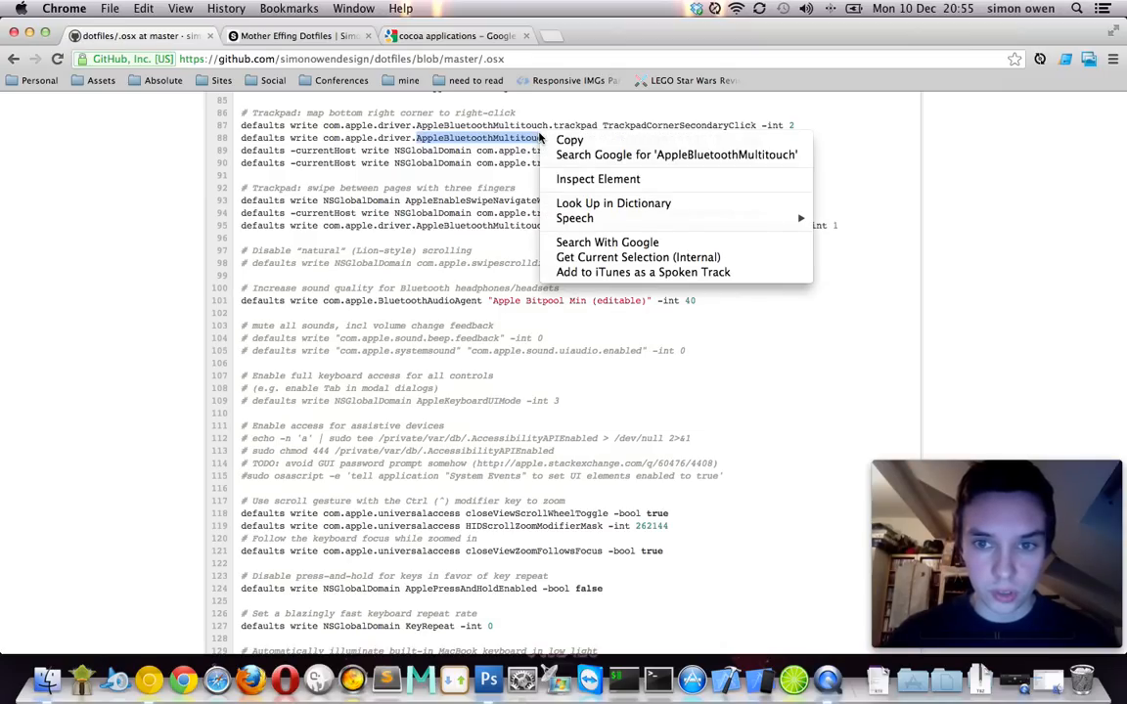
{"action": "left_click", "coordinate": [423, 177]}
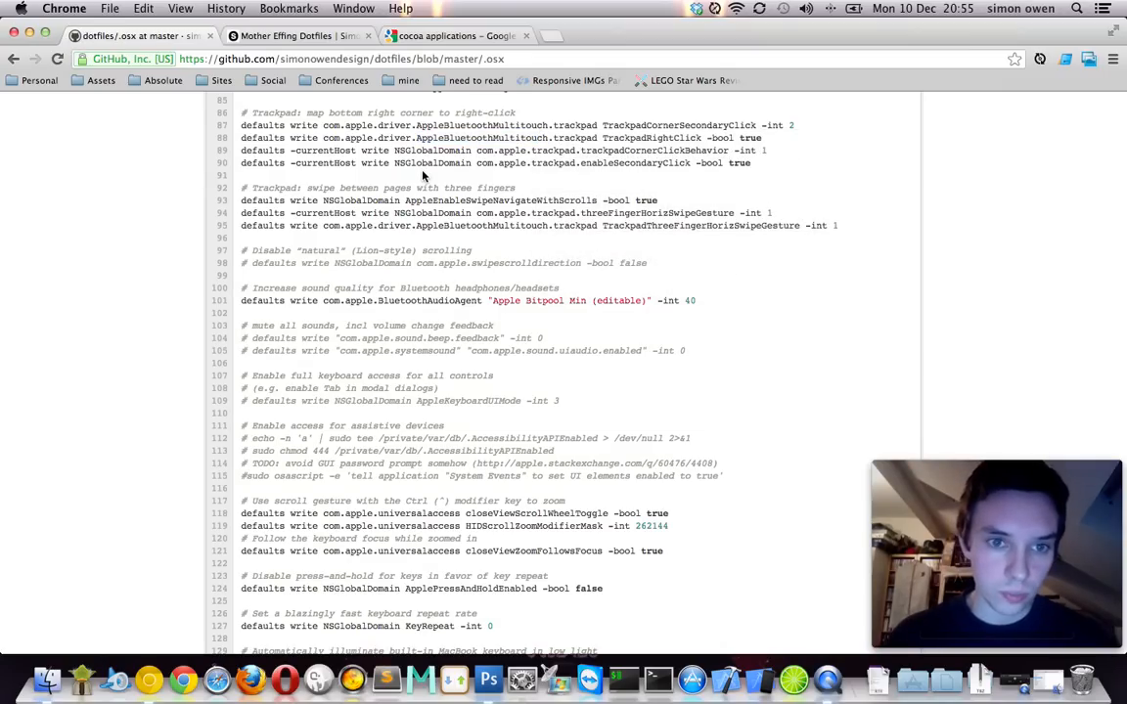
{"action": "scroll", "scroll_direction": "down", "scroll_amount": 3}
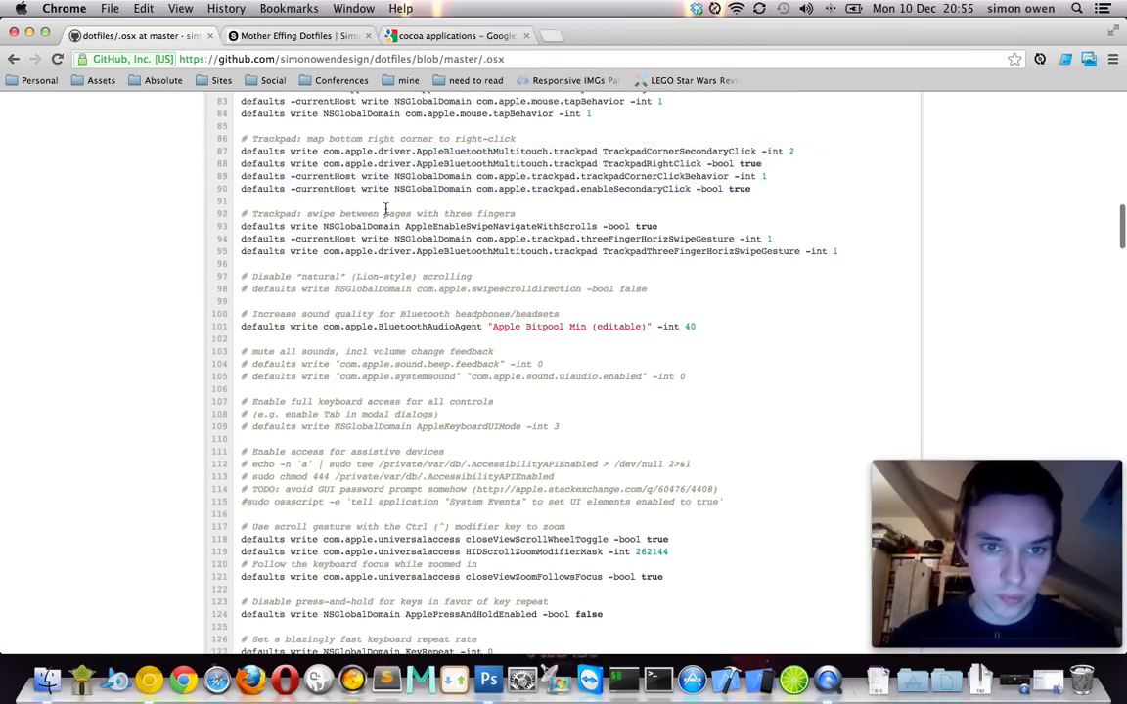
{"action": "scroll", "scroll_direction": "down", "scroll_amount": 3}
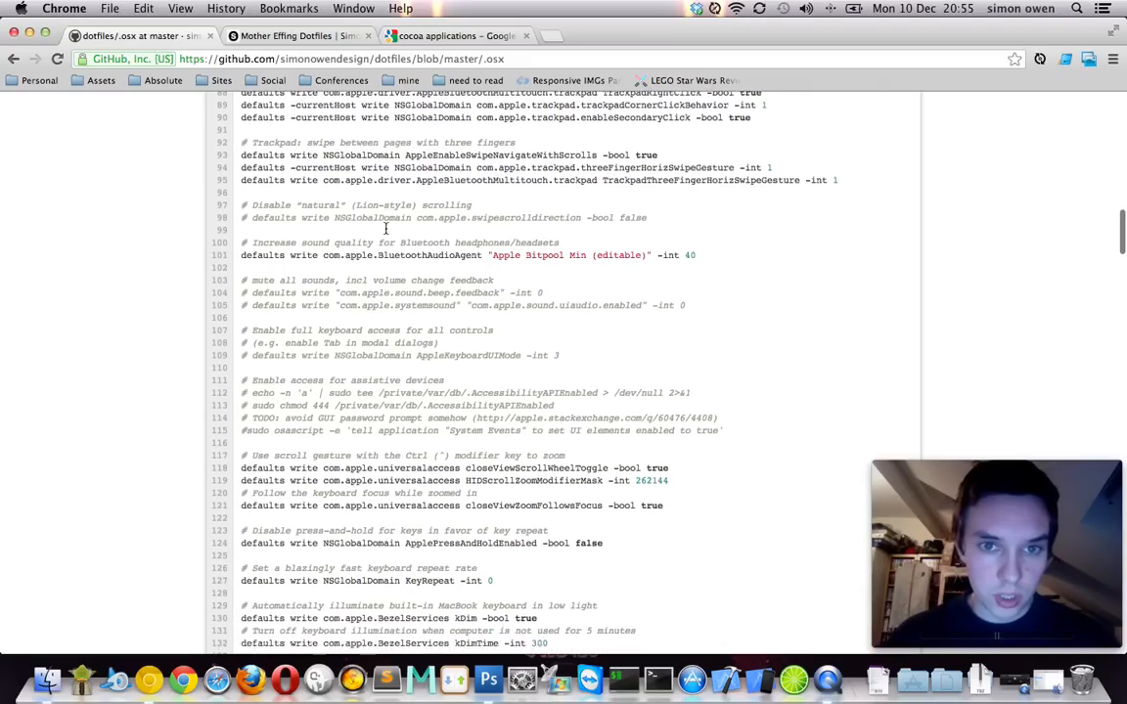
{"action": "scroll", "scroll_direction": "down", "scroll_amount": 3}
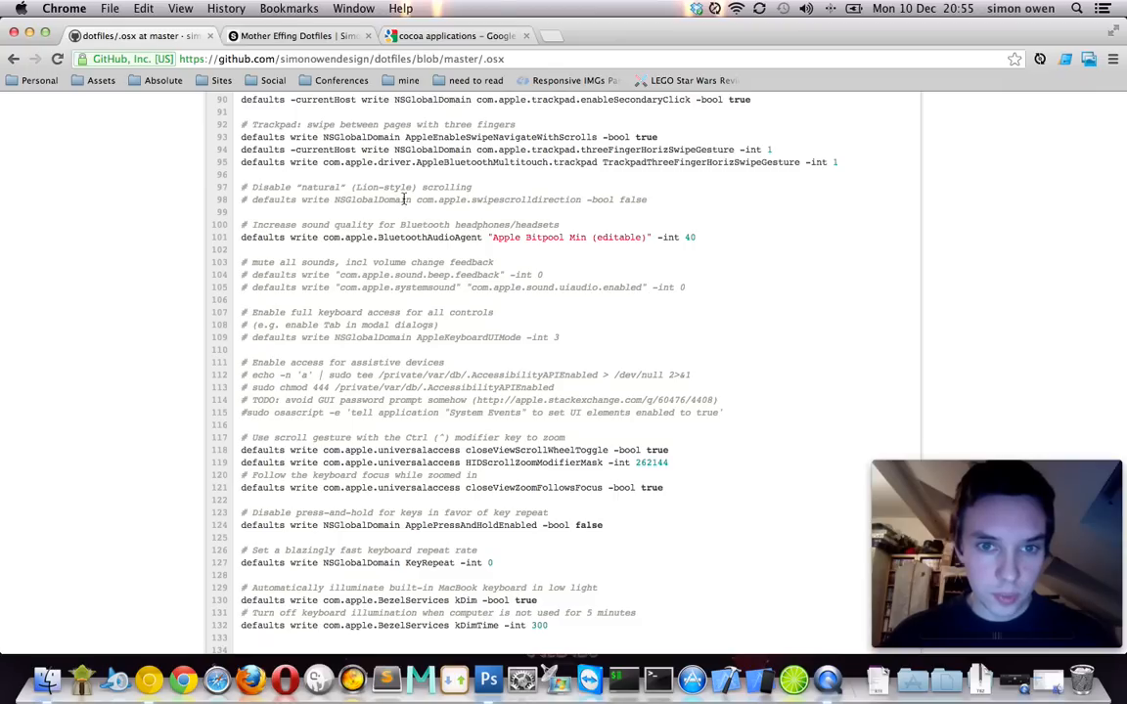
{"action": "scroll", "scroll_direction": "down", "scroll_amount": 3}
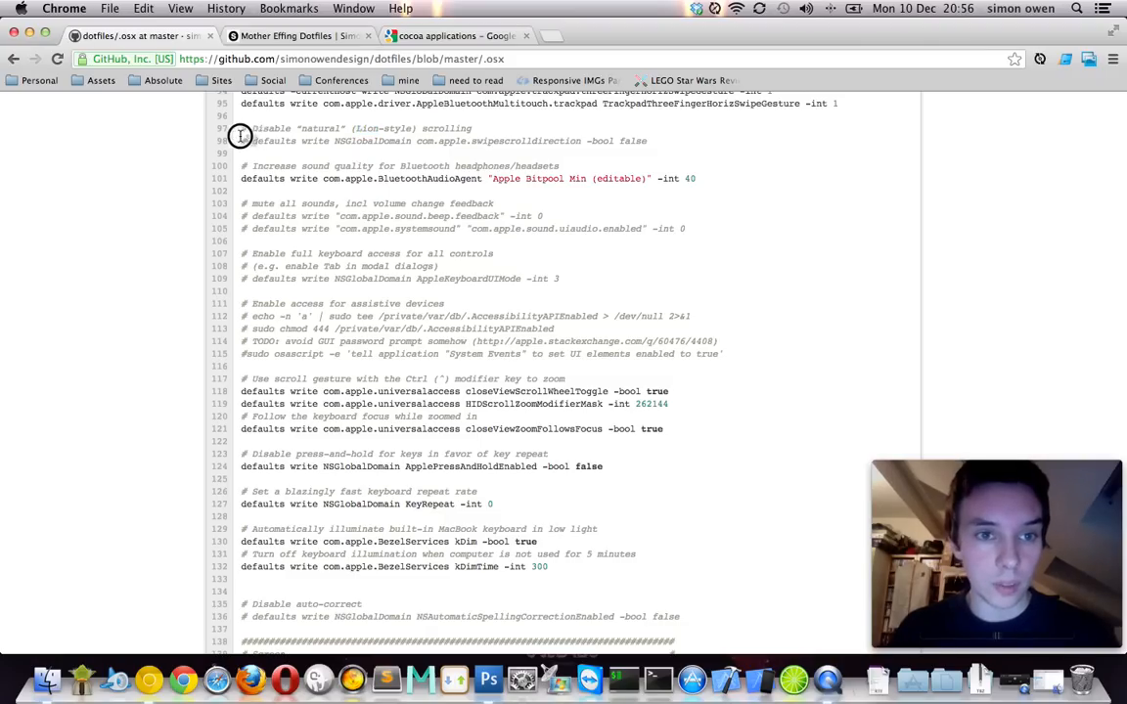
{"action": "scroll", "scroll_direction": "down", "scroll_amount": 3}
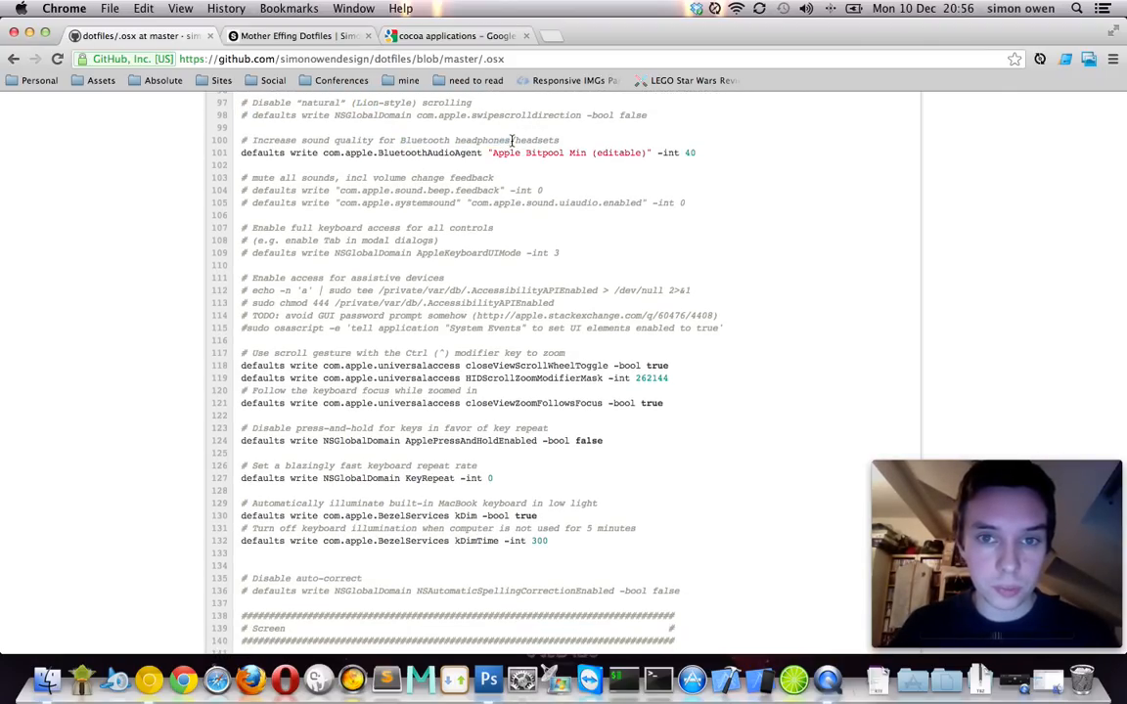
- Select the Bluetooth audio quality line and move into the Screen section's screenshot settings
{"action": "triple_click", "coordinate": [469, 152]}
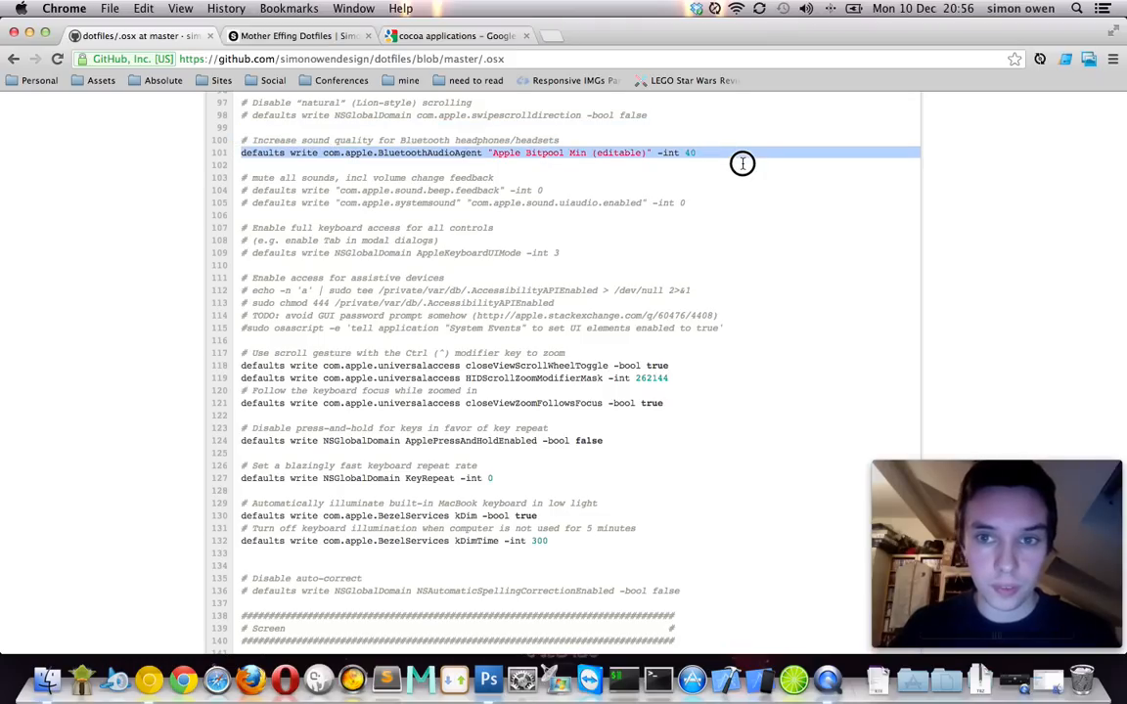
{"action": "scroll", "scroll_direction": "down", "scroll_amount": 3}
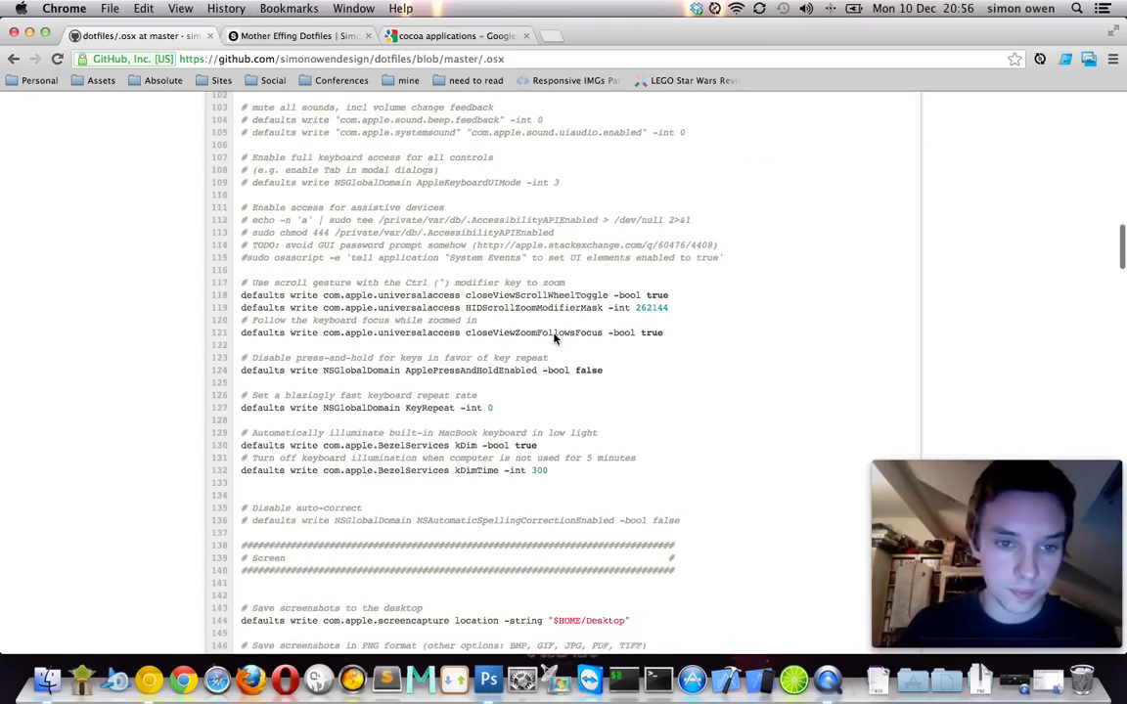
{"action": "scroll", "scroll_direction": "down", "scroll_amount": 3}
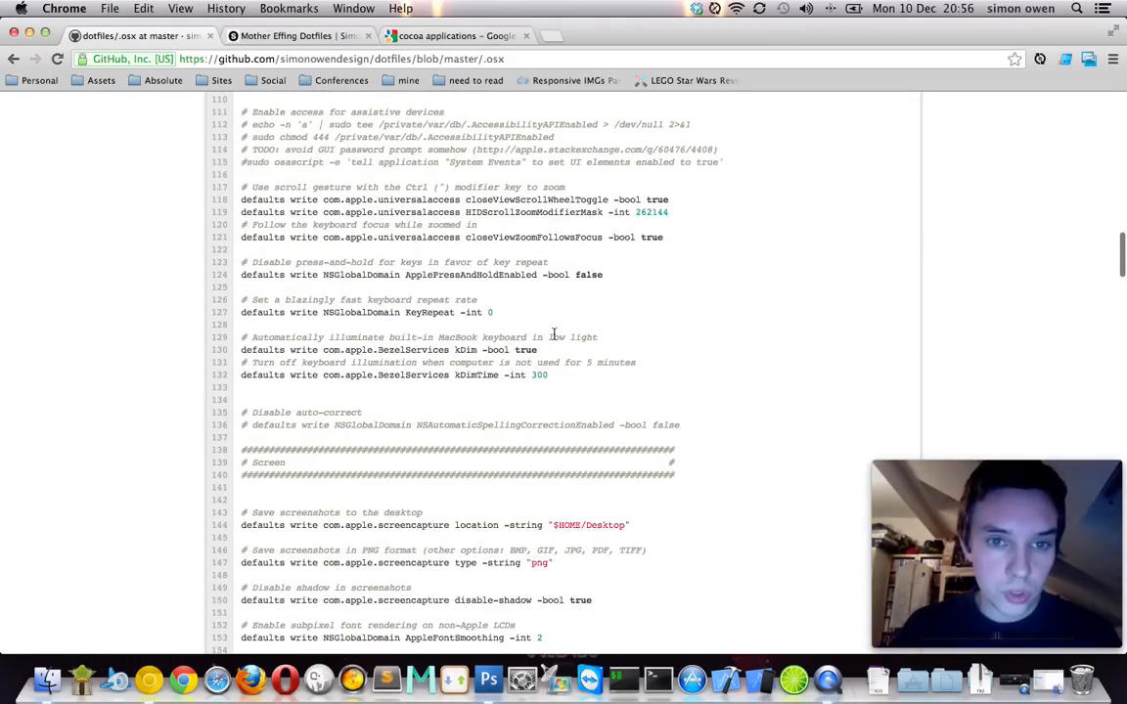
{"action": "scroll", "scroll_direction": "down", "scroll_amount": 3}
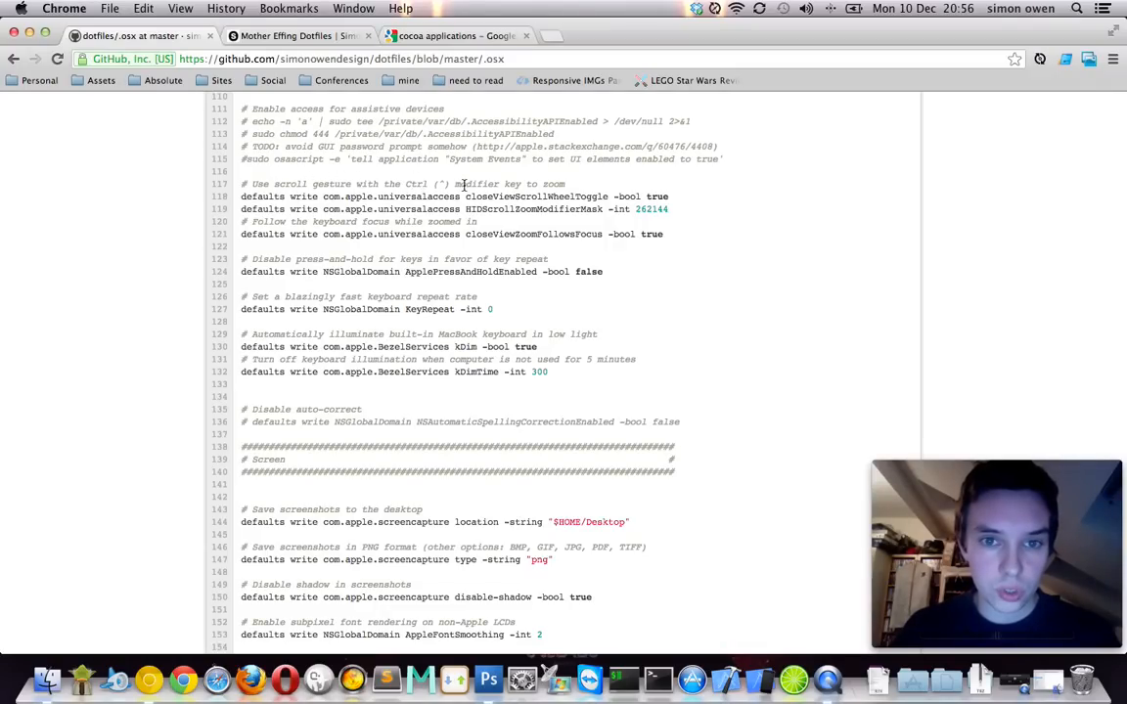
{"action": "mouse_move", "coordinate": [526, 207]}
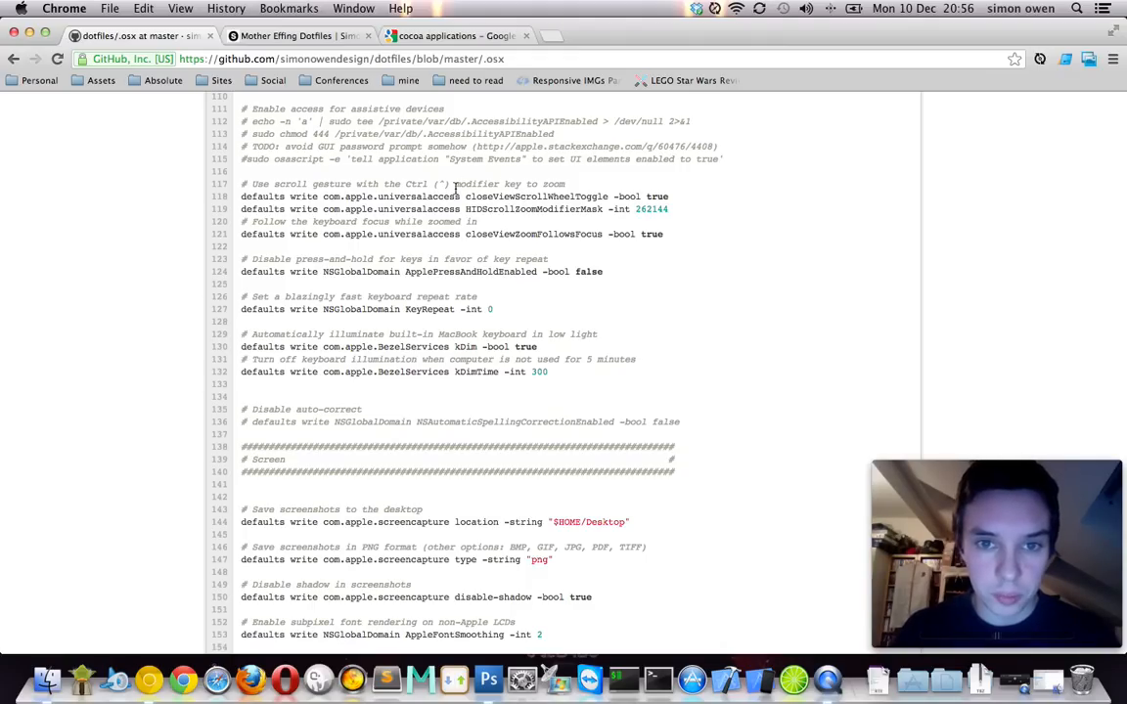
{"action": "left_click_drag", "start_coordinate": [240, 196], "coordinate": [669, 208]}
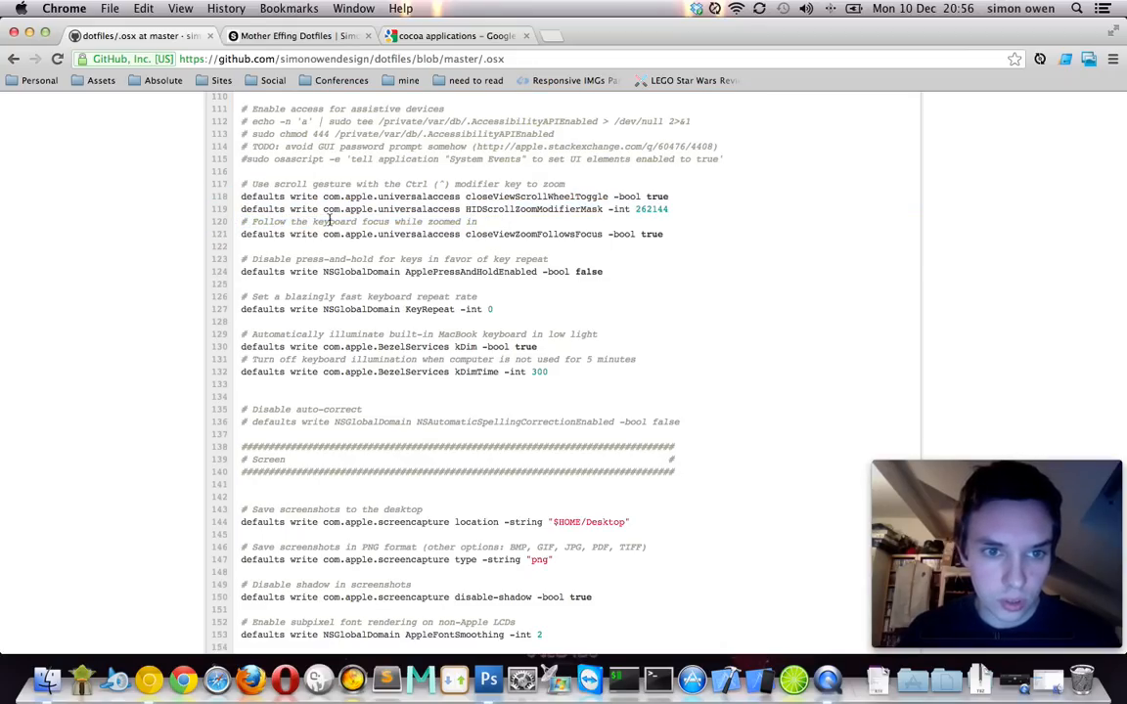
{"action": "scroll", "scroll_direction": "down", "scroll_amount": 3}
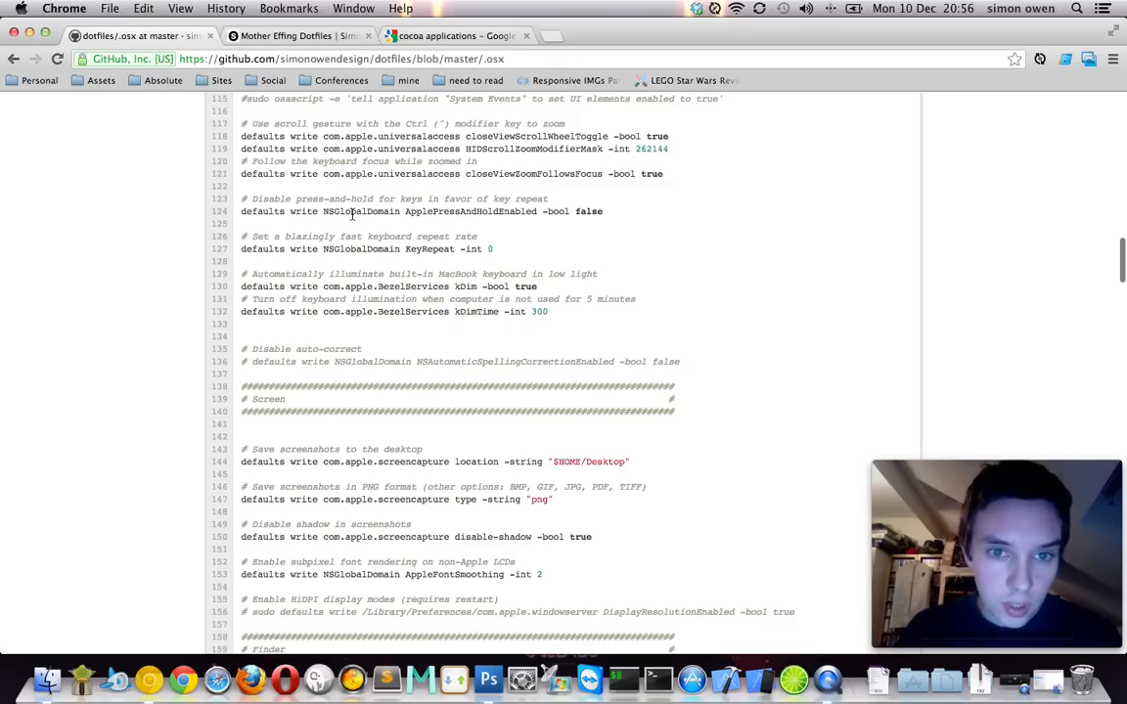
{"action": "scroll", "scroll_direction": "down", "scroll_amount": 3}
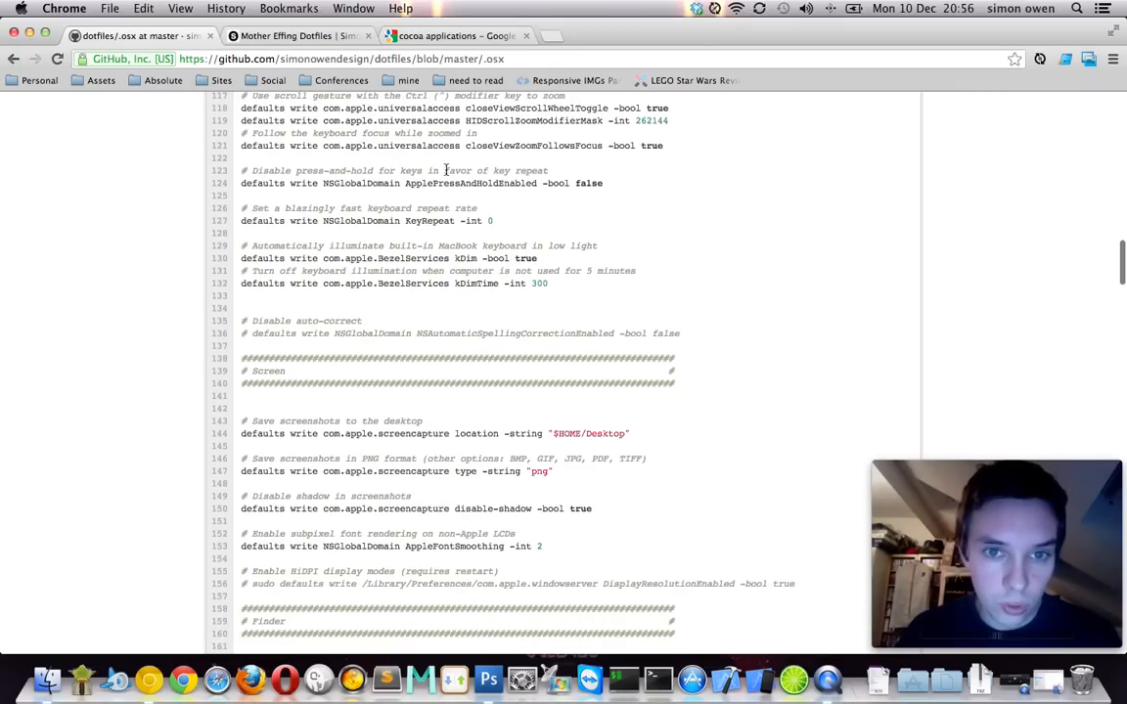
- Open a new tab, type 'justhost.com' and 'jjjjjjjjjj', then keep reading toward Finder defaults
{"action": "left_click", "coordinate": [551, 36]}
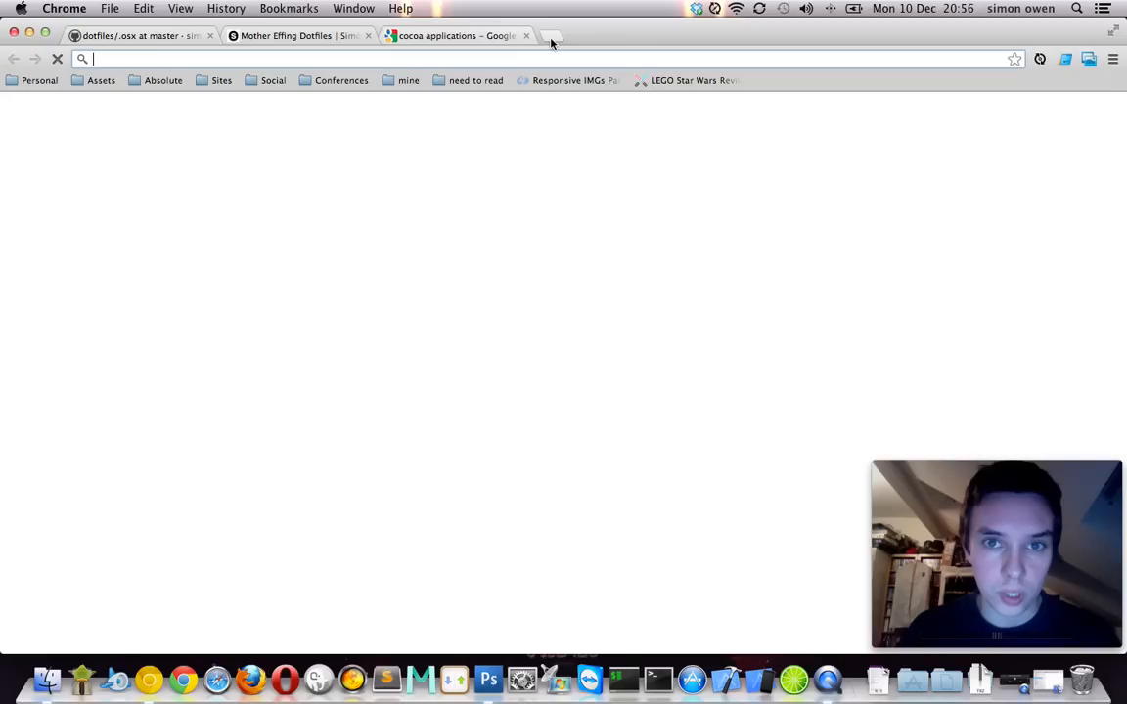
{"action": "type", "text": "justhost.com"}
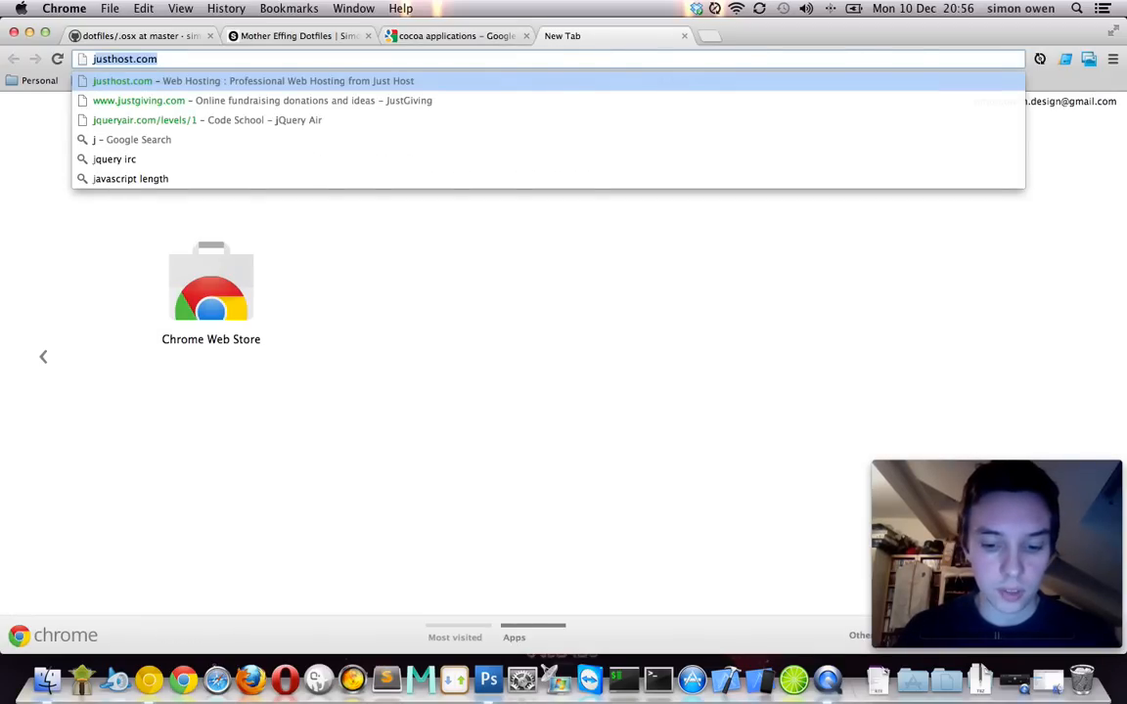
{"action": "type", "text": "jjjjjjjjjj"}
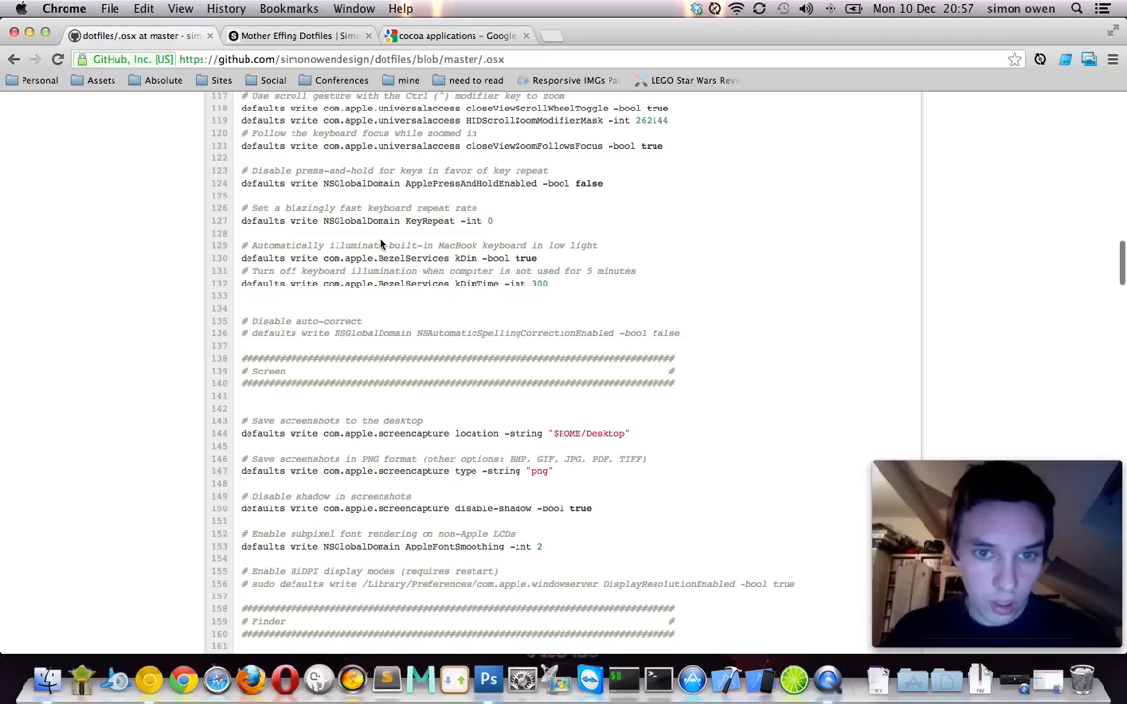
{"action": "scroll", "scroll_direction": "down", "scroll_amount": 3}
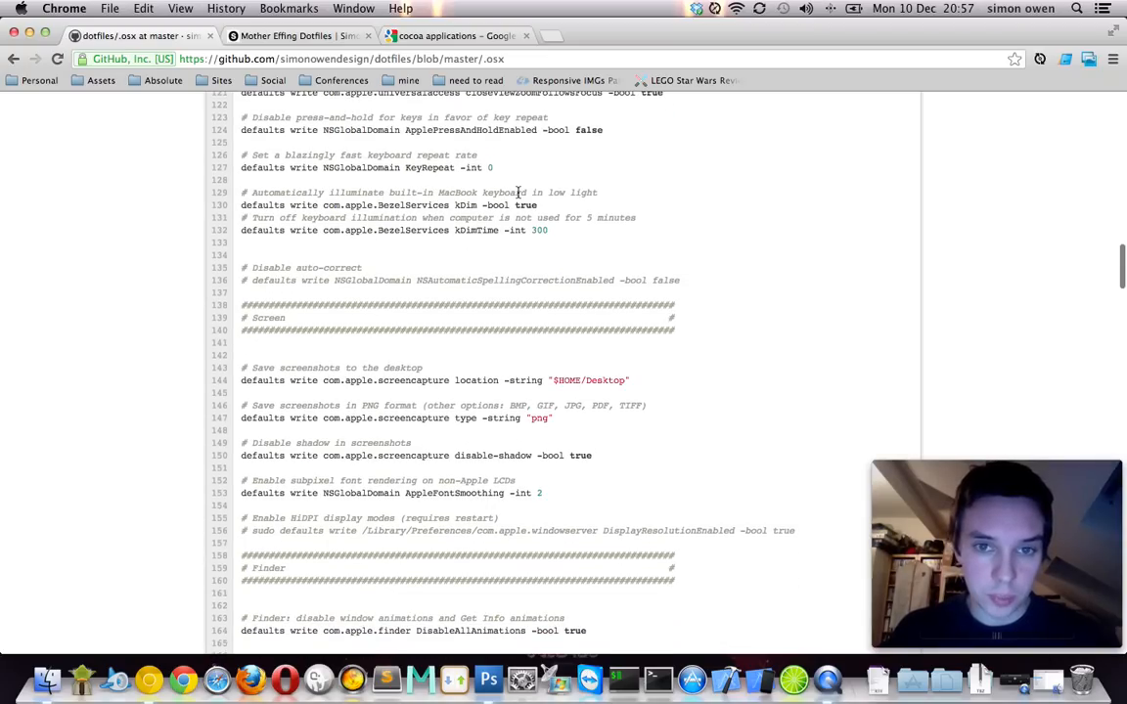
{"action": "scroll", "scroll_direction": "down", "scroll_amount": 3}
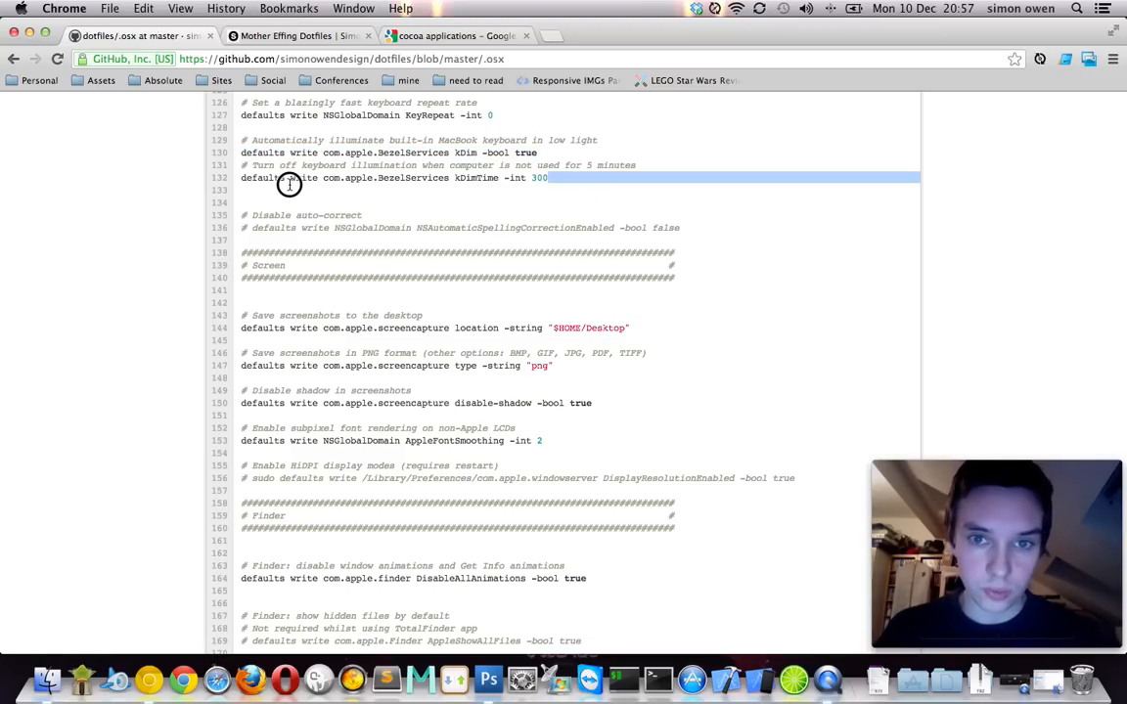
{"action": "scroll", "scroll_direction": "down", "scroll_amount": 3}
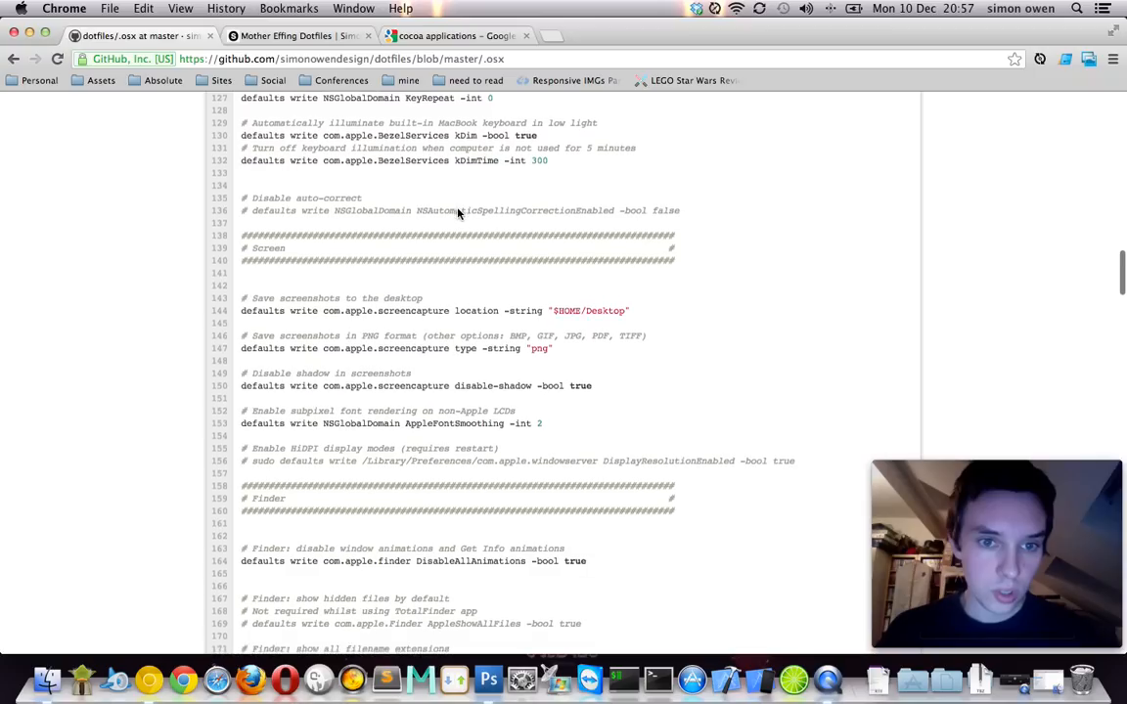
{"action": "scroll", "scroll_direction": "down", "scroll_amount": 3}
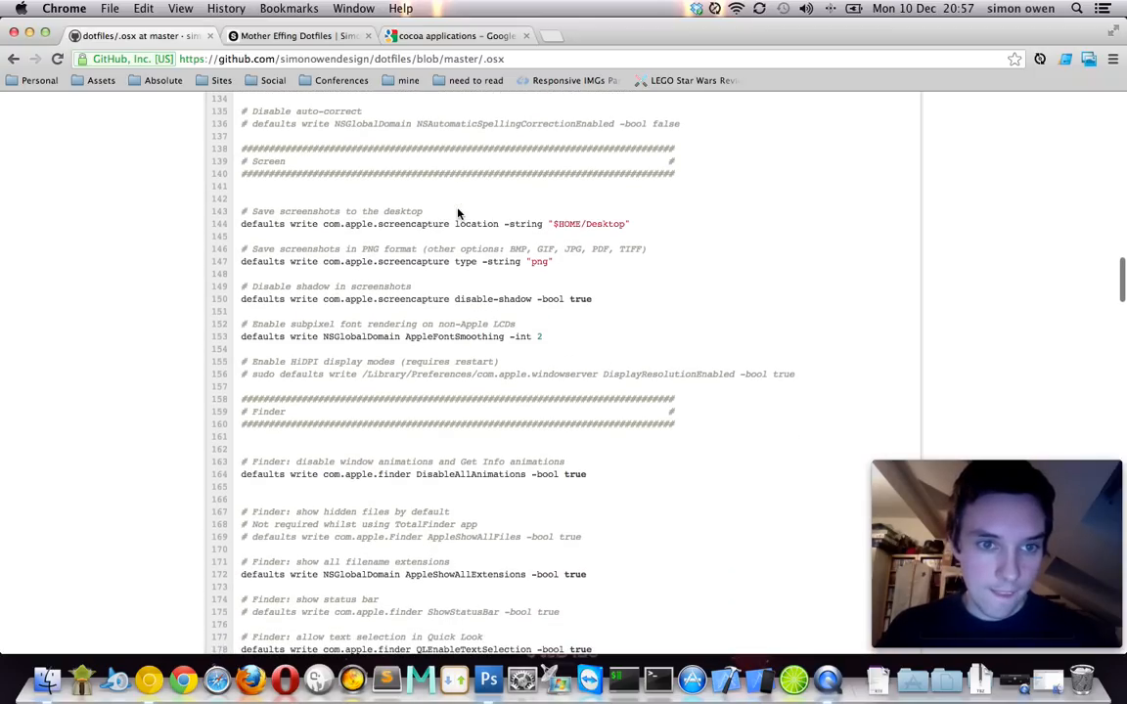
- Bring the shrunken browser window onto the desktop and dismiss the screenshot error
{"action": "scroll", "scroll_direction": "down", "scroll_amount": 3}
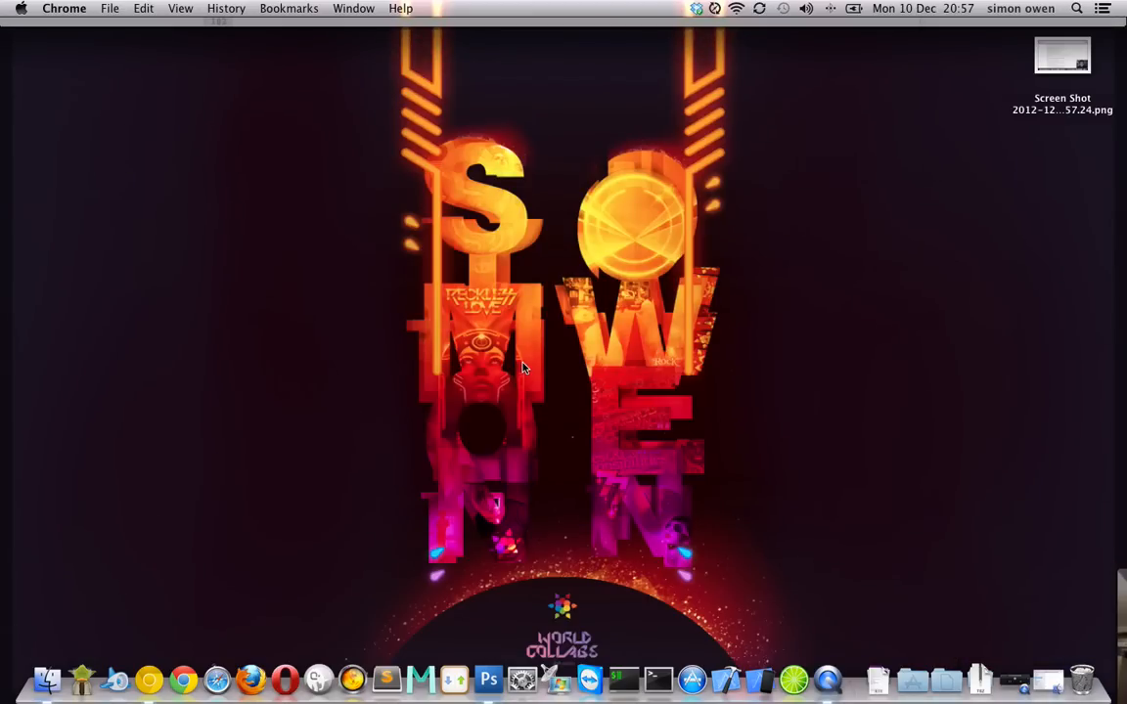
{"action": "left_click", "coordinate": [1062, 56]}
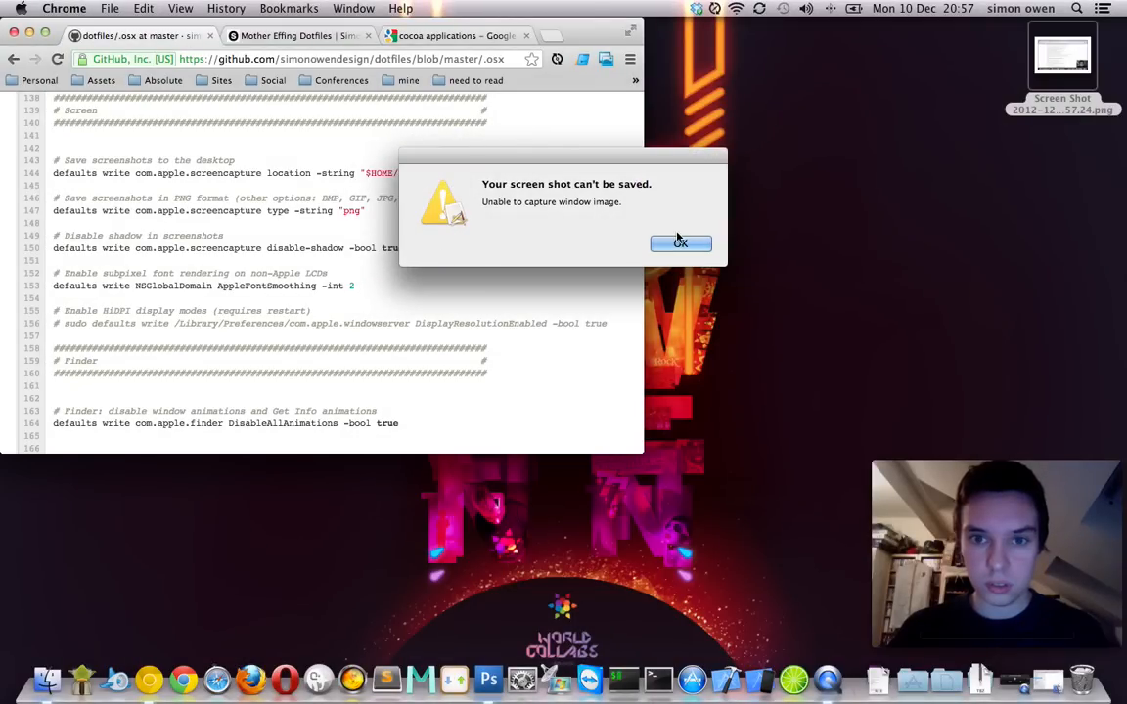
{"action": "left_click", "coordinate": [679, 242]}
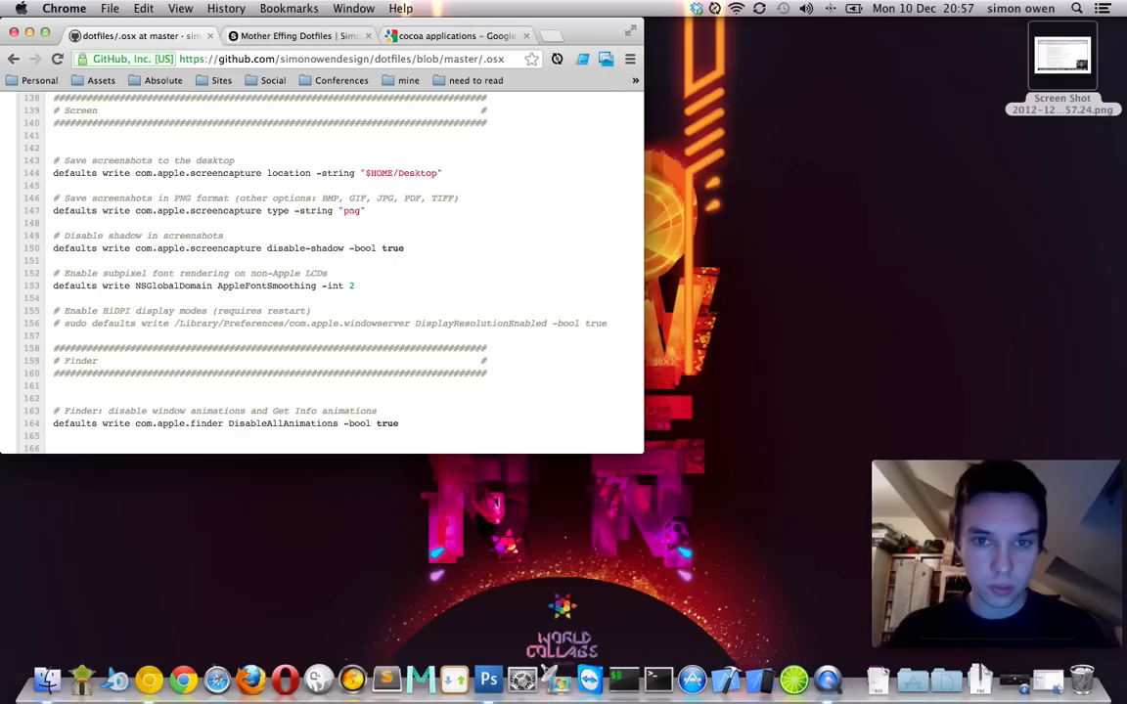
{"action": "scroll", "scroll_direction": "down", "scroll_amount": 3}
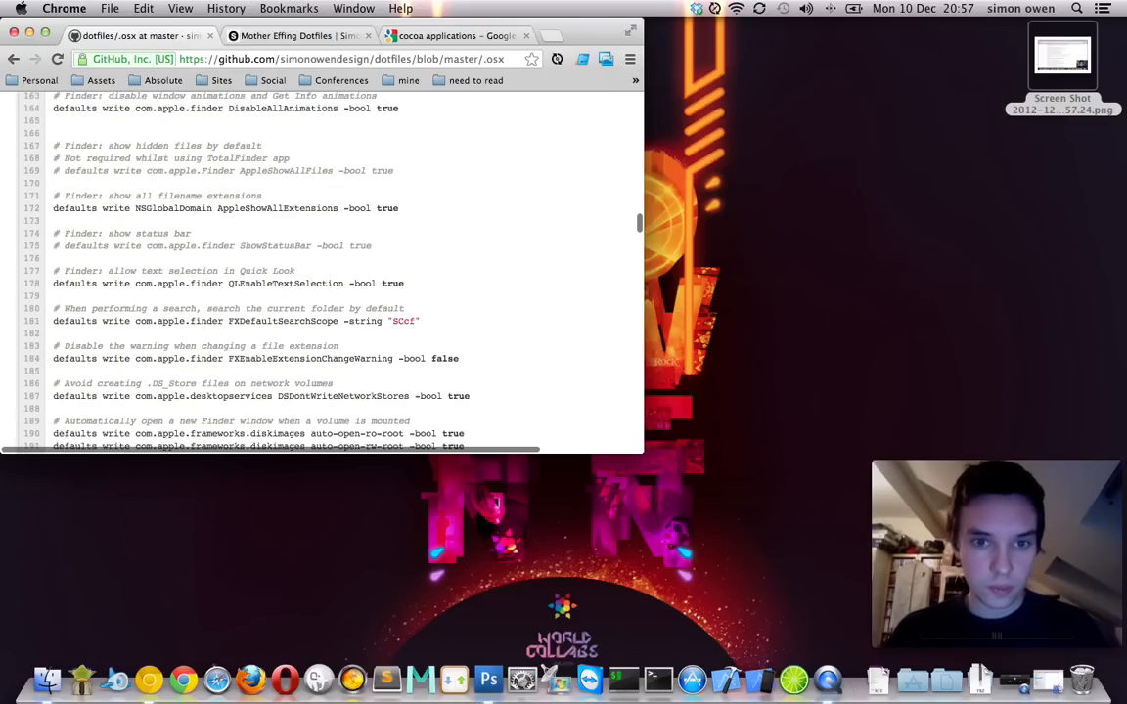
{"action": "scroll", "scroll_direction": "down", "scroll_amount": 3}
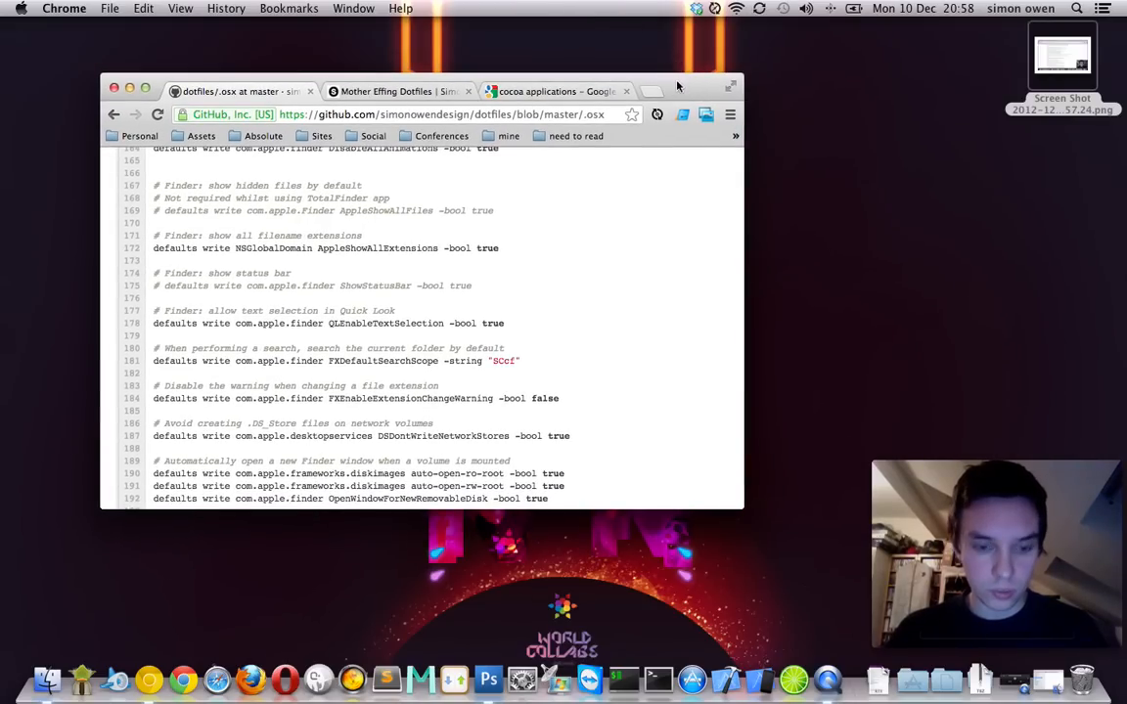
{"action": "scroll", "scroll_direction": "down", "scroll_amount": 3}
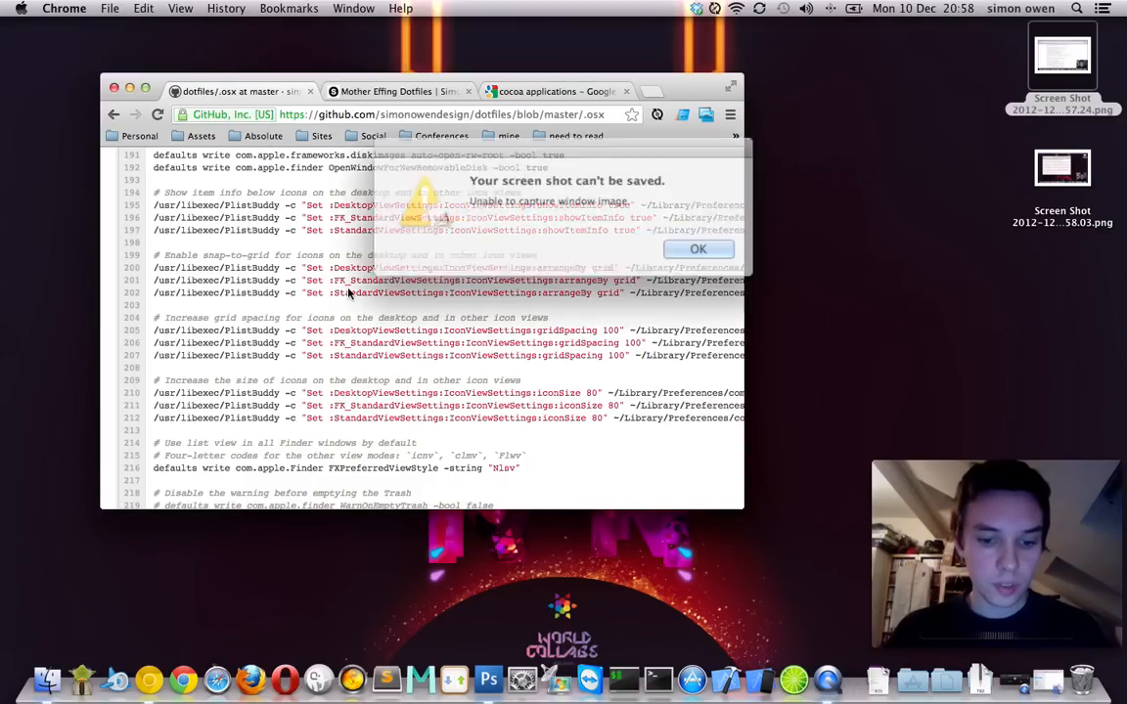
- Dismiss the failed screenshot warning, close the extra Google window, and re-maximise Chrome
{"action": "left_click", "coordinate": [697, 248]}
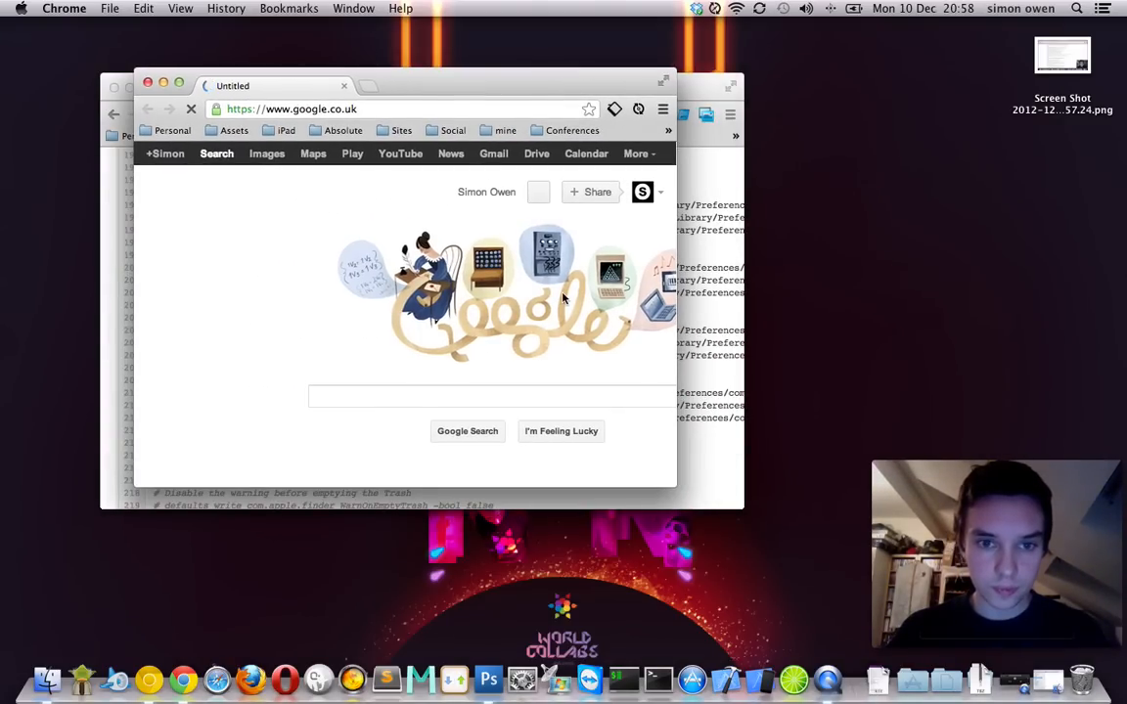
{"action": "left_click", "coordinate": [234, 91]}
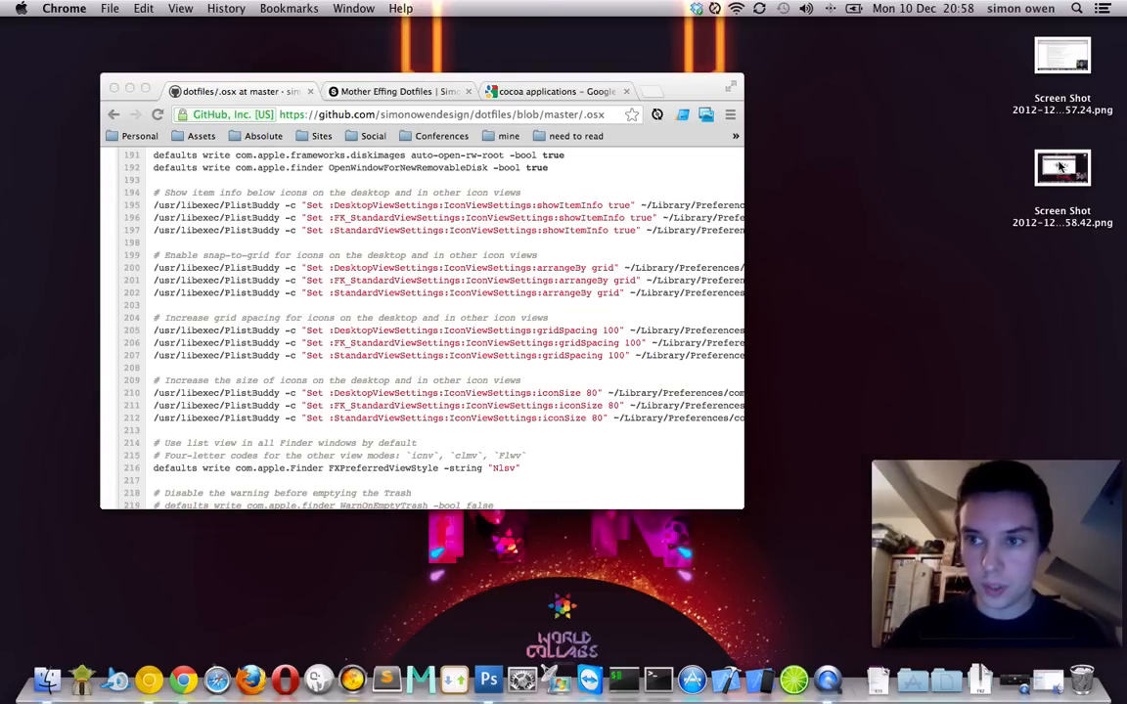
{"action": "left_click", "coordinate": [1062, 167]}
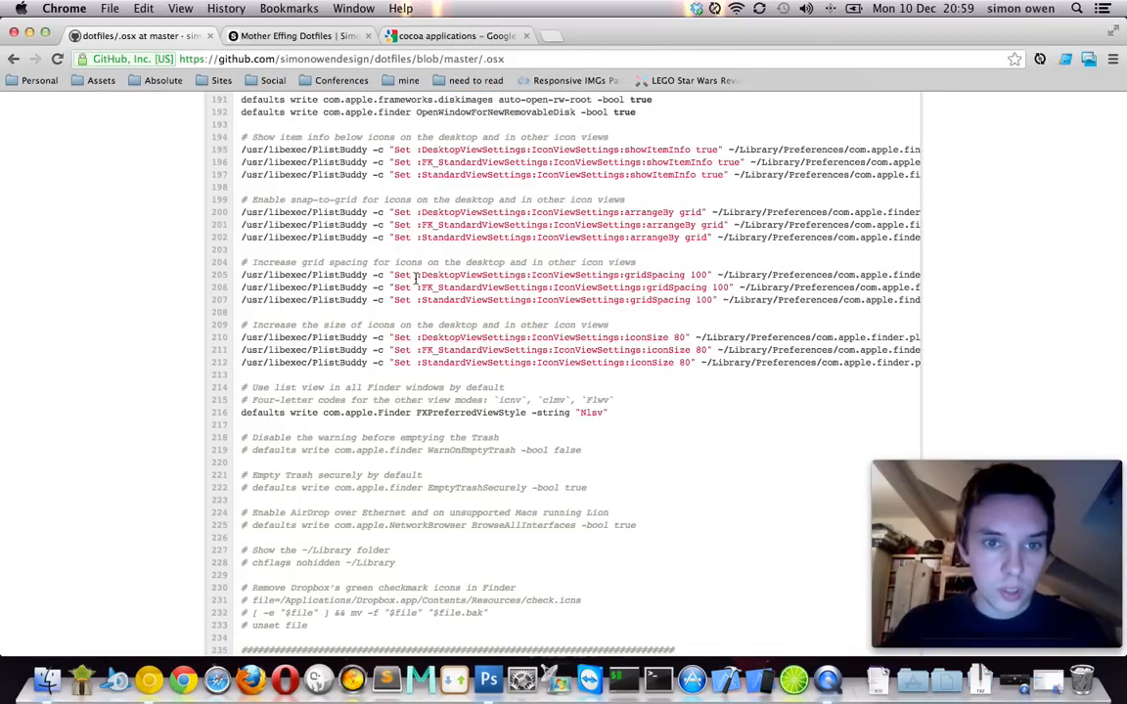
- Highlight 'LCDs' in the subpixel font comment, then return down to the Finder section
{"action": "scroll", "scroll_direction": "up", "scroll_amount": 3}
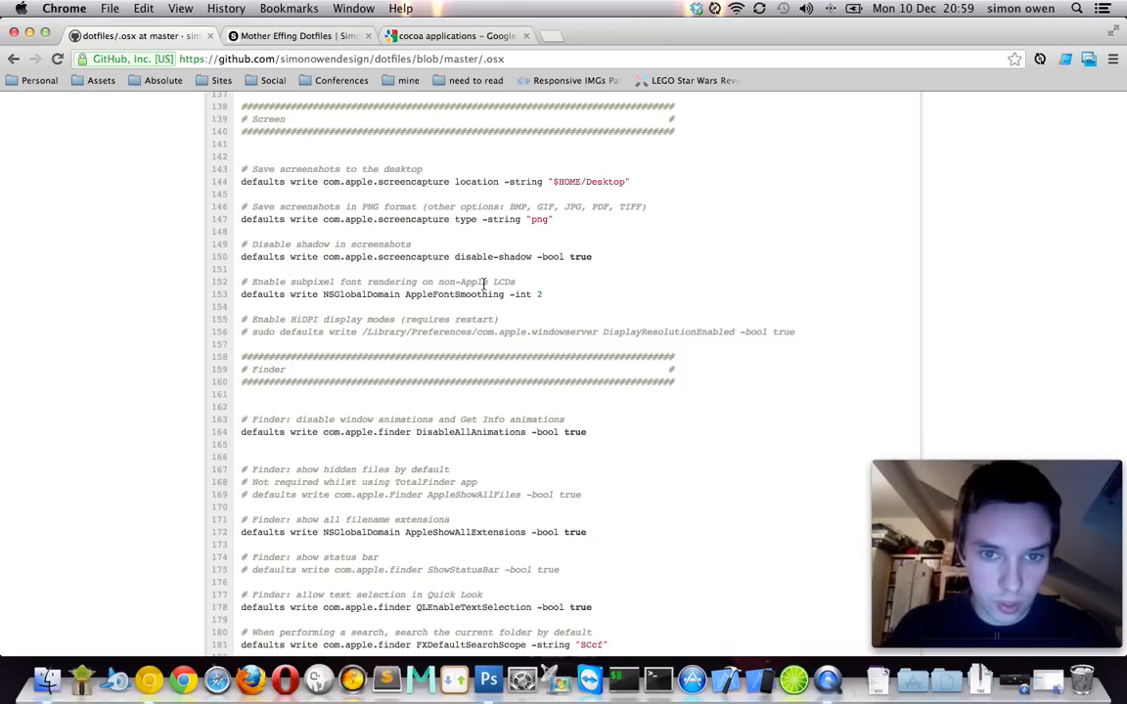
{"action": "double_click", "coordinate": [502, 281]}
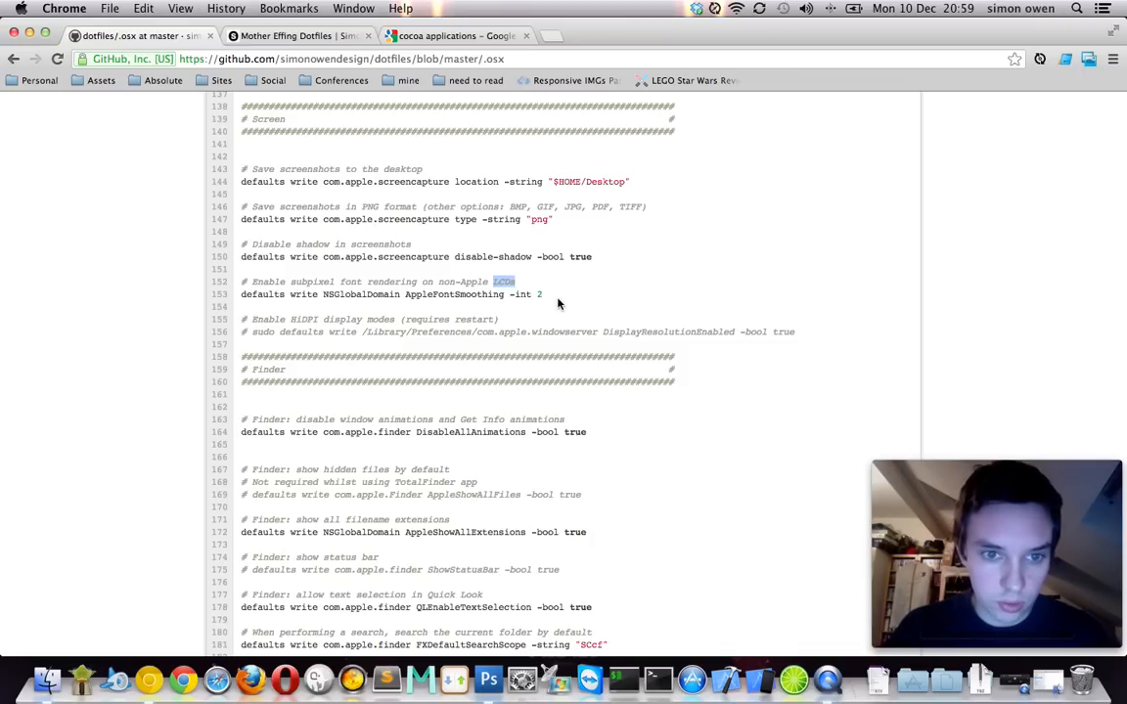
{"action": "scroll", "scroll_direction": "down", "scroll_amount": 3}
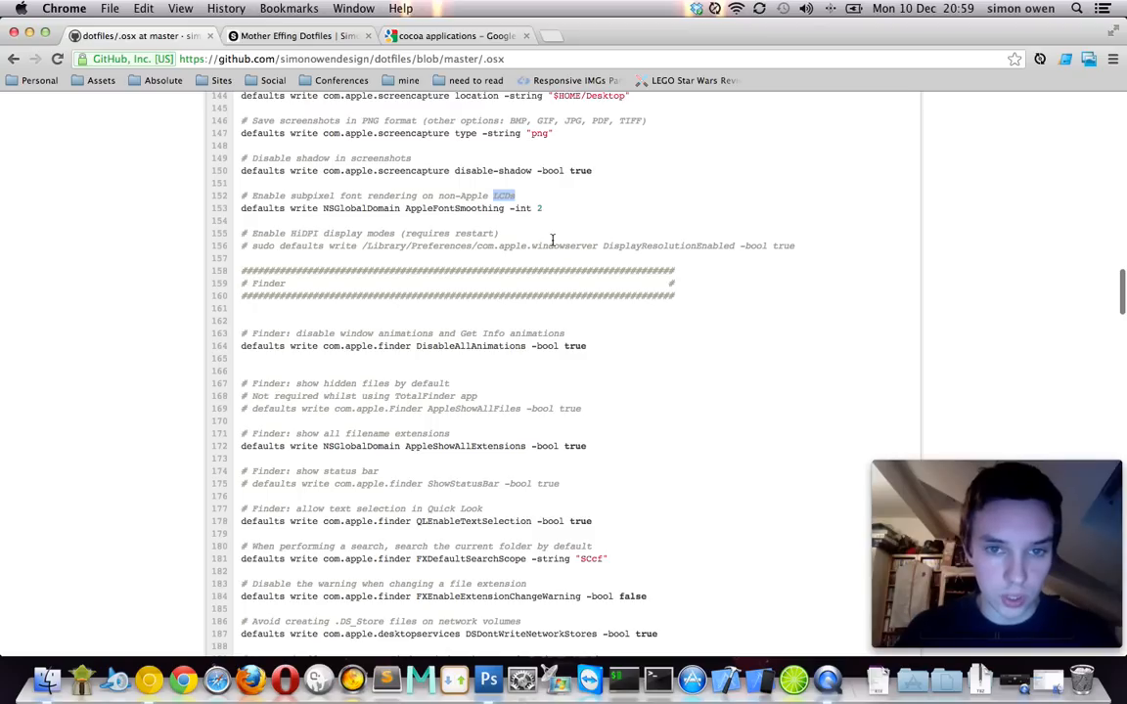
{"action": "scroll", "scroll_direction": "down", "scroll_amount": 3}
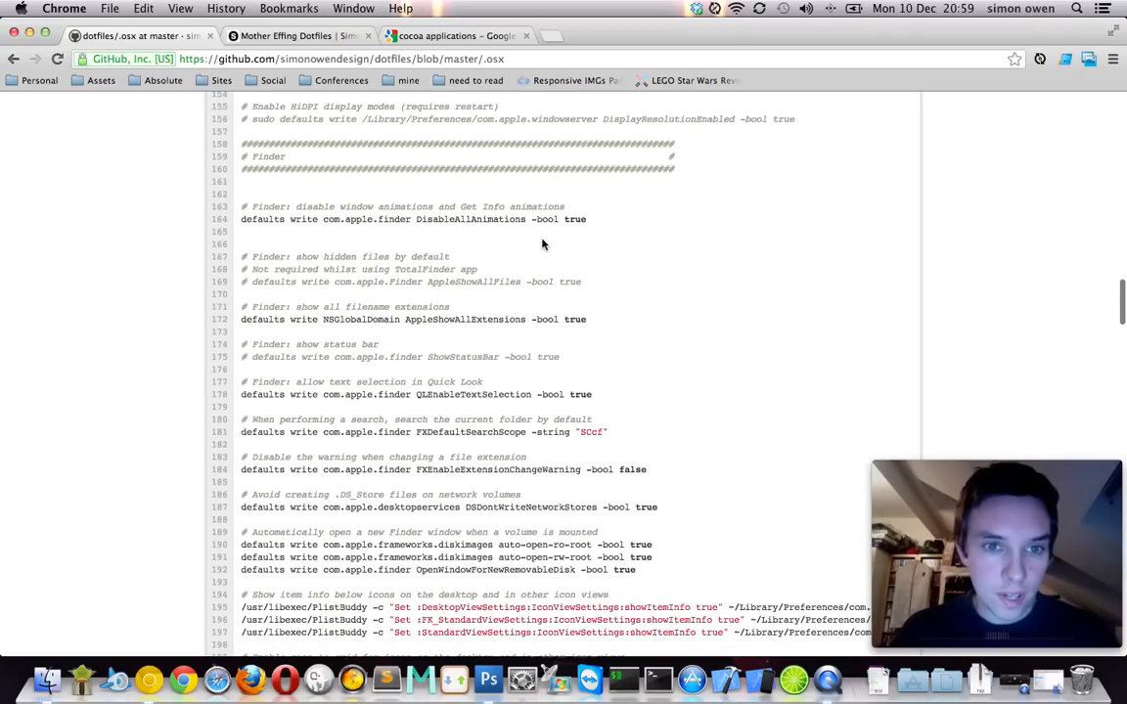
{"action": "mouse_move", "coordinate": [472, 217]}
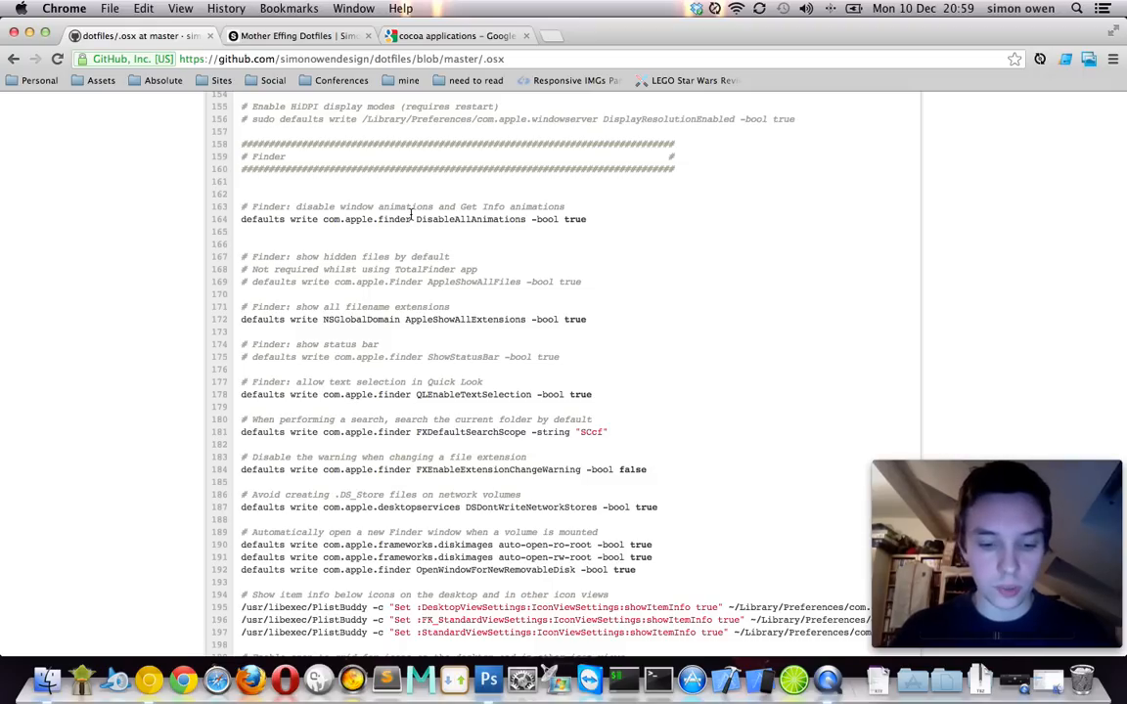
{"action": "scroll", "scroll_direction": "down", "scroll_amount": 3}
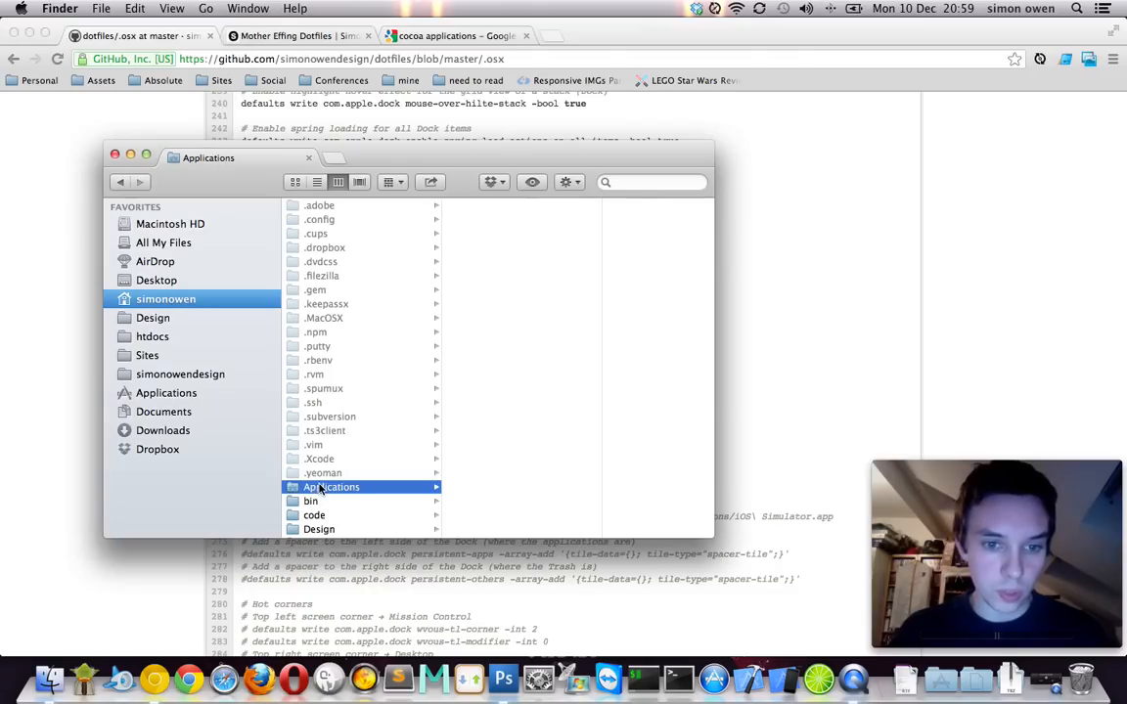
{"action": "left_click", "coordinate": [331, 487]}
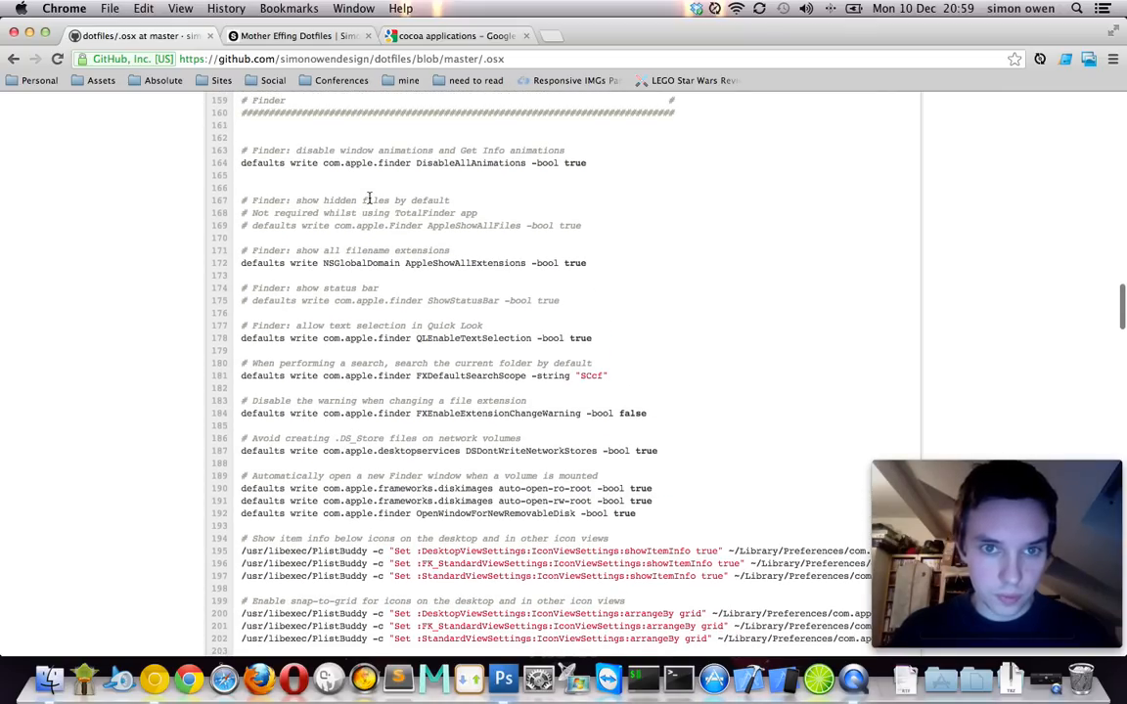
{"action": "mouse_move", "coordinate": [491, 264]}
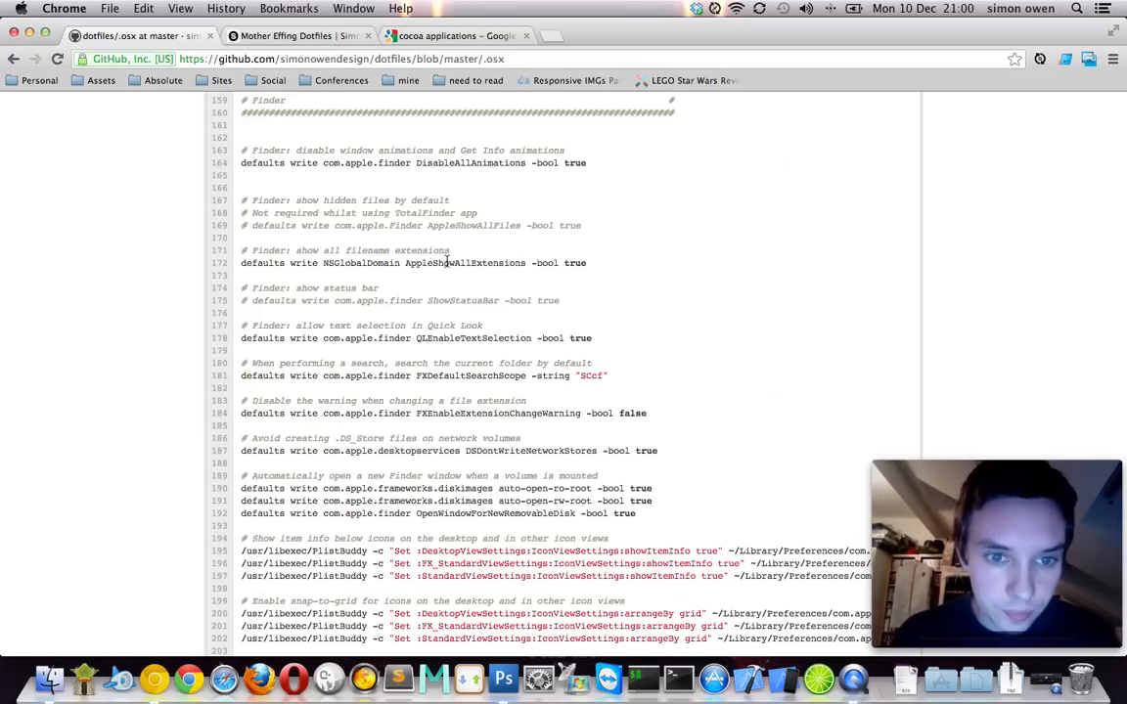
{"action": "scroll", "scroll_direction": "down", "scroll_amount": 3}
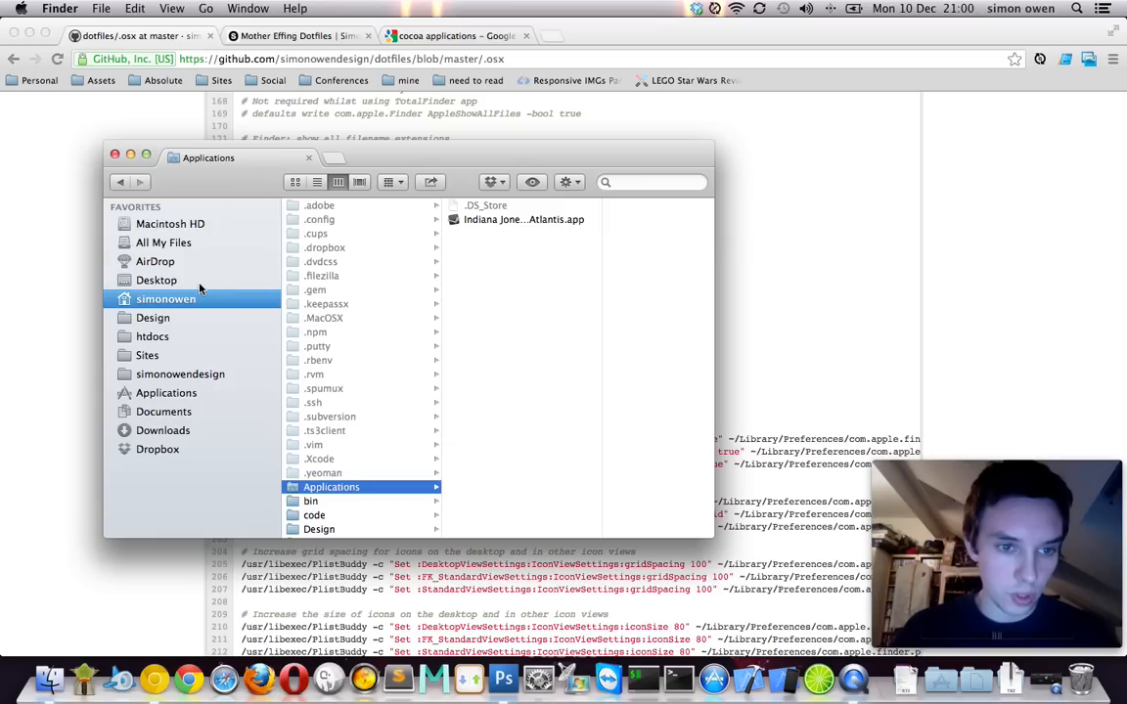
{"action": "left_click", "coordinate": [180, 373]}
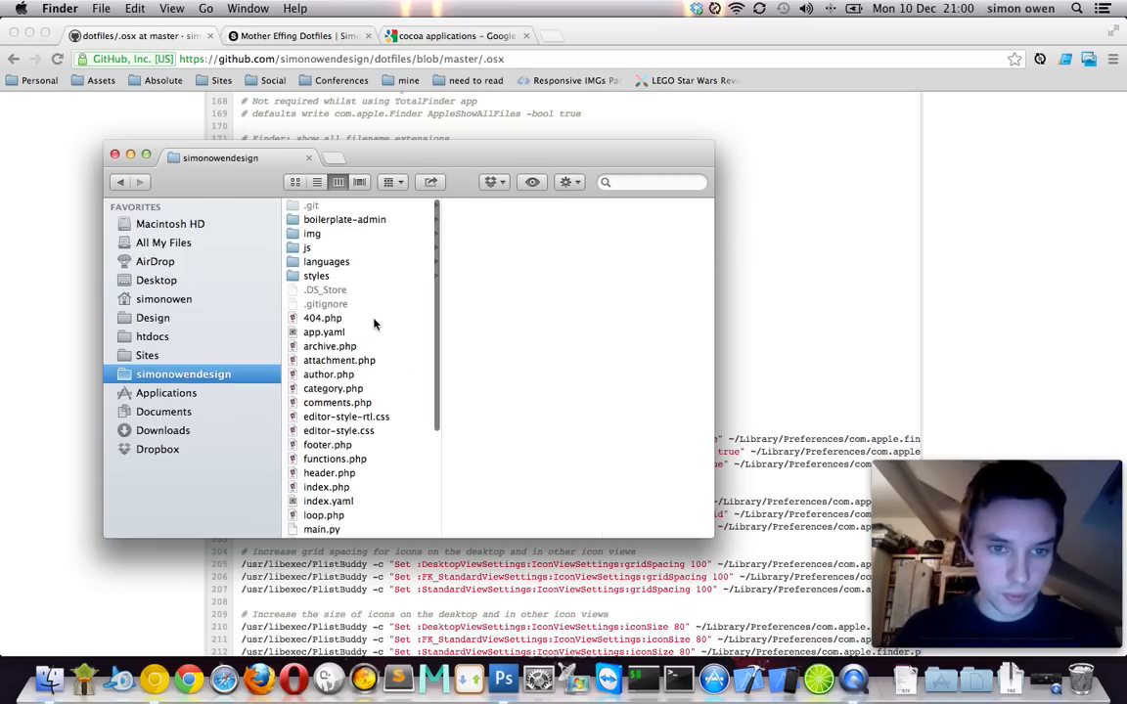
{"action": "left_click", "coordinate": [323, 318]}
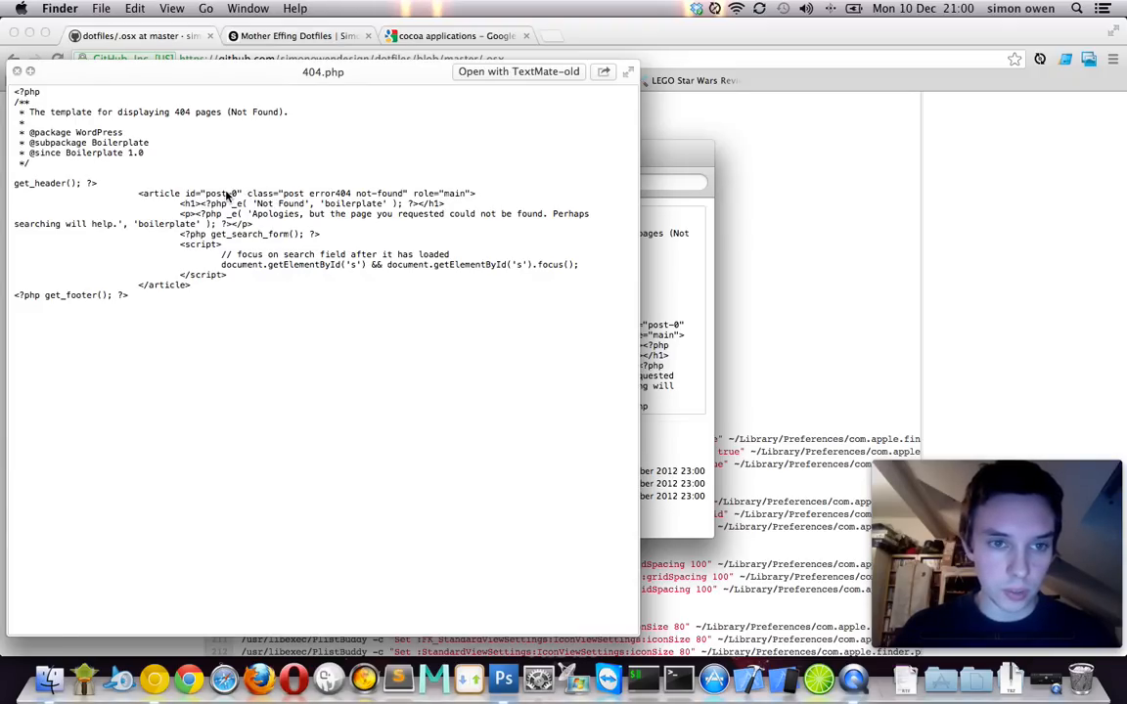
{"action": "left_click_drag", "start_coordinate": [323, 71], "coordinate": [491, 61]}
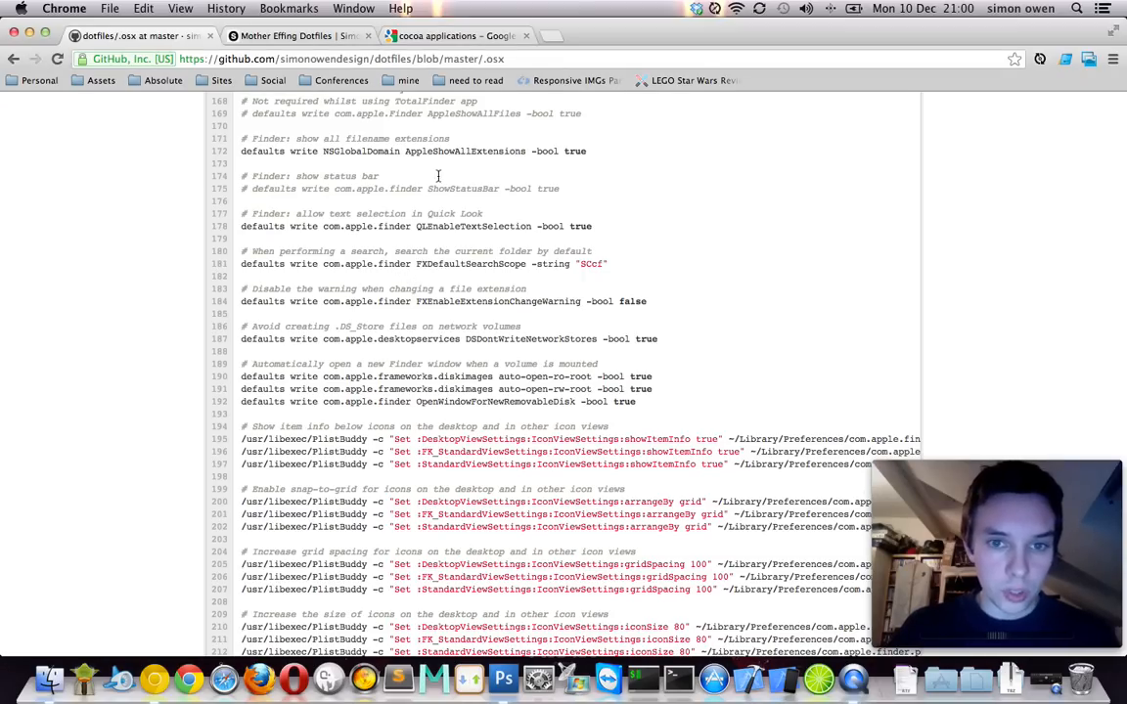
- Select the Quick Look text selection setting on lines 177–178 of the script
{"action": "scroll", "scroll_direction": "down", "scroll_amount": 3}
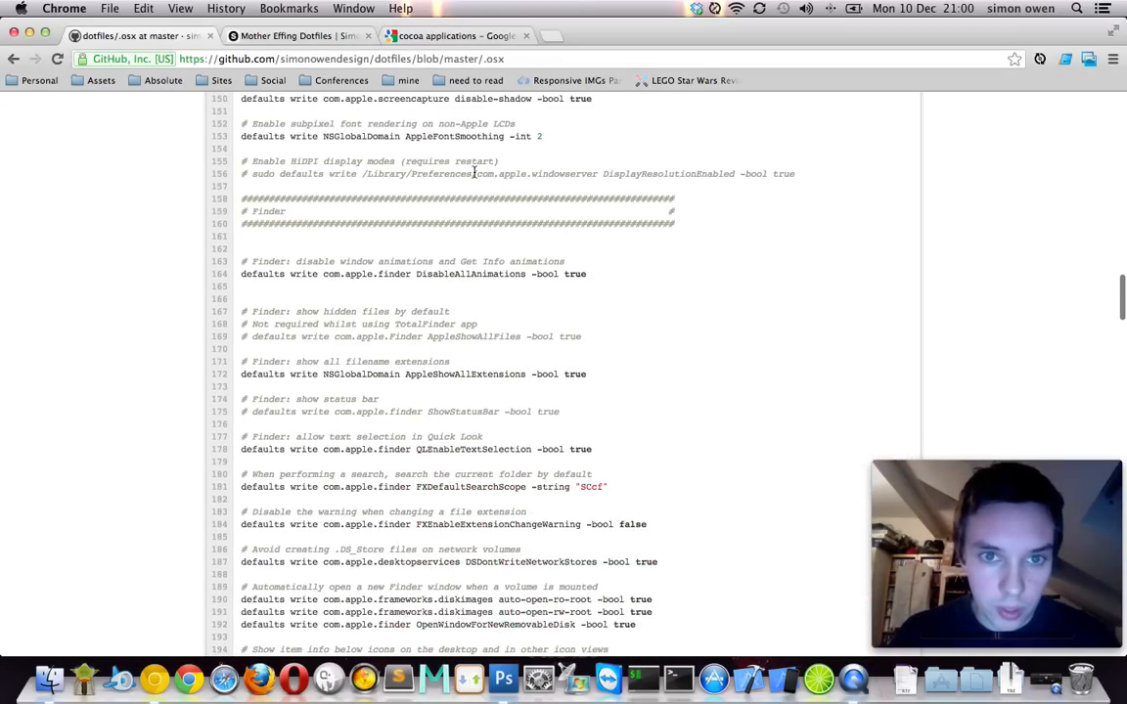
{"action": "scroll", "scroll_direction": "down", "scroll_amount": 3}
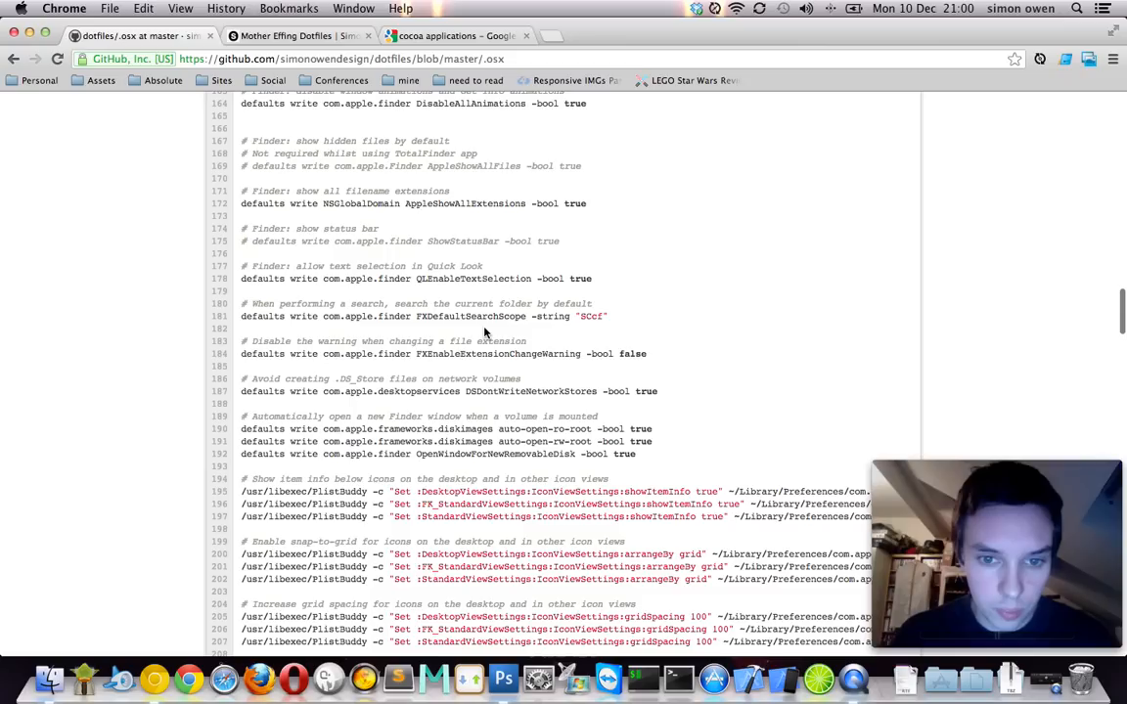
{"action": "left_click_drag", "start_coordinate": [352, 266], "coordinate": [389, 278]}
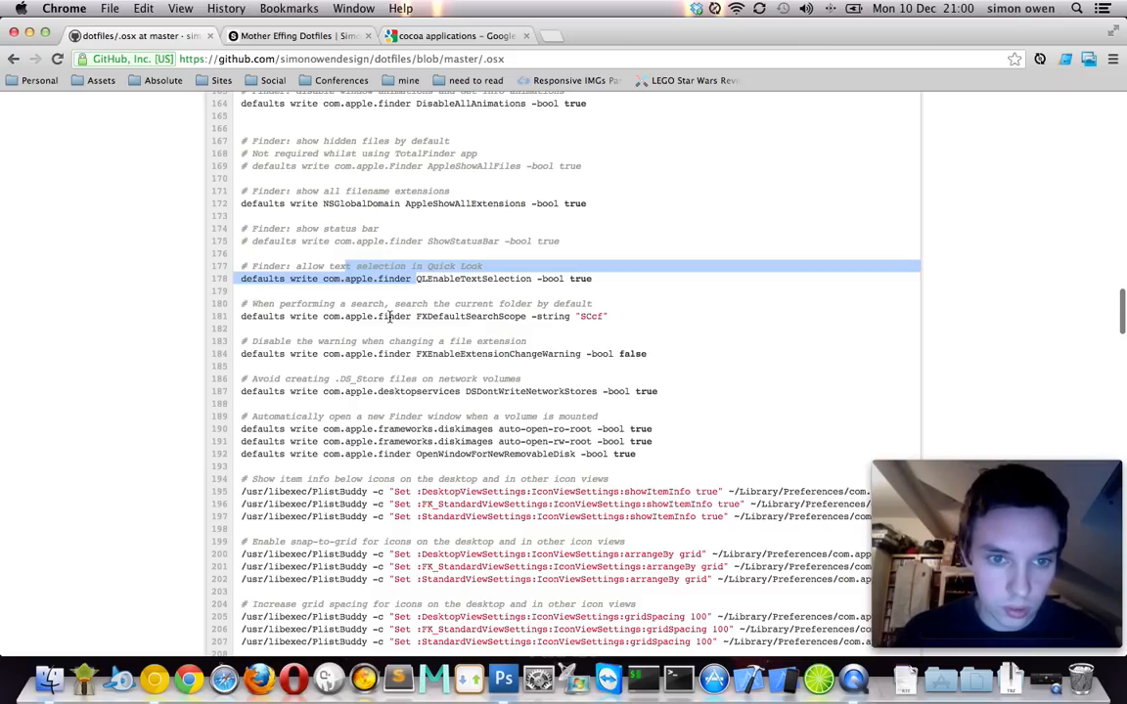
{"action": "scroll", "scroll_direction": "down", "scroll_amount": 3}
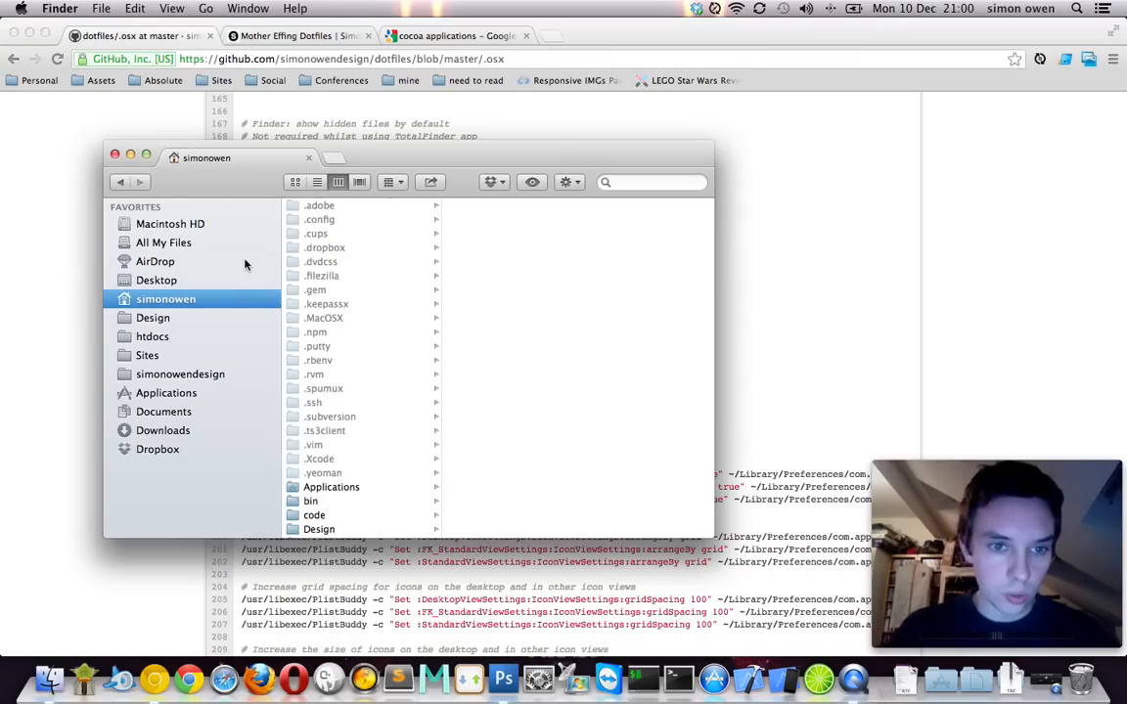
- Search Finder for 'bash' within the home folder, then return to the dotfiles script
{"action": "scroll", "scroll_direction": "down", "scroll_amount": 3}
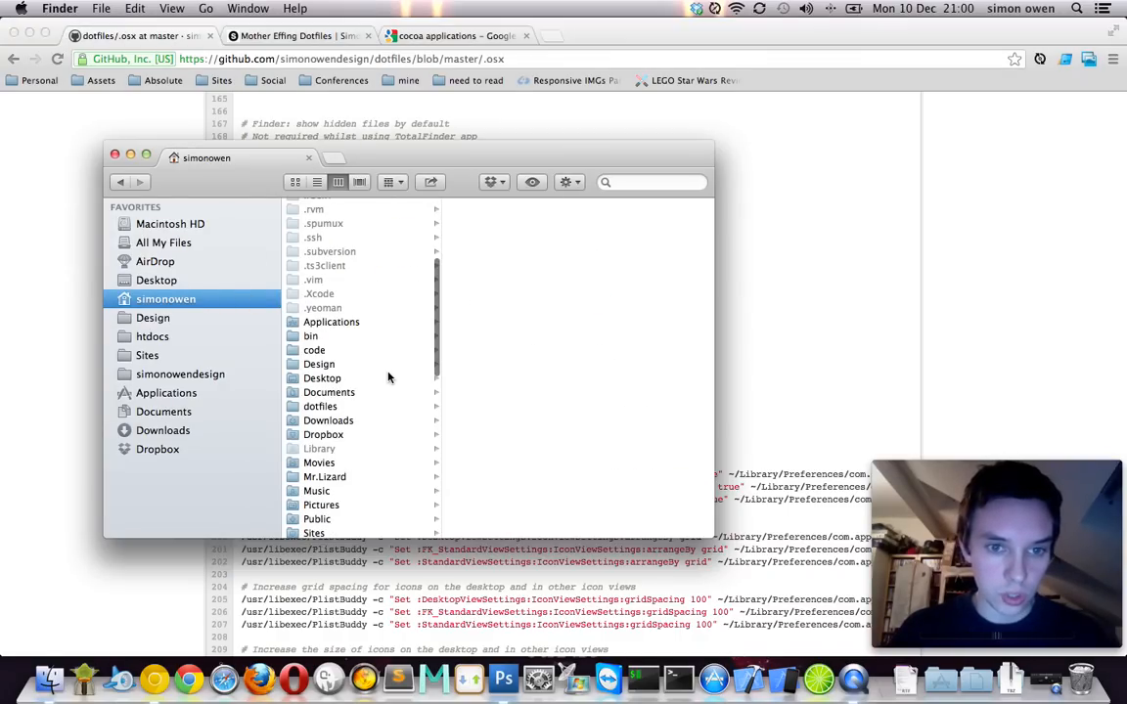
{"action": "scroll", "scroll_direction": "down", "scroll_amount": 3}
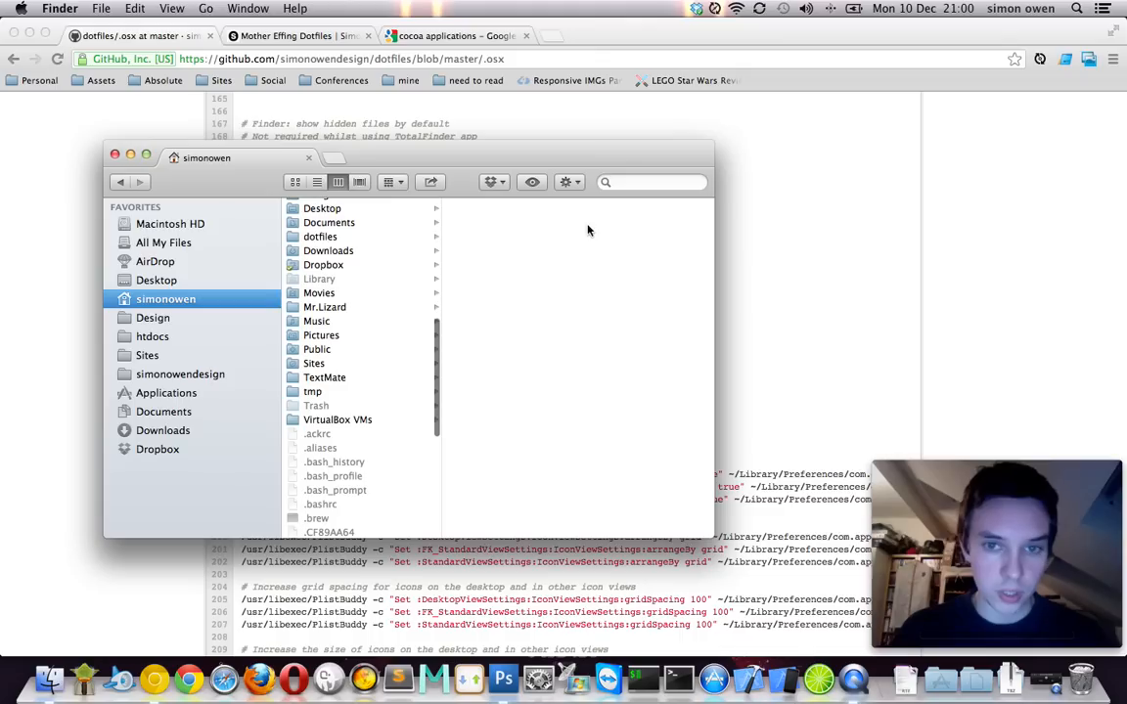
{"action": "left_click", "coordinate": [651, 182]}
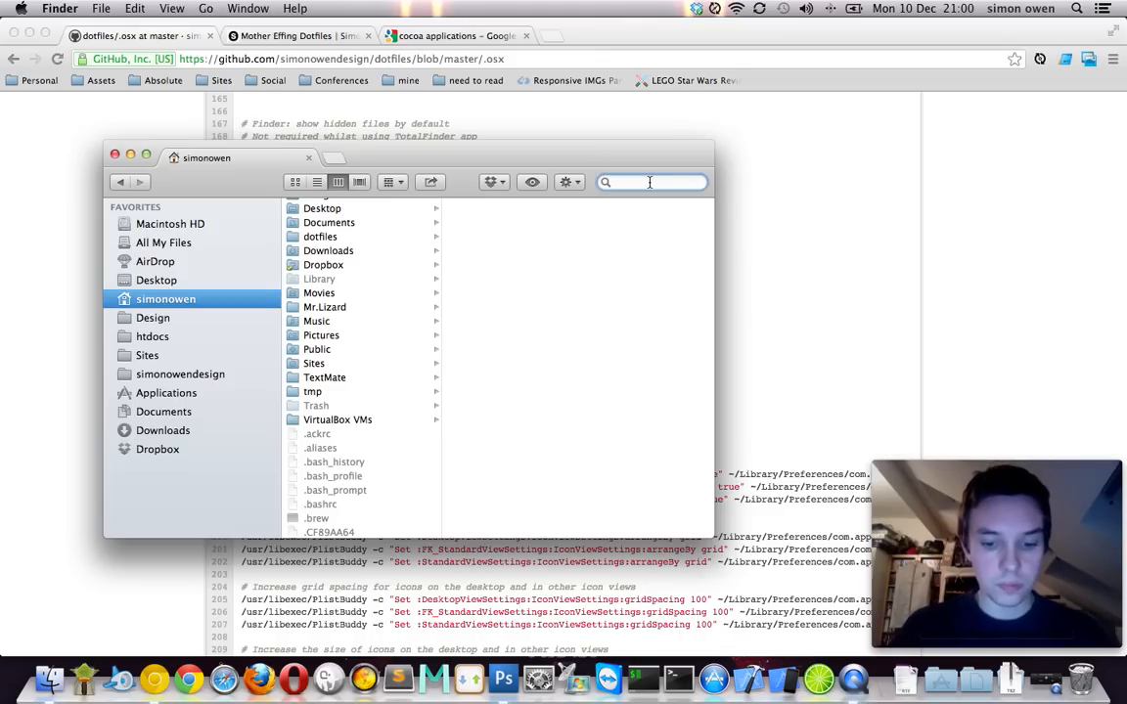
{"action": "type", "text": "bash"}
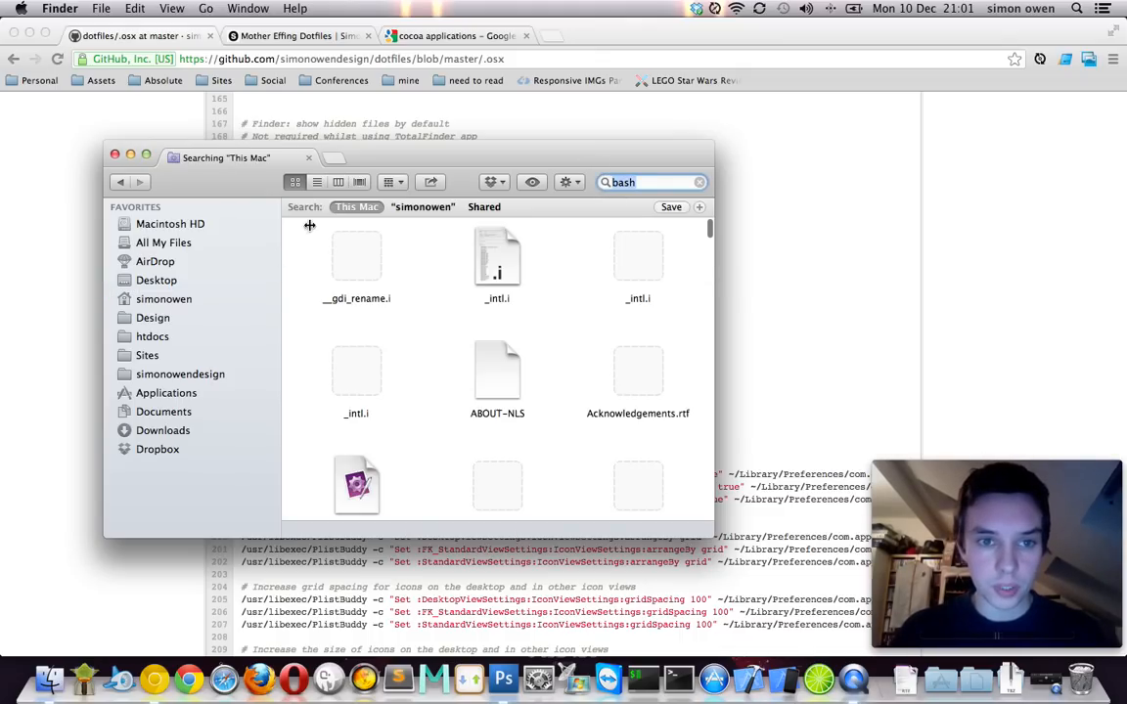
{"action": "left_click", "coordinate": [423, 207]}
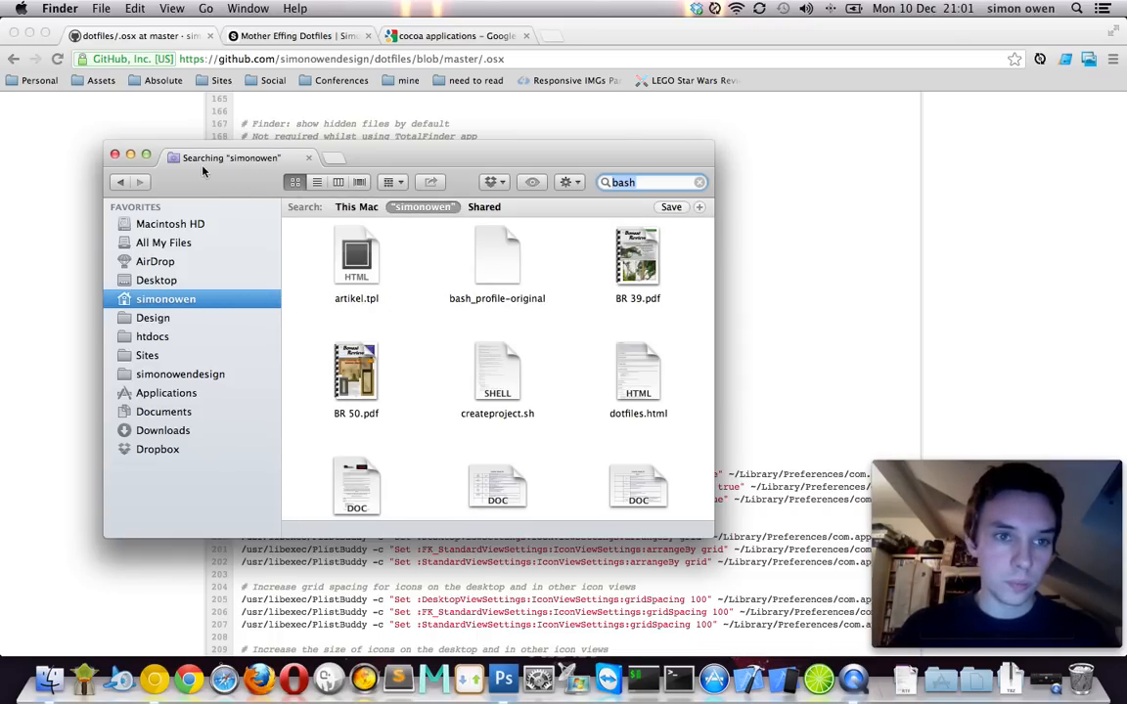
{"action": "left_click", "coordinate": [700, 182]}
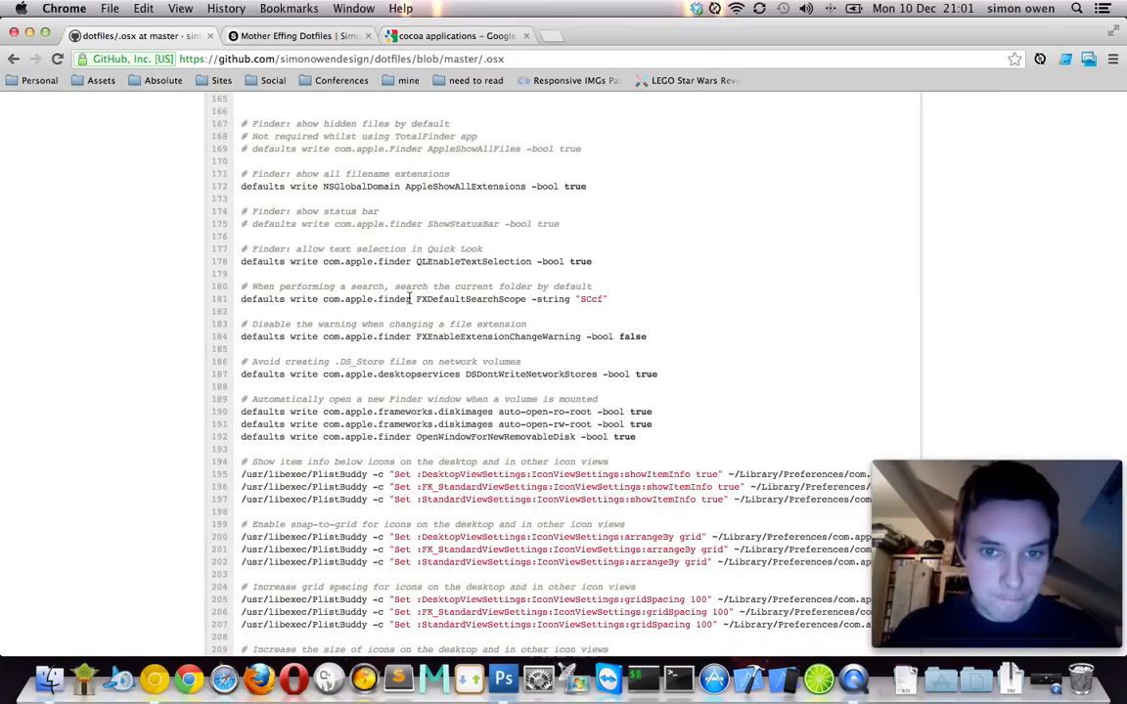
{"action": "scroll", "scroll_direction": "down", "scroll_amount": 3}
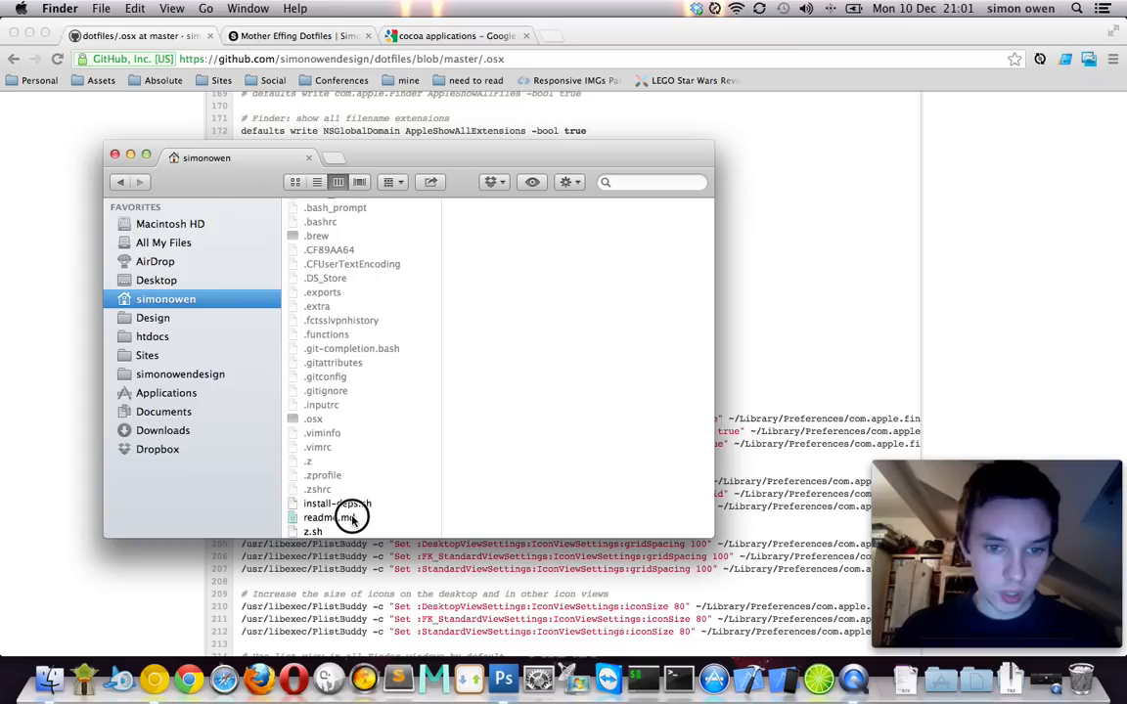
- Try renaming readme.md to readme.test, then keep the .md extension at the warning
{"action": "left_click", "coordinate": [329, 517]}
{"action": "type", "text": "test"}
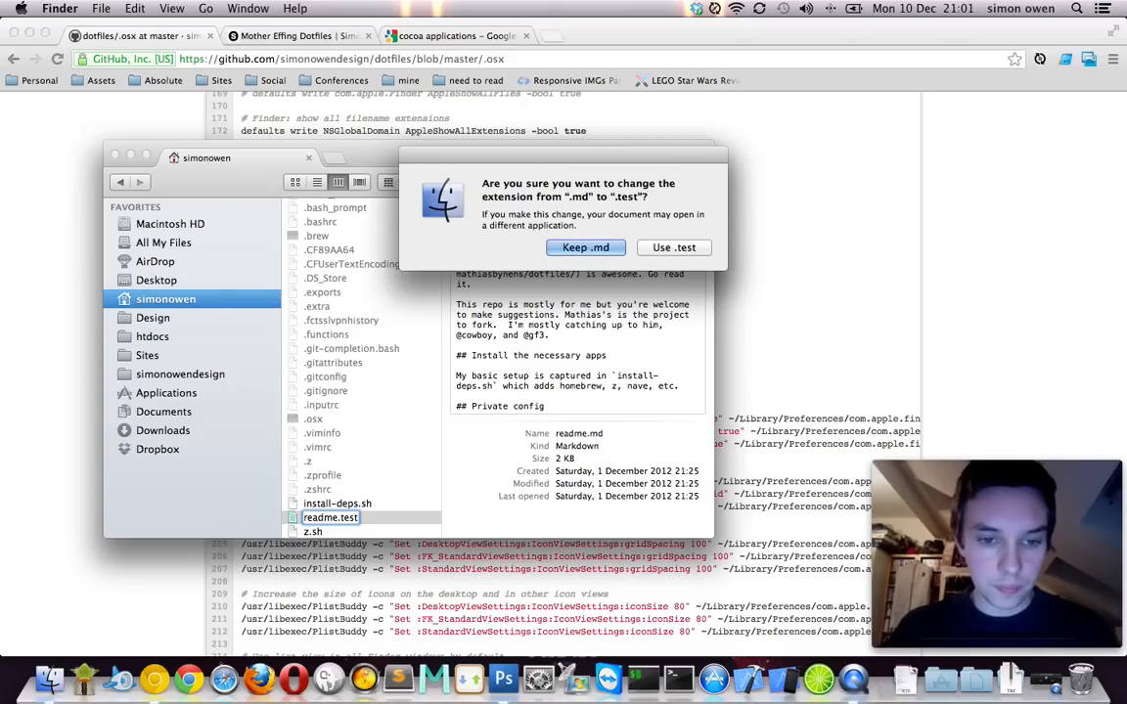
{"action": "left_click", "coordinate": [585, 247]}
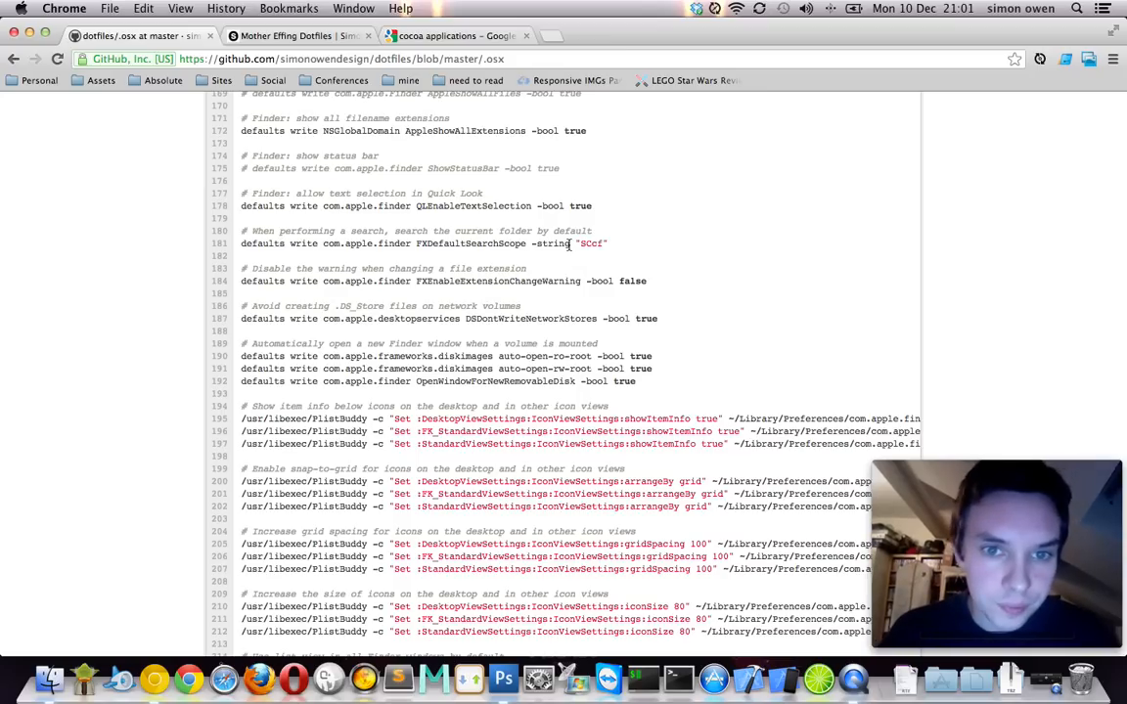
- Scroll the .osx file to line 186, the .DS_Store network-volumes comment
{"action": "scroll", "scroll_direction": "down", "scroll_amount": 3}
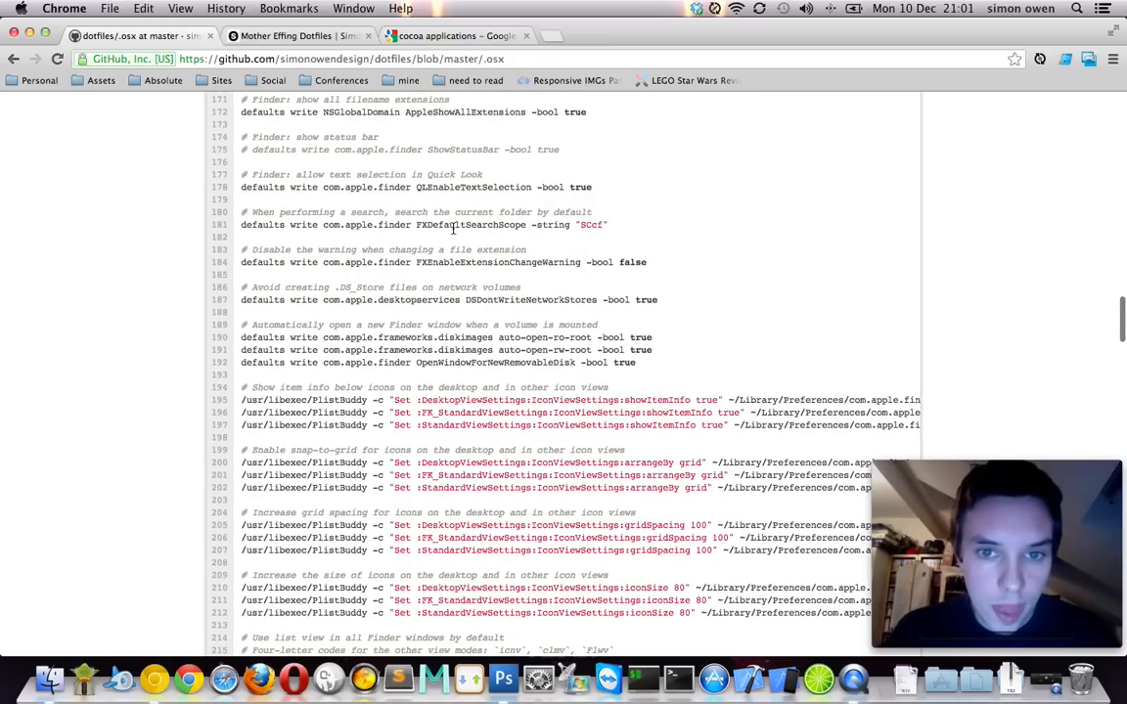
{"action": "mouse_move", "coordinate": [467, 260]}
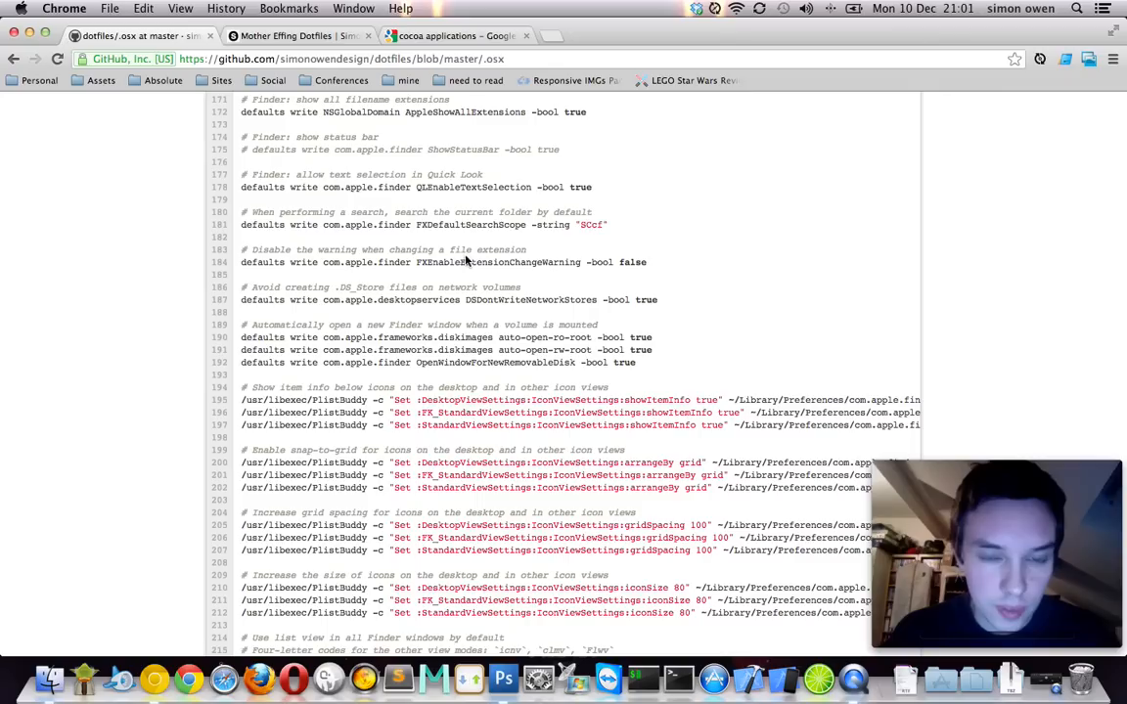
{"action": "scroll", "scroll_direction": "down", "scroll_amount": 3}
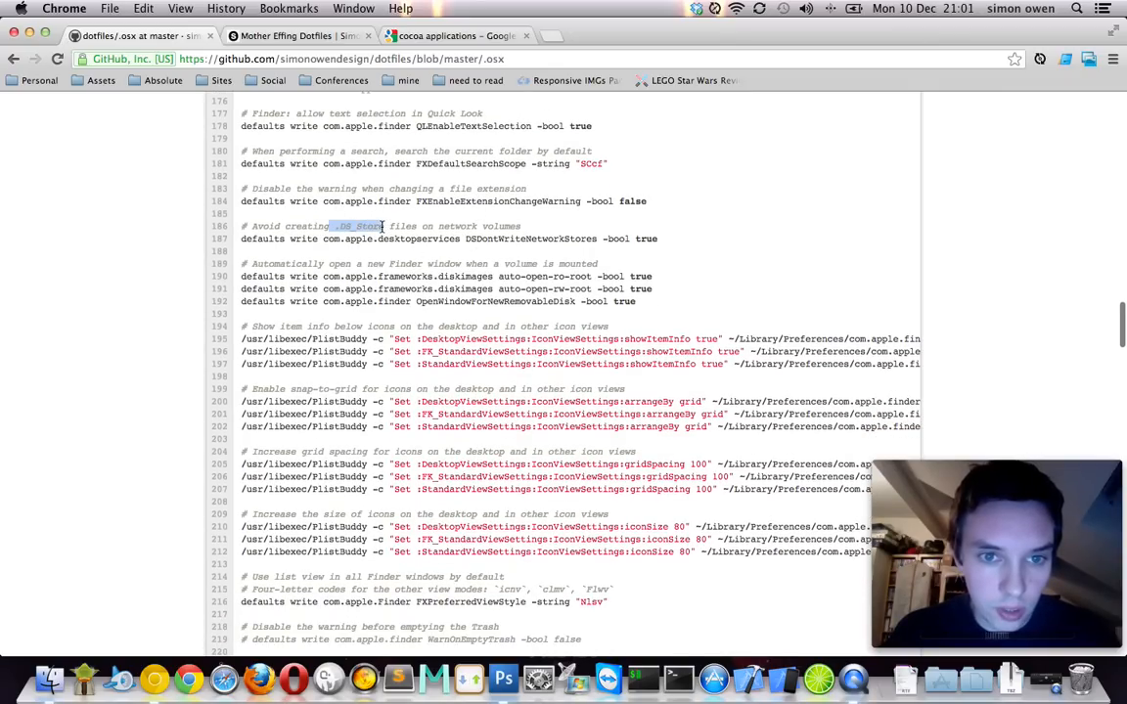
{"action": "scroll", "scroll_direction": "down", "scroll_amount": 3}
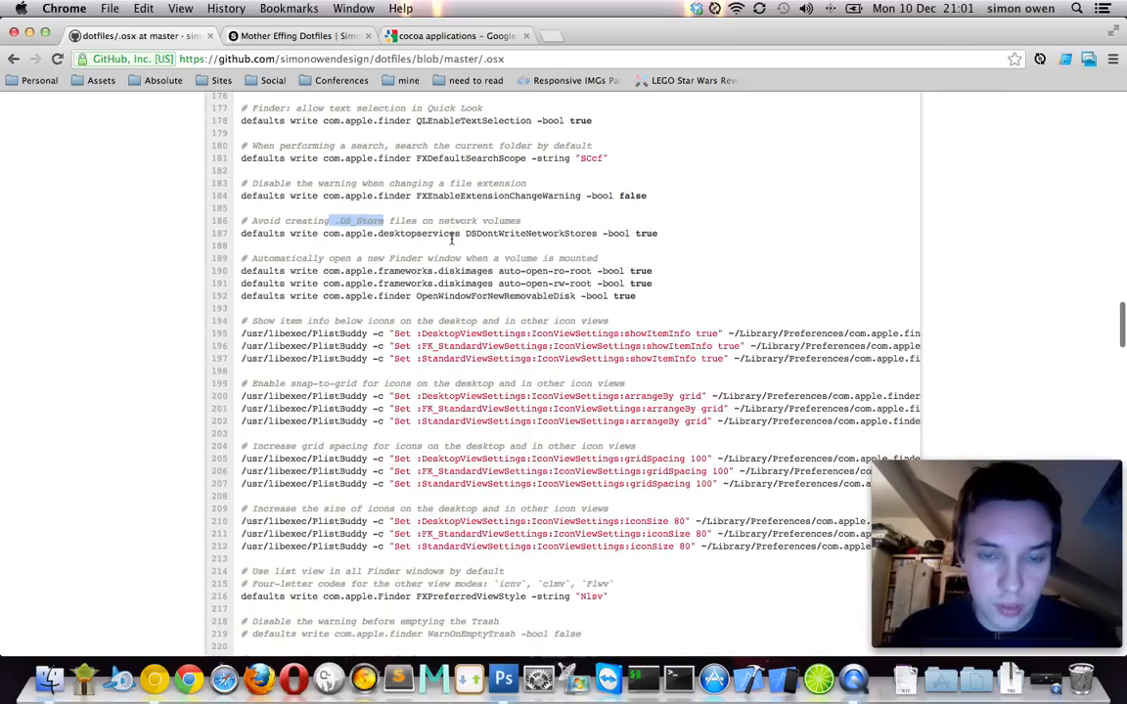
{"action": "scroll", "scroll_direction": "down", "scroll_amount": 3}
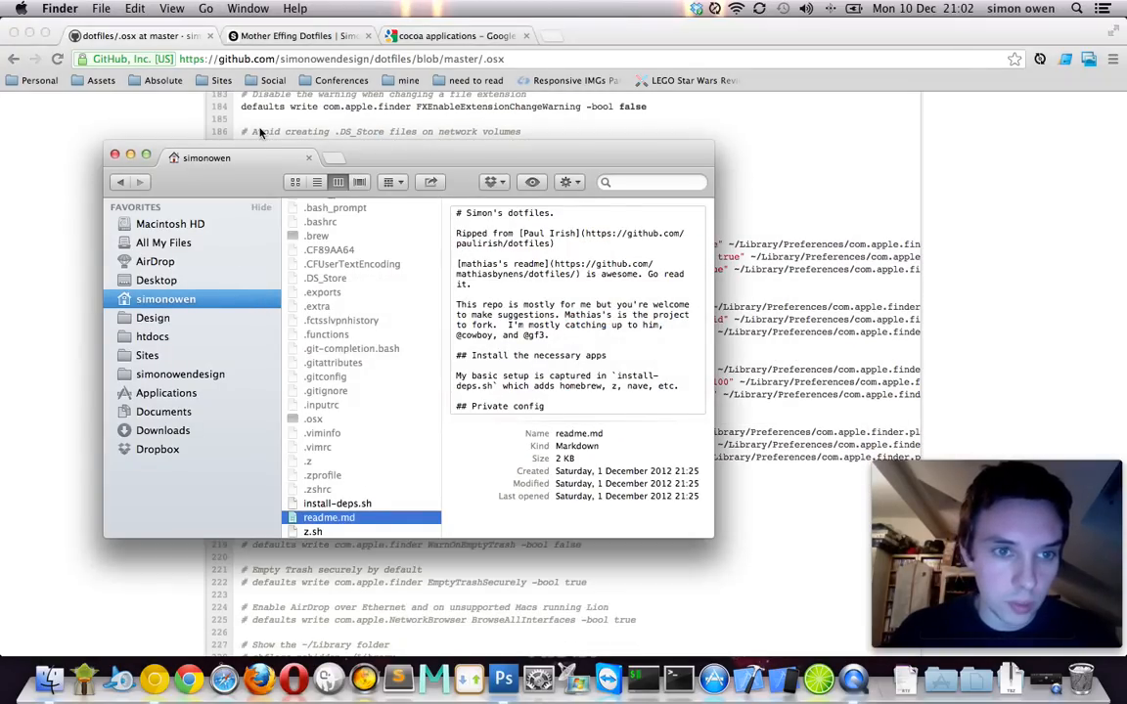
- Open the simonowendesign folder to show its .DS_Store file, then close the window
{"action": "left_click", "coordinate": [180, 374]}
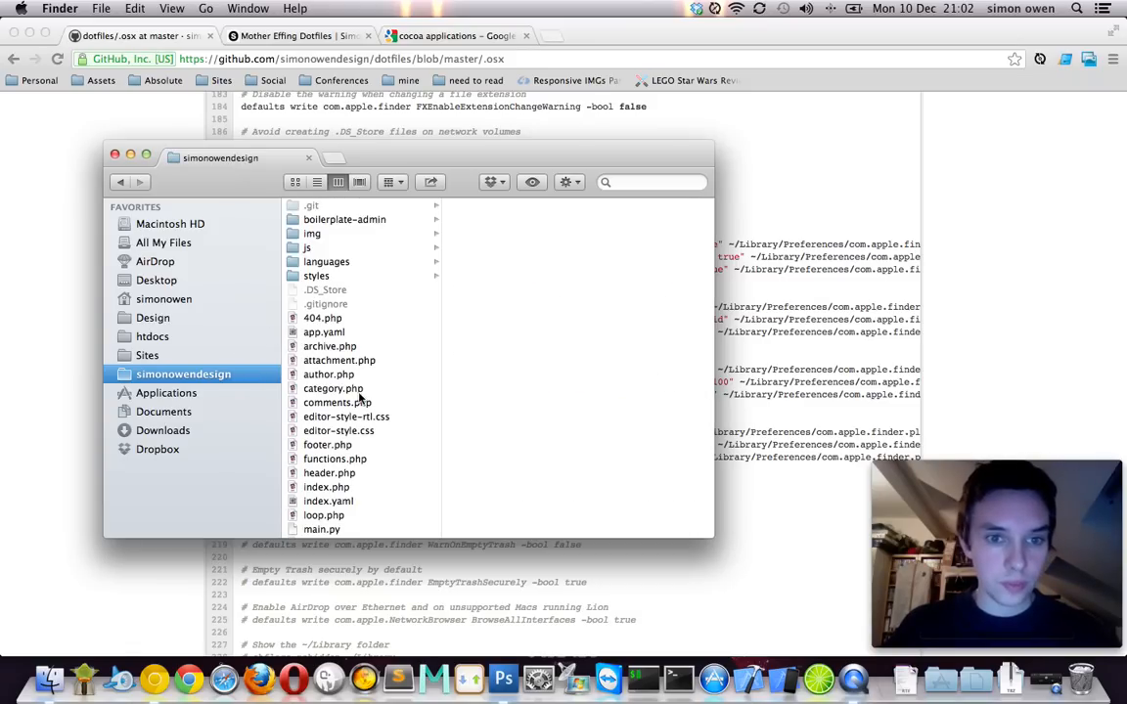
{"action": "left_click", "coordinate": [325, 290]}
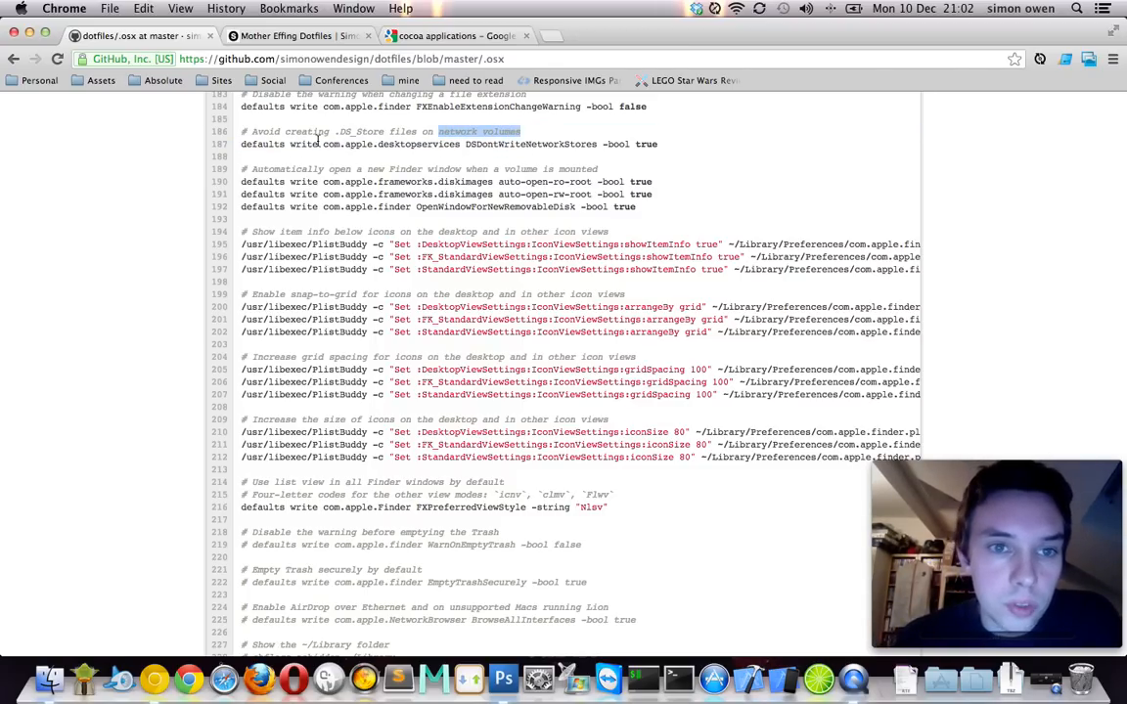
- Scroll to lines 186–192 with the open-new-Finder-window-on-mount comment
{"action": "scroll", "scroll_direction": "down", "scroll_amount": 3}
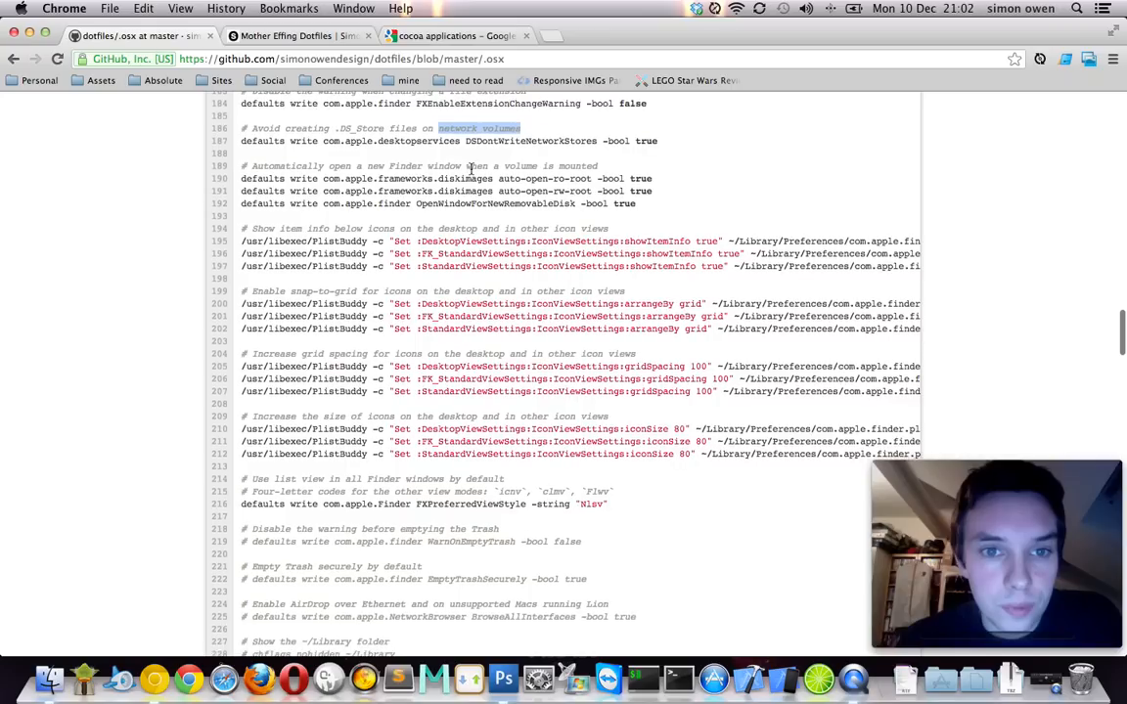
{"action": "scroll", "scroll_direction": "down", "scroll_amount": 3}
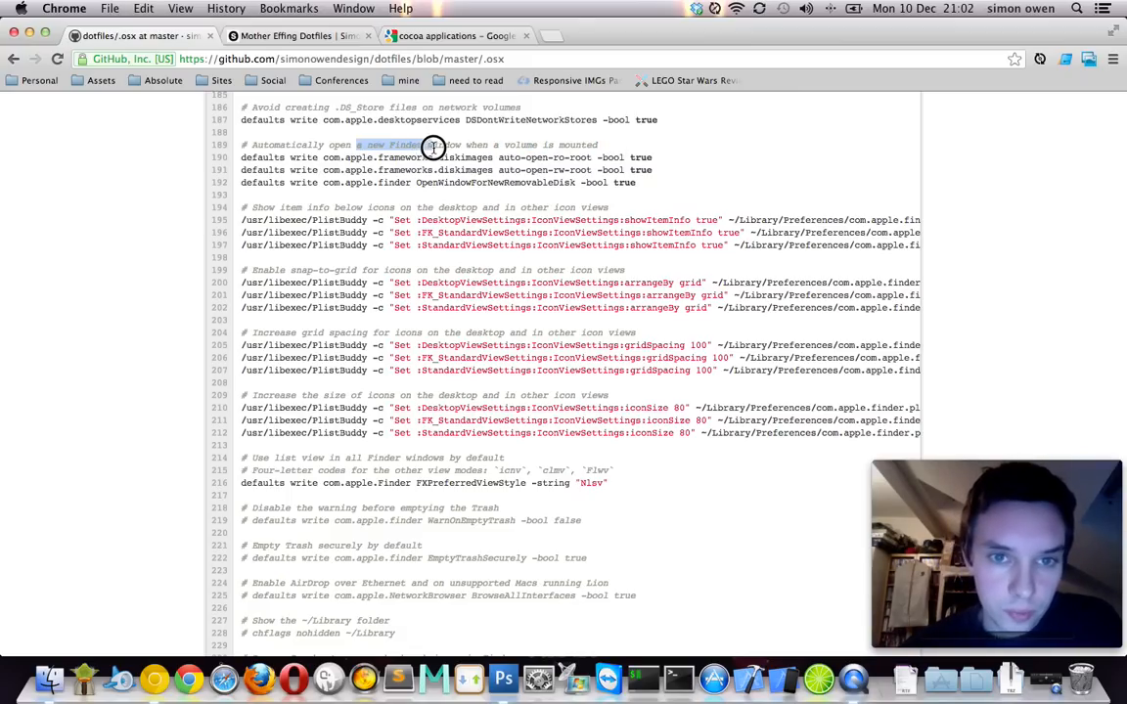
{"action": "scroll", "scroll_direction": "down", "scroll_amount": 3}
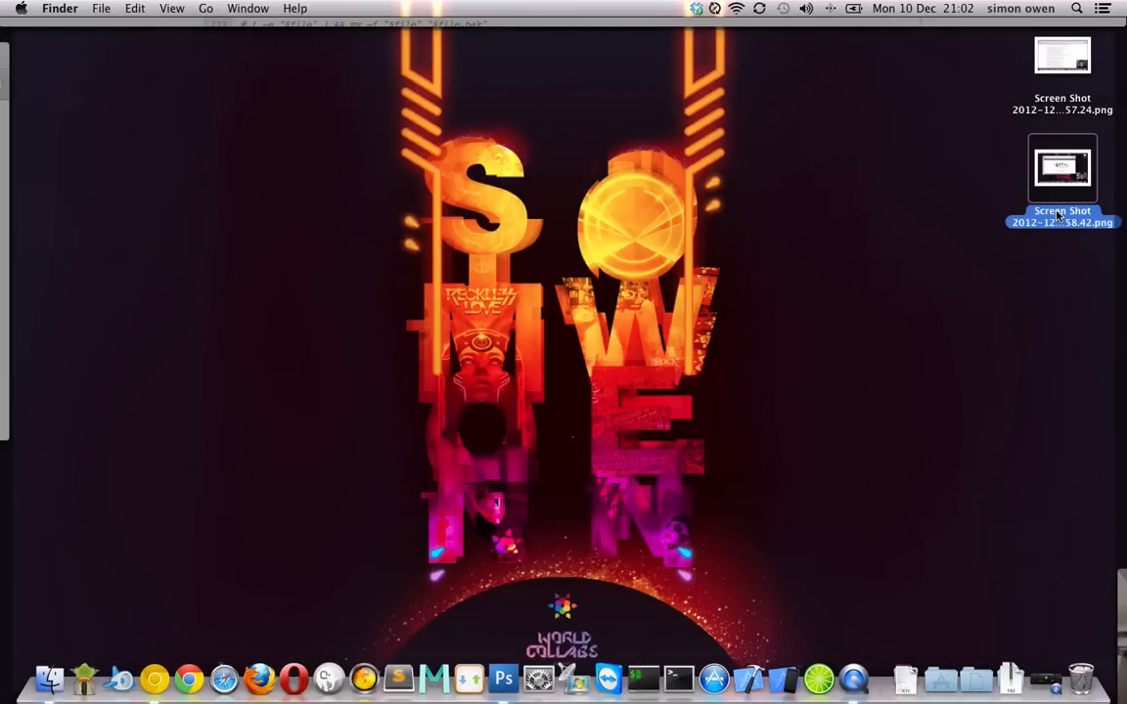
{"action": "mouse_move", "coordinate": [1062, 200]}
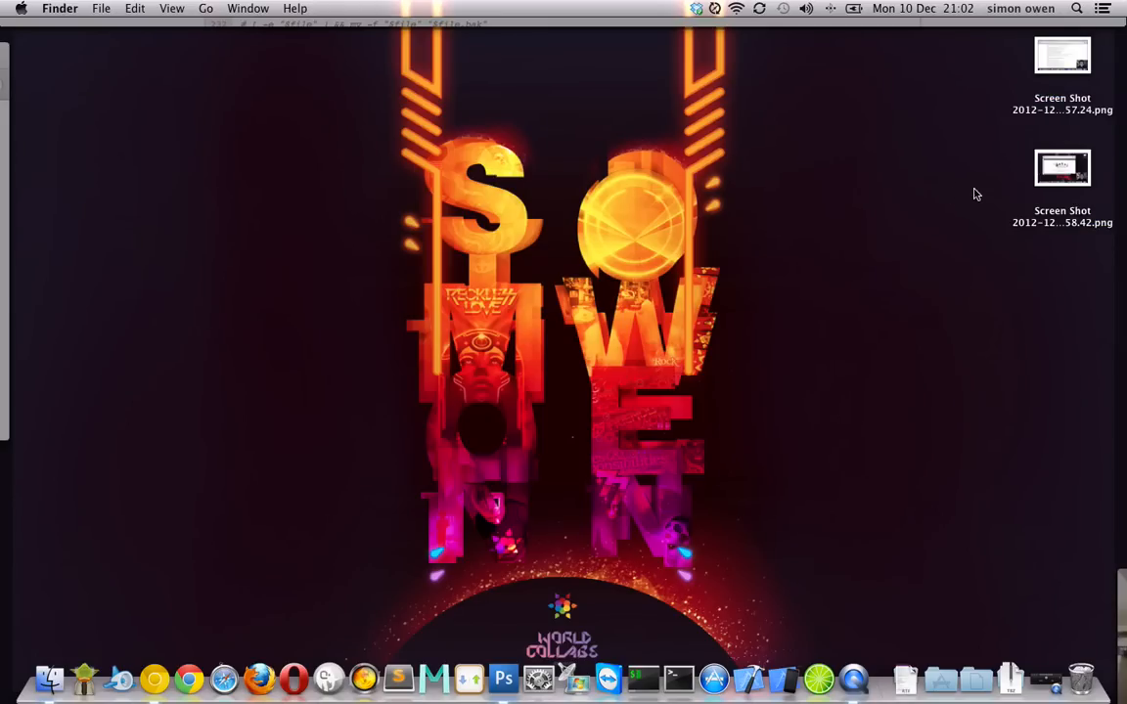
- Select a screenshot file on the desktop and drag it to a new spot
{"action": "left_click", "coordinate": [1062, 168]}
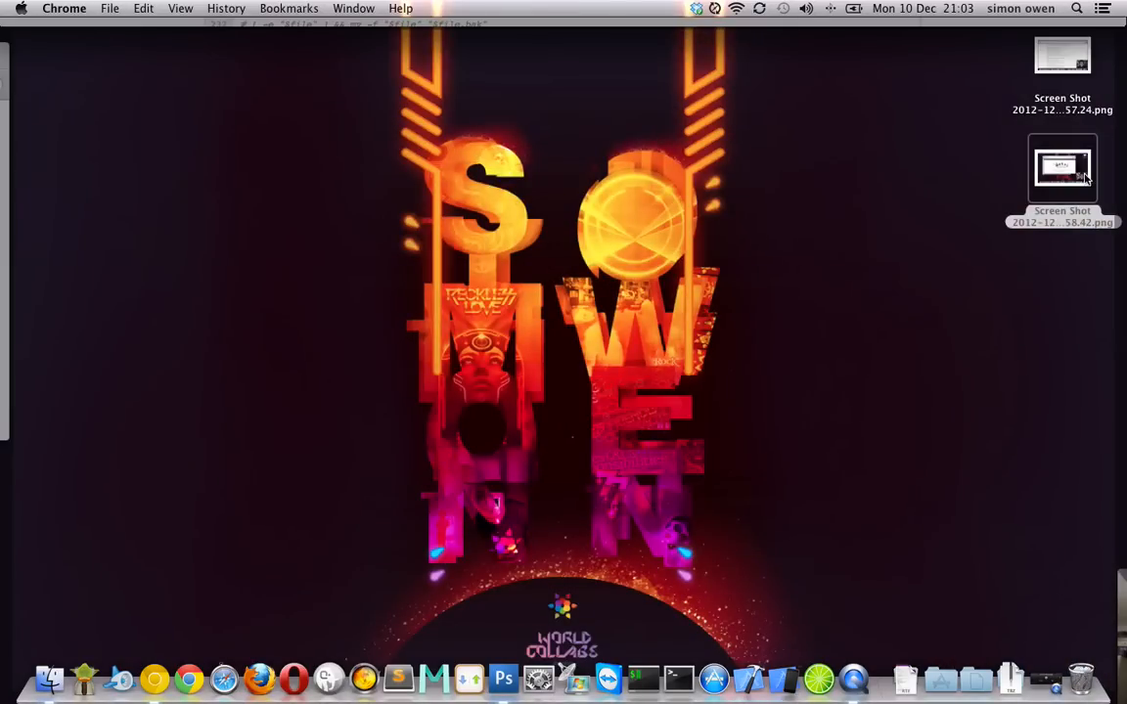
{"action": "left_click_drag", "start_coordinate": [1062, 166], "coordinate": [819, 284]}
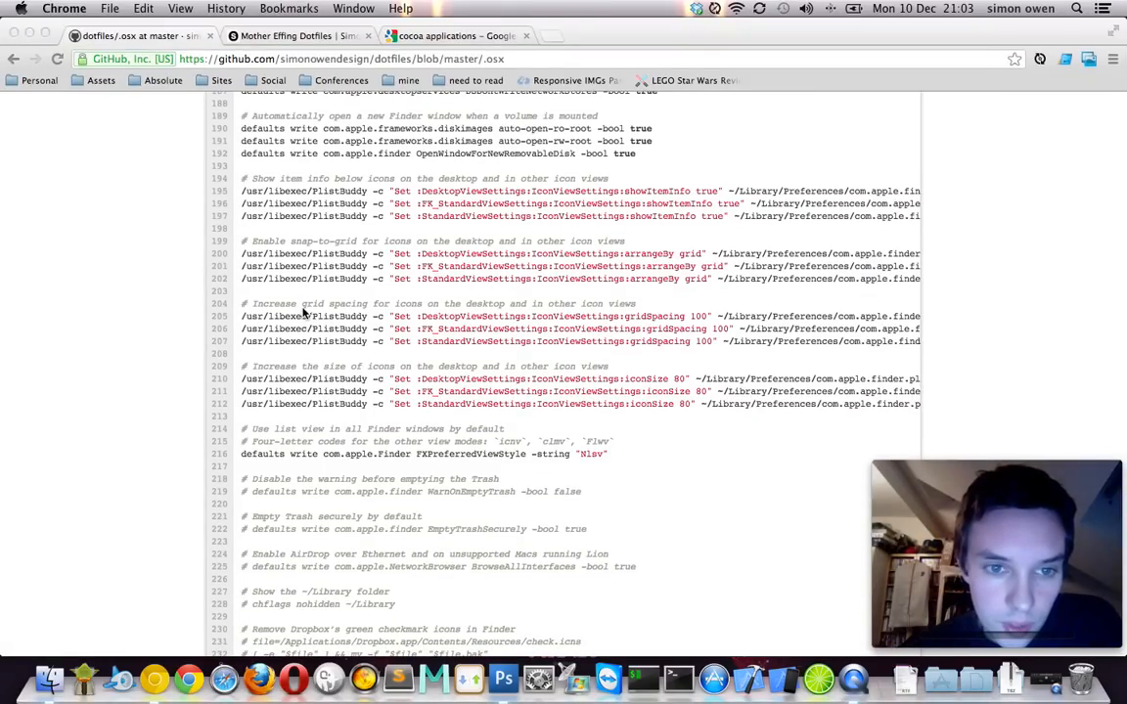
- Scroll to the list-view default, highlight 'List' on line 214, and reopen Finder
{"action": "scroll", "scroll_direction": "down", "scroll_amount": 3}
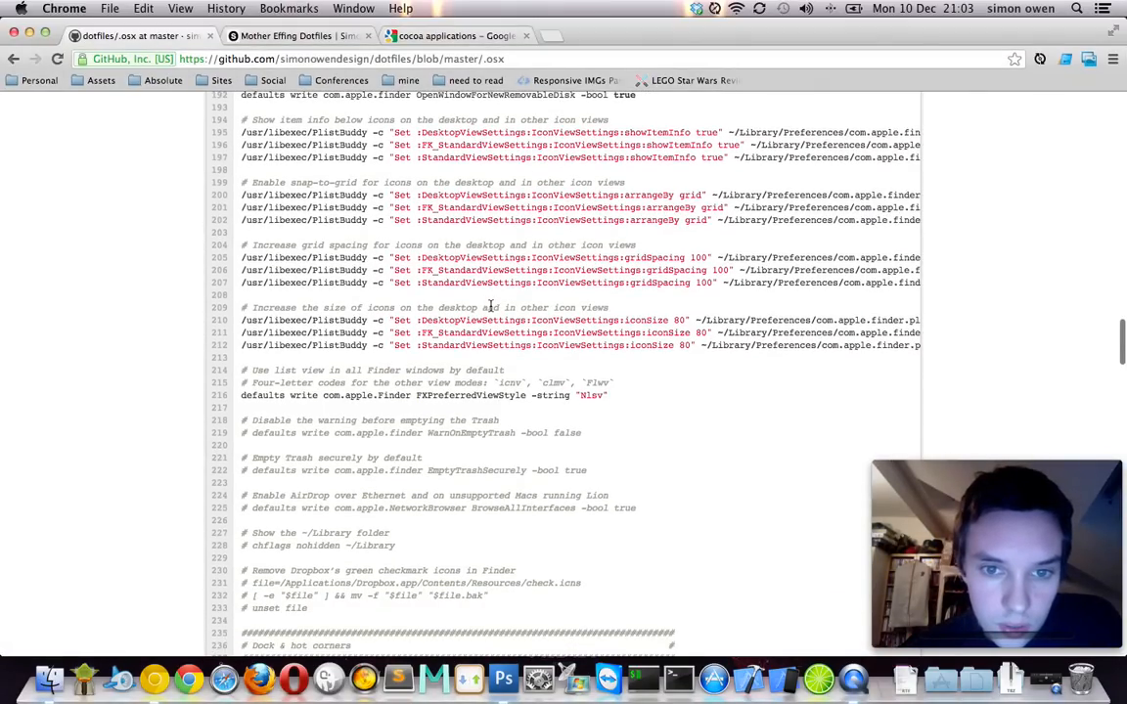
{"action": "scroll", "scroll_direction": "down", "scroll_amount": 3}
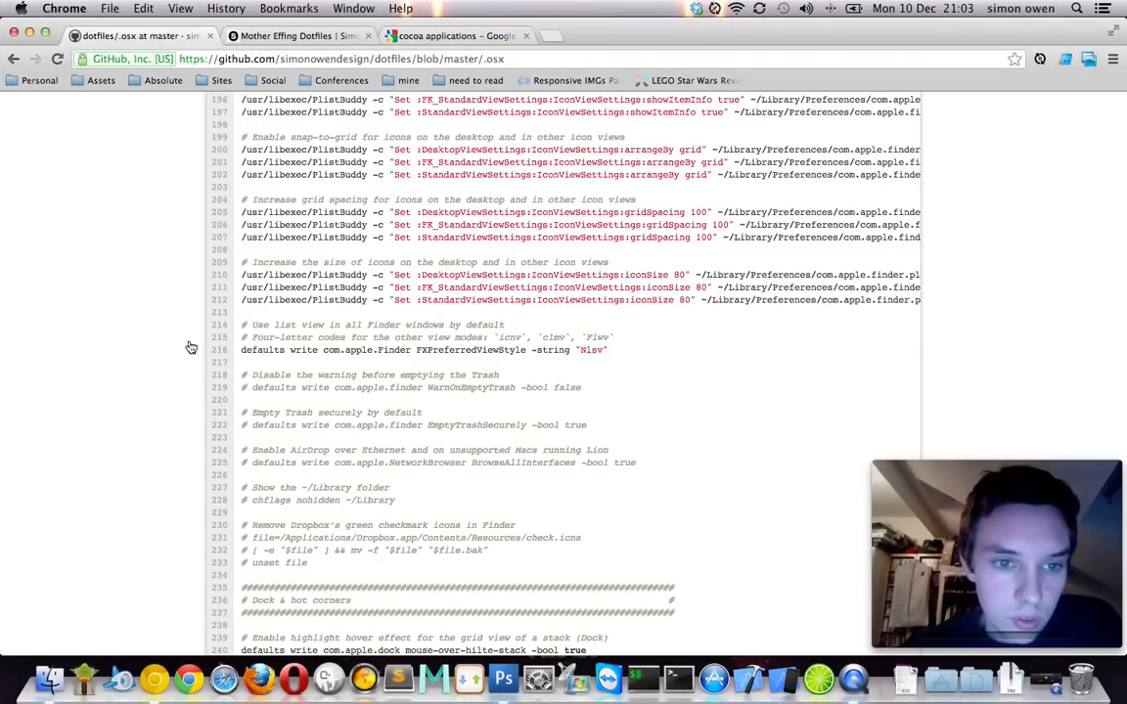
{"action": "scroll", "scroll_direction": "down", "scroll_amount": 3}
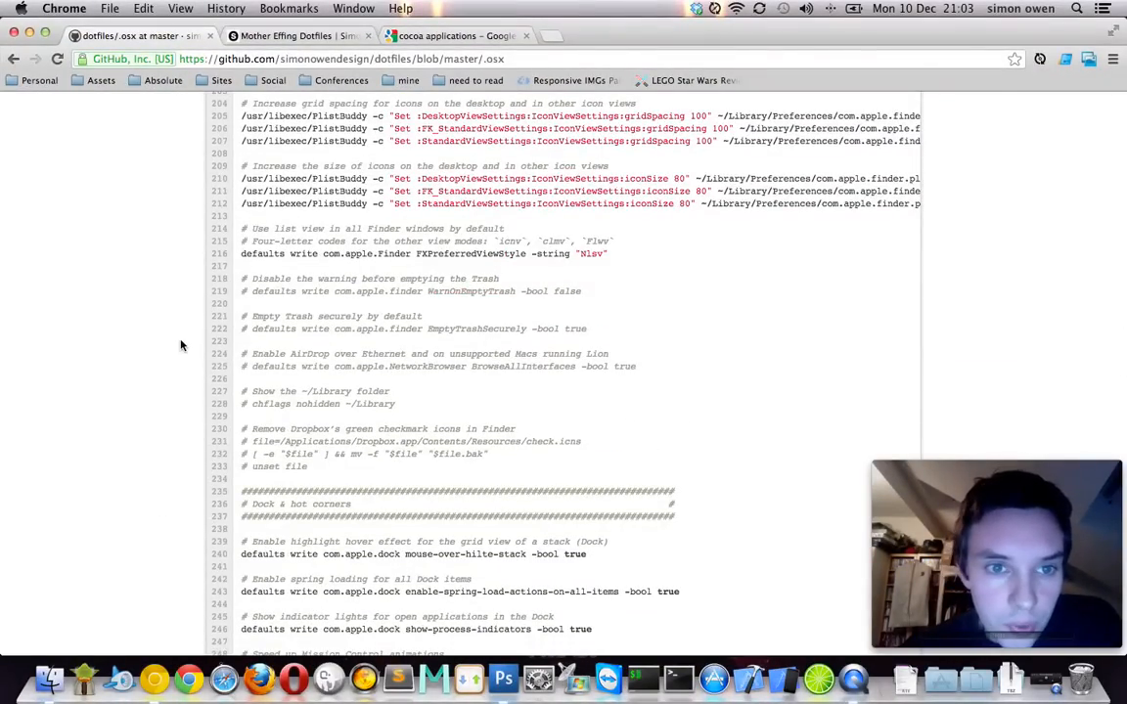
{"action": "scroll", "scroll_direction": "down", "scroll_amount": 3}
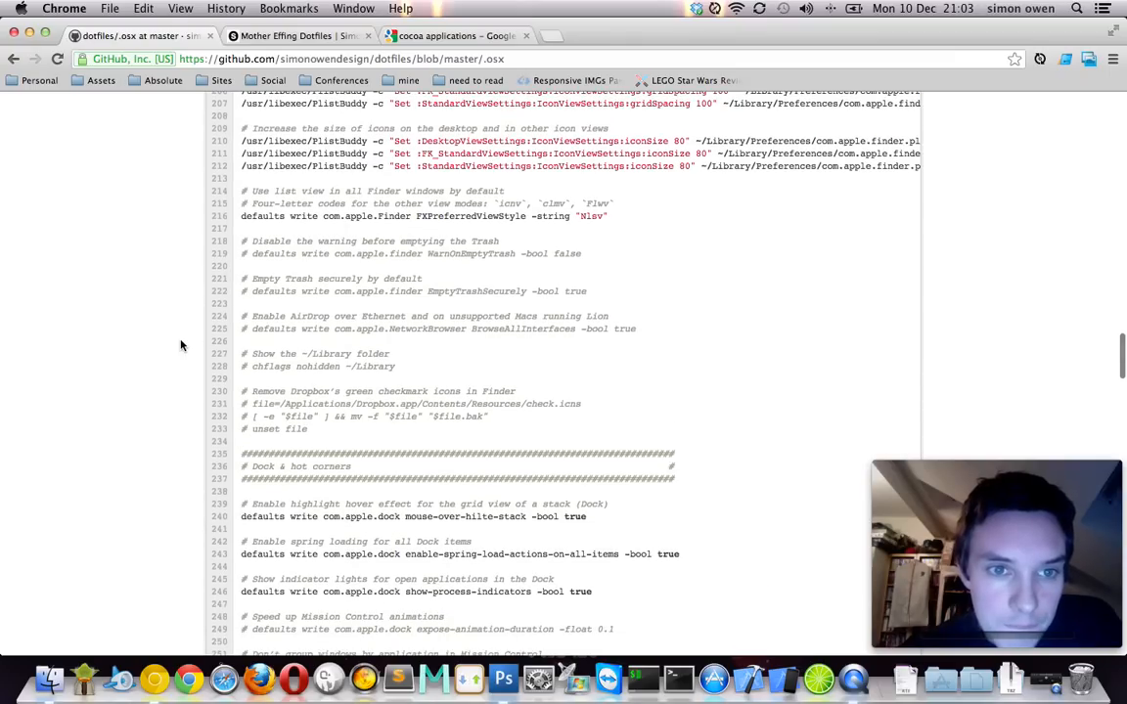
{"action": "scroll", "scroll_direction": "down", "scroll_amount": 3}
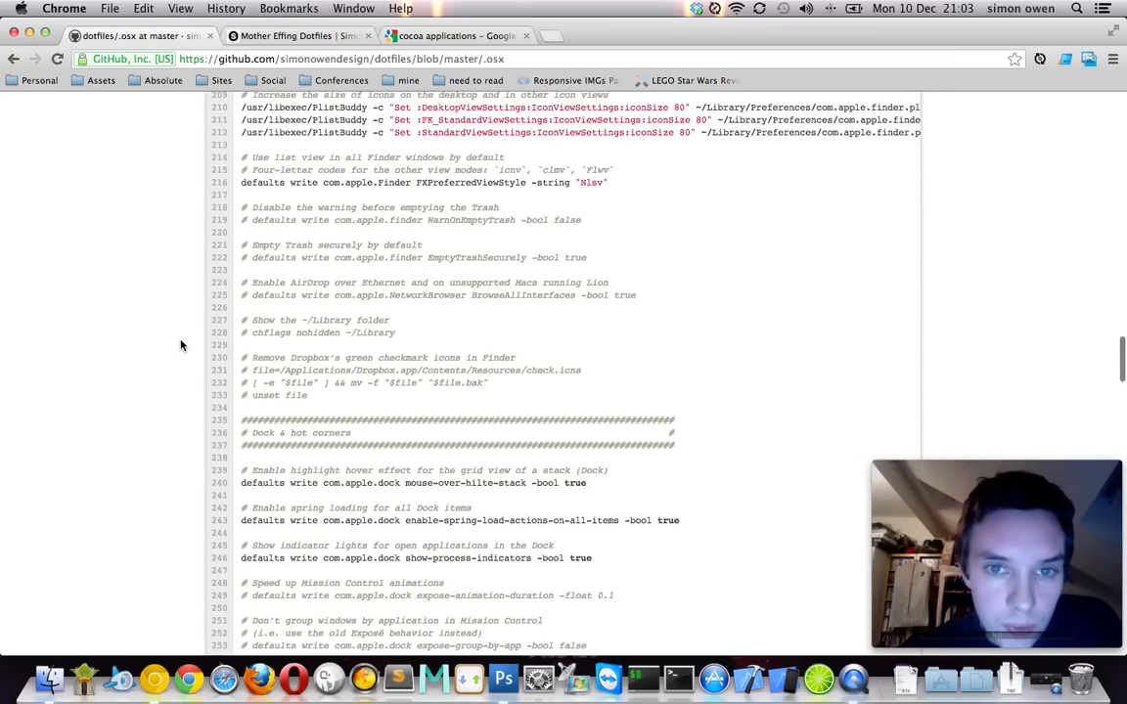
{"action": "scroll", "scroll_direction": "down", "scroll_amount": 3}
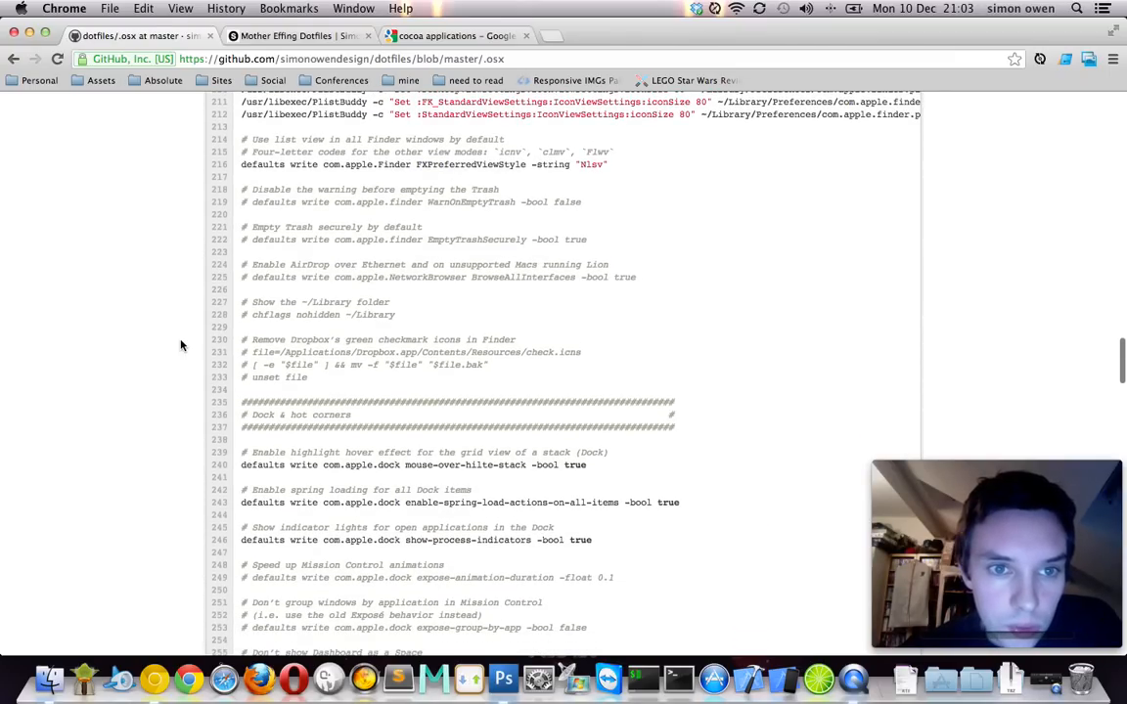
{"action": "double_click", "coordinate": [288, 139]}
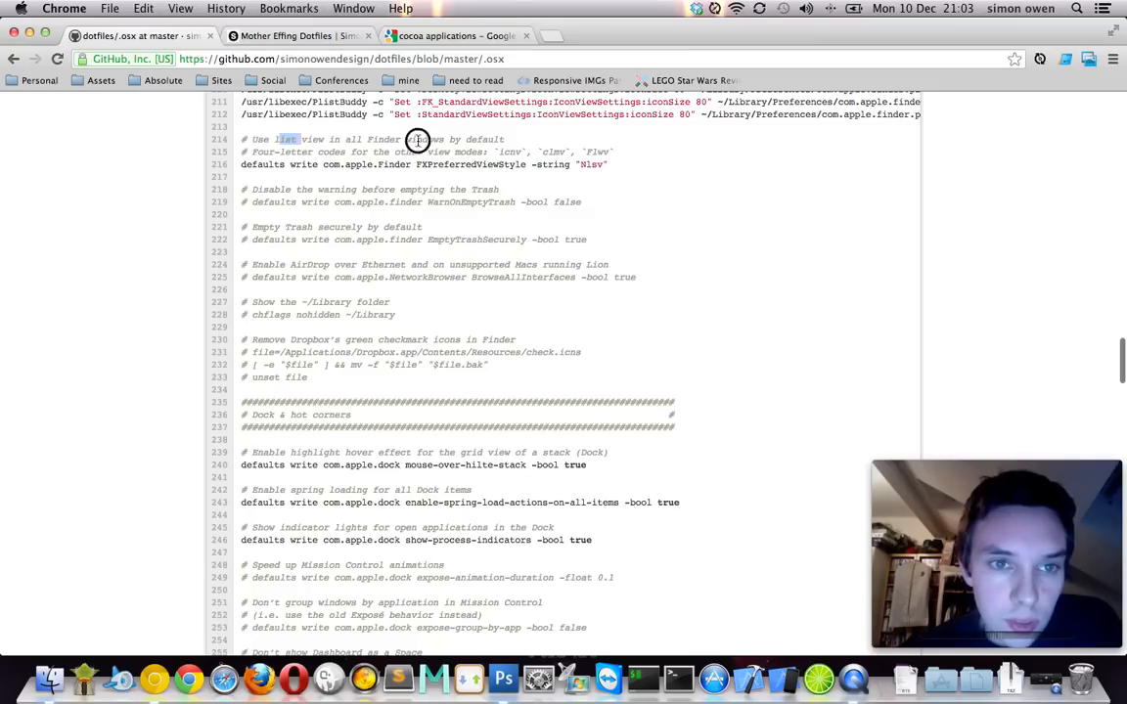
{"action": "left_click", "coordinate": [49, 675]}
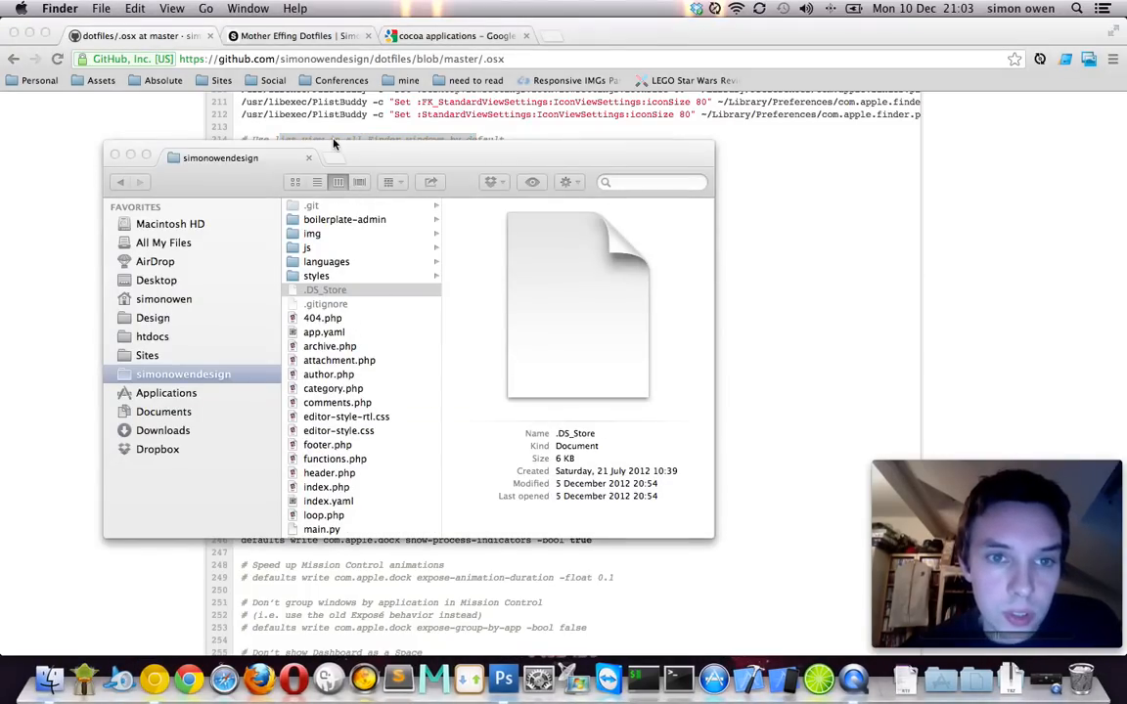
- Close the simonowendesign Finder window with its red close button
{"action": "left_click", "coordinate": [325, 289]}
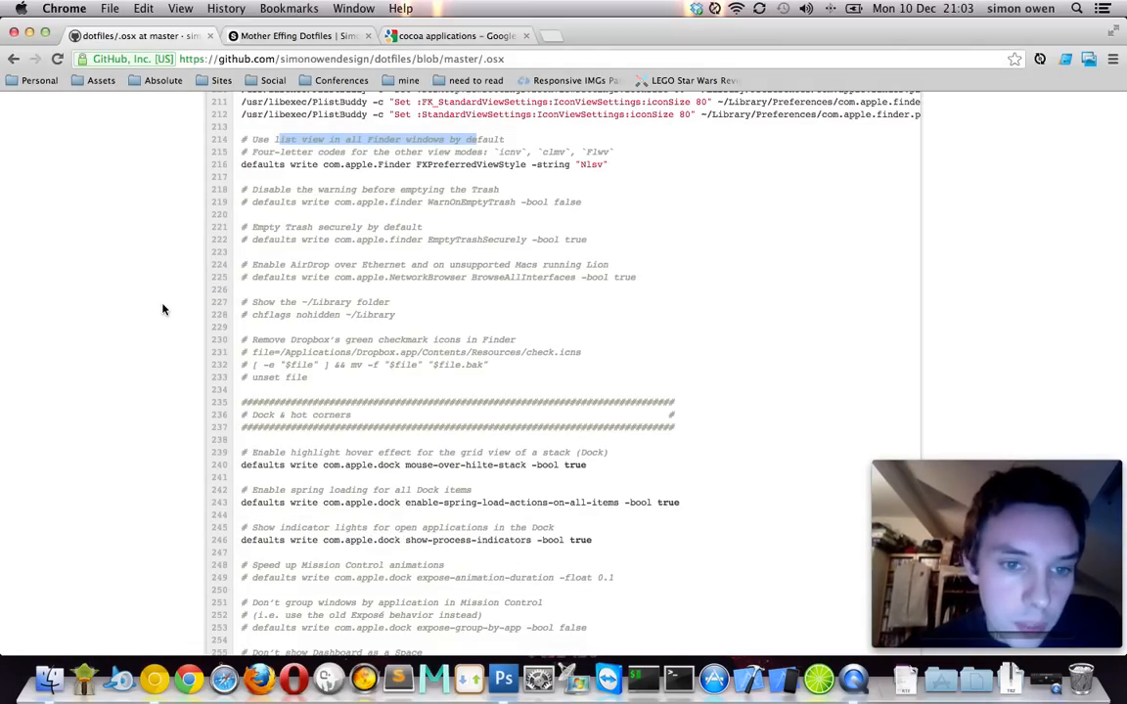
- Scroll to the Dock hover-highlight, spring-loading and auto-hide defaults
{"action": "scroll", "scroll_direction": "down", "scroll_amount": 3}
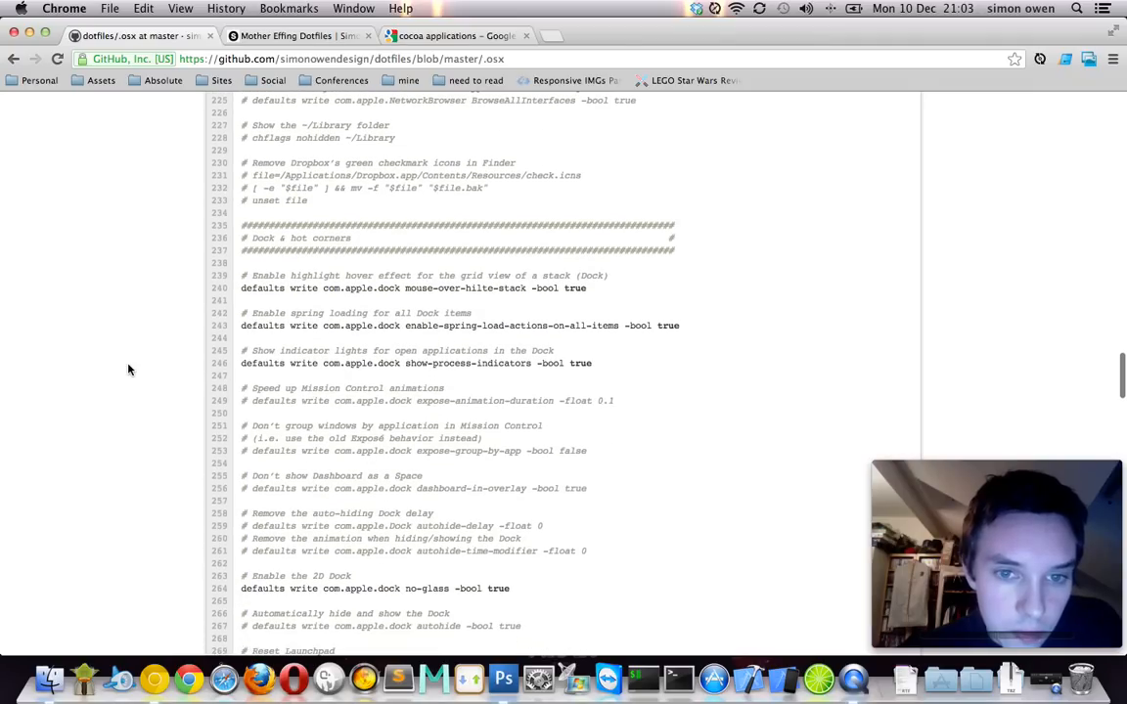
{"action": "scroll", "scroll_direction": "down", "scroll_amount": 3}
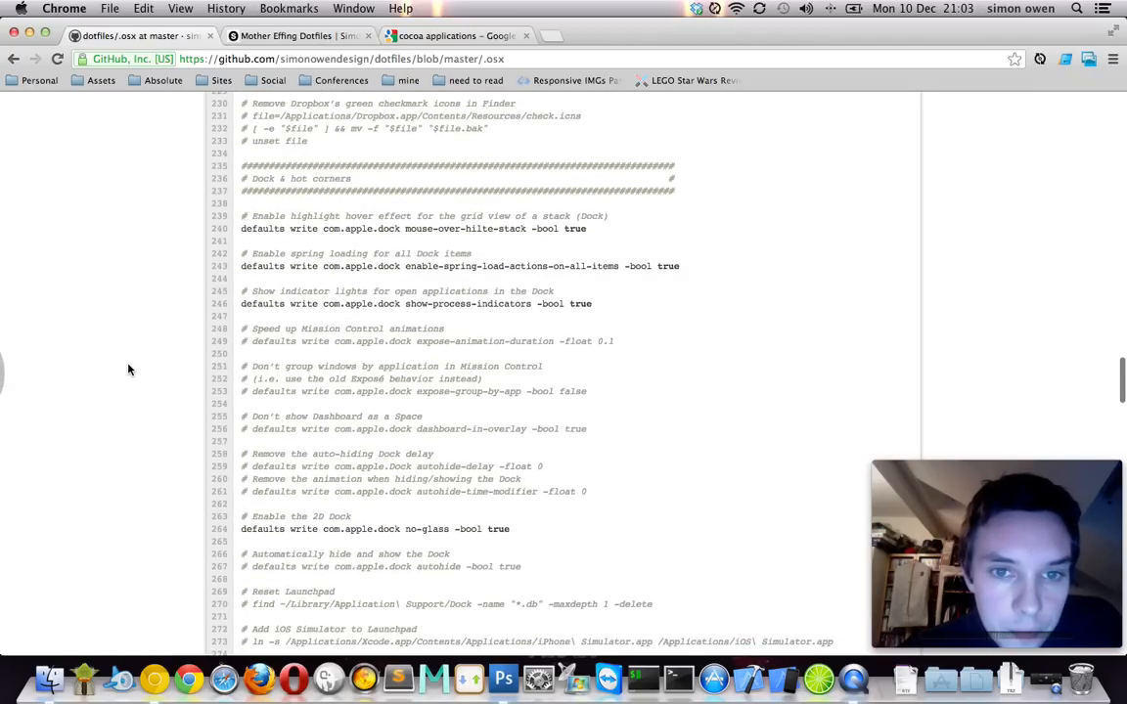
{"action": "mouse_move", "coordinate": [361, 226]}
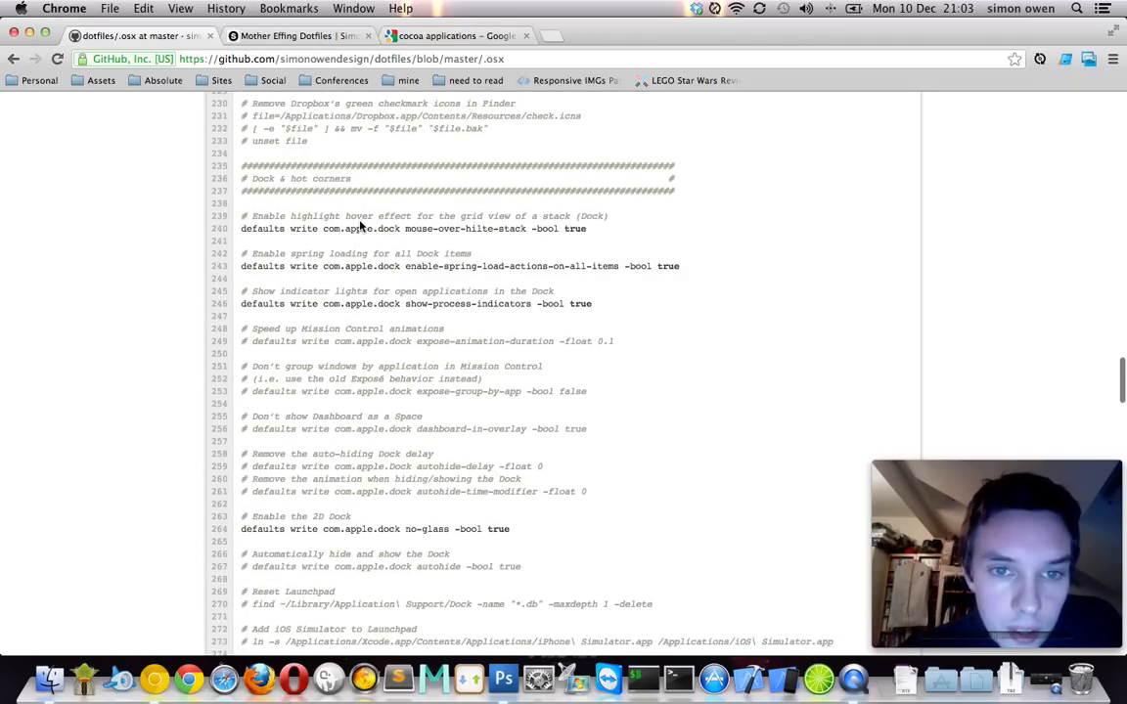
{"action": "mouse_move", "coordinate": [611, 225]}
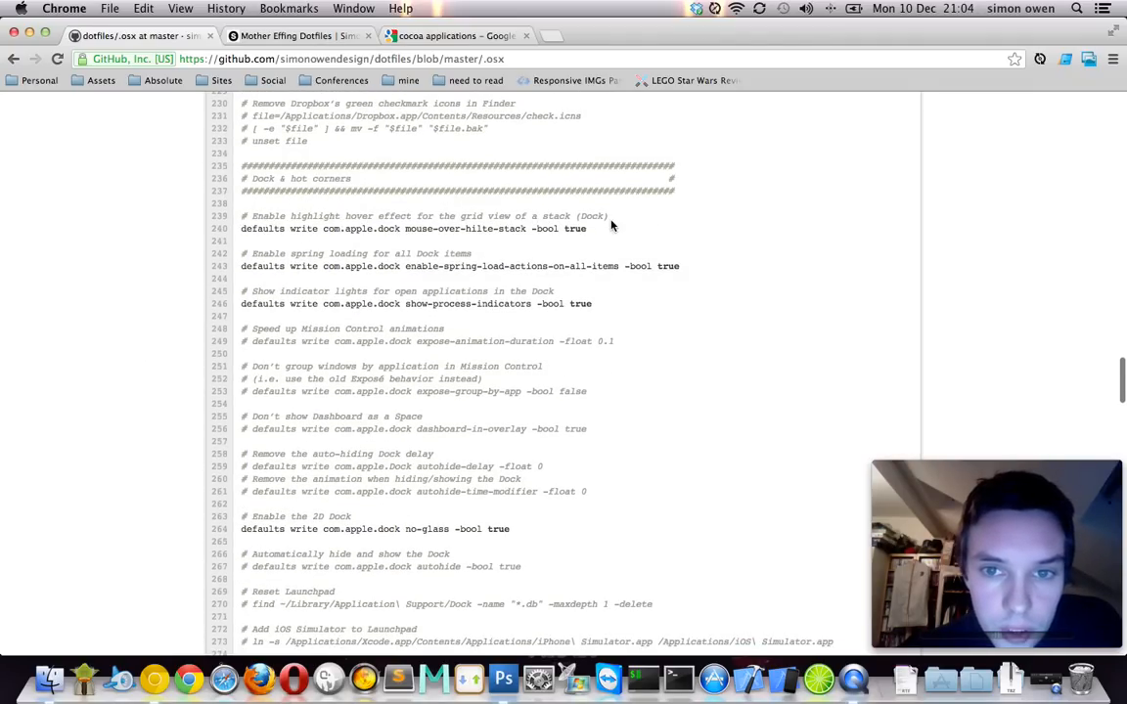
{"action": "scroll", "scroll_direction": "down", "scroll_amount": 3}
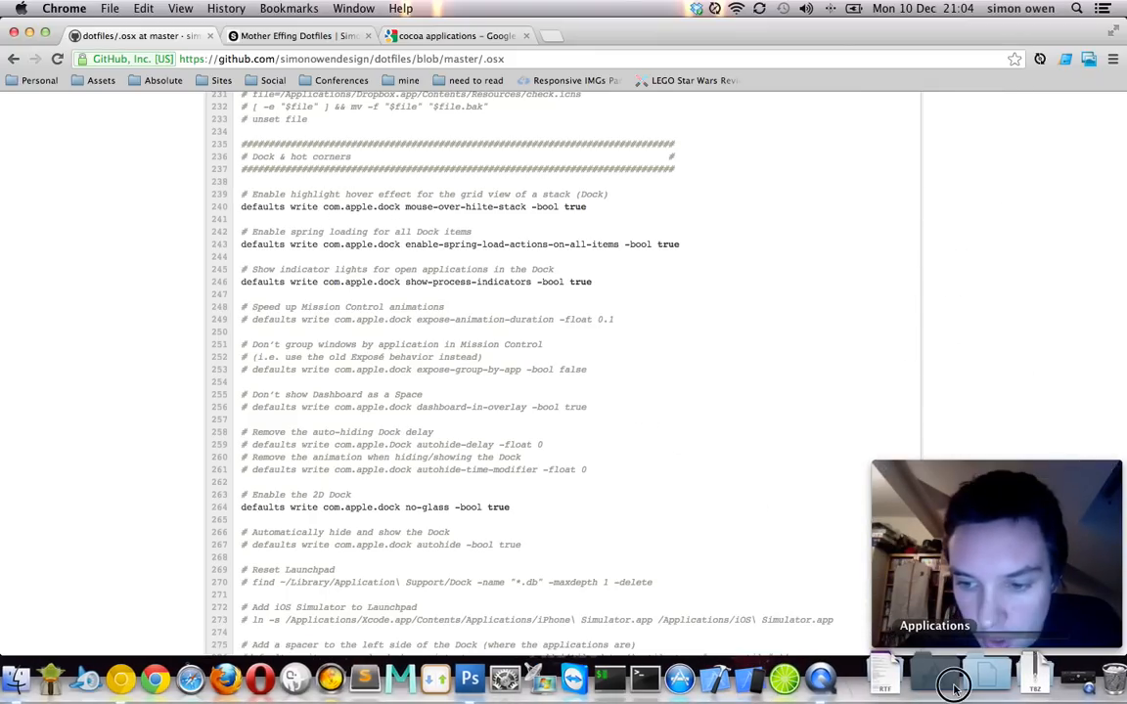
{"action": "left_click", "coordinate": [953, 675]}
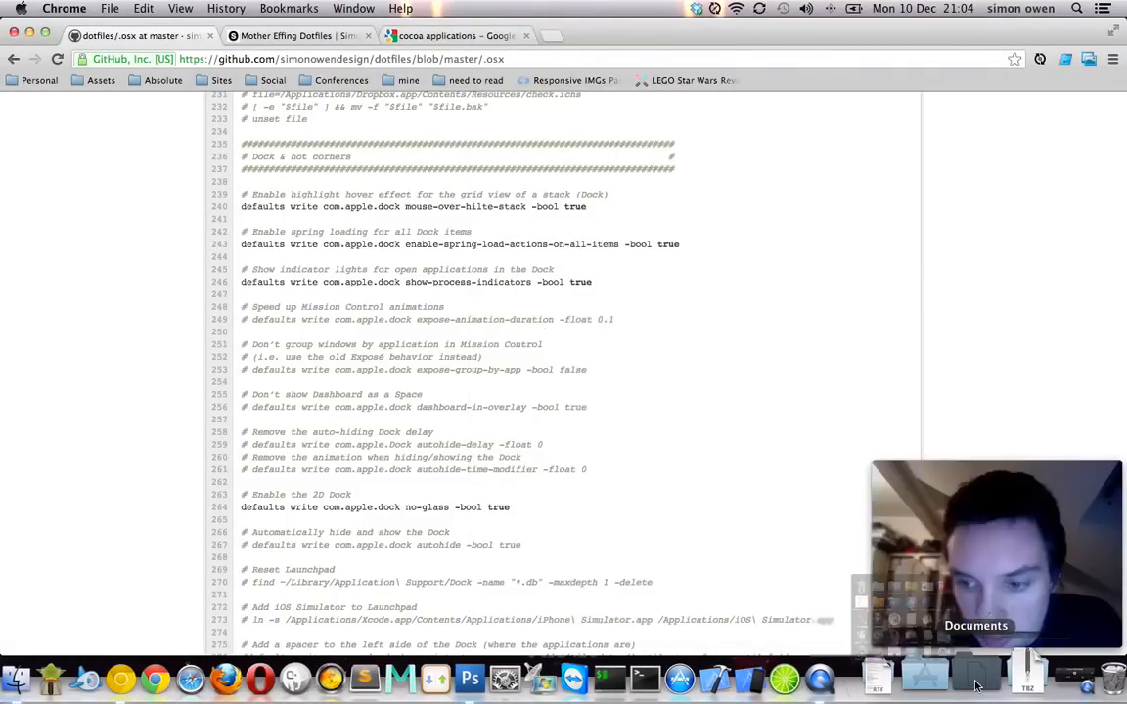
{"action": "left_click", "coordinate": [975, 674]}
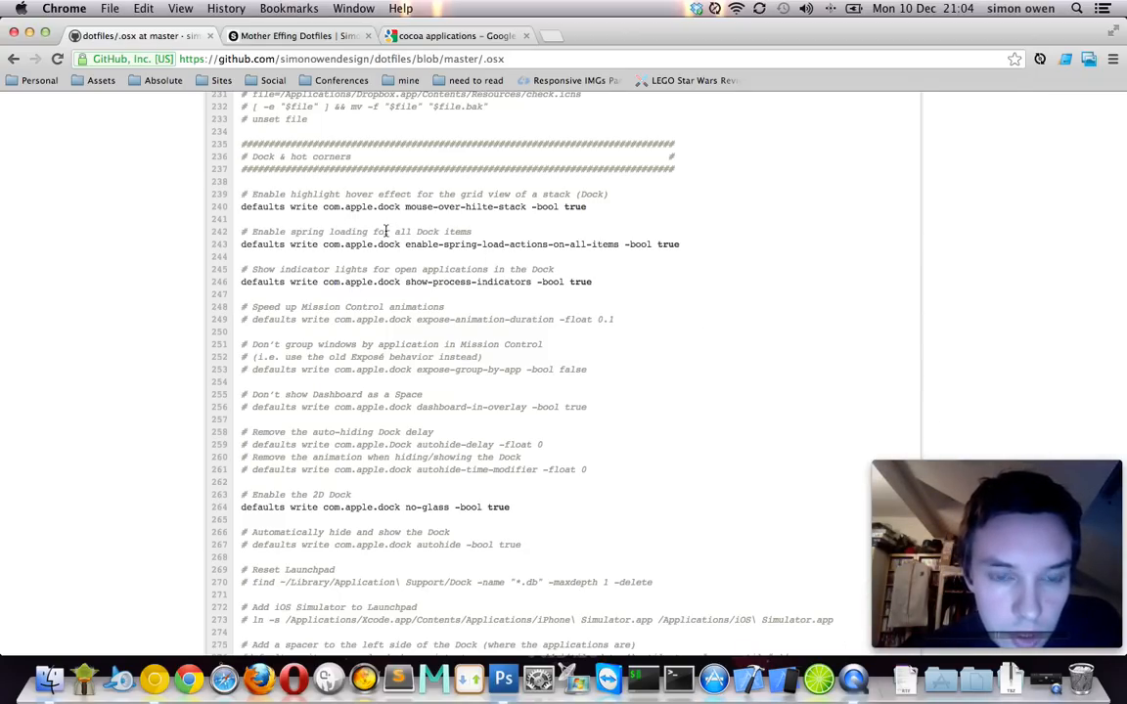
{"action": "mouse_move", "coordinate": [478, 256]}
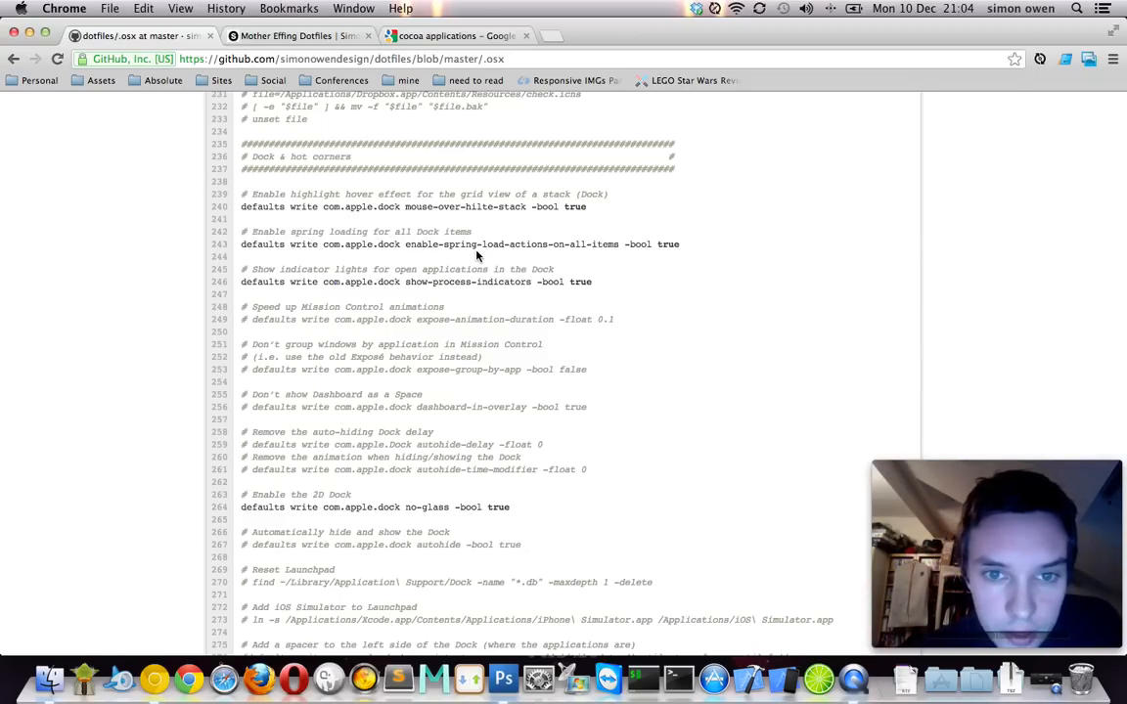
{"action": "mouse_move", "coordinate": [431, 675]}
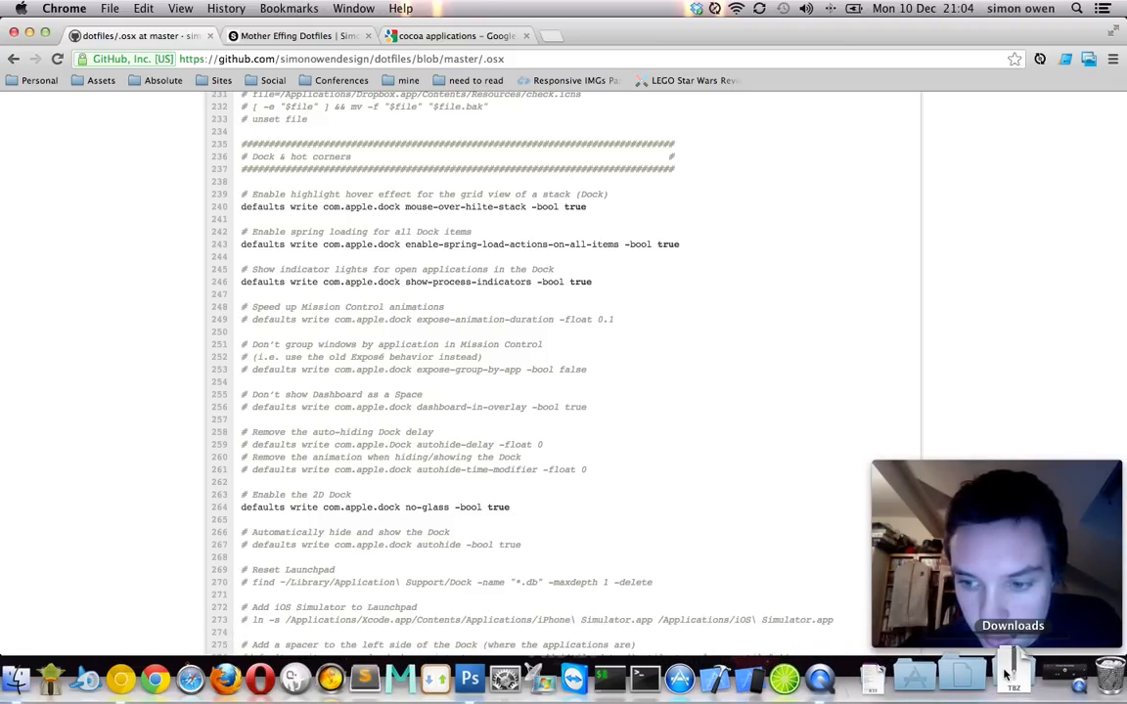
{"action": "left_click", "coordinate": [1012, 672]}
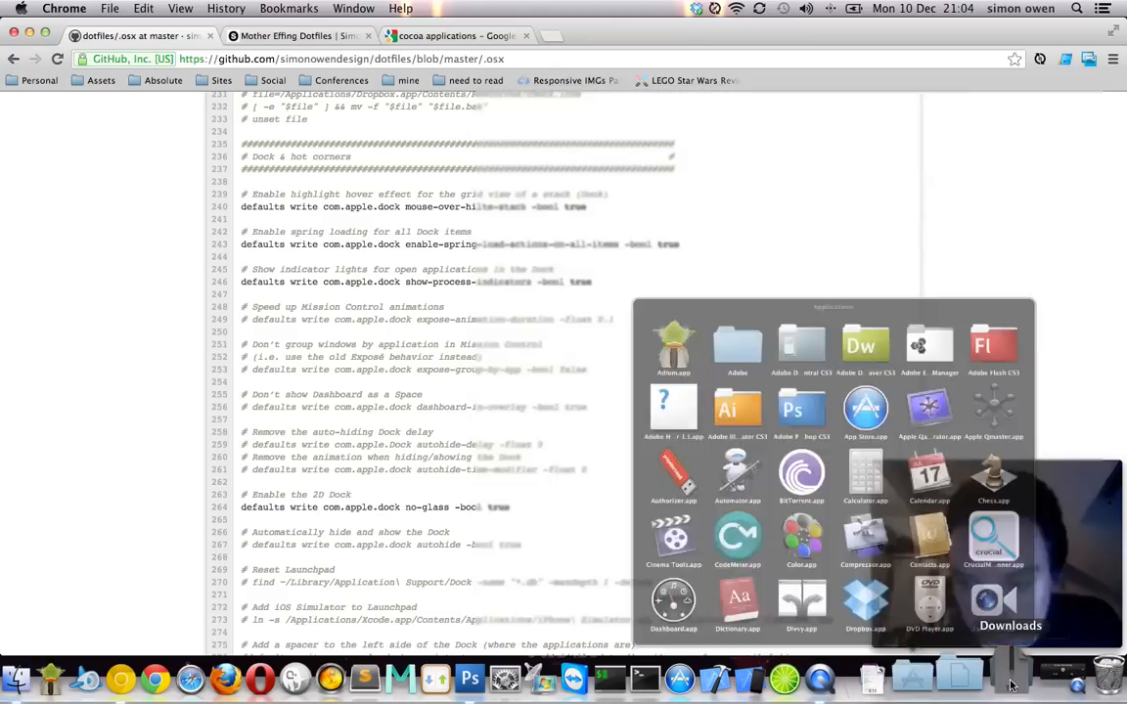
{"action": "left_click", "coordinate": [1010, 675]}
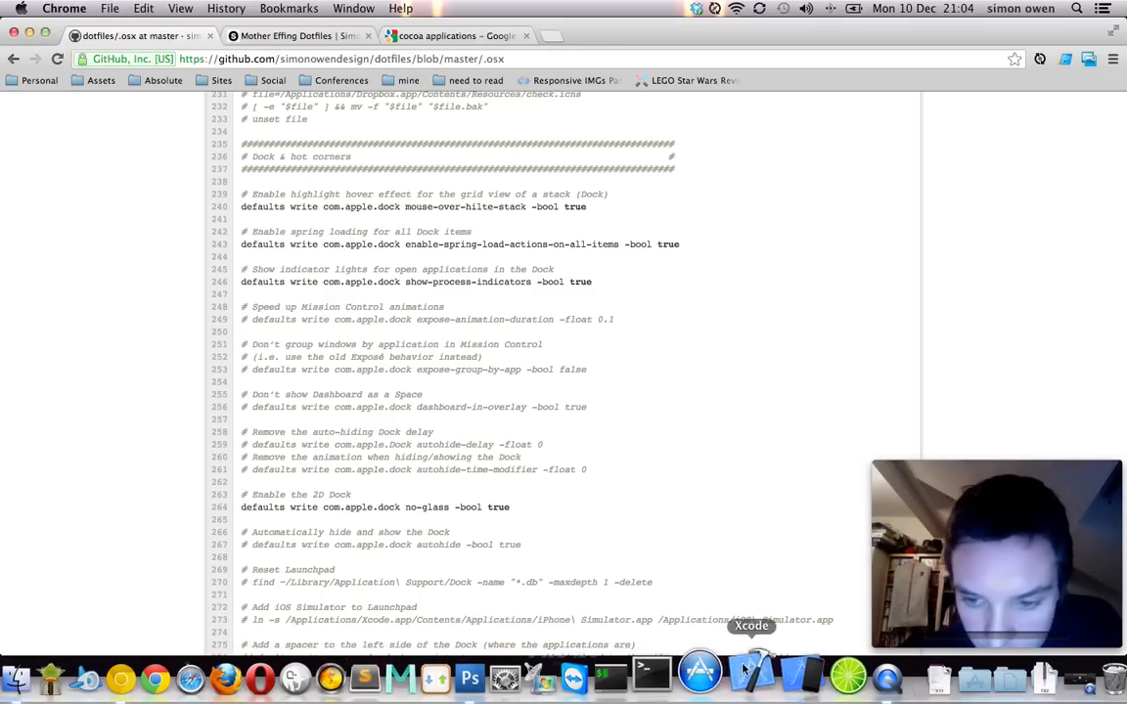
{"action": "mouse_move", "coordinate": [851, 675]}
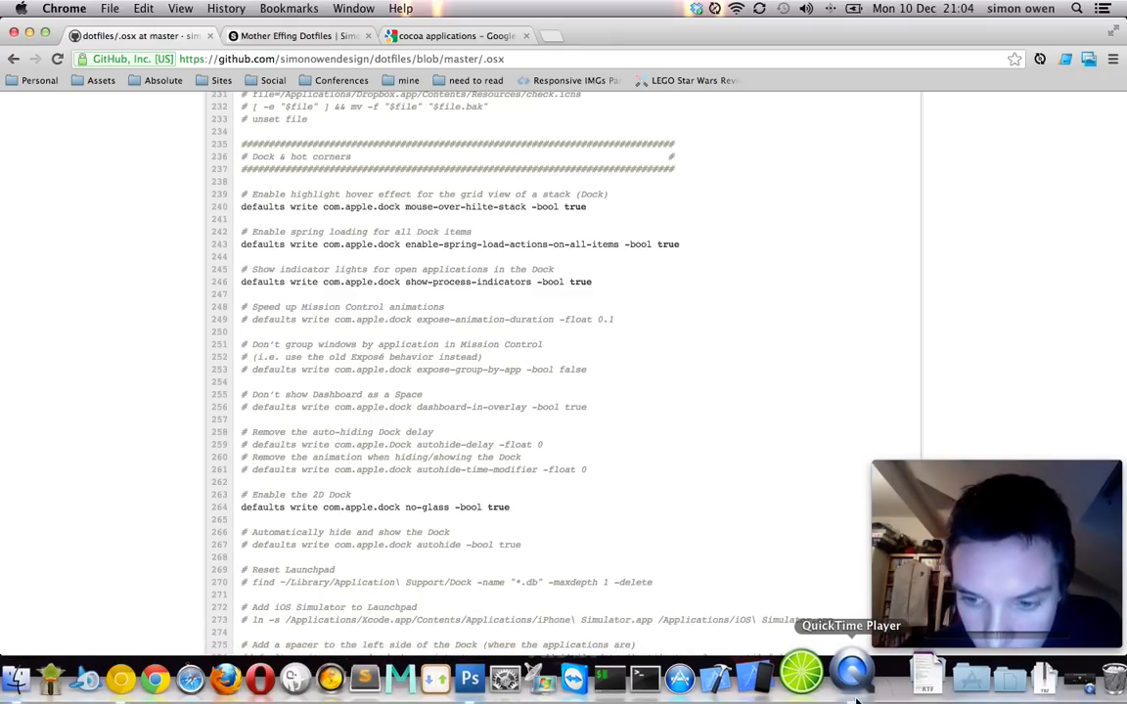
- Scroll past the hot-corner defaults and return from the desktop to the script
{"action": "scroll", "scroll_direction": "down", "scroll_amount": 3}
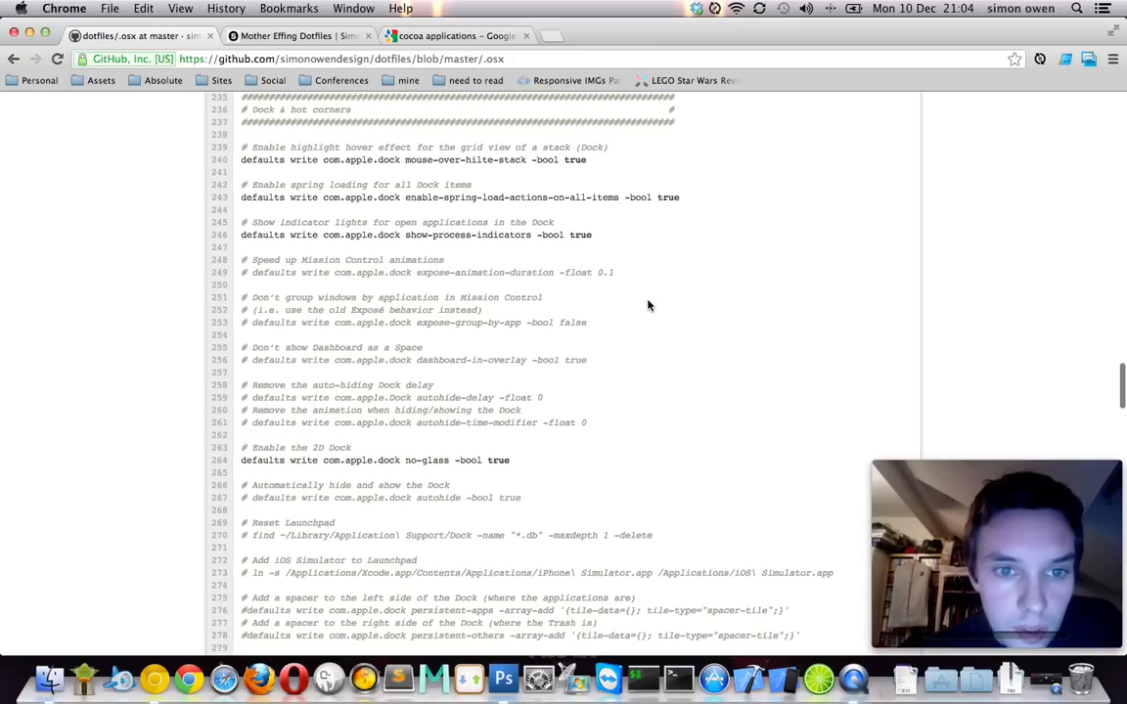
{"action": "scroll", "scroll_direction": "down", "scroll_amount": 3}
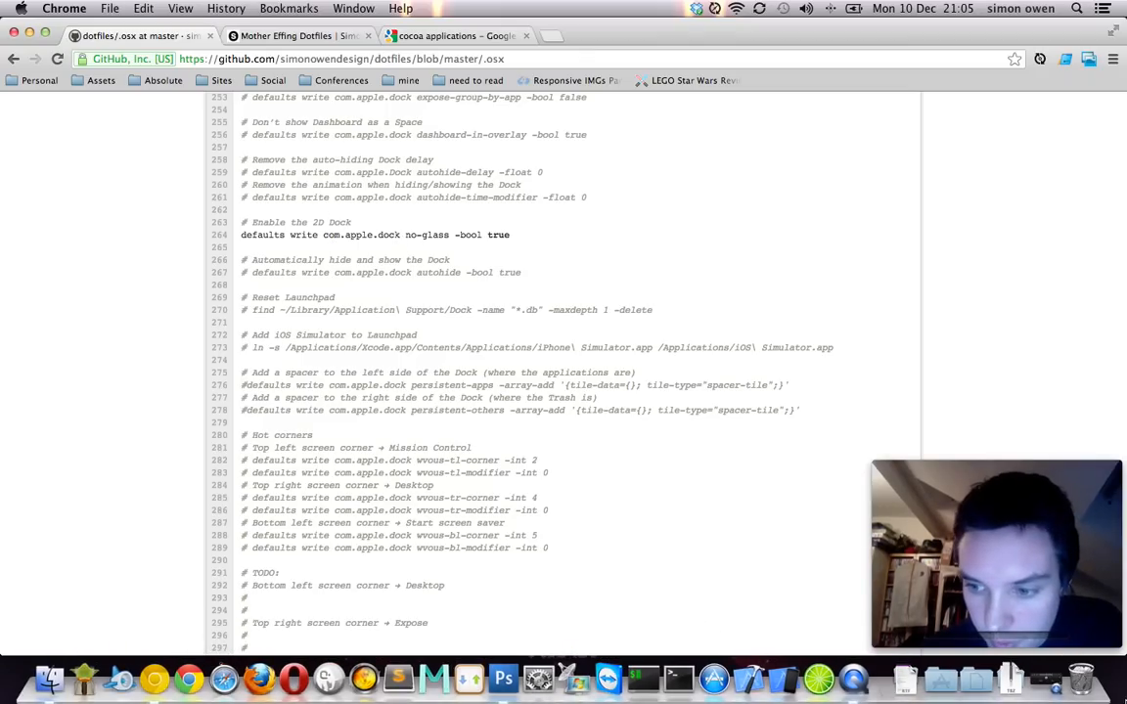
{"action": "scroll", "scroll_direction": "down", "scroll_amount": 3}
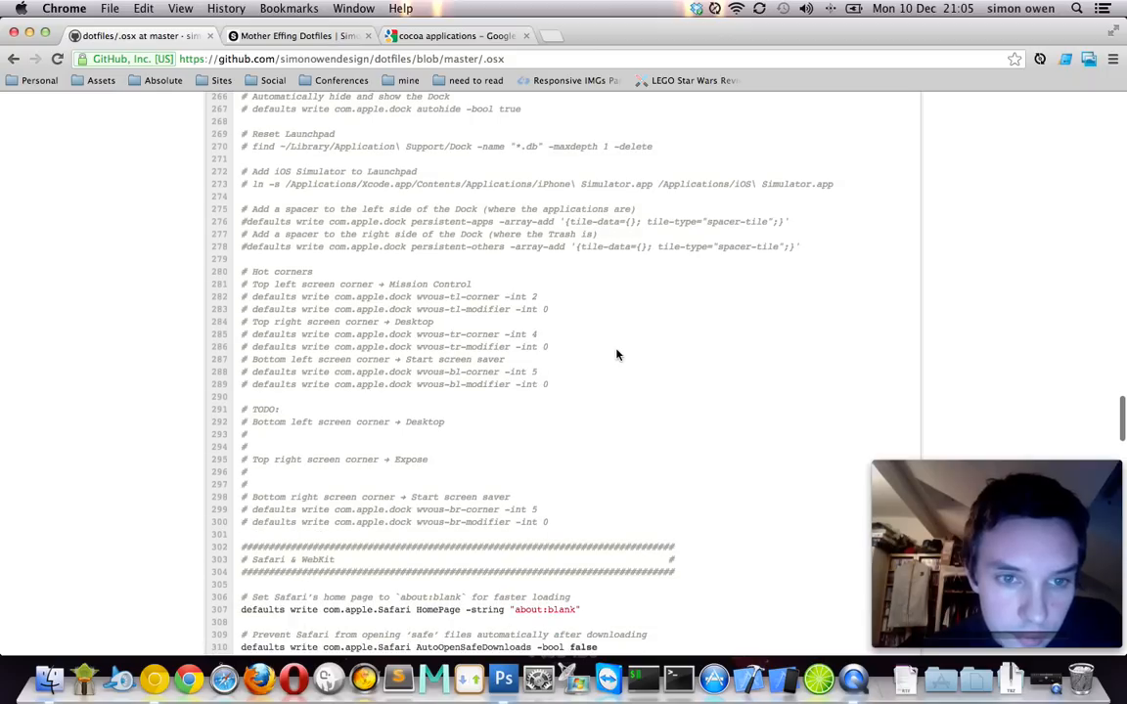
{"action": "scroll", "scroll_direction": "down", "scroll_amount": 3}
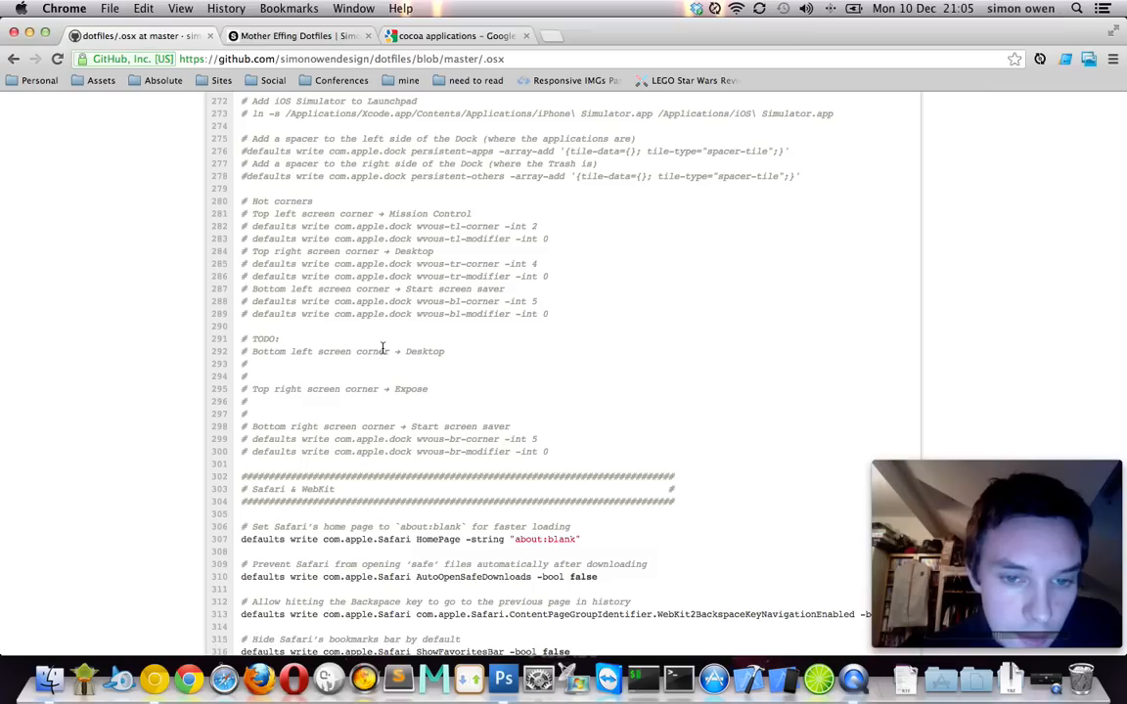
{"action": "scroll", "scroll_direction": "down", "scroll_amount": 3}
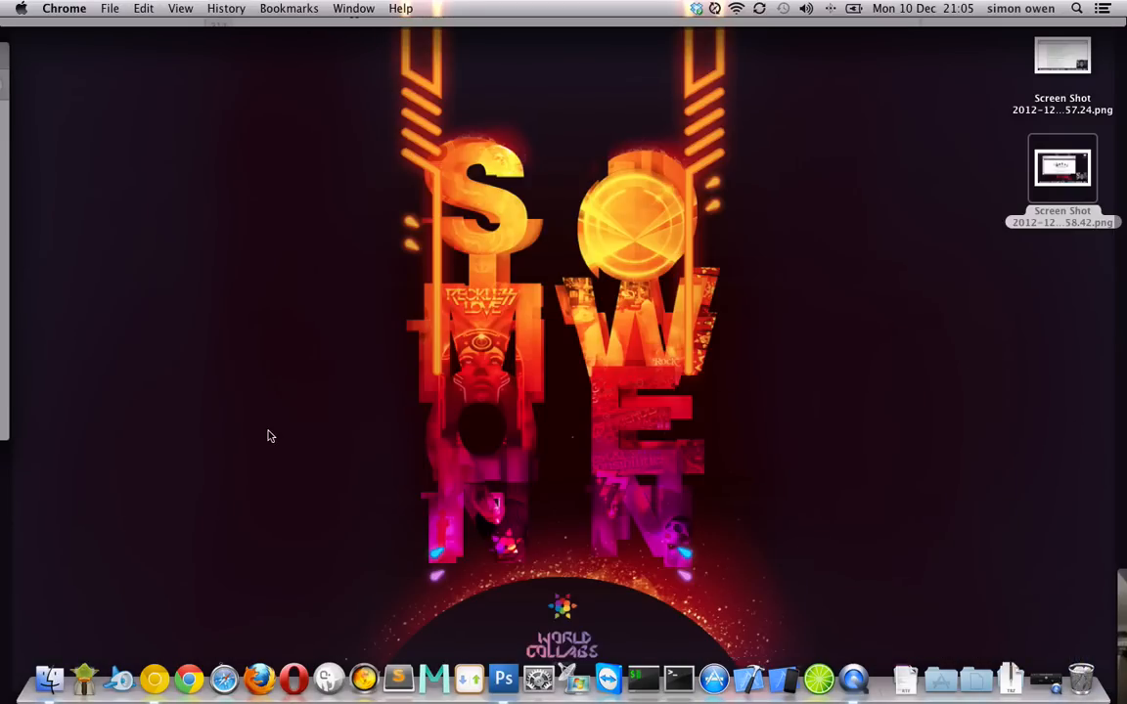
{"action": "left_click", "coordinate": [188, 678]}
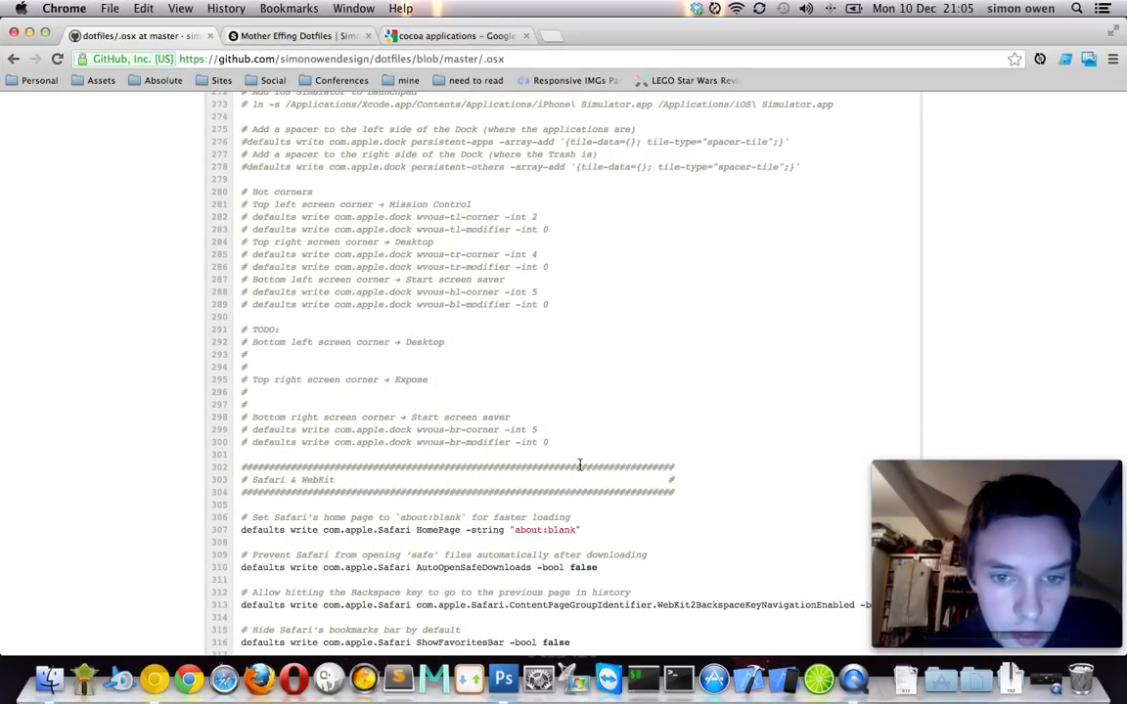
- Scroll on into the Safari & WebKit section of the script
{"action": "scroll", "scroll_direction": "down", "scroll_amount": 3}
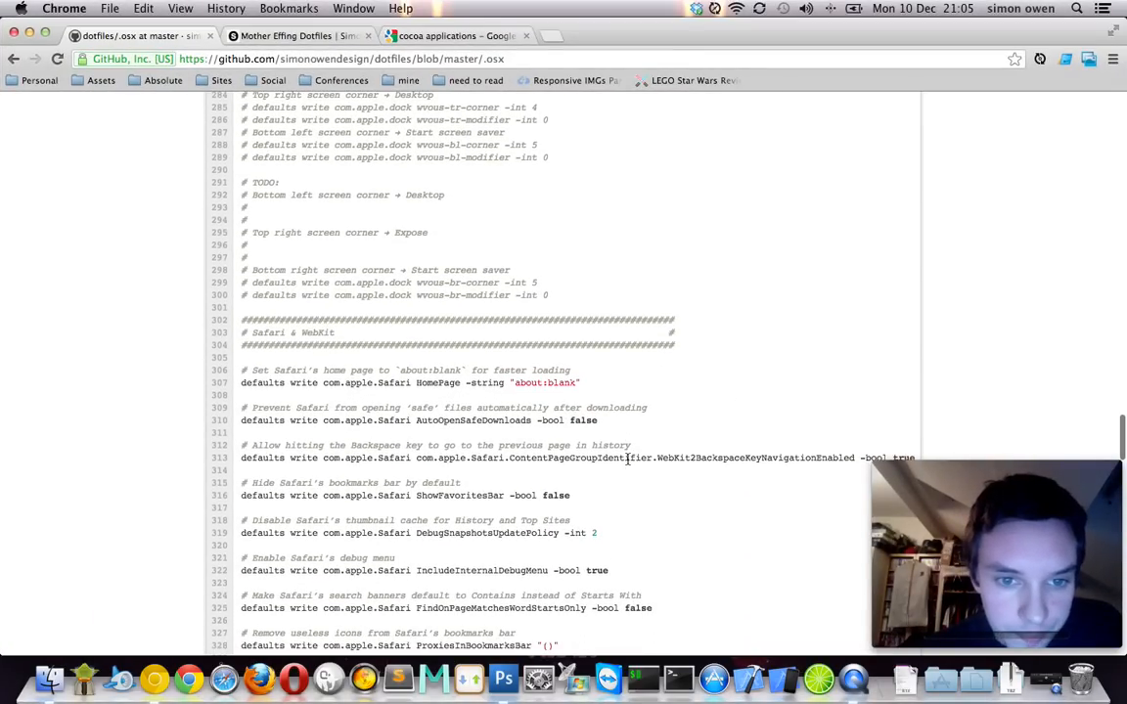
{"action": "scroll", "scroll_direction": "down", "scroll_amount": 3}
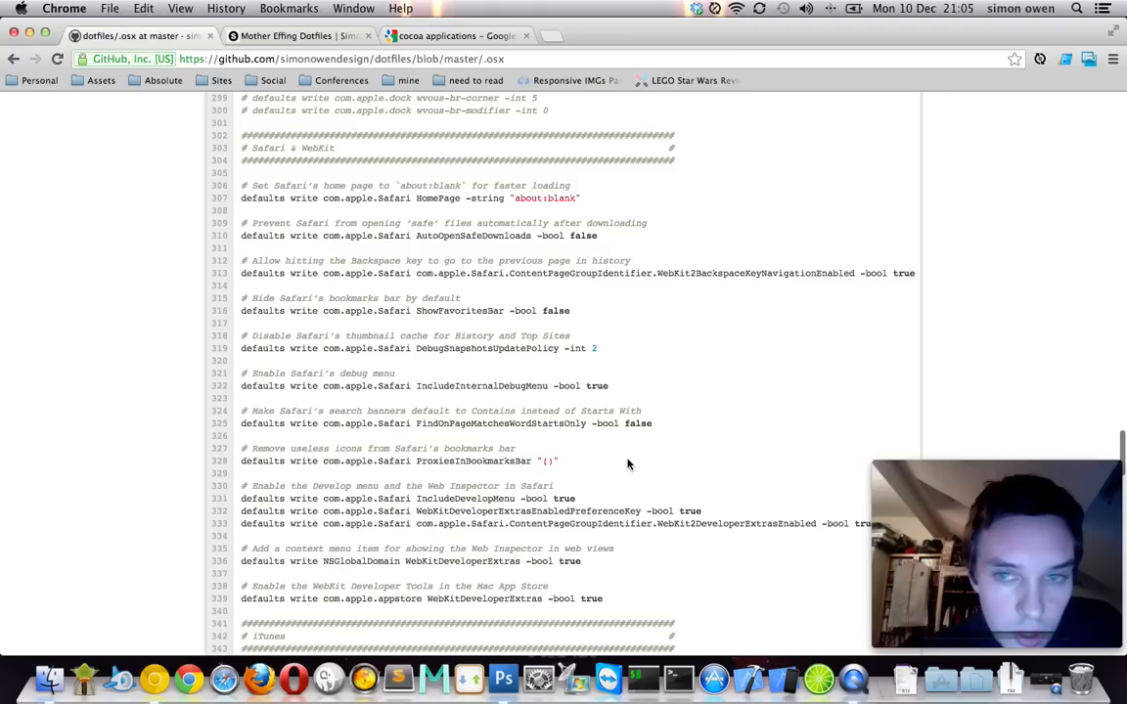
{"action": "scroll", "scroll_direction": "down", "scroll_amount": 3}
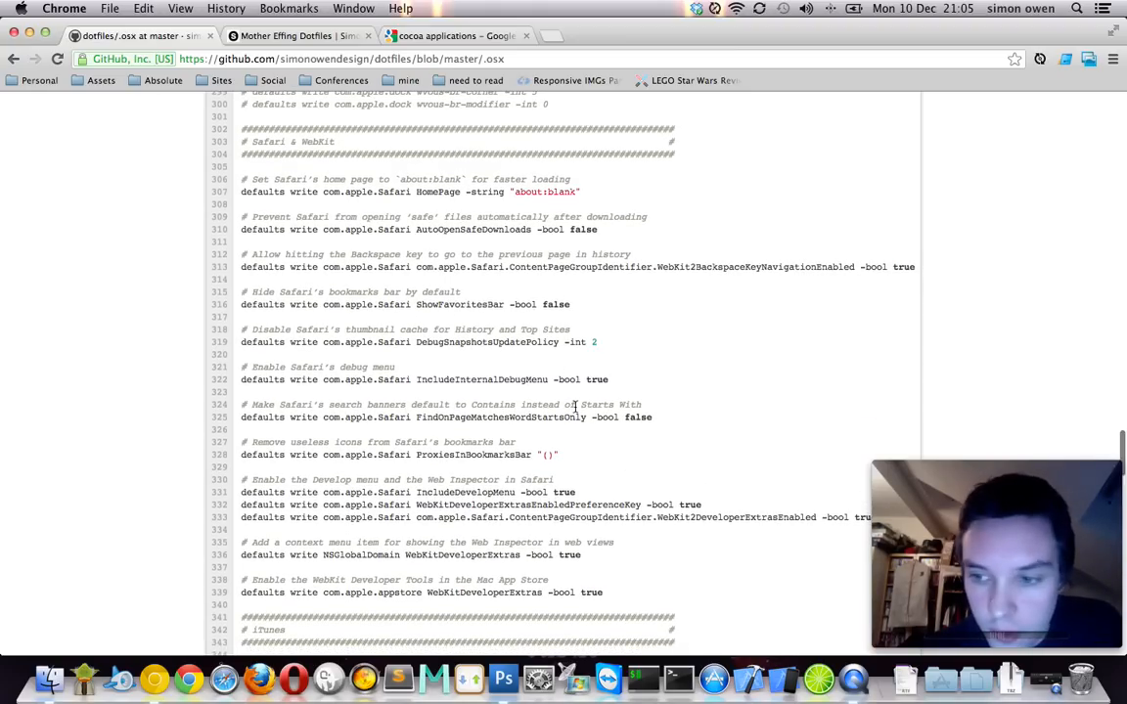
{"action": "scroll", "scroll_direction": "down", "scroll_amount": 3}
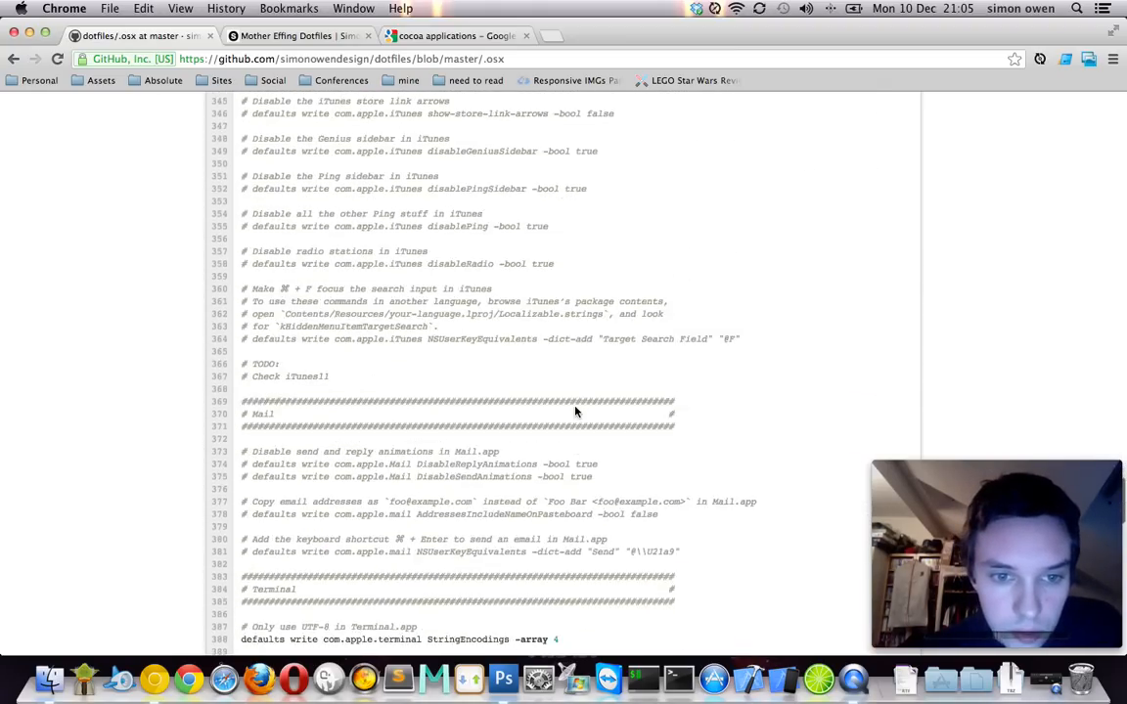
{"action": "scroll", "scroll_direction": "up", "scroll_amount": 3}
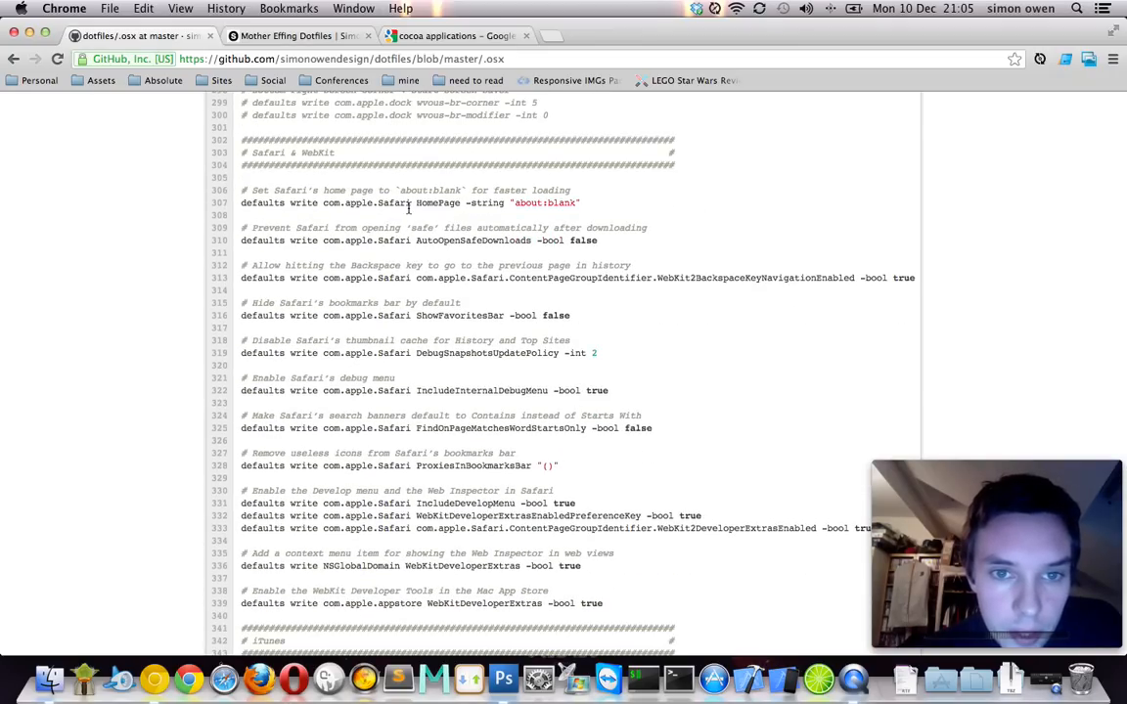
{"action": "double_click", "coordinate": [430, 190]}
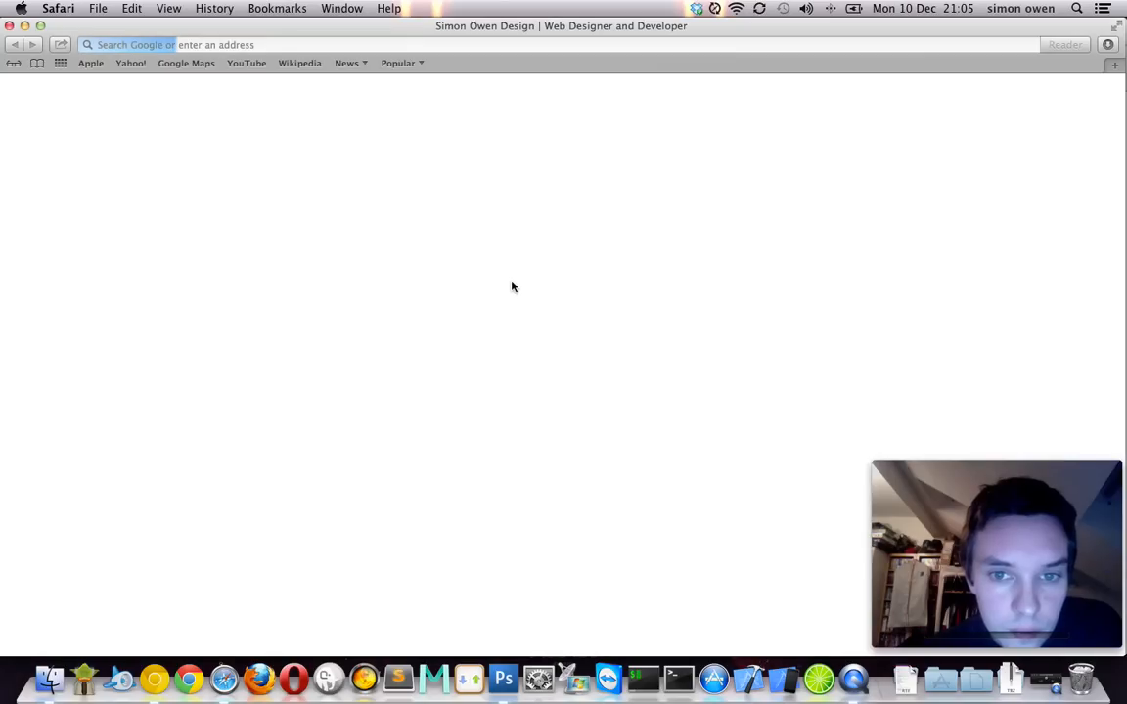
{"action": "type", "text": "www.simonowendesign.co.uk"}
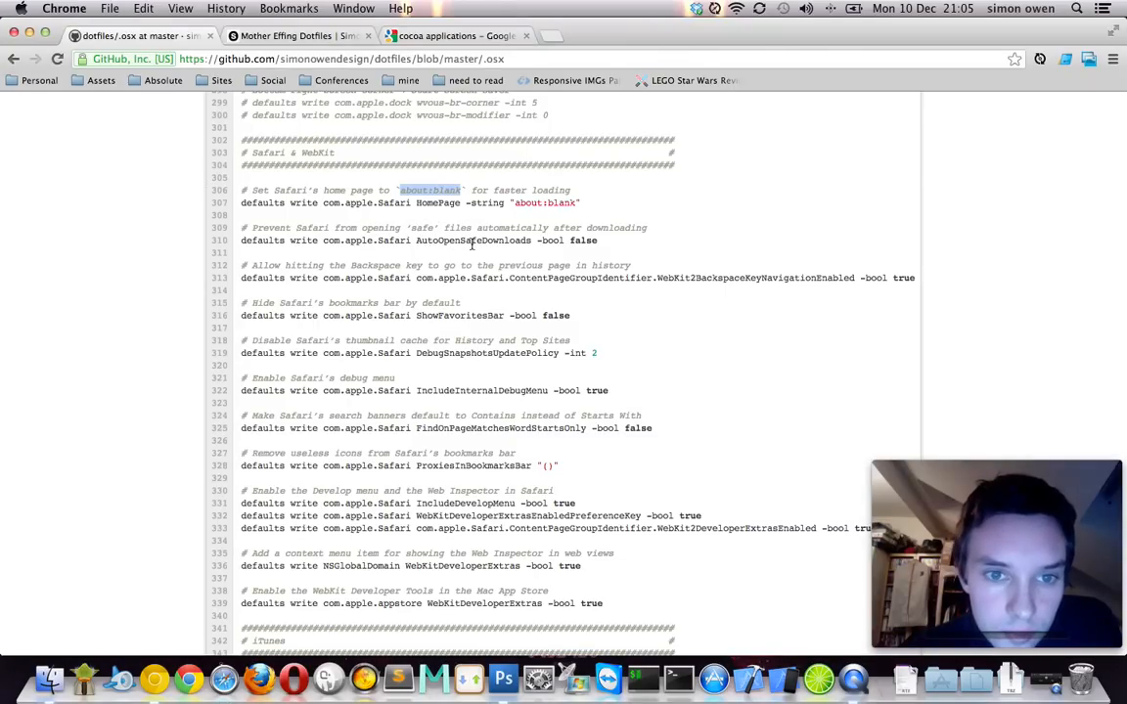
- Scroll through the Safari developer-menu and App Store WebKit defaults
{"action": "scroll", "scroll_direction": "down", "scroll_amount": 3}
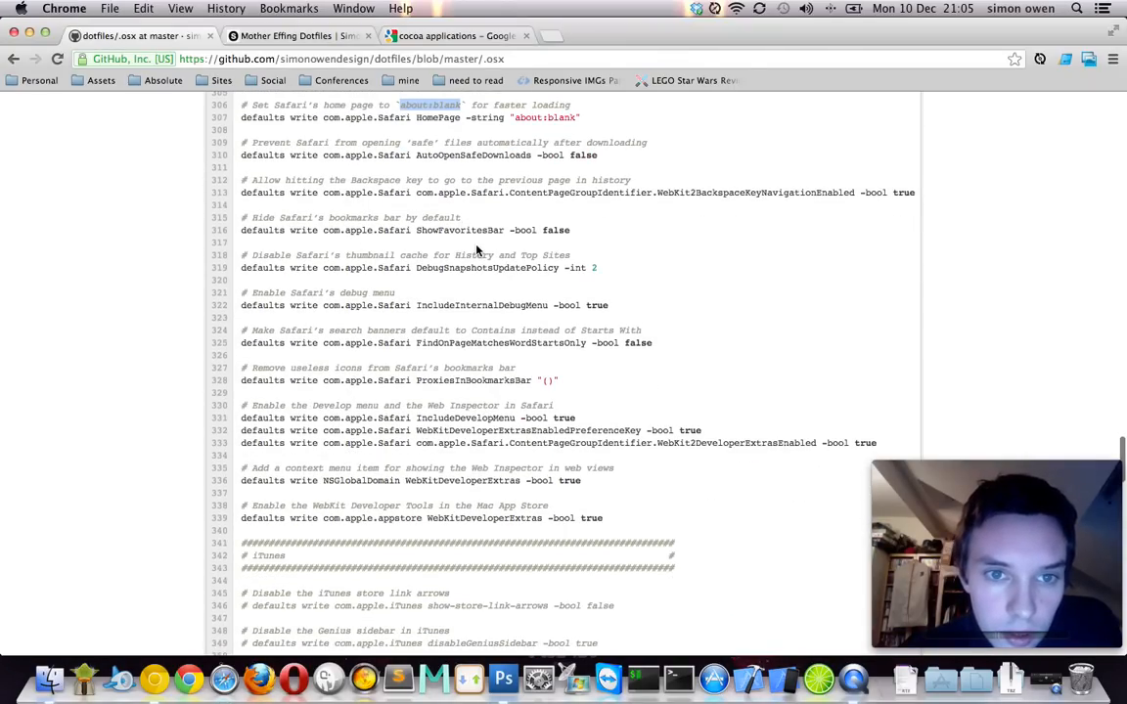
{"action": "scroll", "scroll_direction": "down", "scroll_amount": 3}
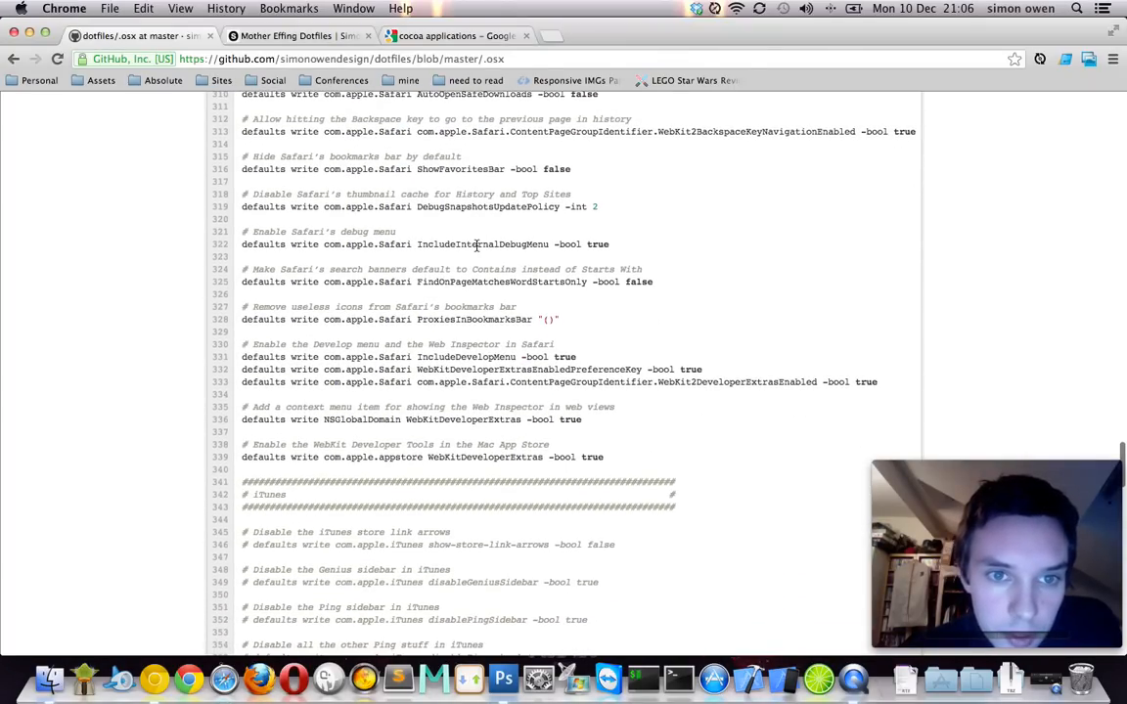
{"action": "scroll", "scroll_direction": "down", "scroll_amount": 3}
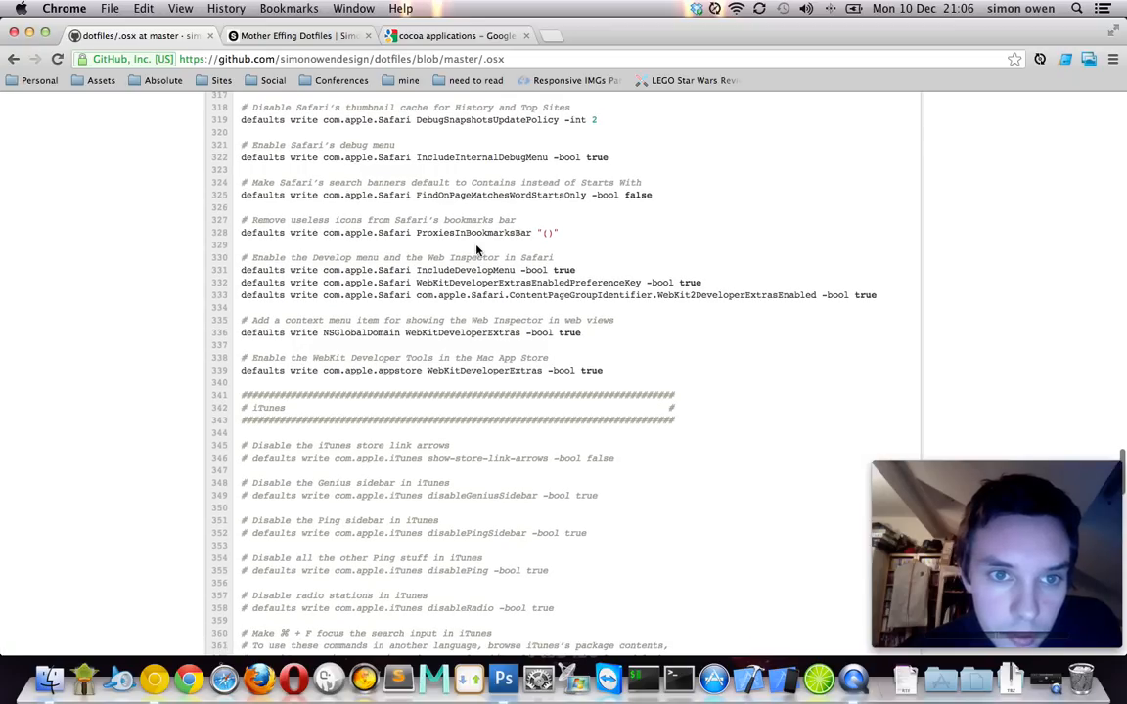
{"action": "scroll", "scroll_direction": "down", "scroll_amount": 3}
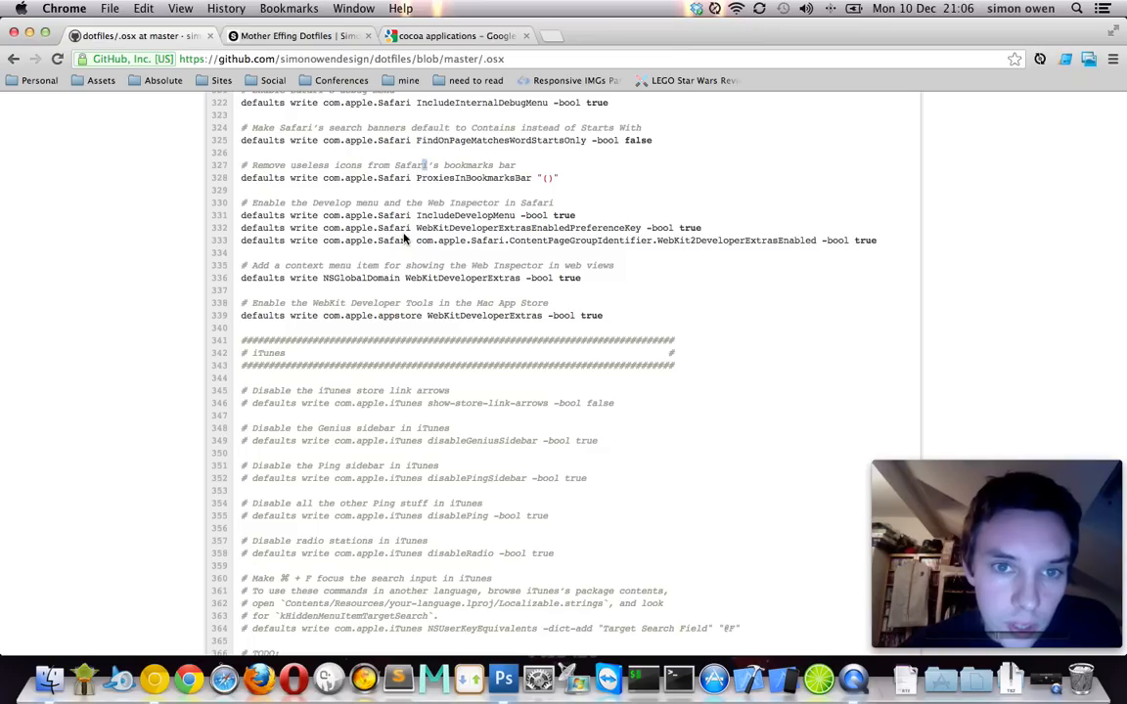
{"action": "scroll", "scroll_direction": "down", "scroll_amount": 3}
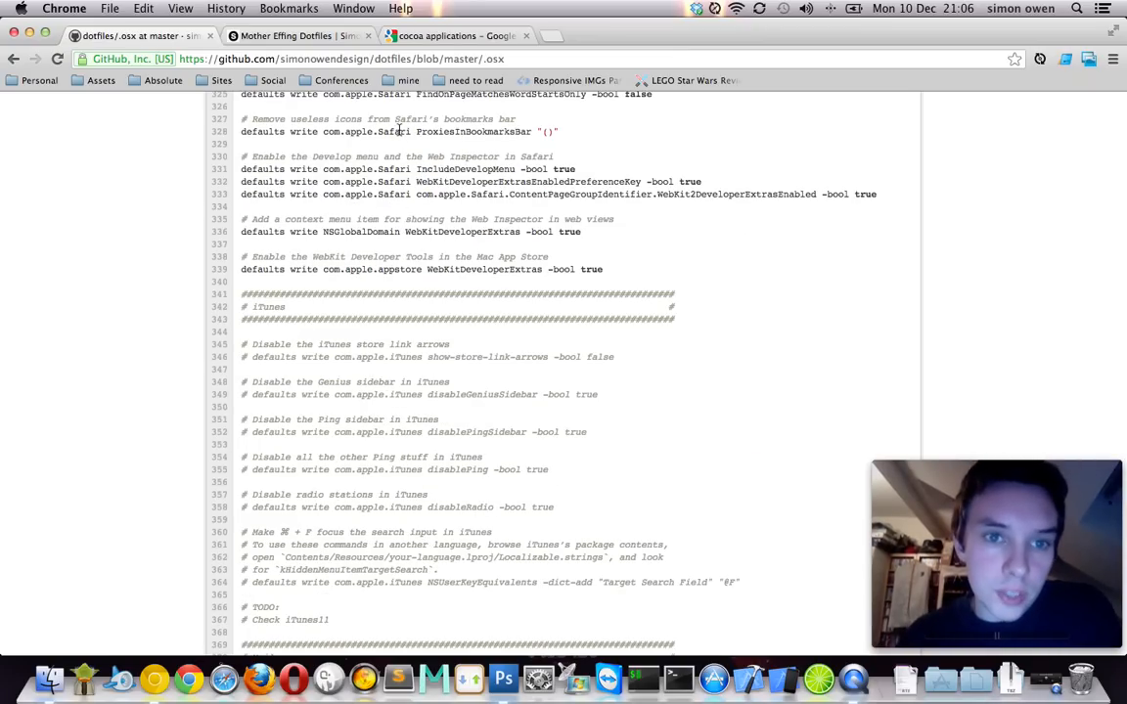
{"action": "mouse_move", "coordinate": [278, 168]}
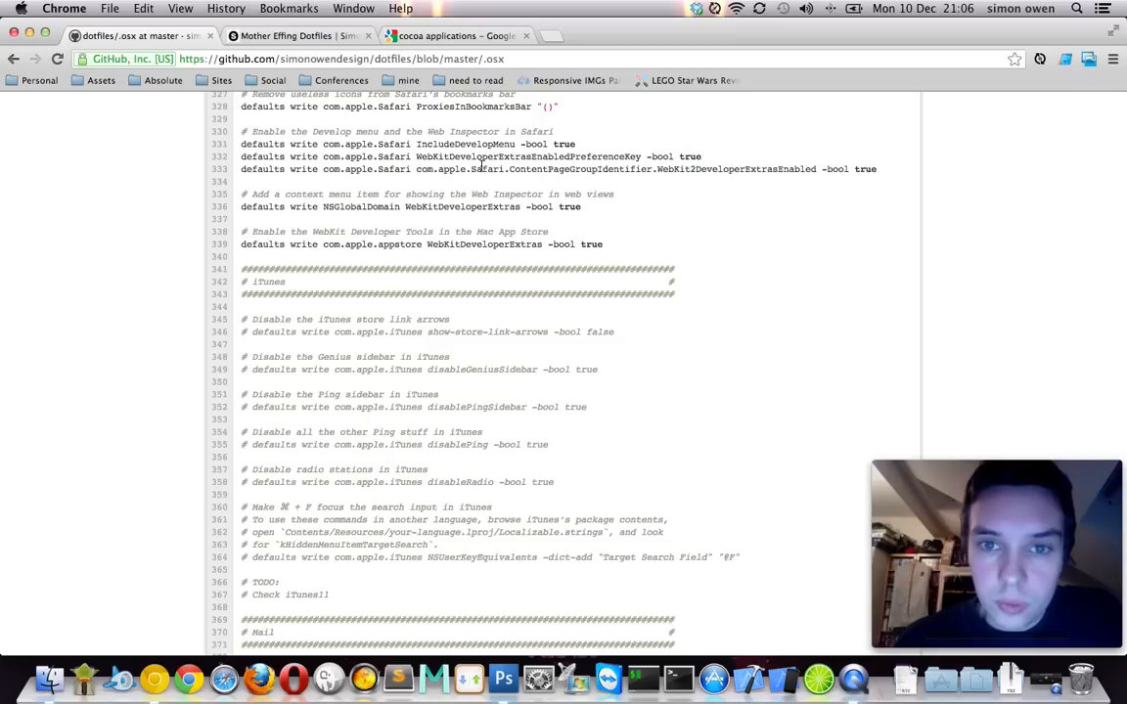
- Highlight text in the script, then scroll into the iTunes section toward Mail
{"action": "double_click", "coordinate": [536, 131]}
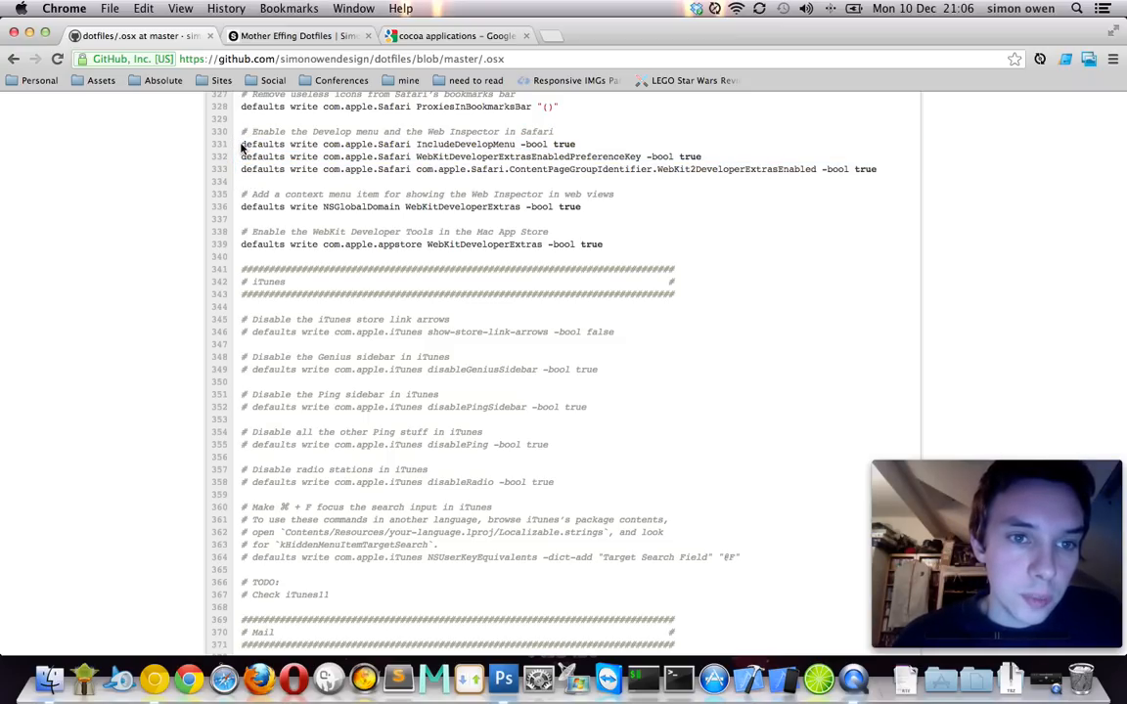
{"action": "left_click_drag", "start_coordinate": [242, 144], "coordinate": [614, 224]}
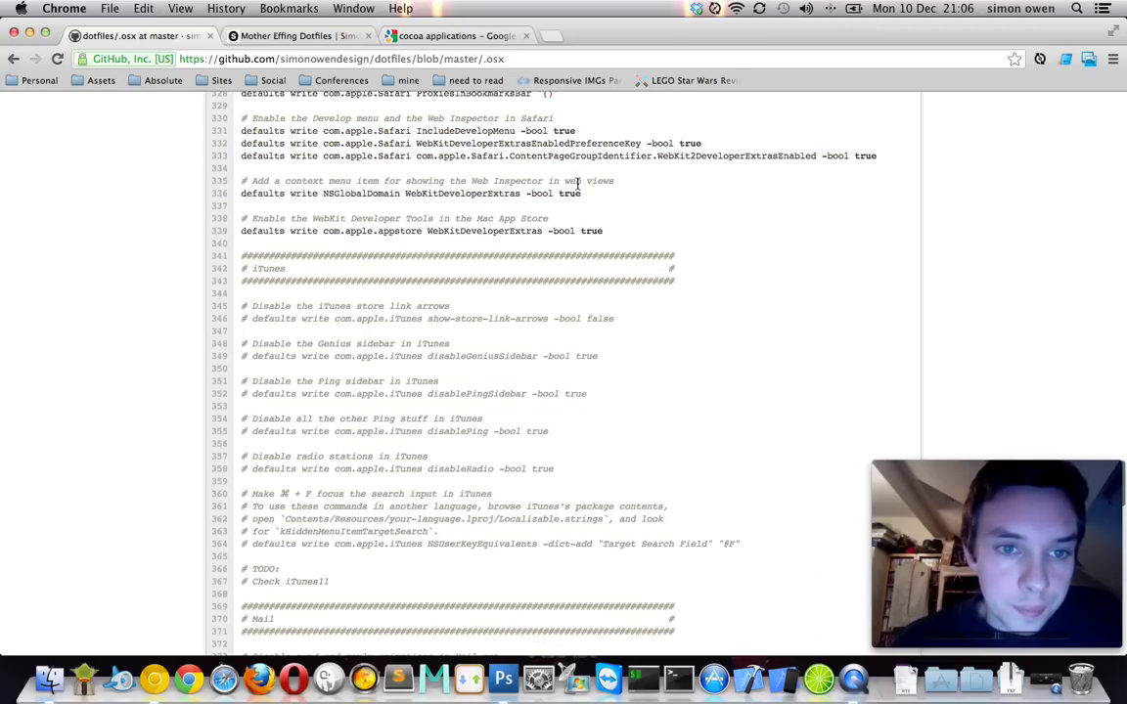
{"action": "scroll", "scroll_direction": "down", "scroll_amount": 3}
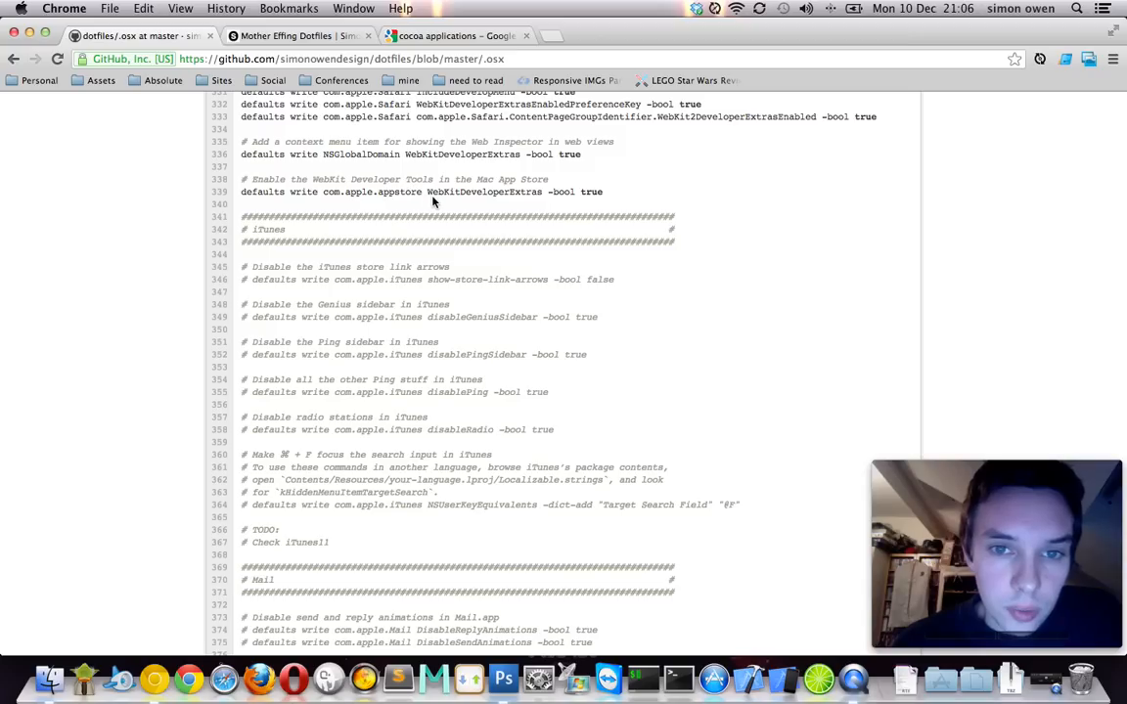
{"action": "scroll", "scroll_direction": "down", "scroll_amount": 3}
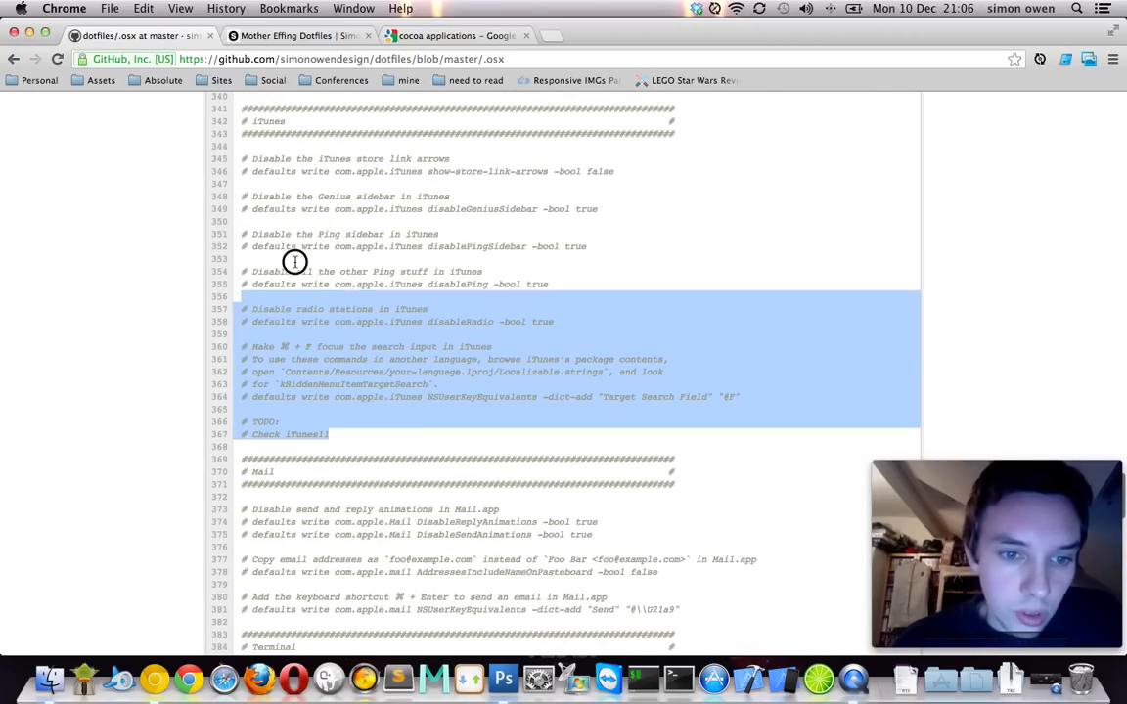
- Scroll past the iTunes TODO note down to the Mail, Terminal and Time Machine headers
{"action": "scroll", "scroll_direction": "down", "scroll_amount": 3}
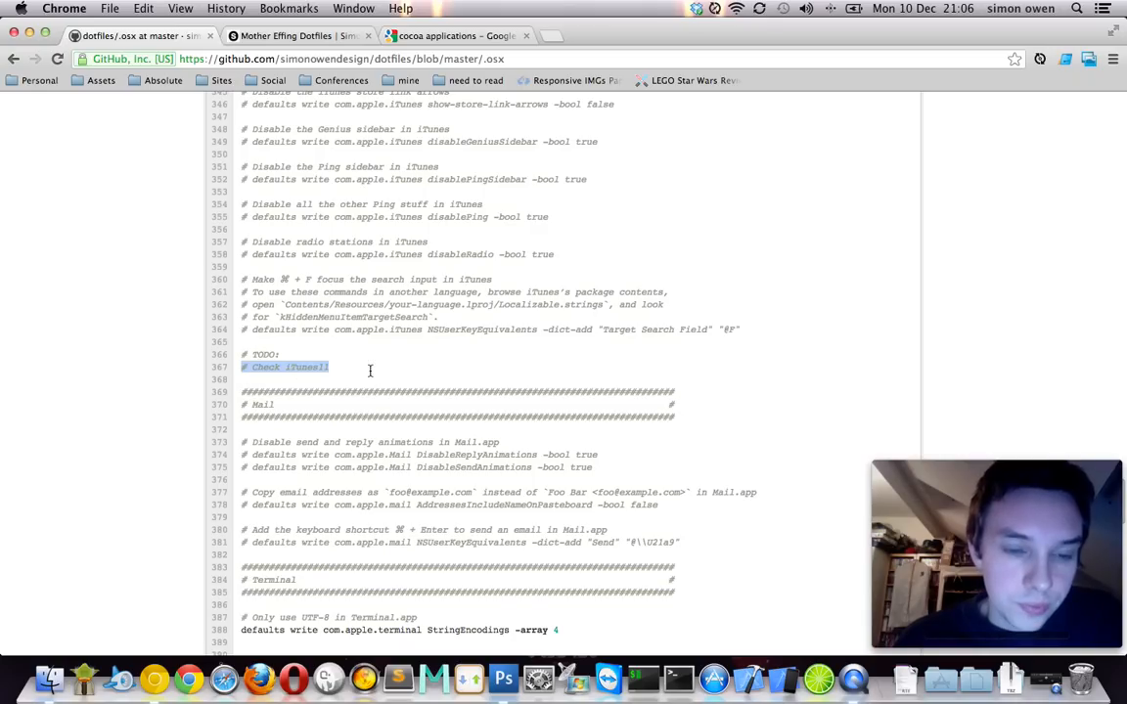
{"action": "mouse_move", "coordinate": [441, 366]}
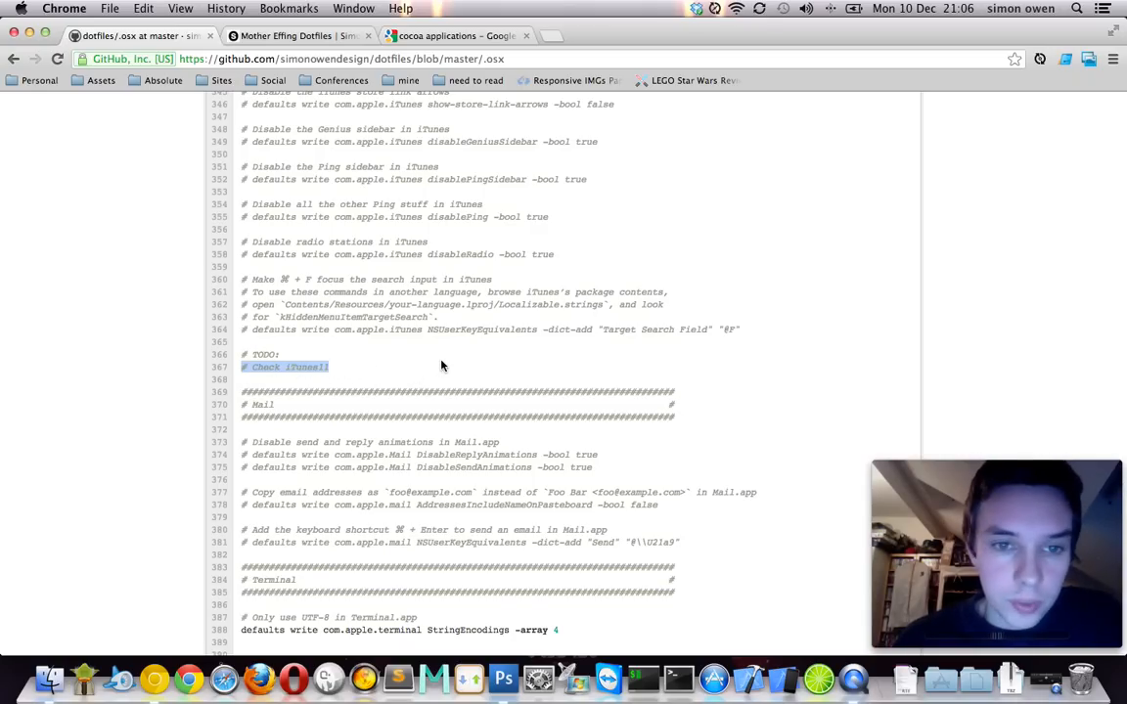
{"action": "scroll", "scroll_direction": "up", "scroll_amount": 3}
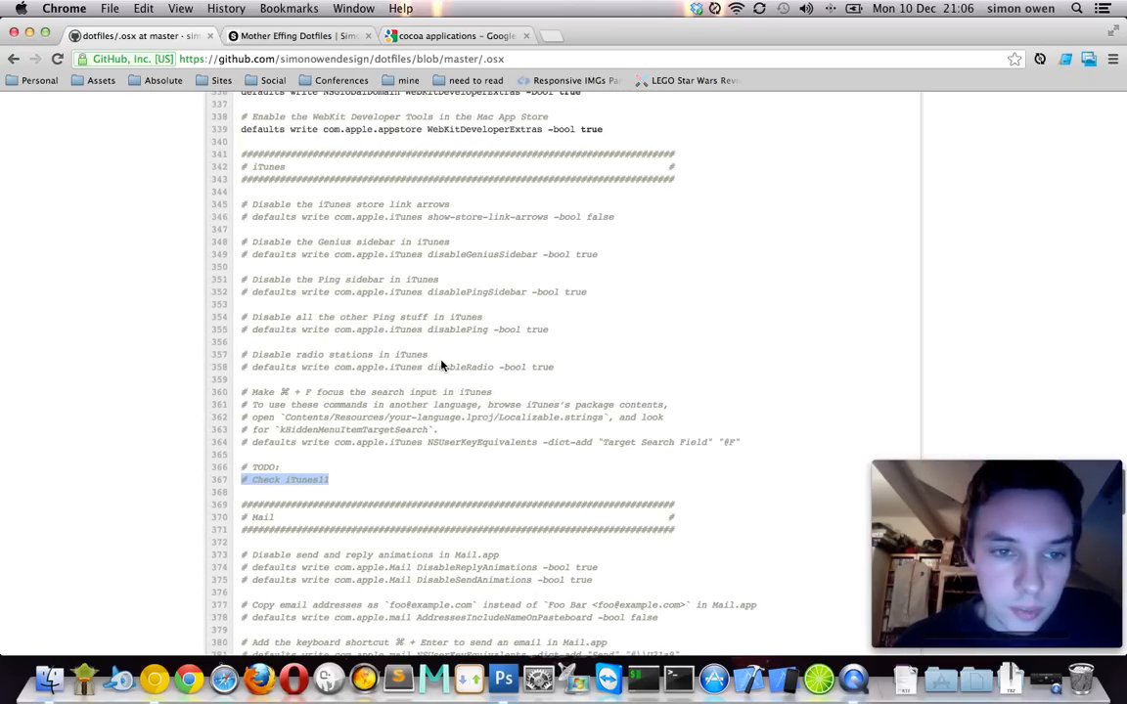
{"action": "scroll", "scroll_direction": "down", "scroll_amount": 3}
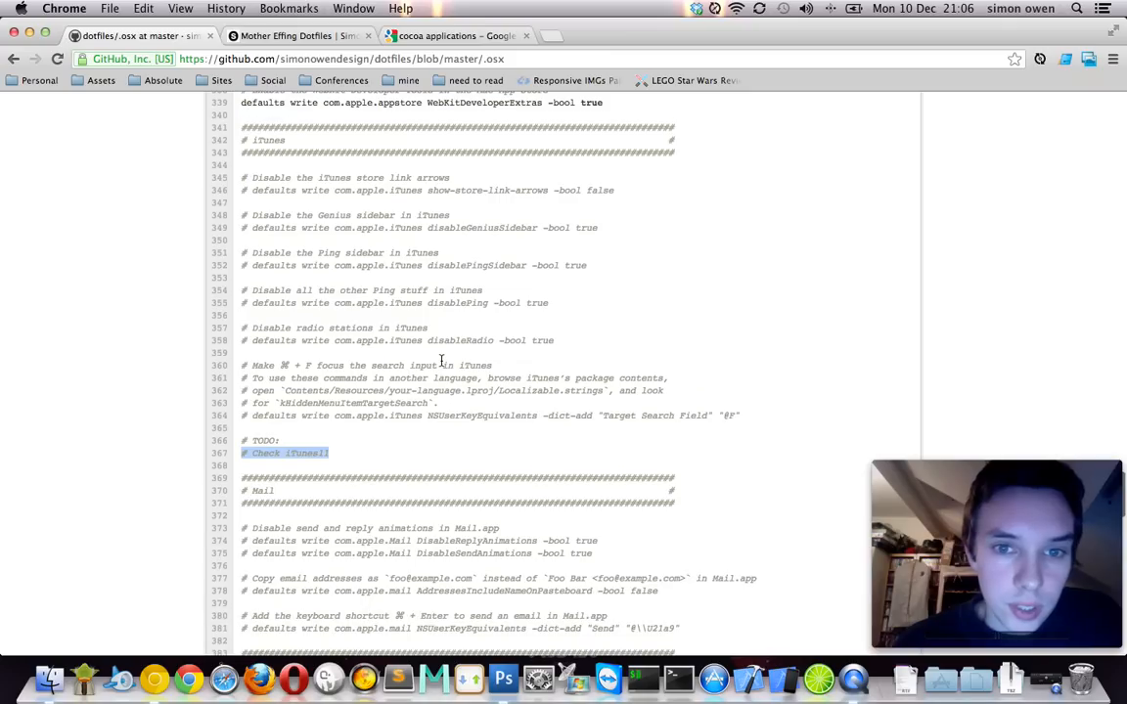
{"action": "scroll", "scroll_direction": "down", "scroll_amount": 3}
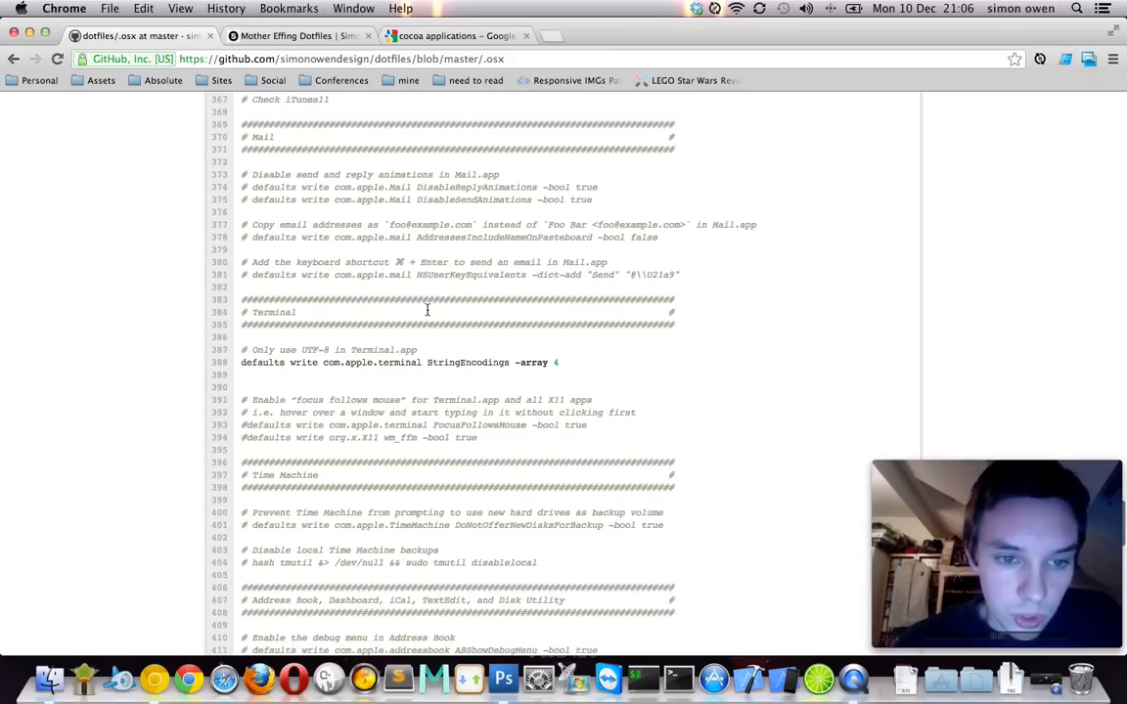
- Highlight 'UTF-8' in the Terminal comment and scroll on to the TextEdit section
{"action": "scroll", "scroll_direction": "down", "scroll_amount": 3}
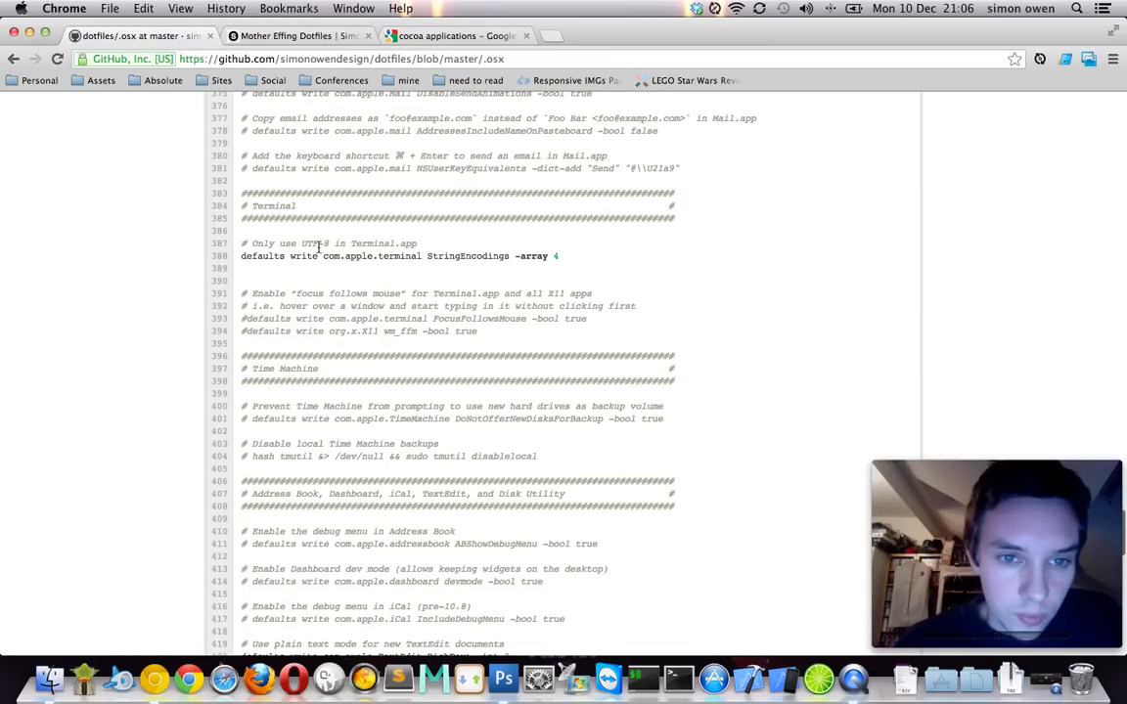
{"action": "double_click", "coordinate": [315, 242]}
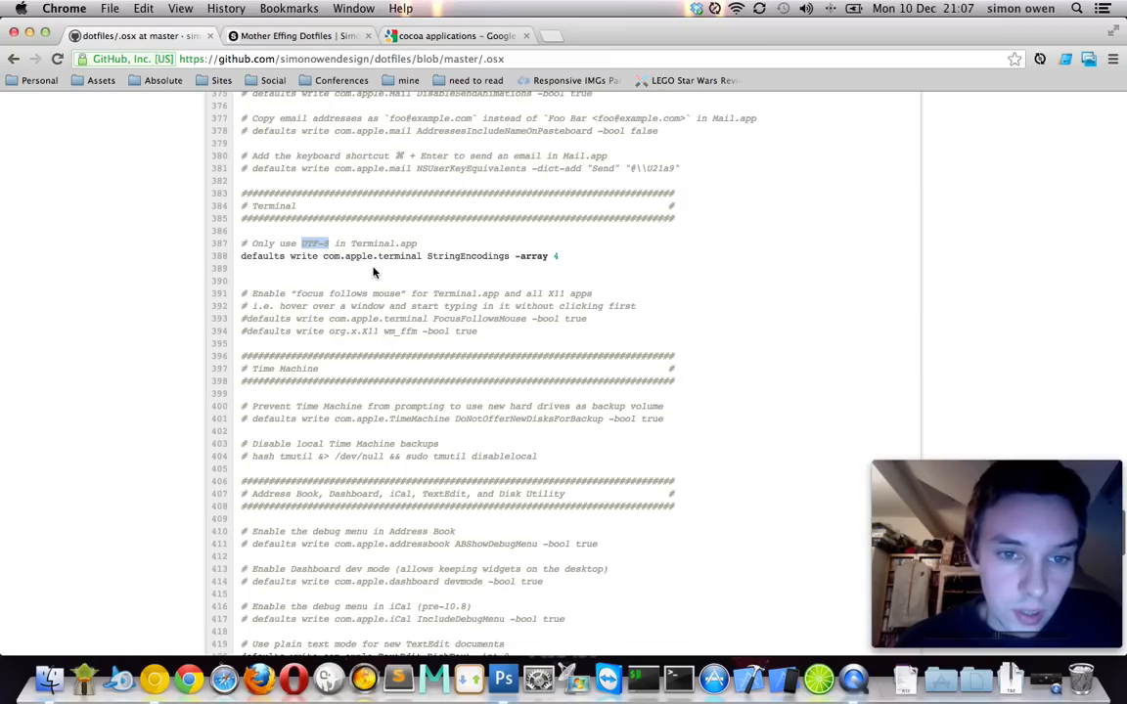
{"action": "scroll", "scroll_direction": "down", "scroll_amount": 3}
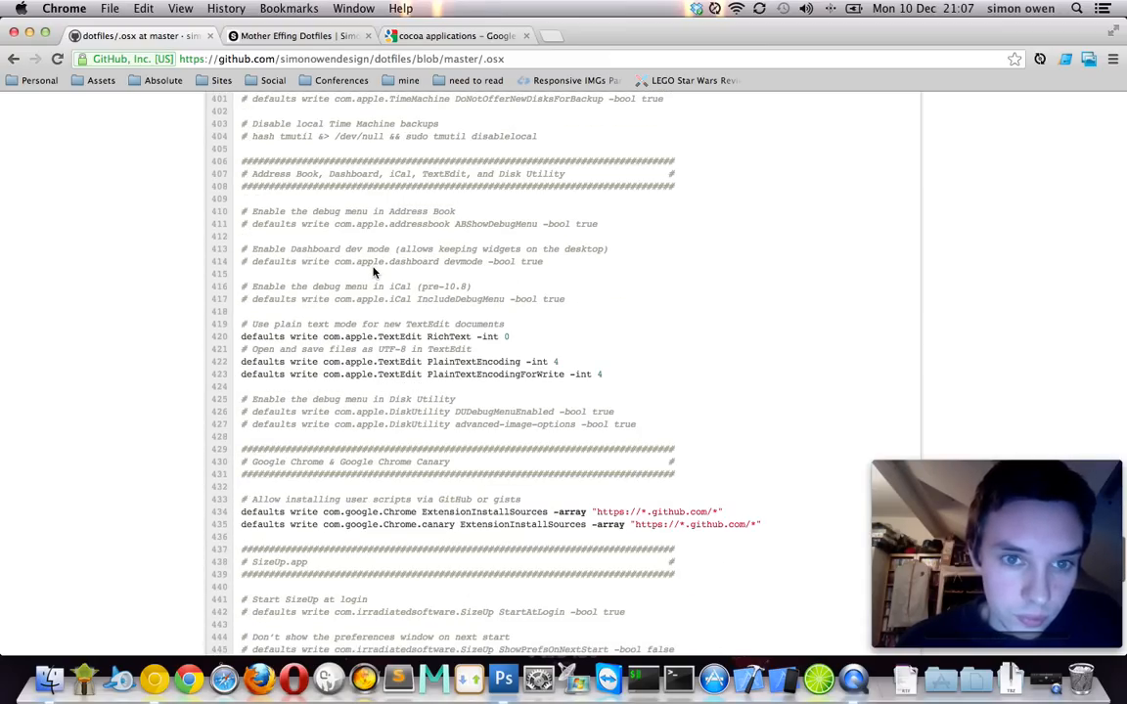
{"action": "scroll", "scroll_direction": "down", "scroll_amount": 3}
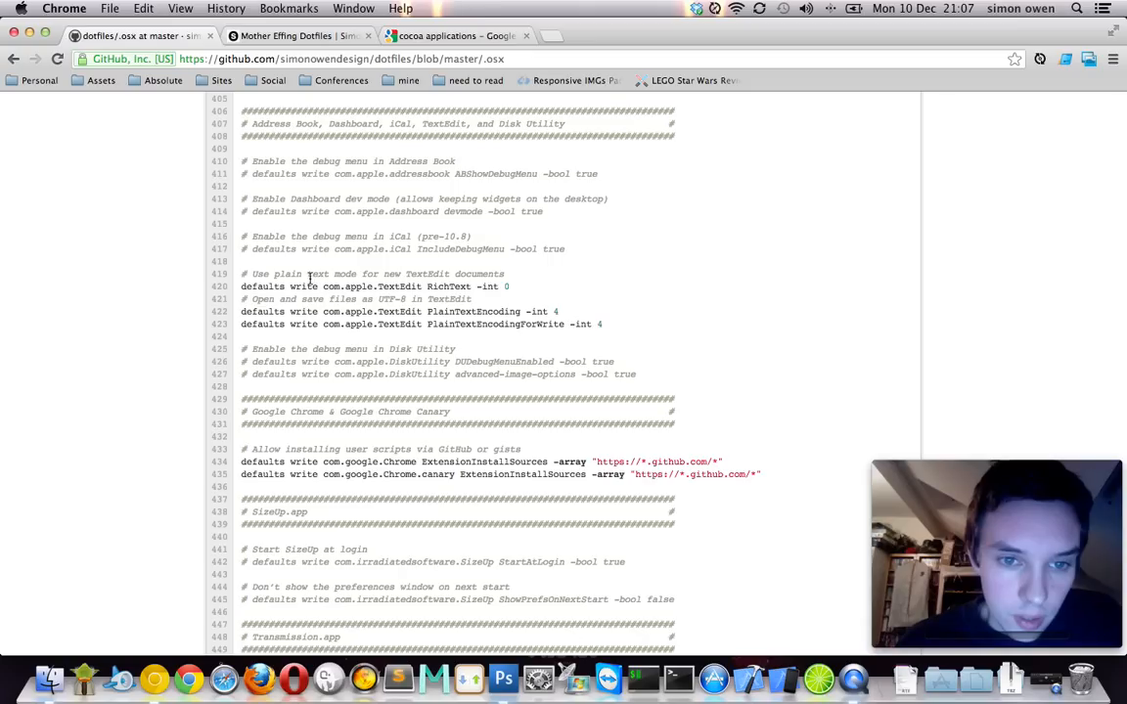
{"action": "scroll", "scroll_direction": "down", "scroll_amount": 3}
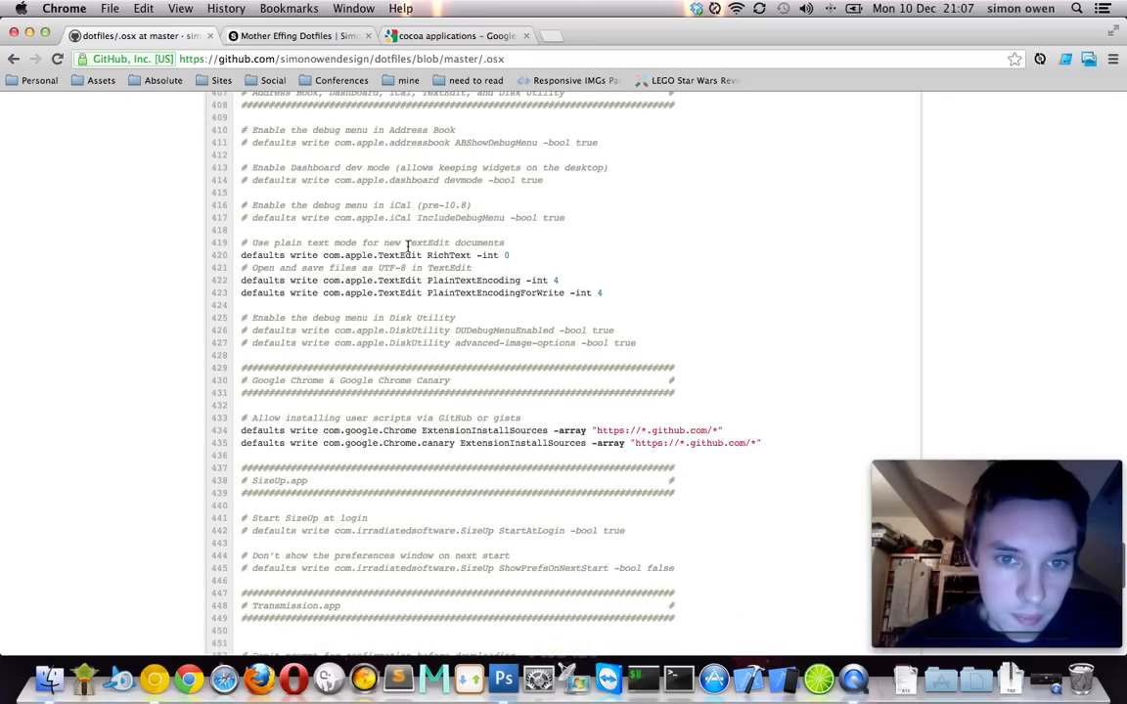
- Highlight 'plain text' in TextEdit, then scroll through Chrome, SizeUp, Transmission and Twitter to the kill loop
{"action": "double_click", "coordinate": [427, 242]}
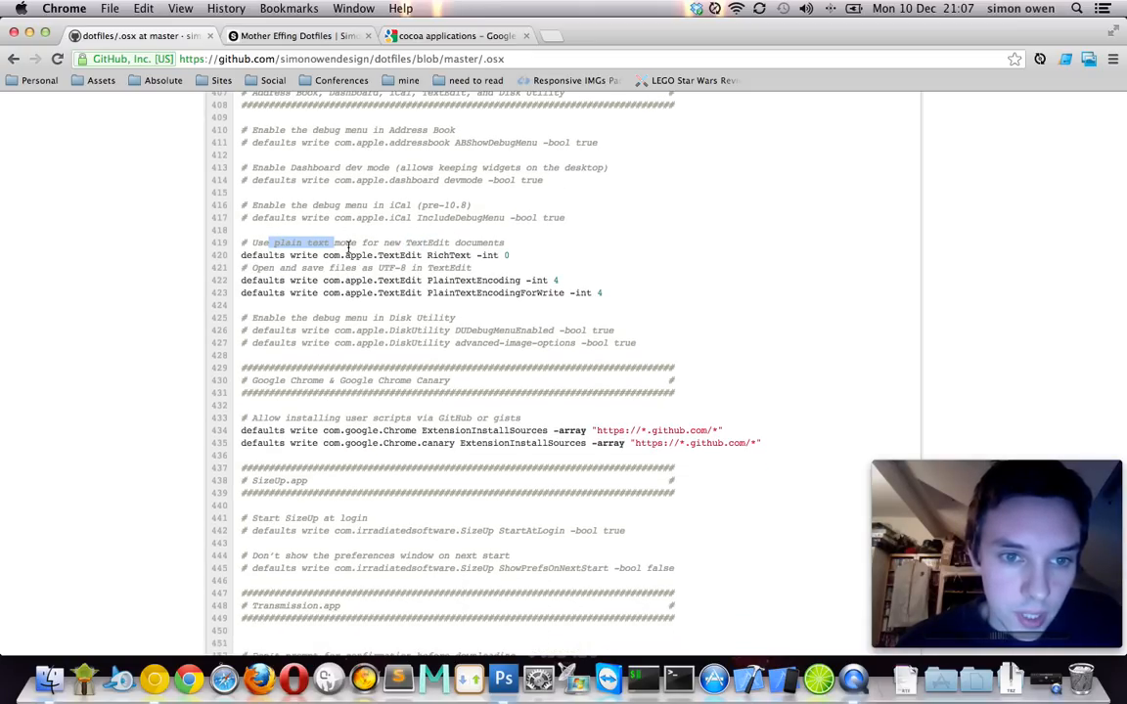
{"action": "scroll", "scroll_direction": "down", "scroll_amount": 3}
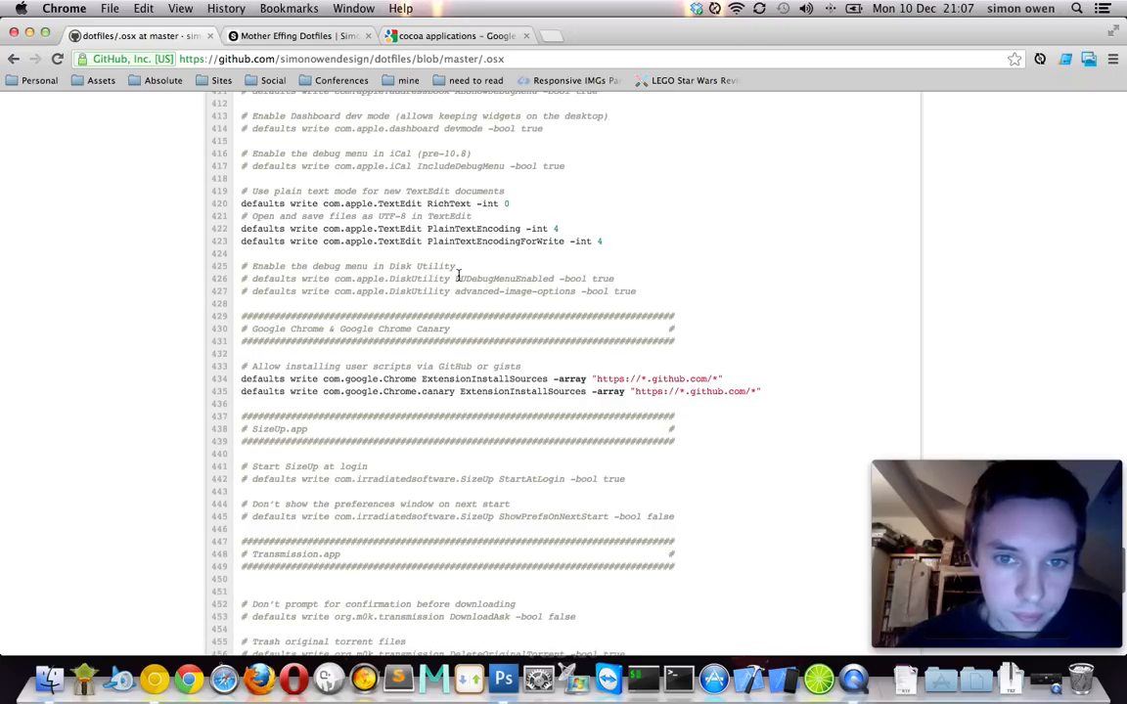
{"action": "scroll", "scroll_direction": "down", "scroll_amount": 3}
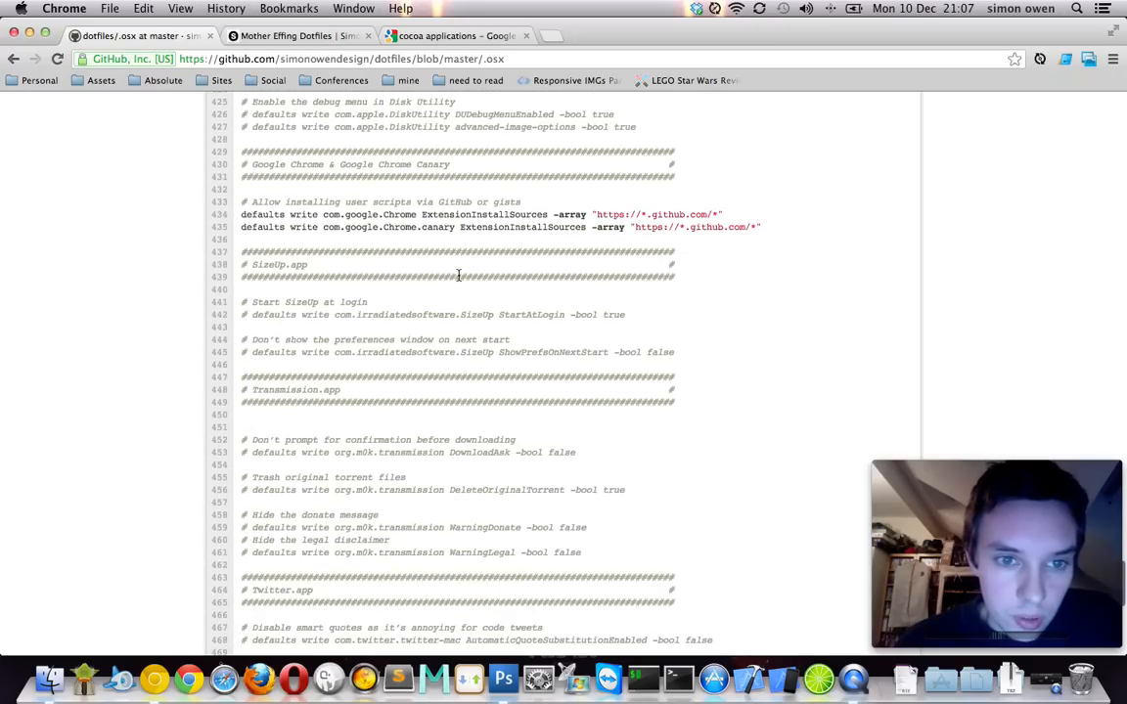
{"action": "scroll", "scroll_direction": "down", "scroll_amount": 3}
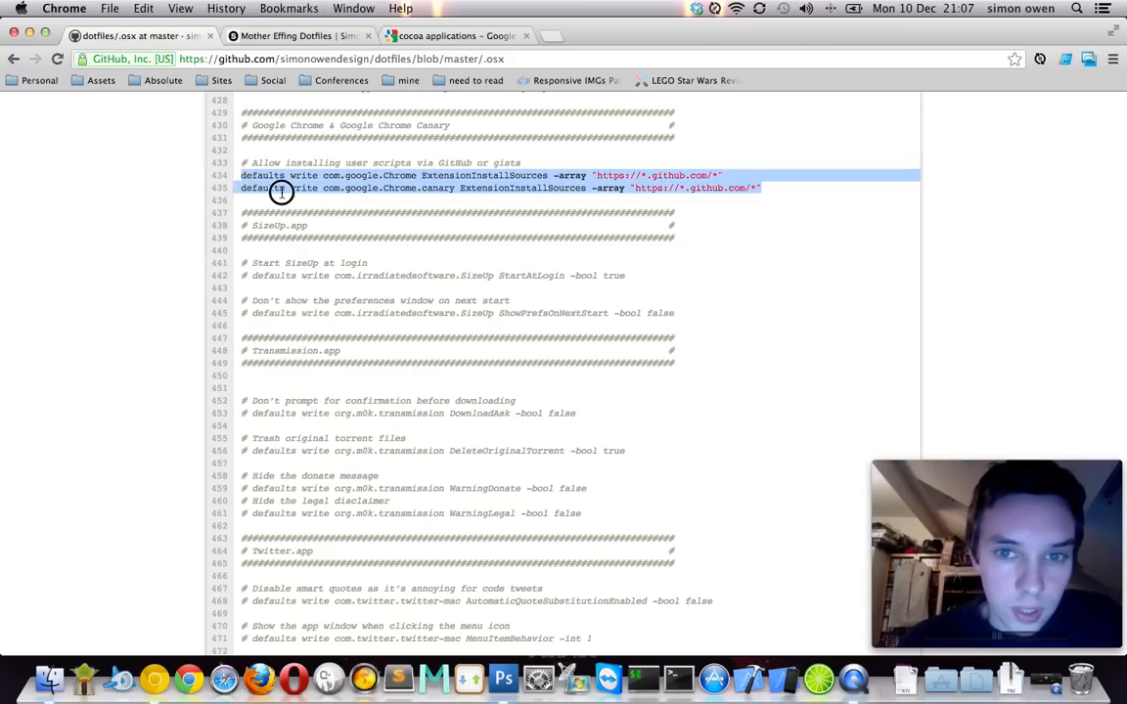
{"action": "scroll", "scroll_direction": "down", "scroll_amount": 3}
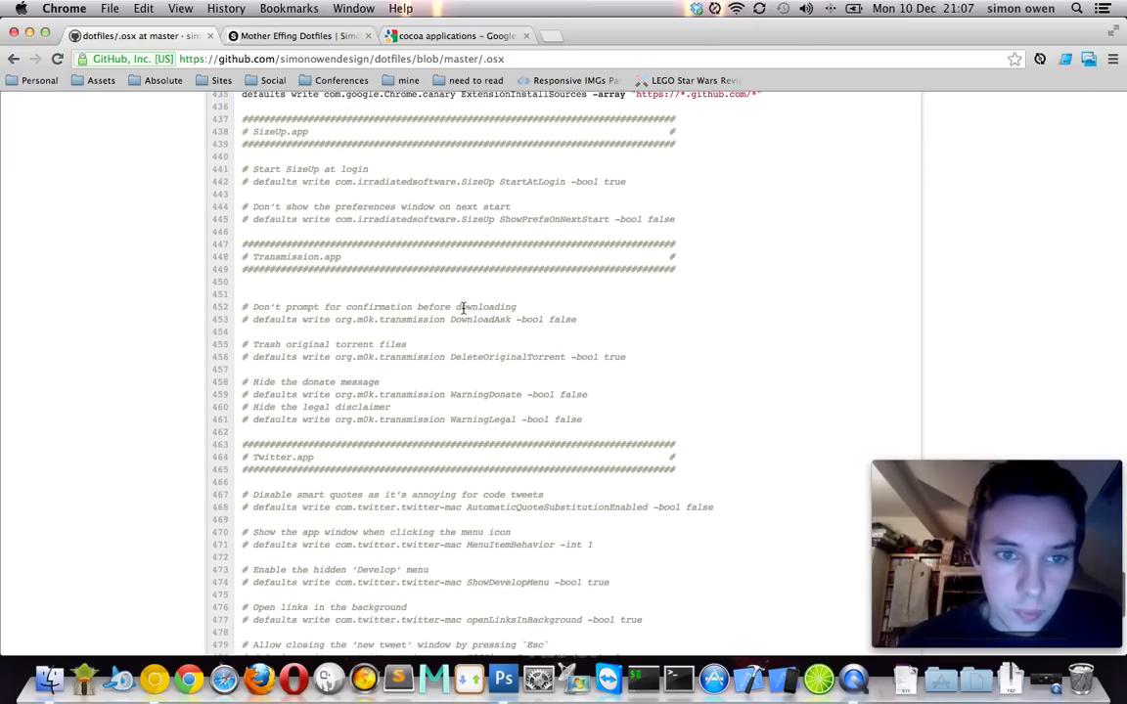
{"action": "scroll", "scroll_direction": "down", "scroll_amount": 3}
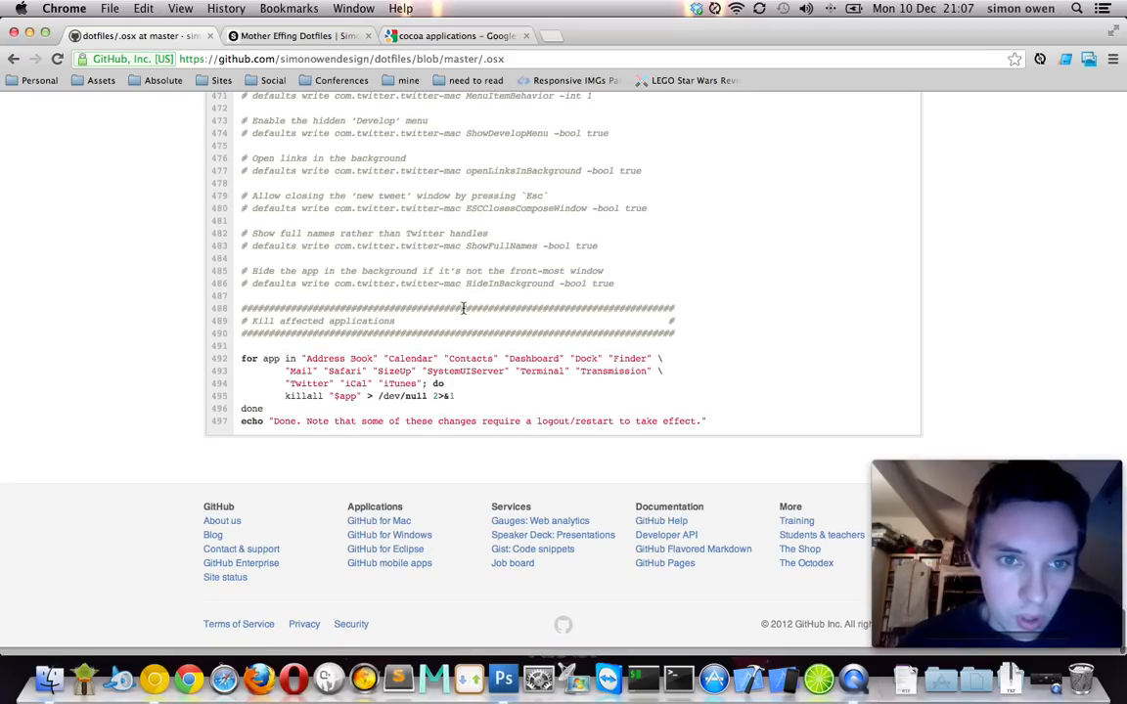
{"action": "scroll", "scroll_direction": "down", "scroll_amount": 3}
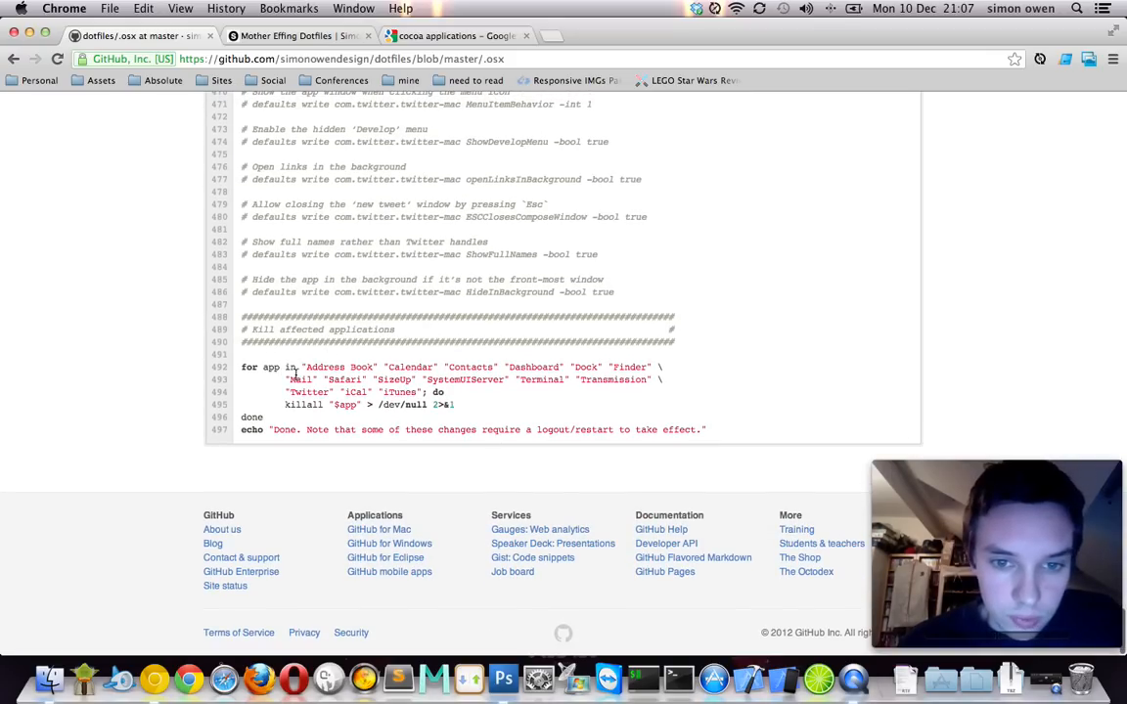